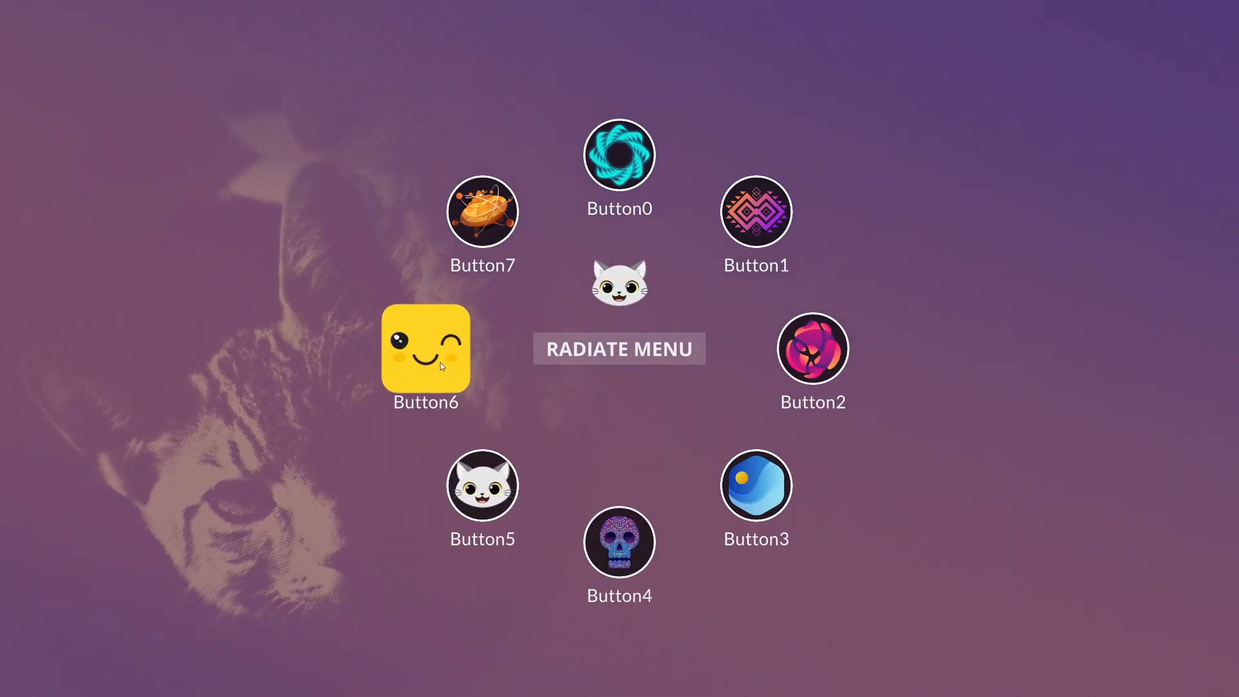
- Create an empty object under the Canvas and name it RadialMenuEntry
left_click(755, 210)
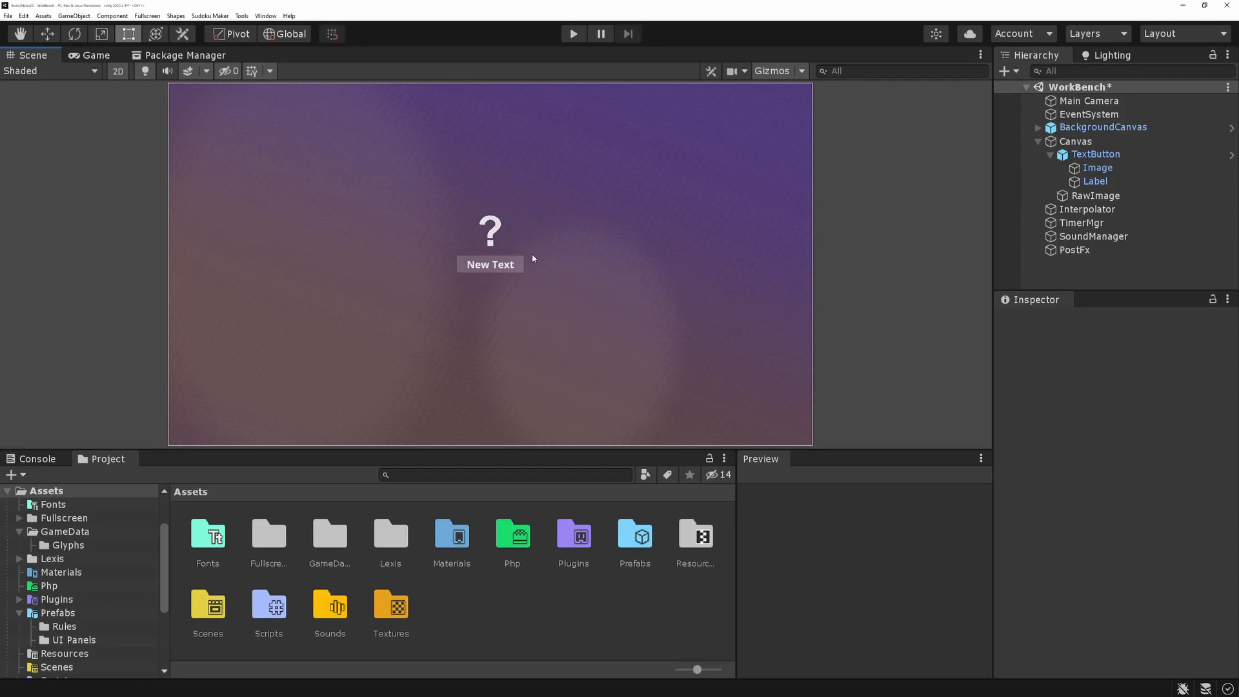
mouse_move(466, 199)
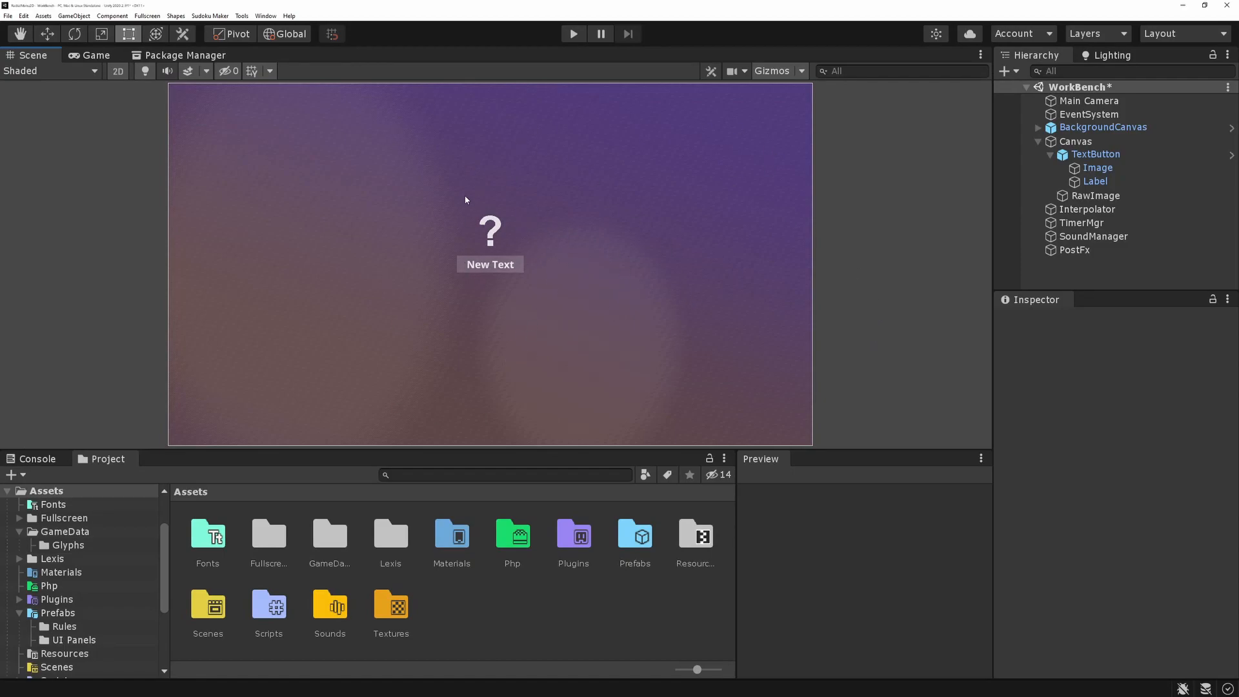
mouse_move(513, 274)
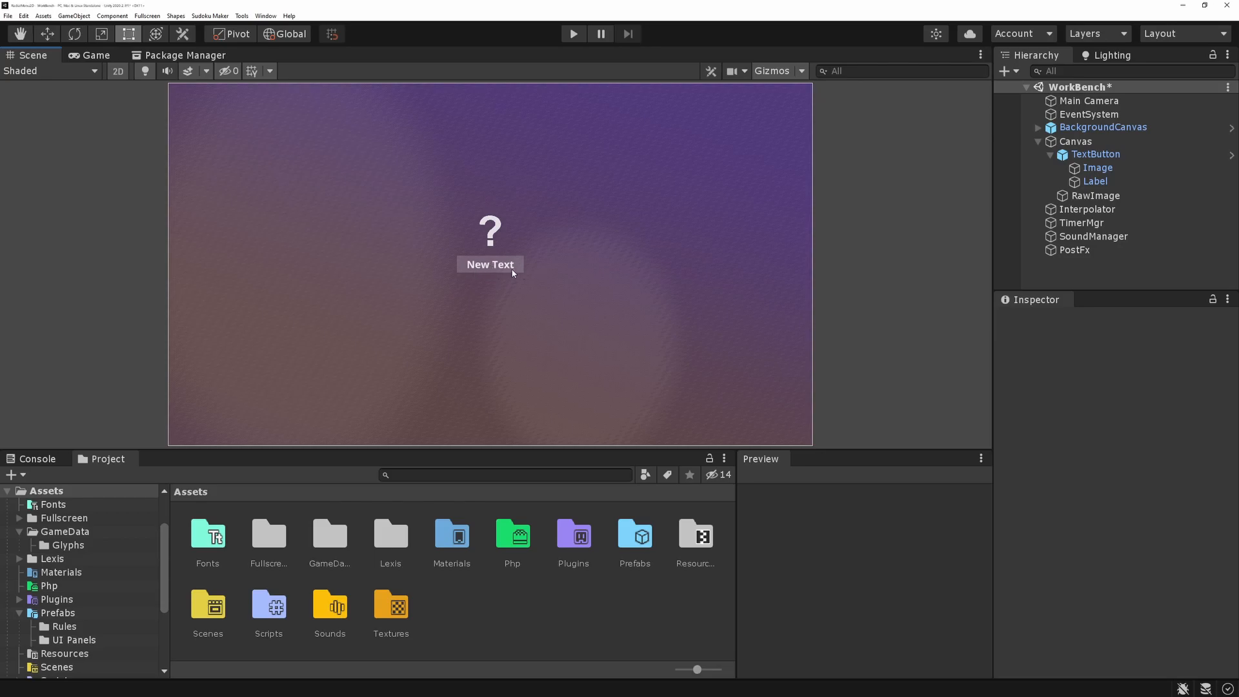
left_click(1095, 195)
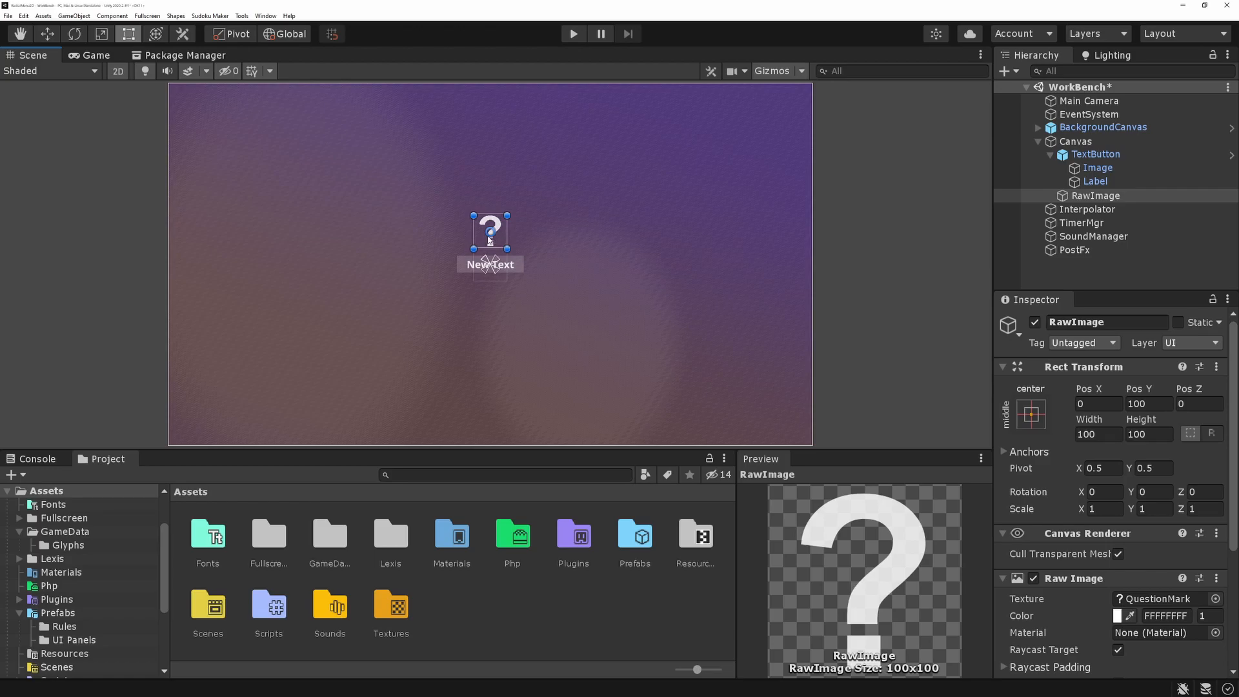
mouse_move(551, 211)
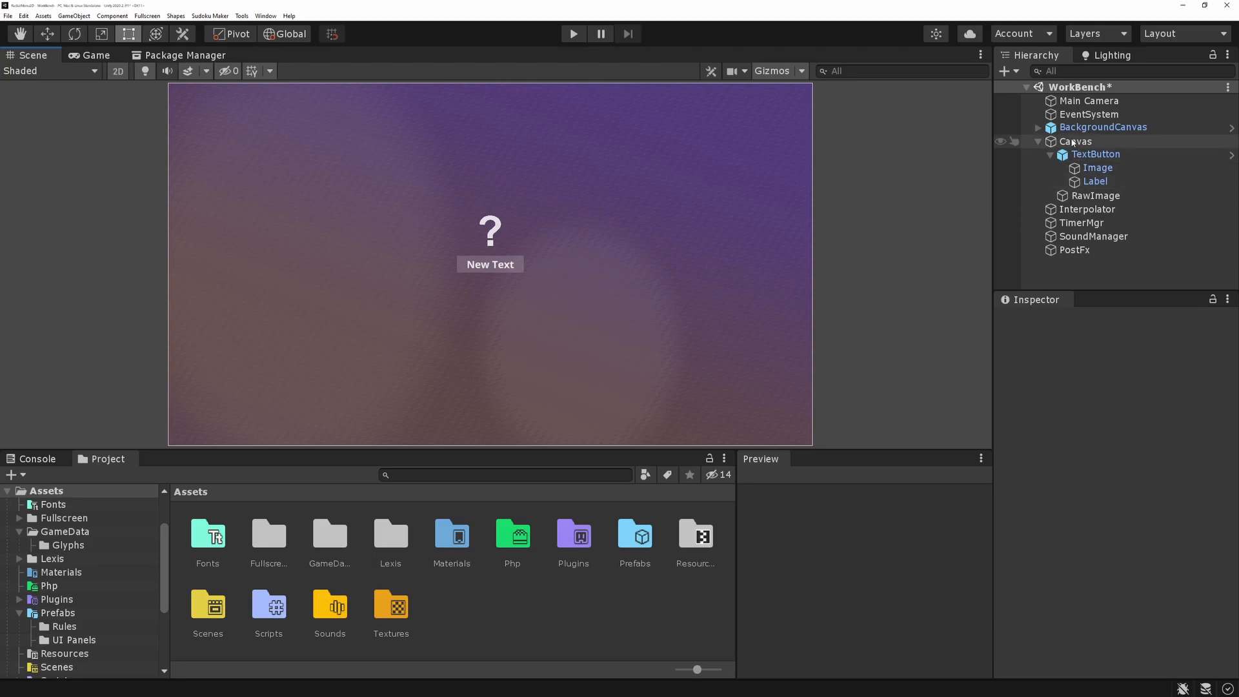
right_click(1075, 142)
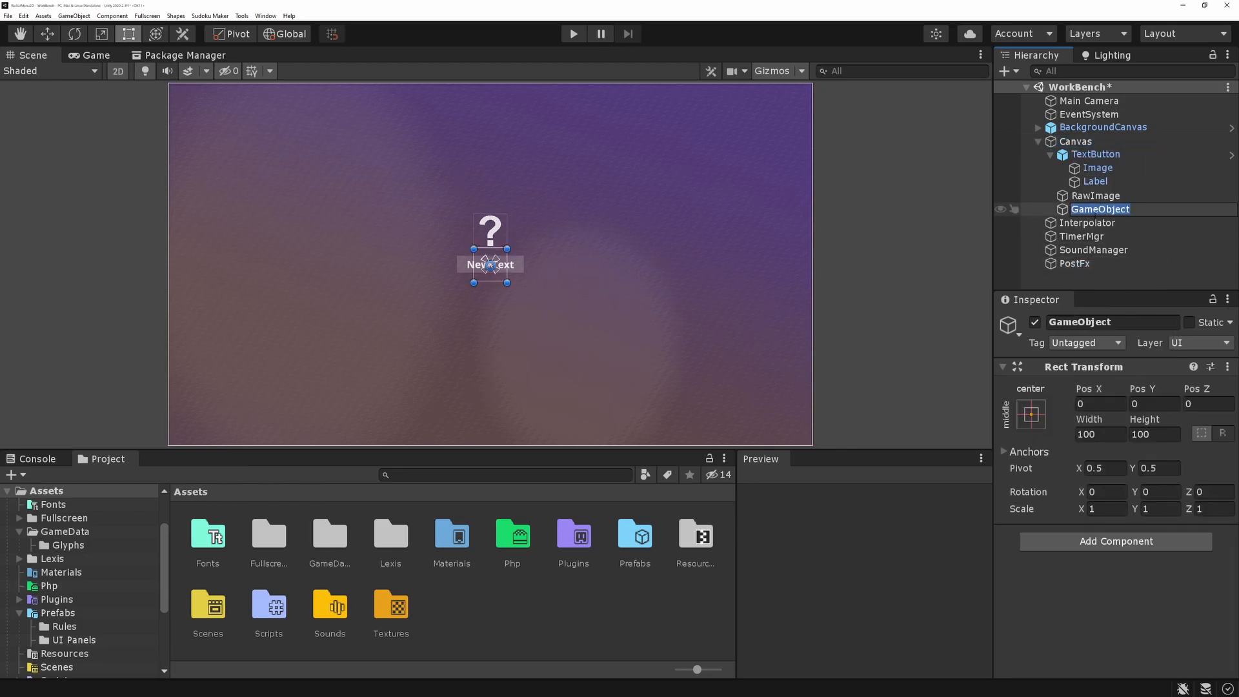
type("Radial")
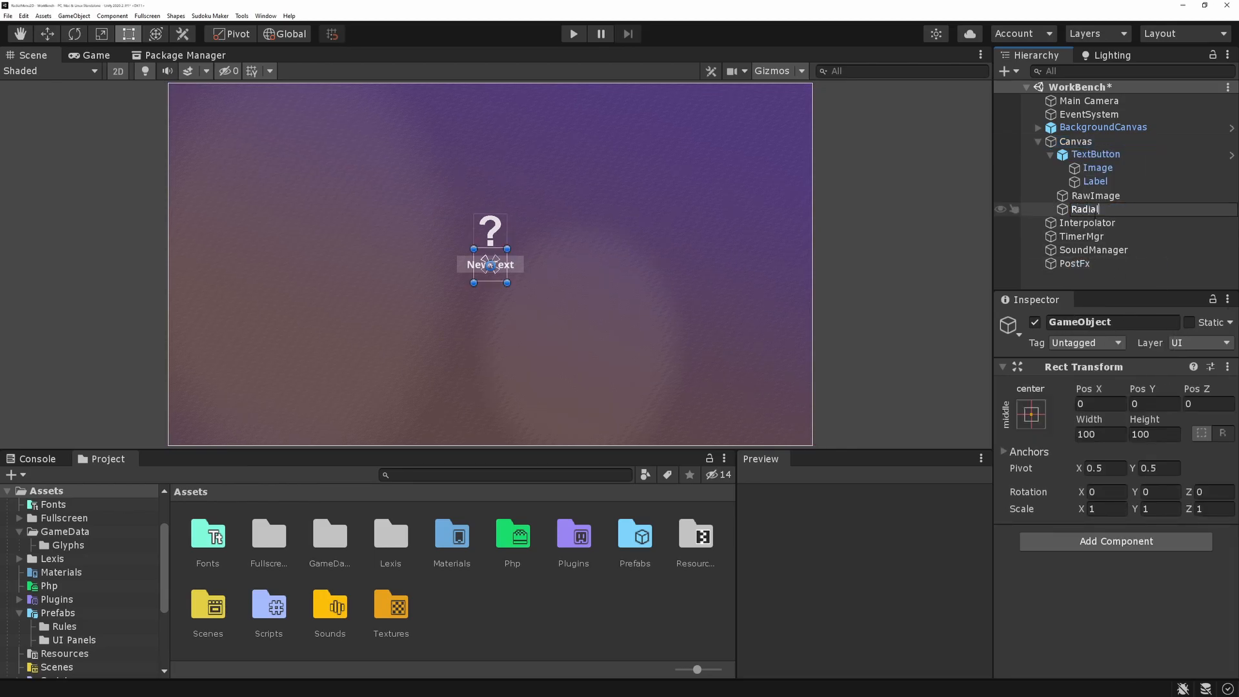
type("MenuEntry")
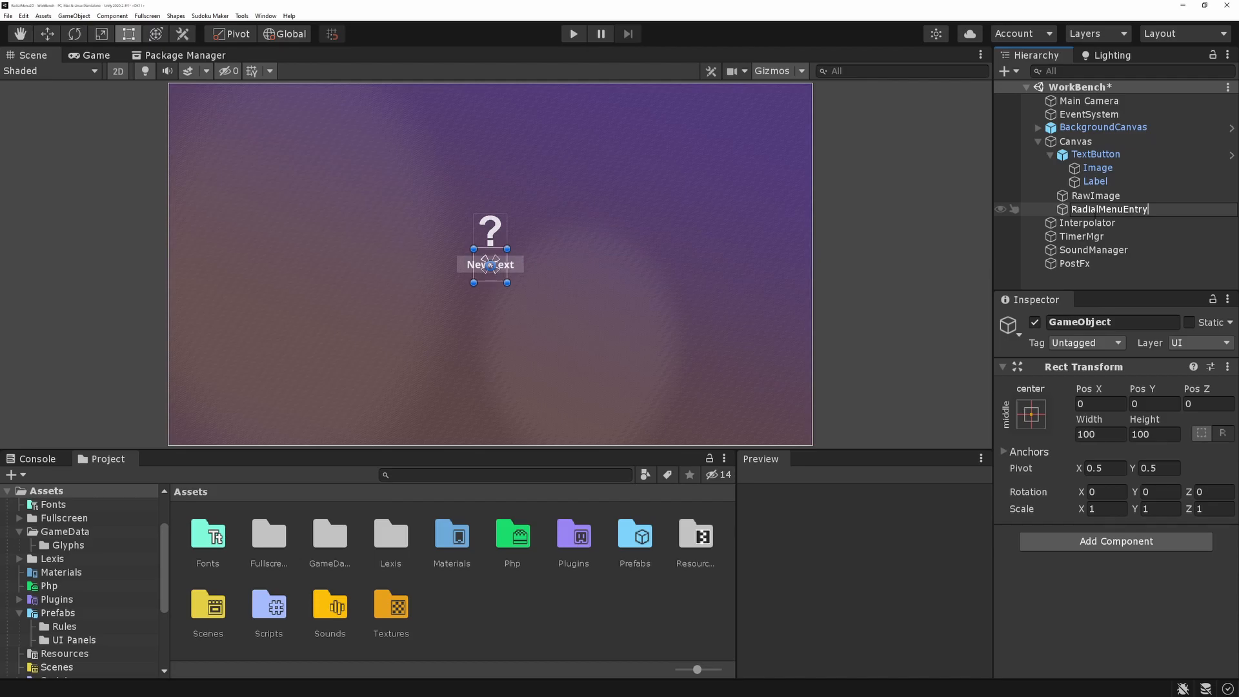
- Add a child Raw Image named Backer to RadialMenuEntry using the Circle texture
right_click(1110, 209)
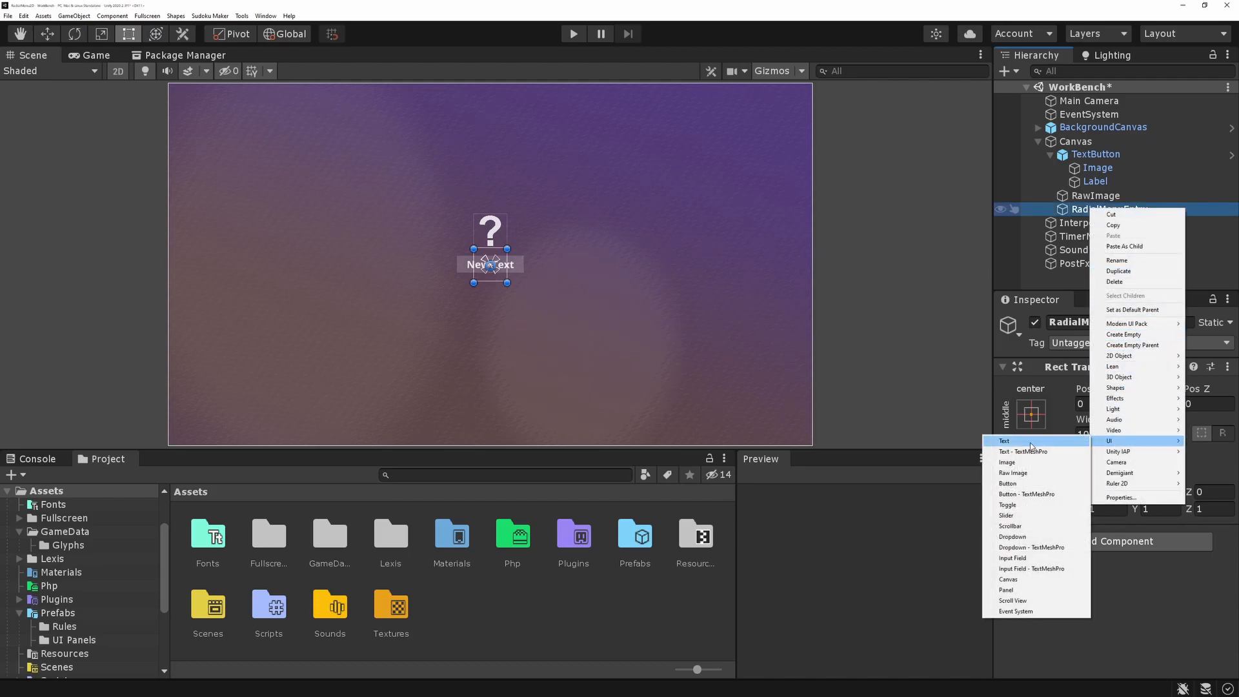
mouse_move(1032, 462)
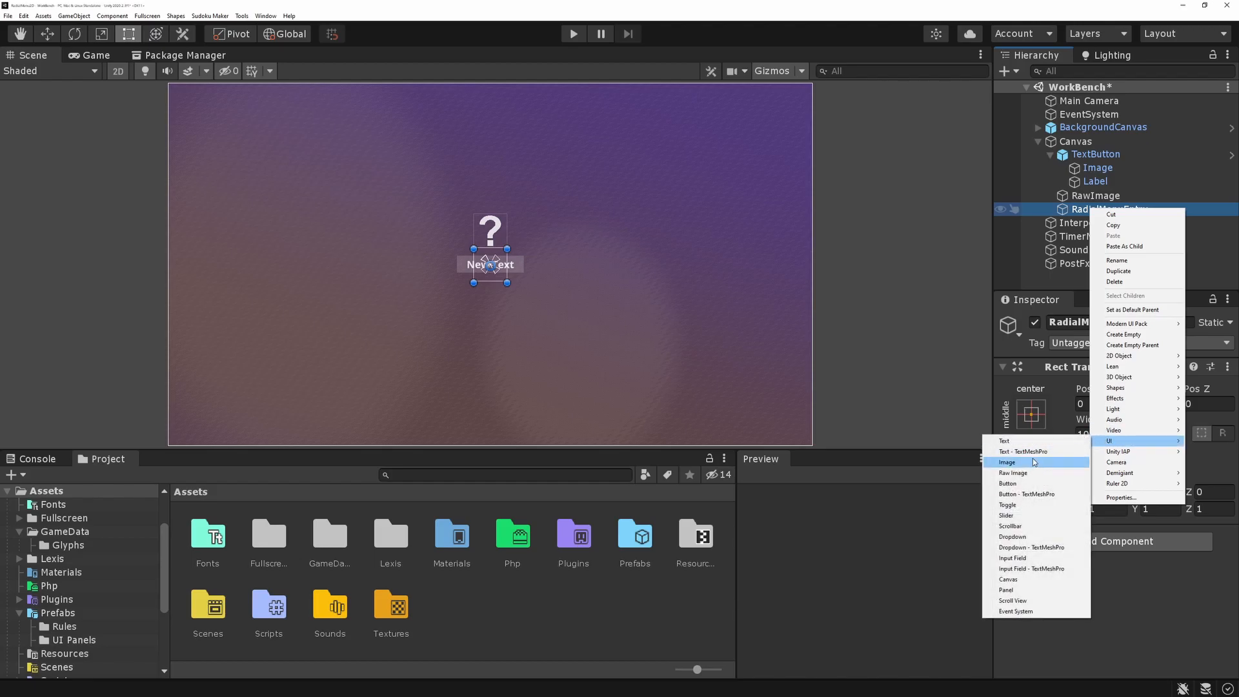
left_click(1012, 472)
type("Backer")
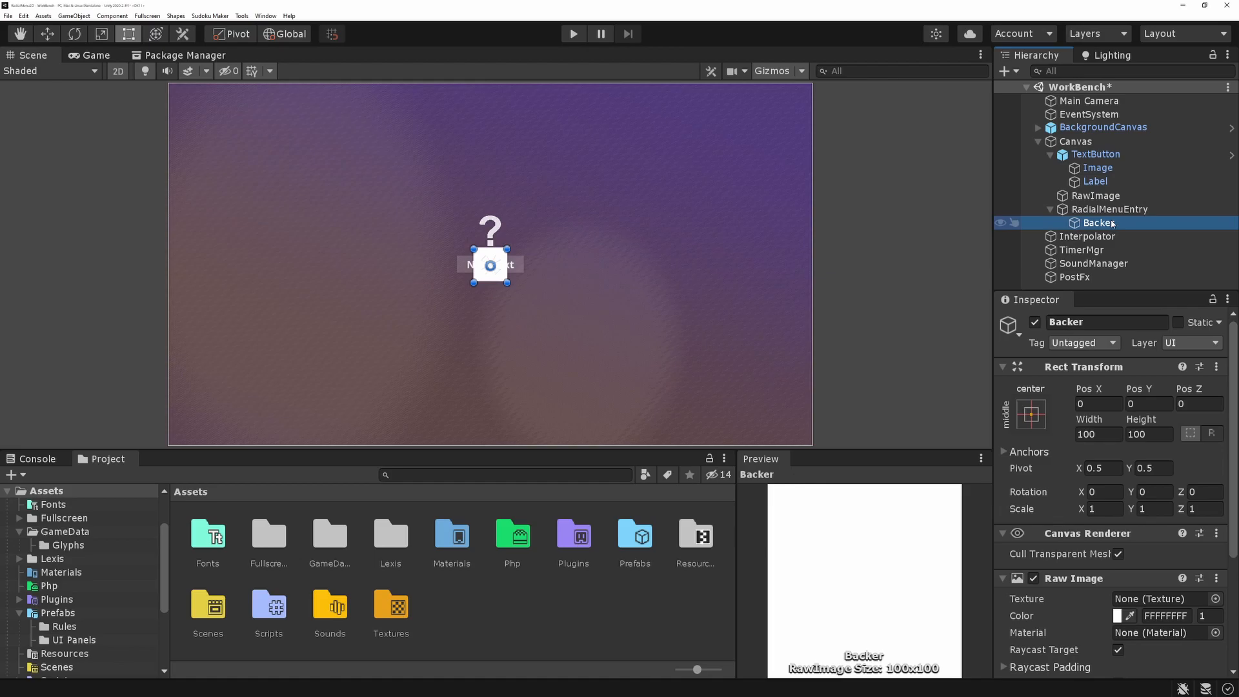
left_click(1217, 599)
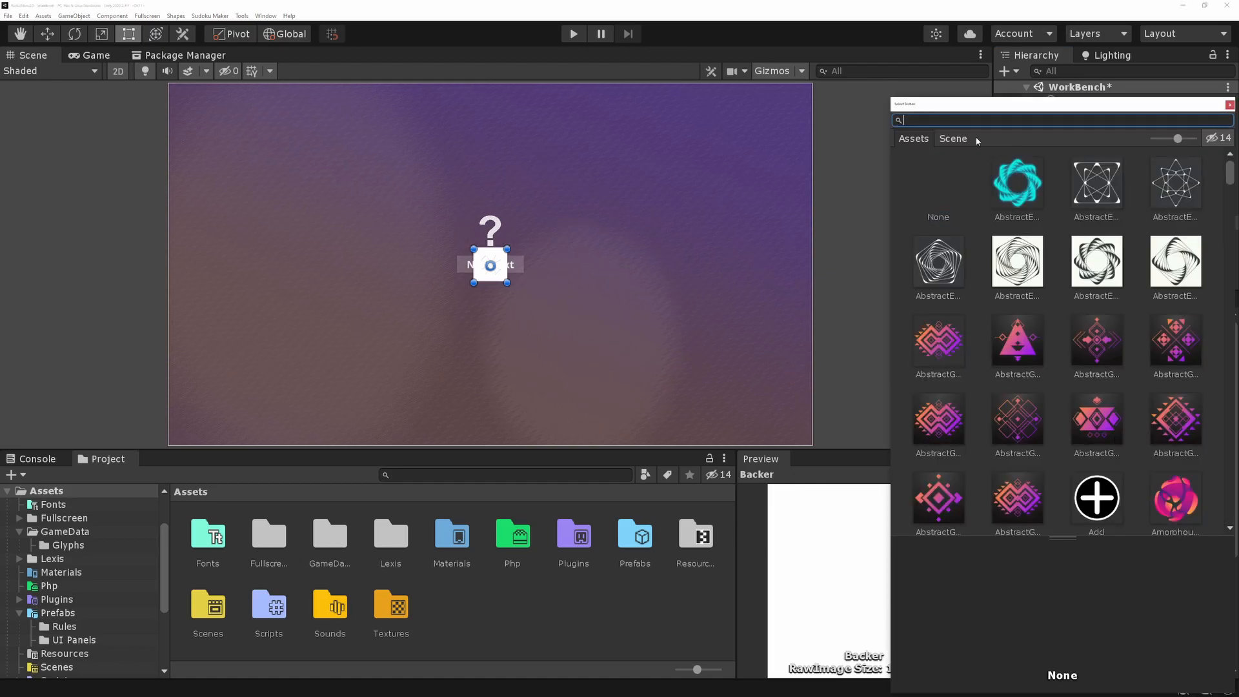
type("circl")
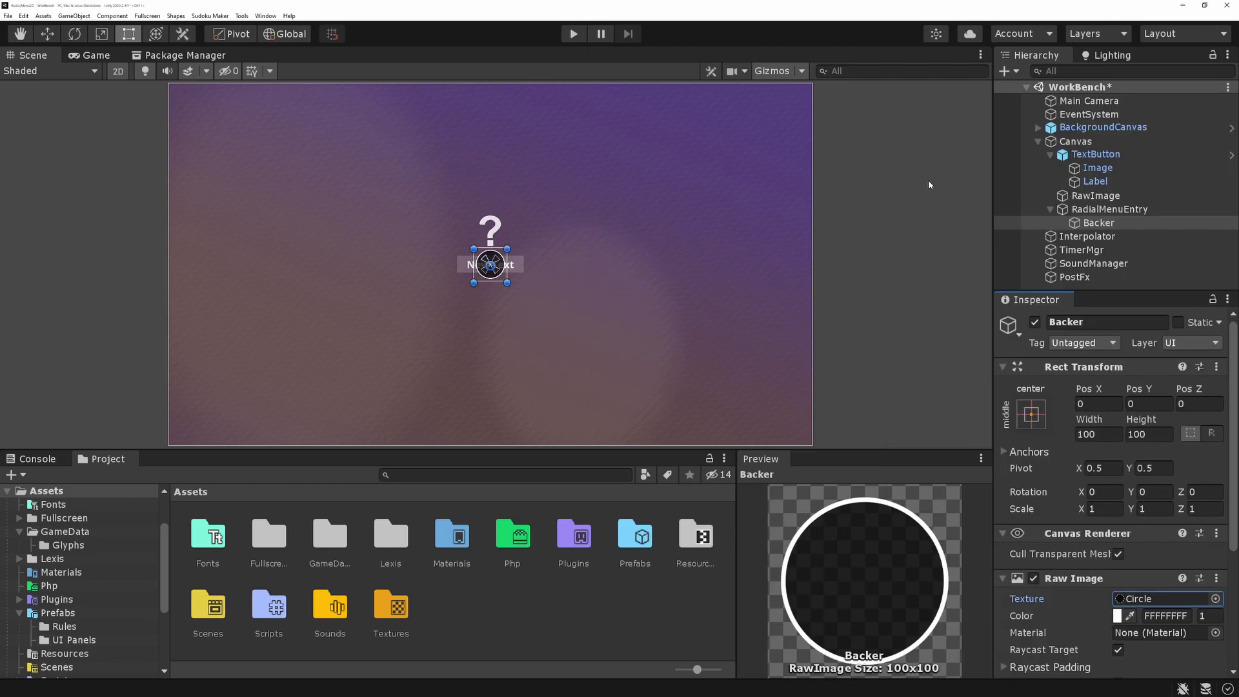
mouse_move(1195, 589)
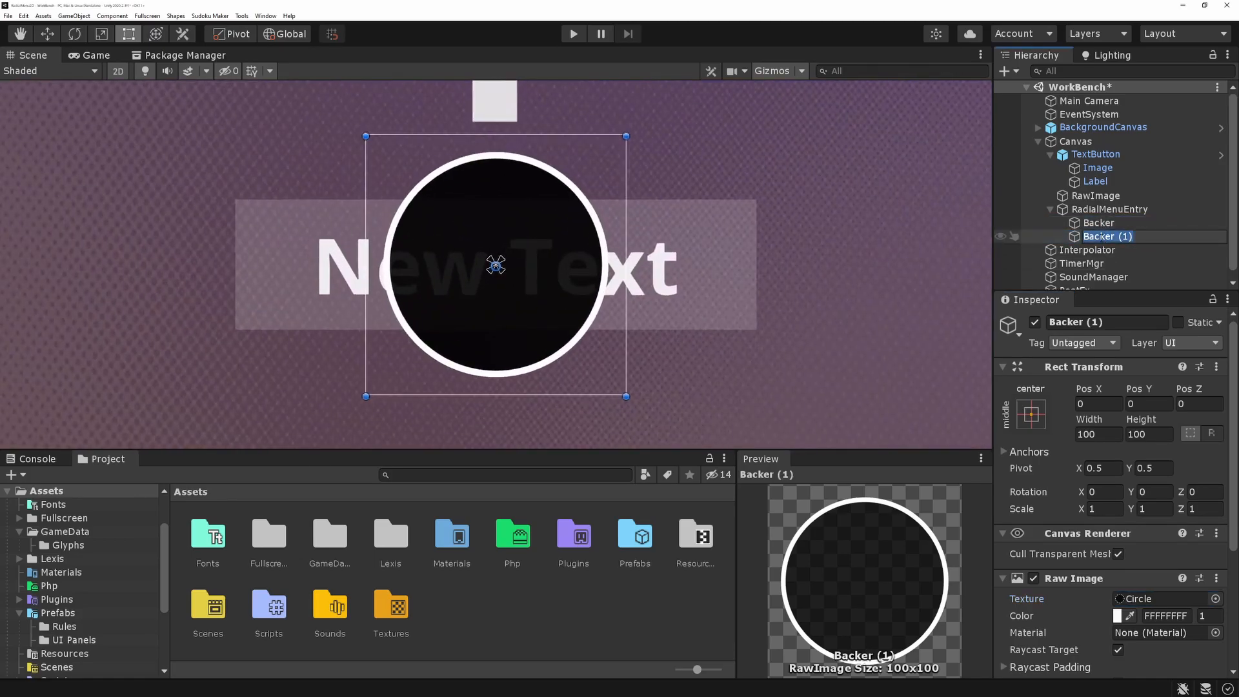
- Duplicate Backer as Icon and set its texture to the black cat Cats3
left_click(1094, 236)
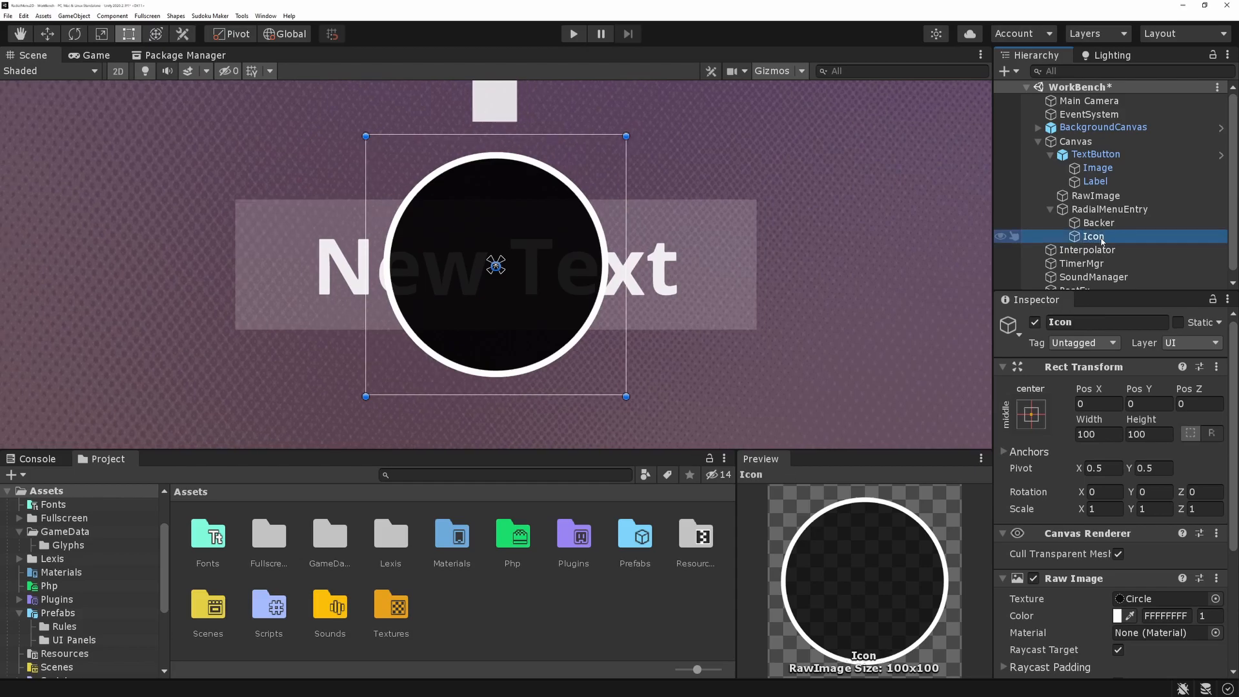
left_click(1216, 599)
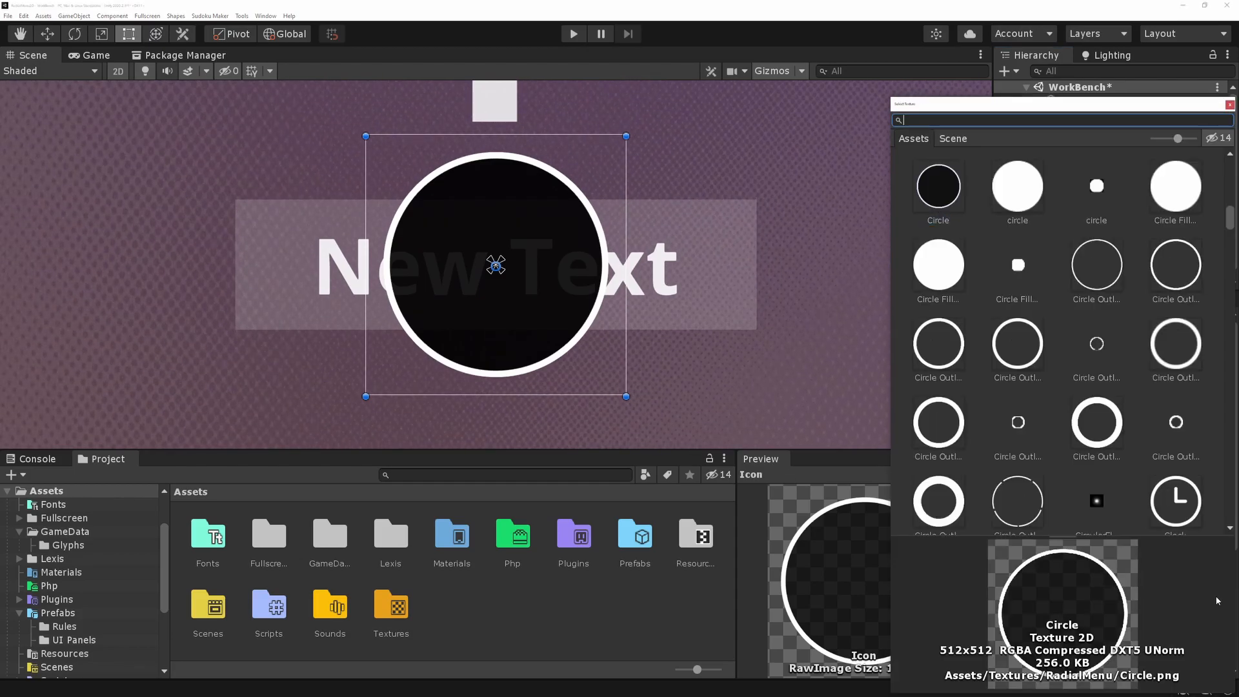
scroll("down", 3)
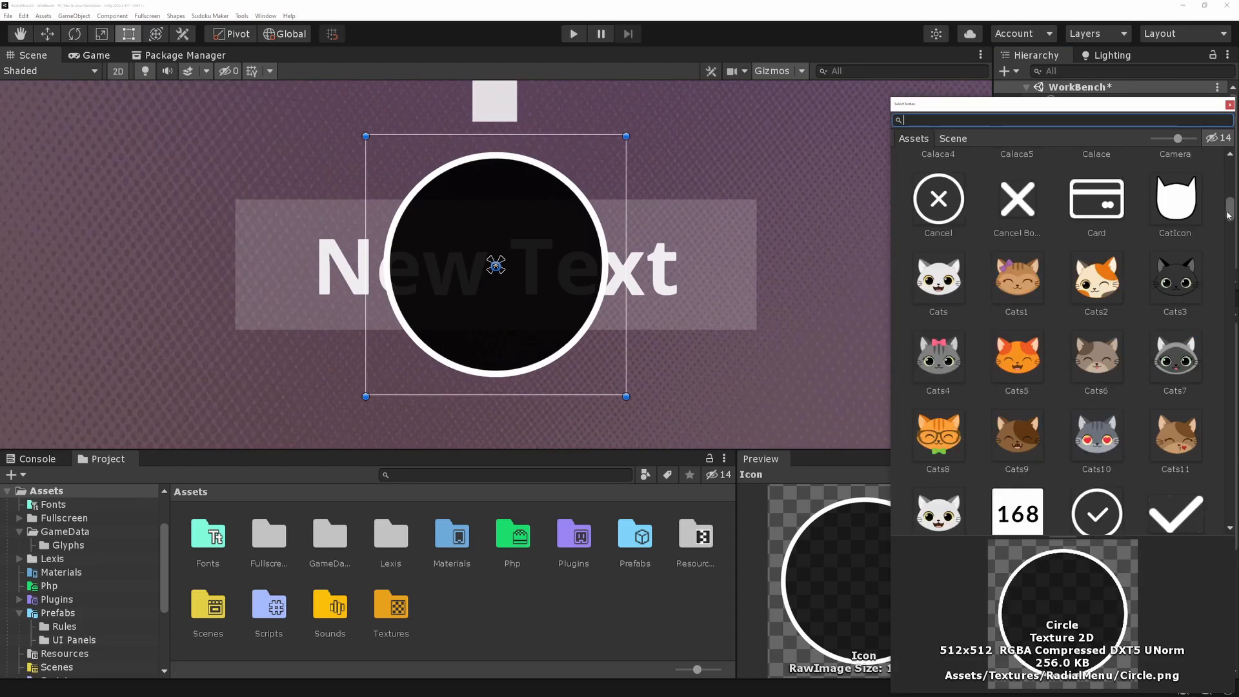
left_click(1175, 278)
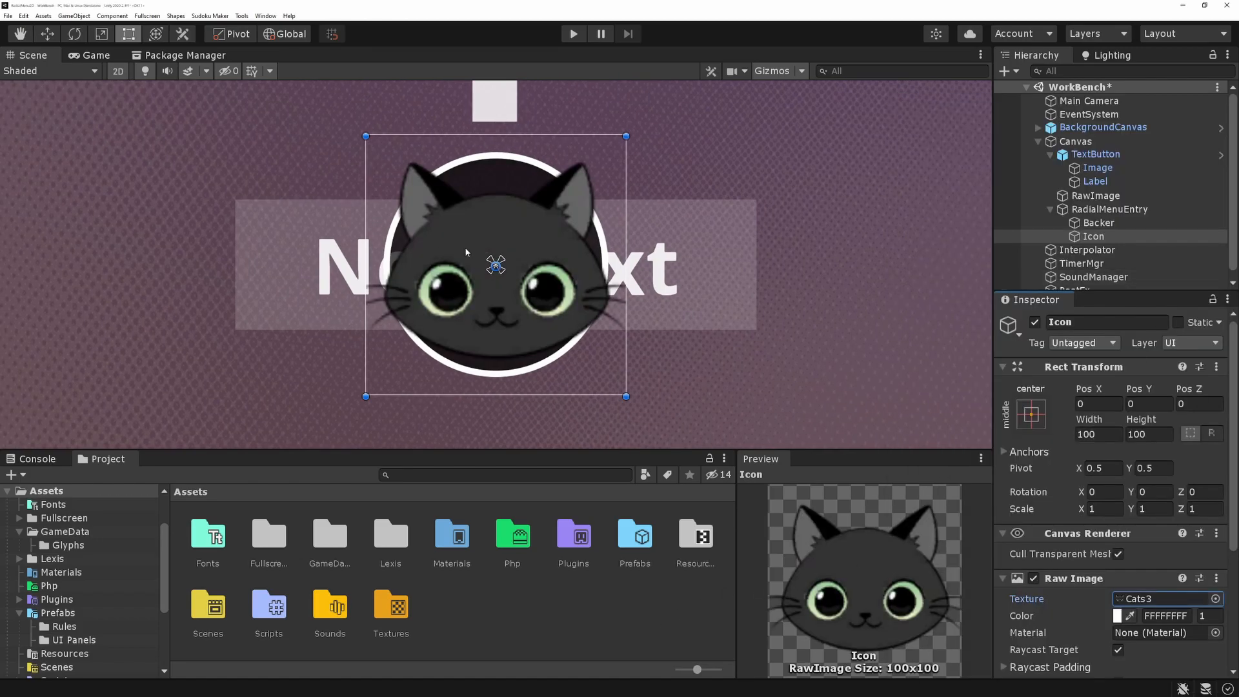
left_click(1110, 209)
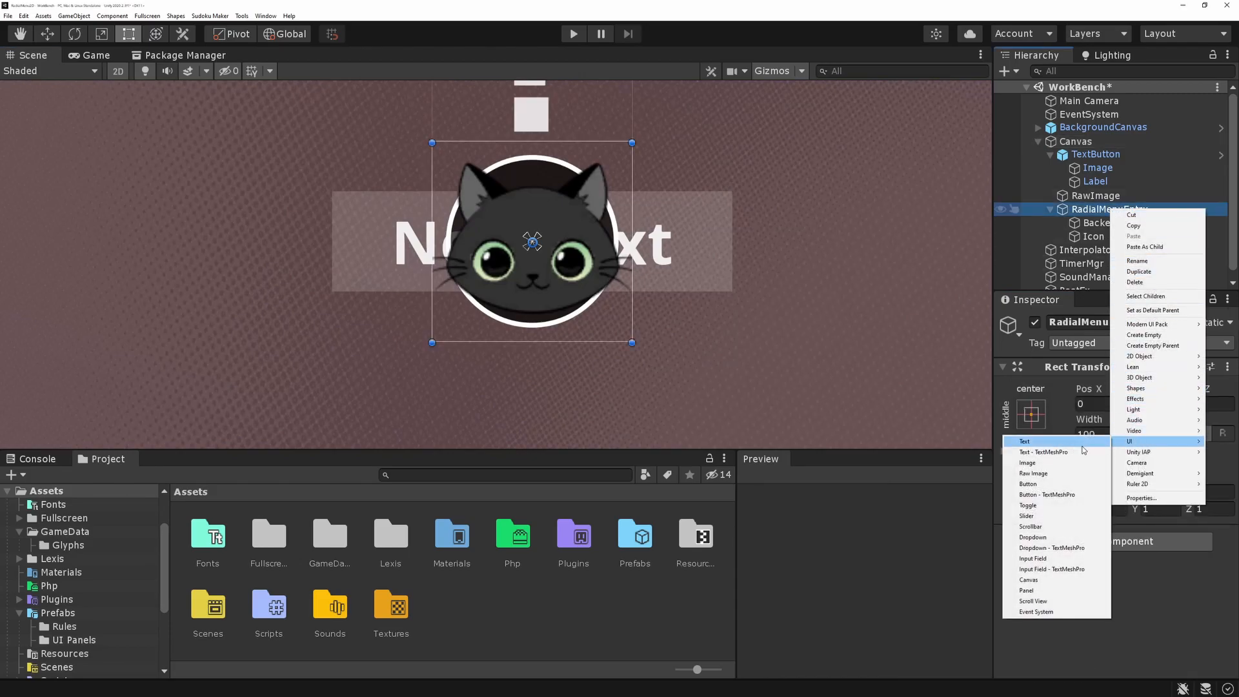
- Add a Text (TMP) label to RadialMenuEntry in Lato-Regular SDF, sized and placed below the icon
left_click(1044, 452)
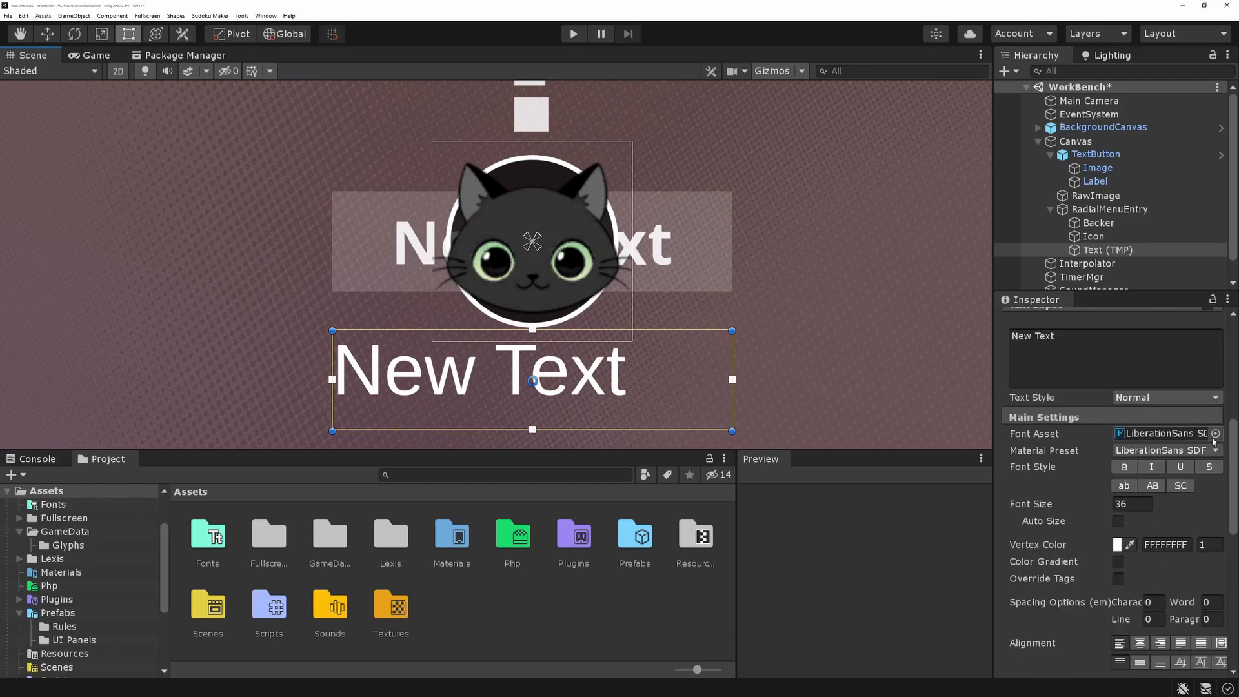
left_click(1165, 433)
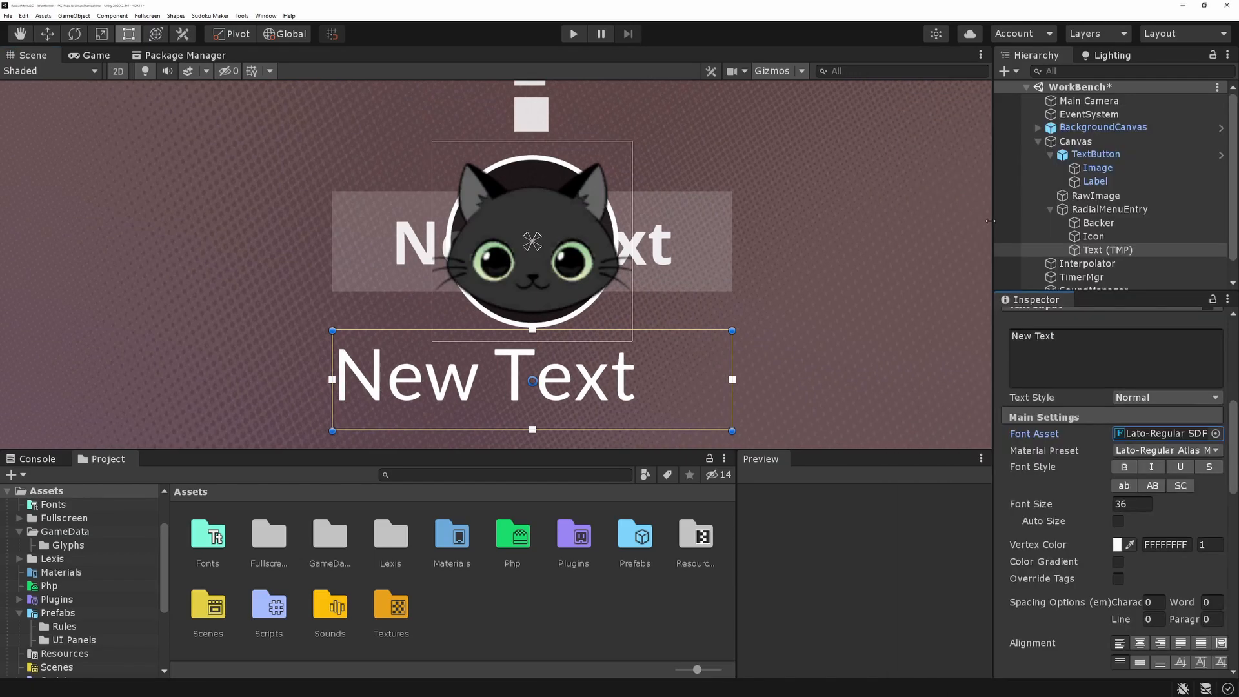
left_click(1130, 505)
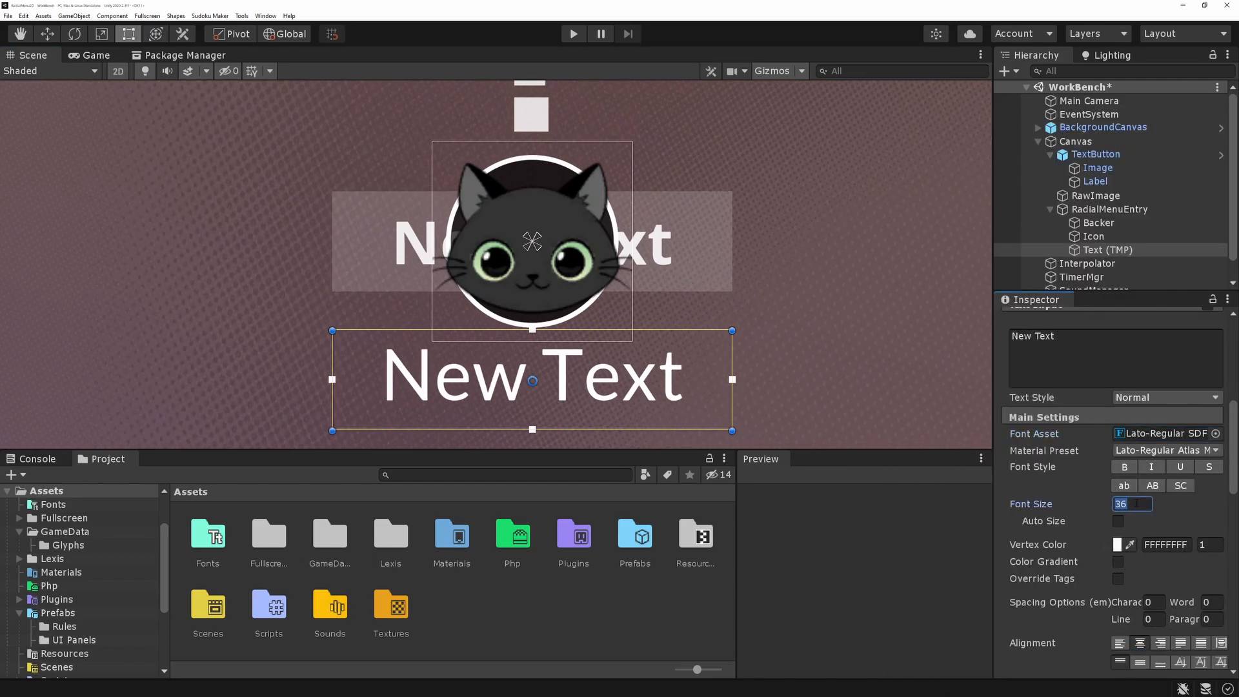
left_click(1110, 209)
type("RadialMenu")
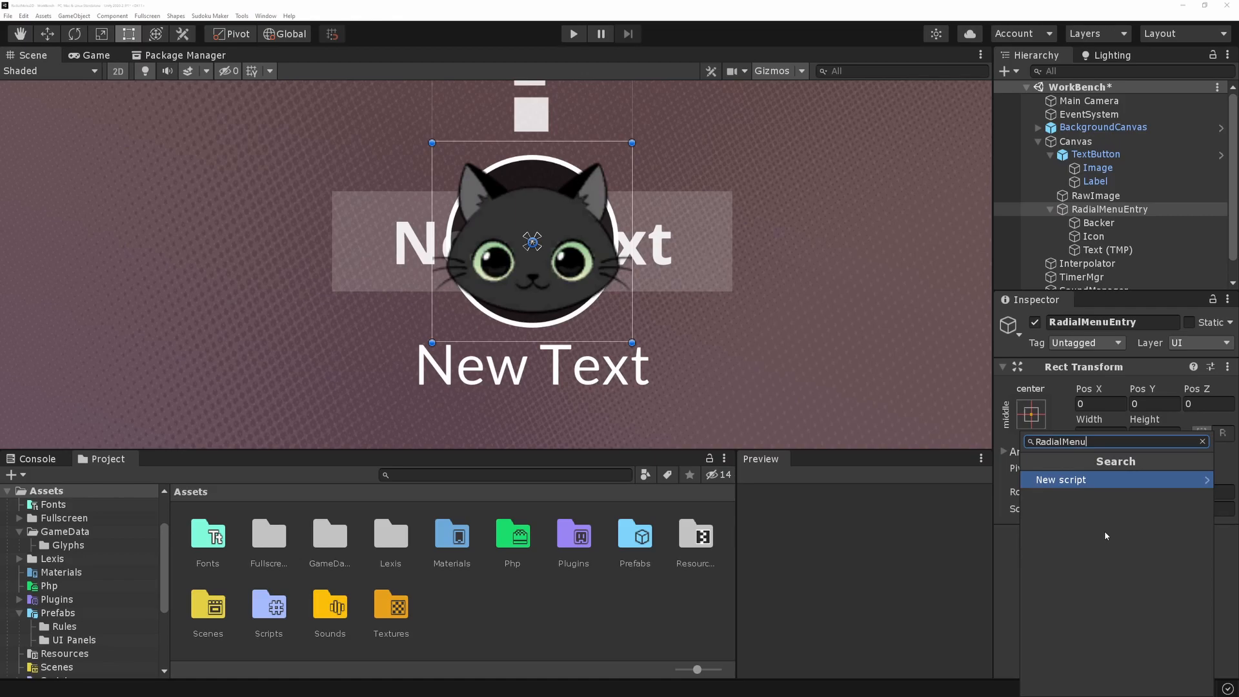
- Create a new RadialMenuEntry script and attach it to the RadialMenuEntry object
left_click(1061, 480)
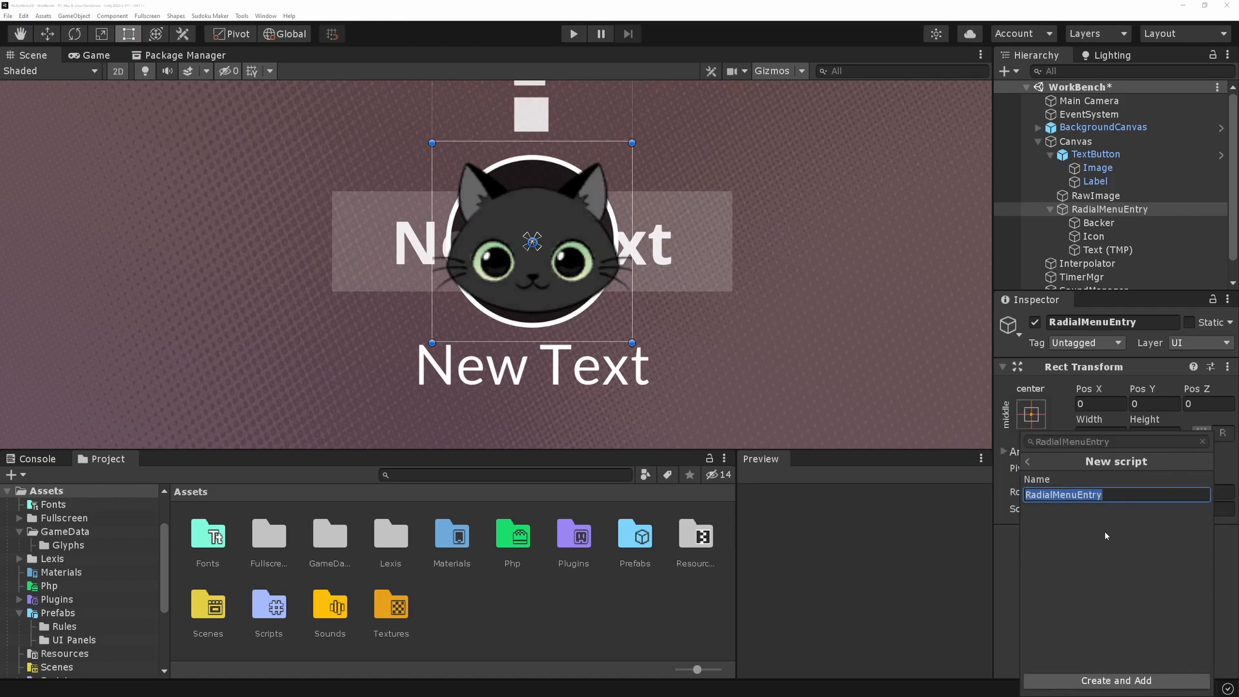
left_click(1115, 680)
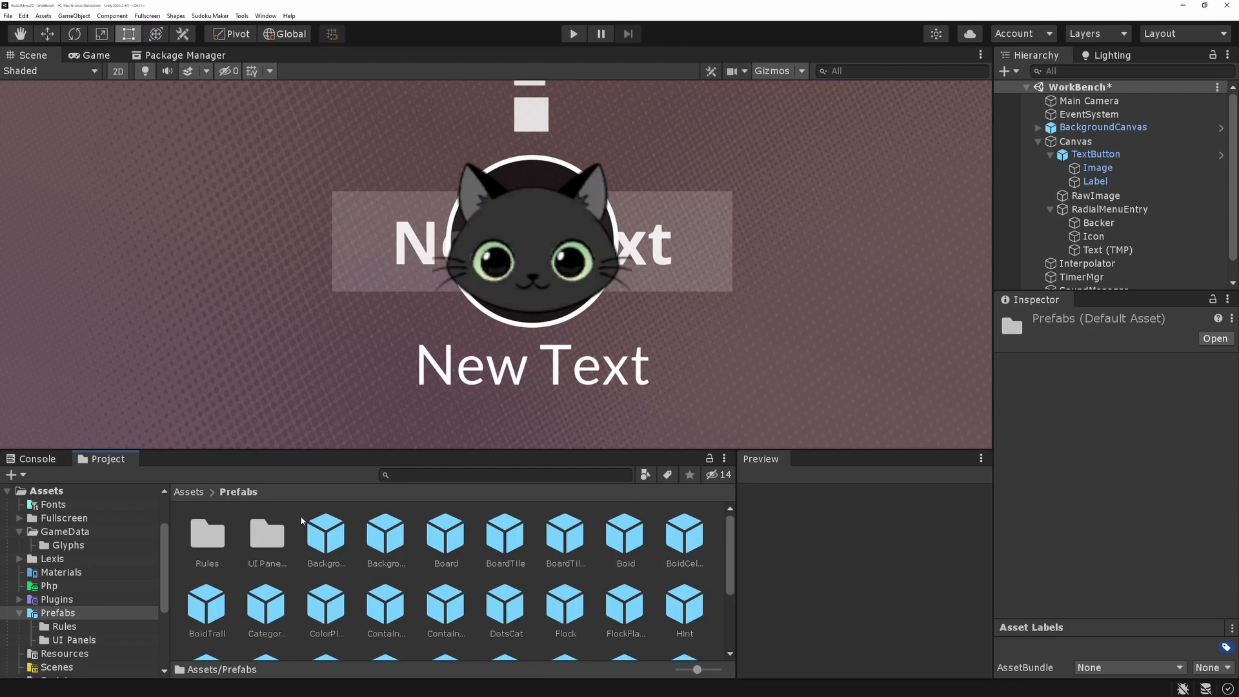
- Create a RadialMenu folder inside Prefabs and open it
right_click(300, 520)
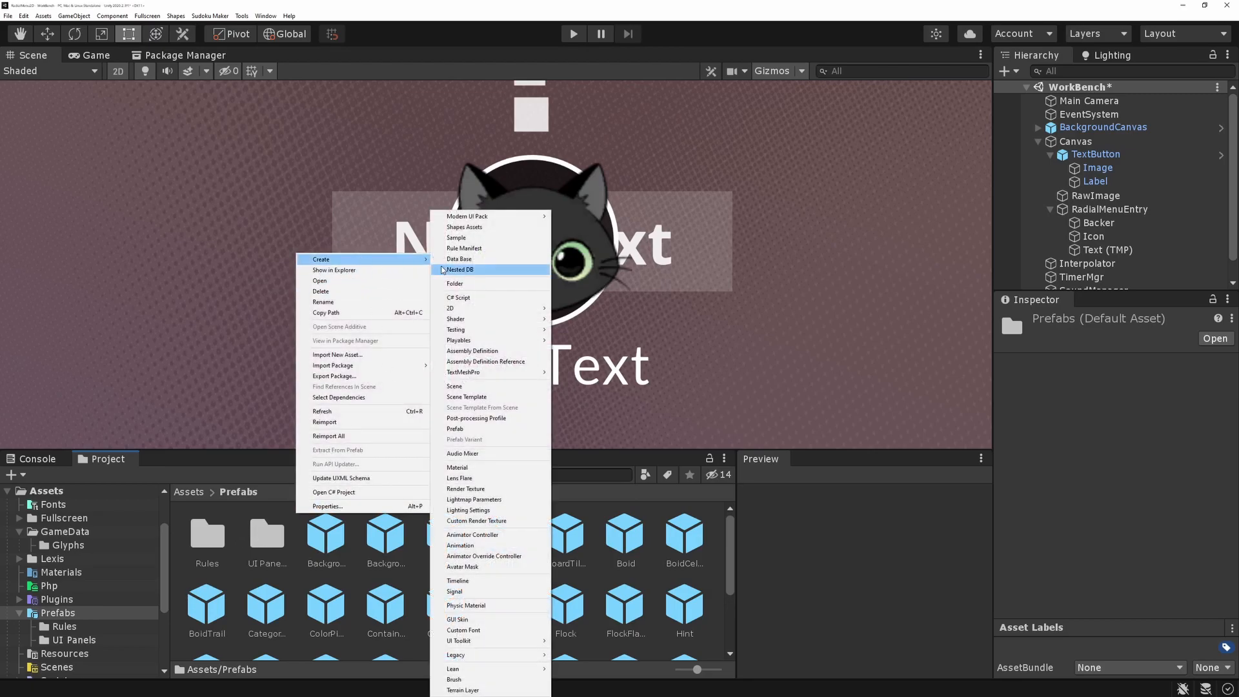
left_click(456, 283)
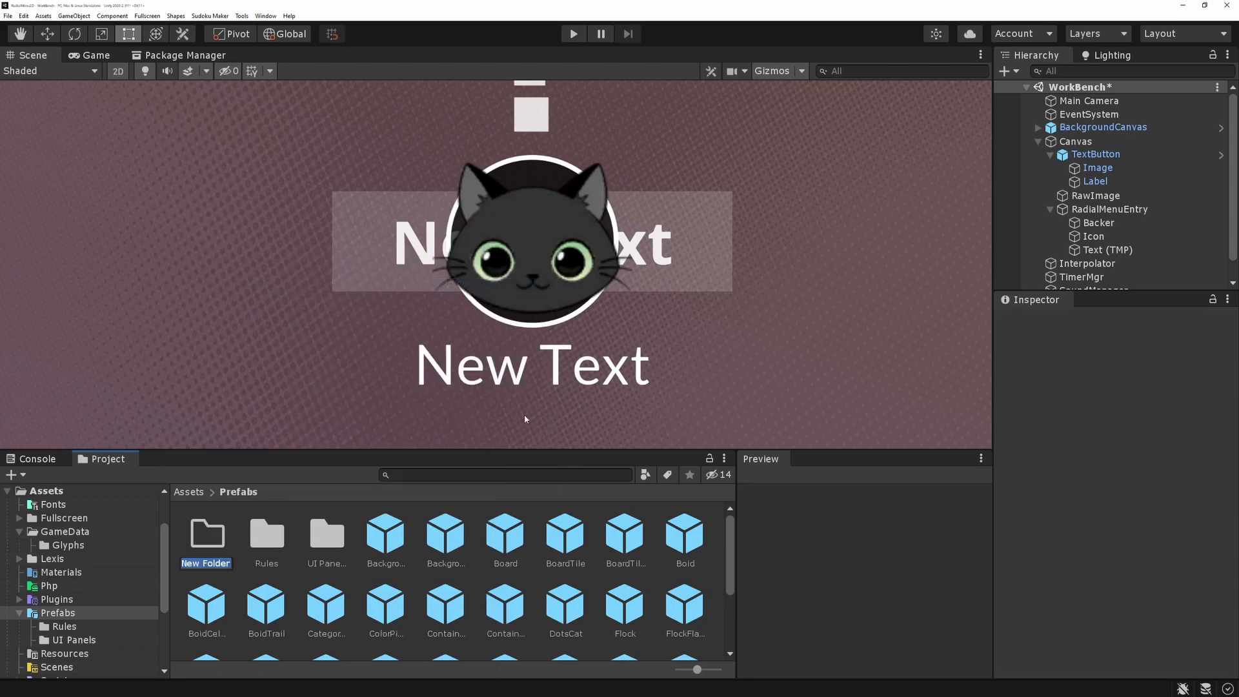
type("Rad")
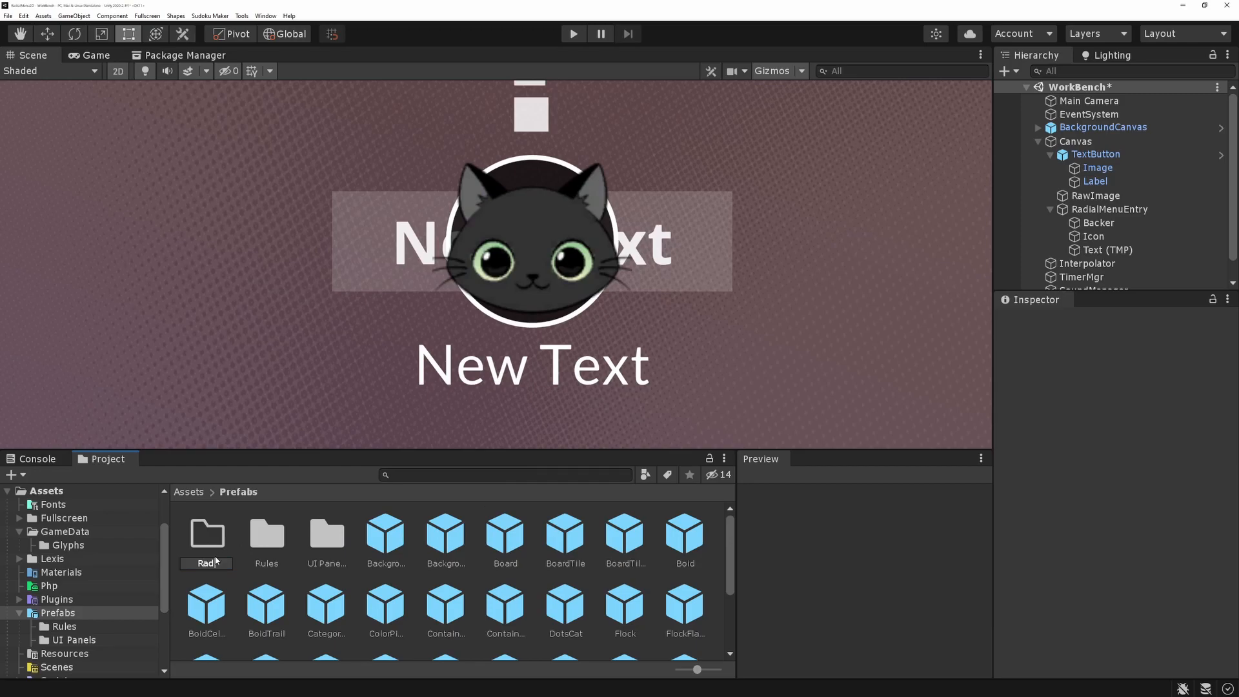
left_click(206, 533)
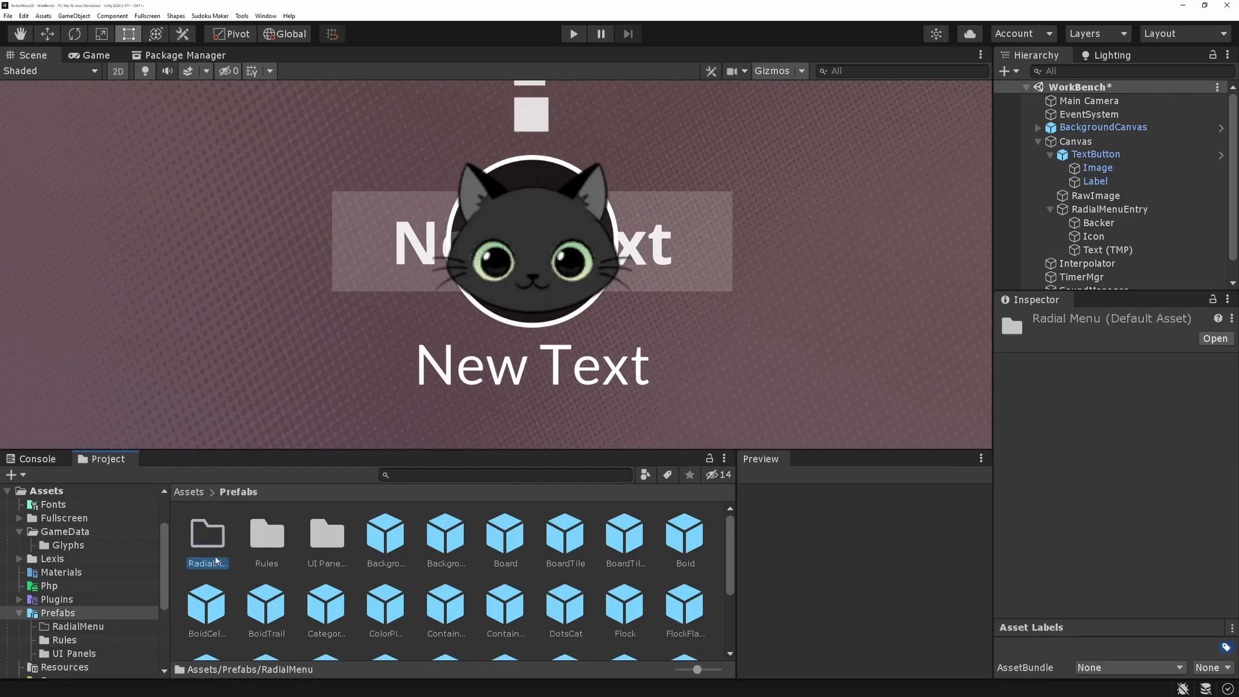
double_click(206, 533)
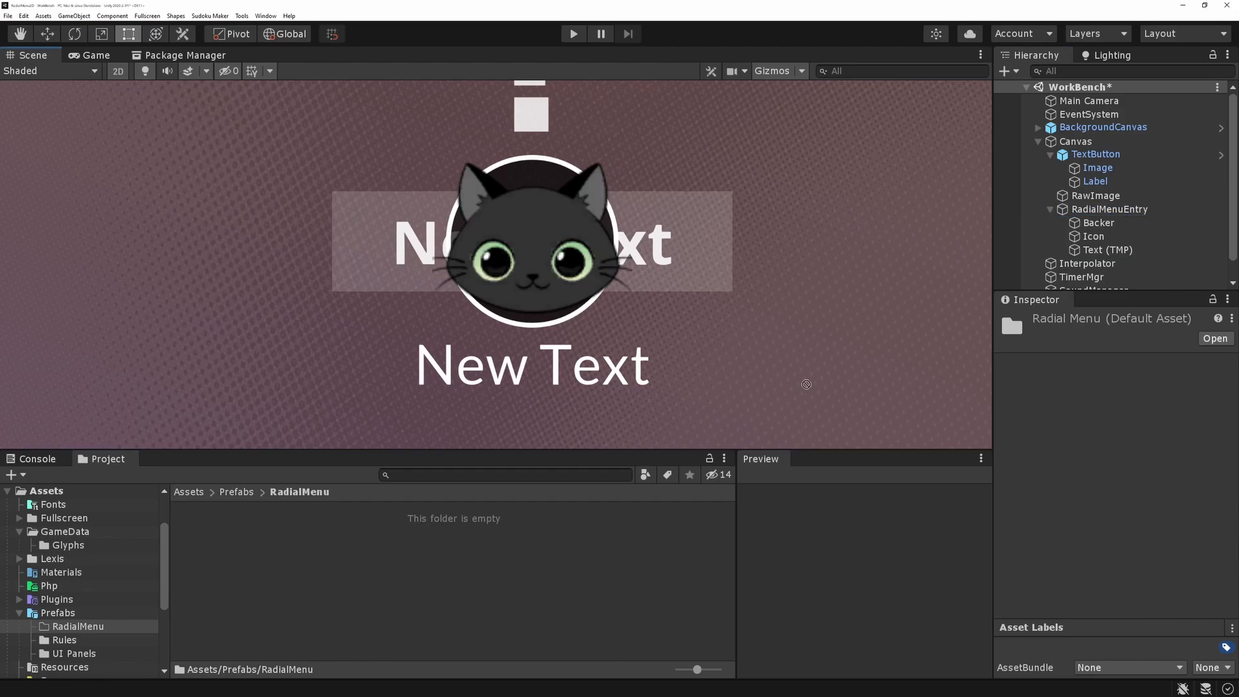
- Drag RadialMenuEntry into the folder as a prefab and remove it from the scene
left_click(1108, 208)
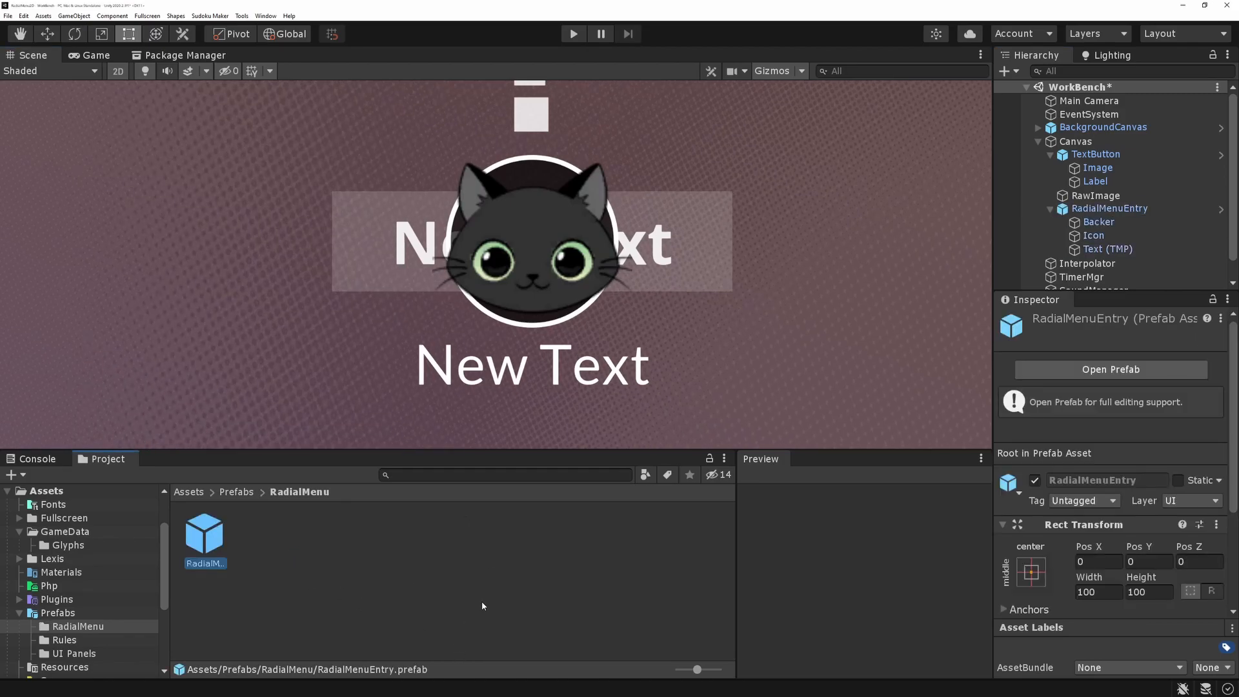
mouse_move(1122, 155)
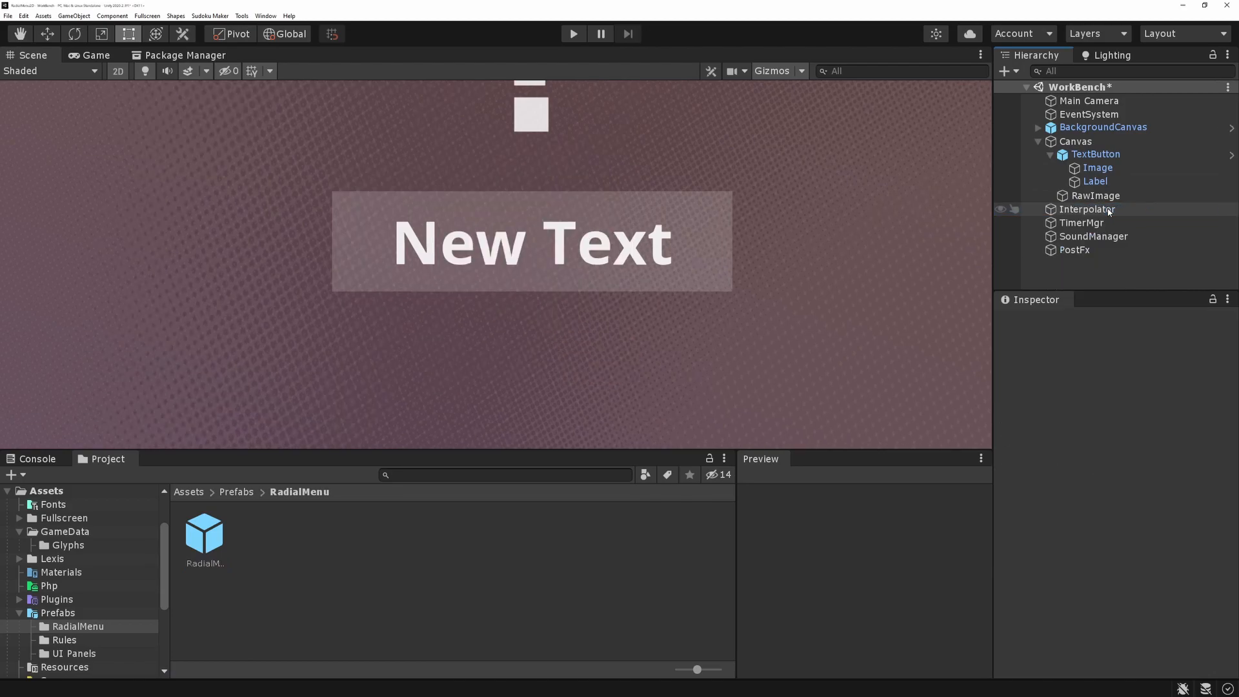
left_click(1075, 141)
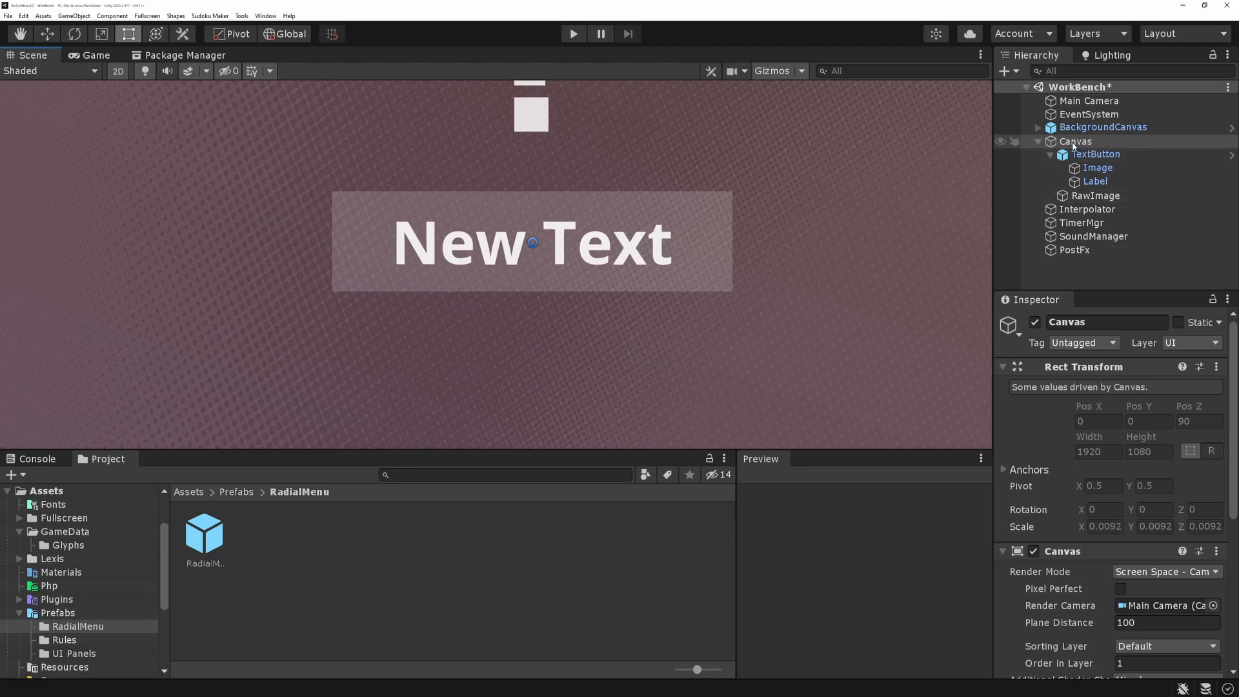
- Create an empty RadialMenu object under the Canvas and search for its RadialMenu script component
right_click(1075, 142)
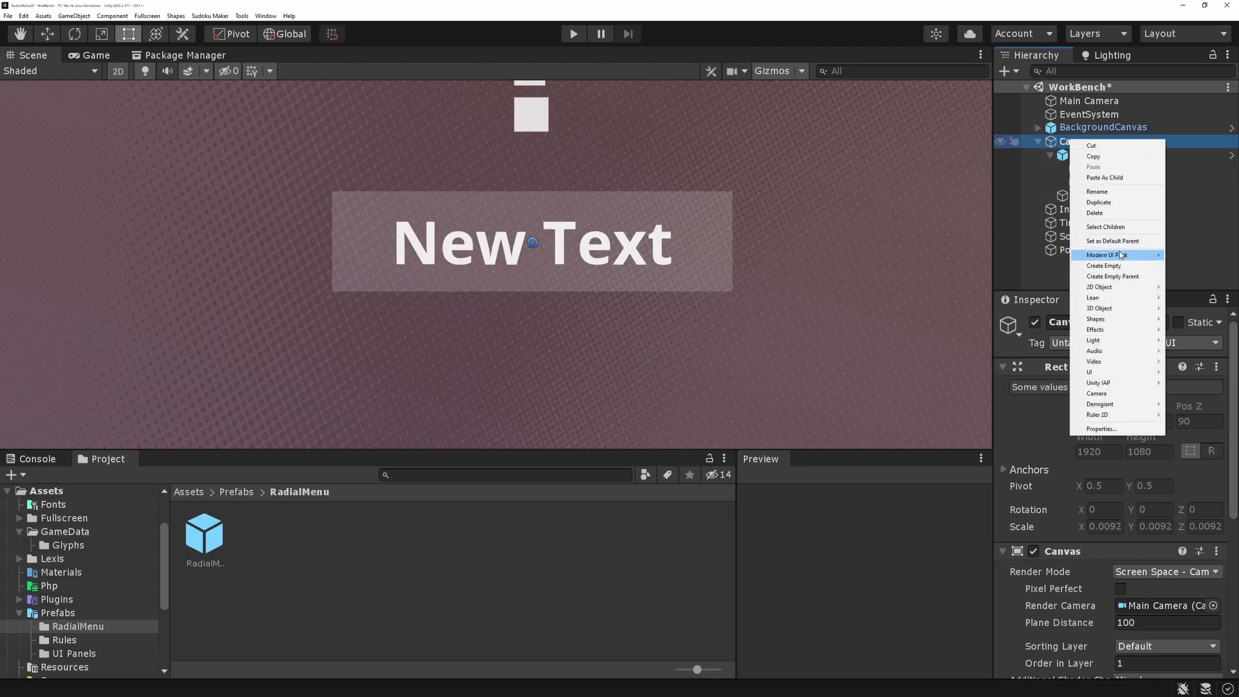
mouse_move(1112, 276)
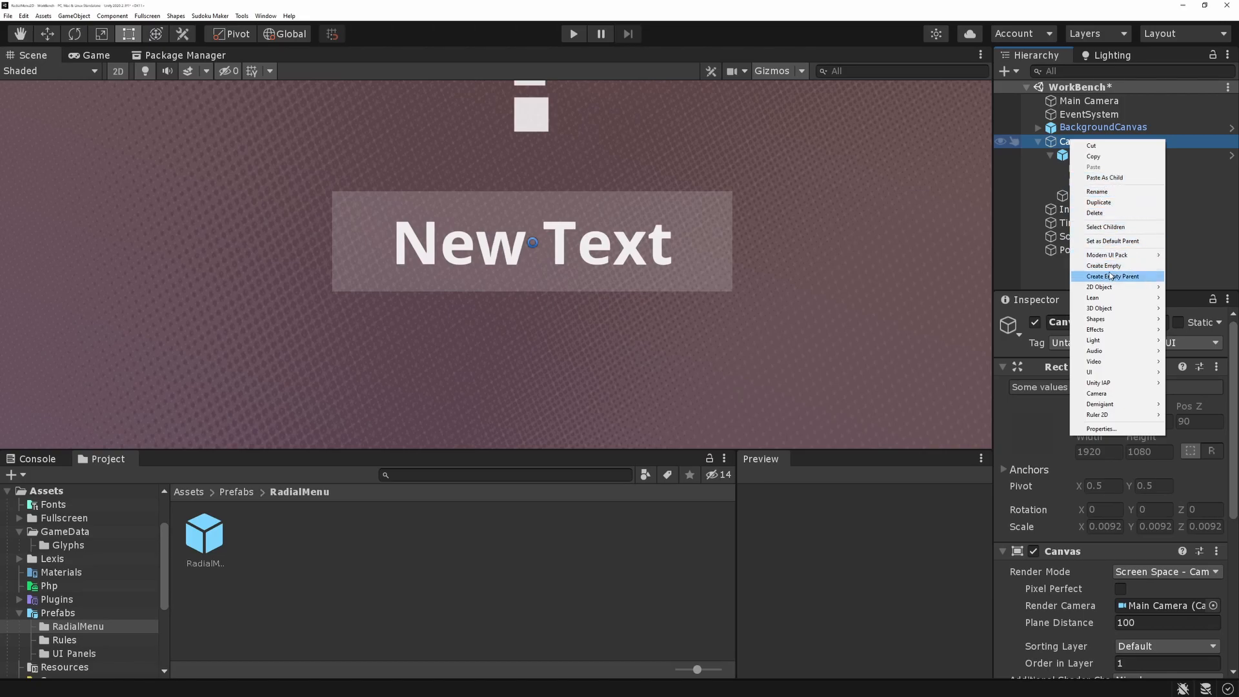
left_click(1105, 265)
type("RadialMenu")
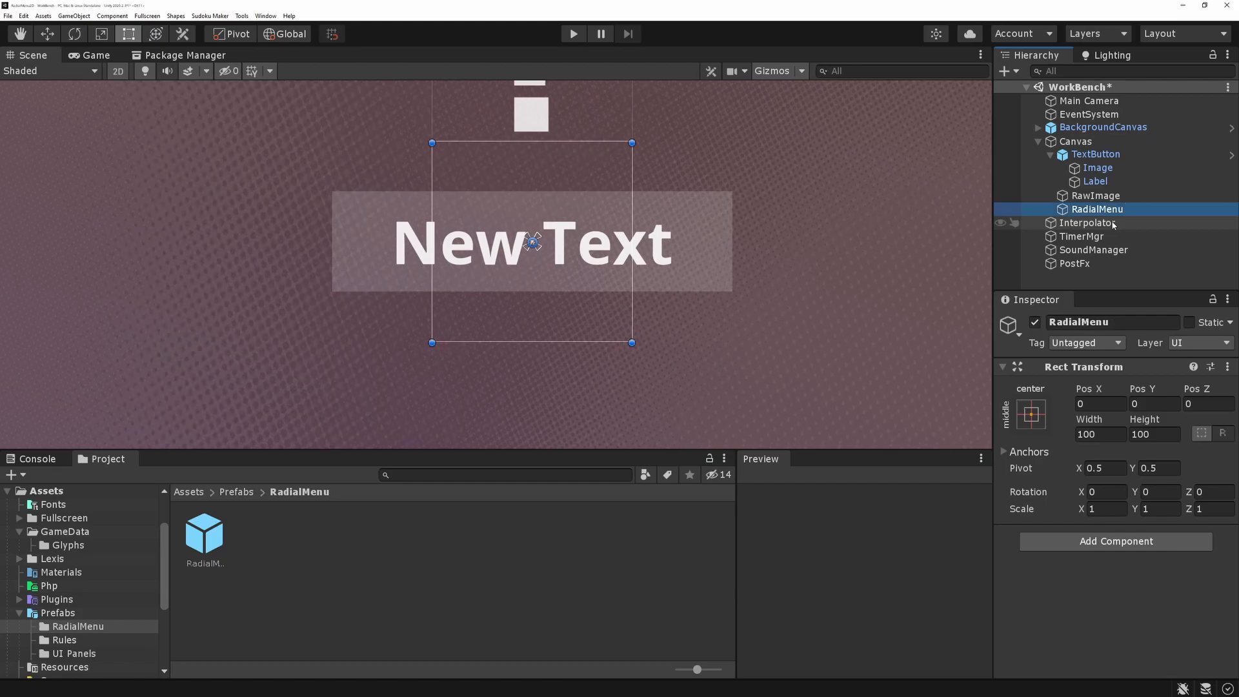
left_click(1114, 541)
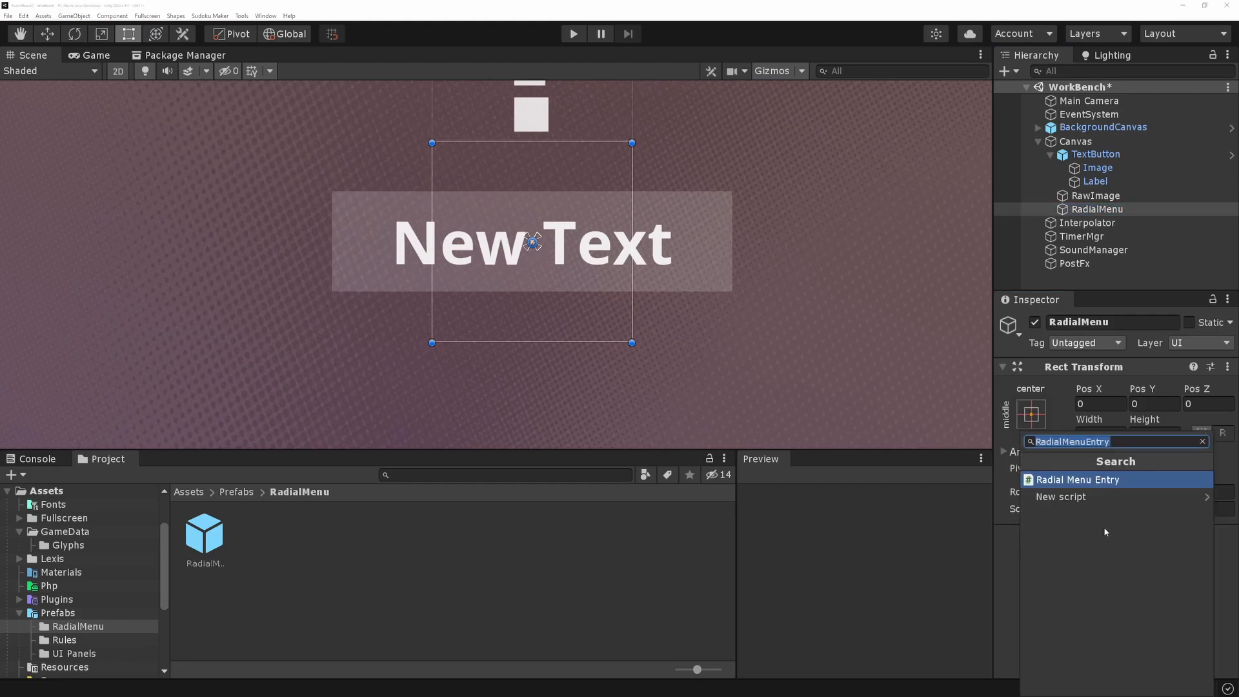
left_click(1201, 441)
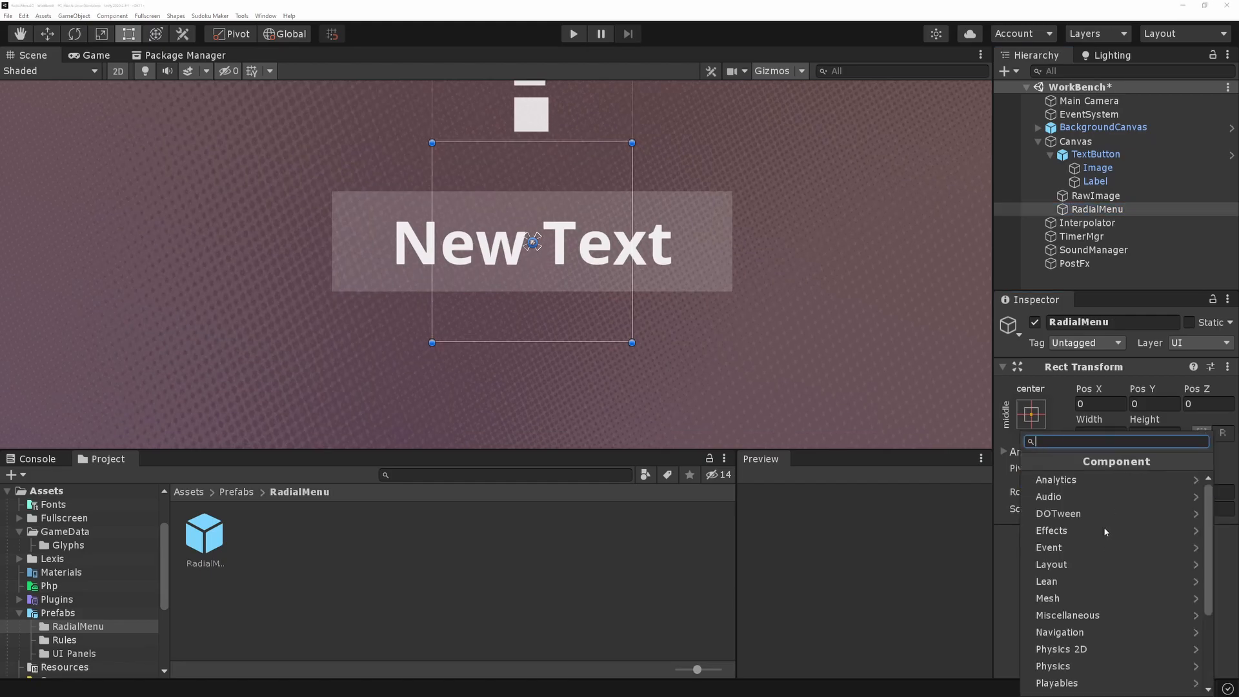
type("RadialM")
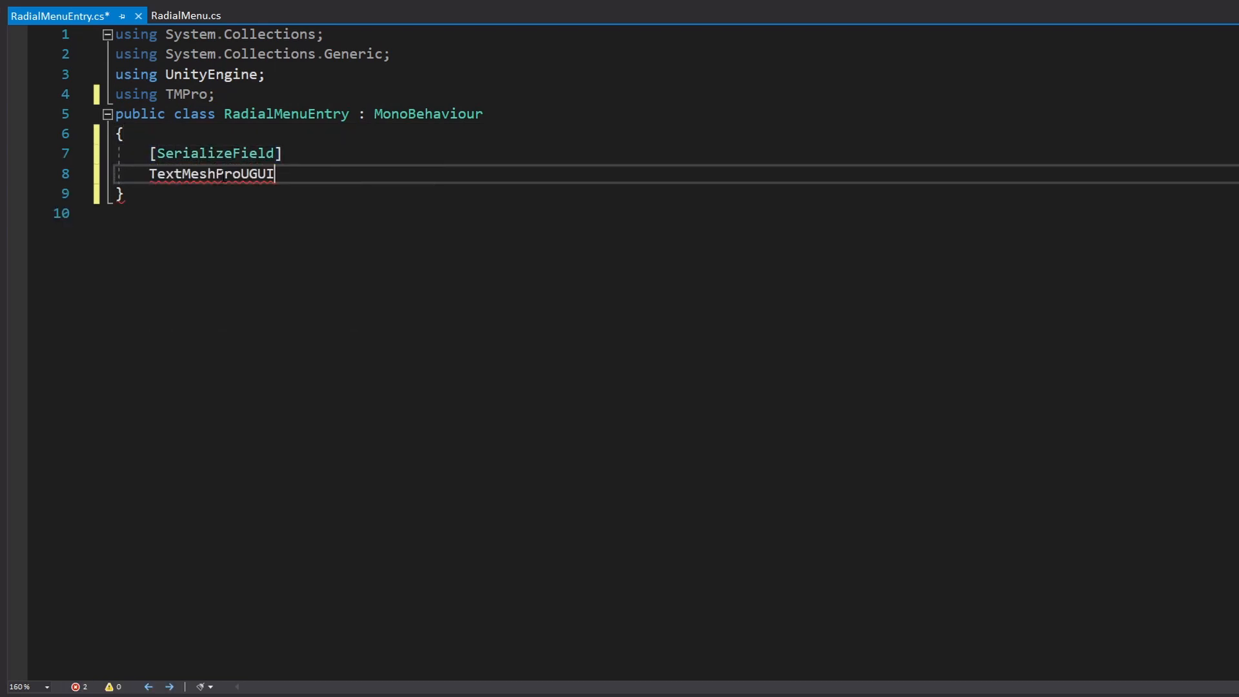
- Declare a serialized TextMeshProUGUI Label and a SetLabel(string pText) method assigning Label.text
type("Label;")
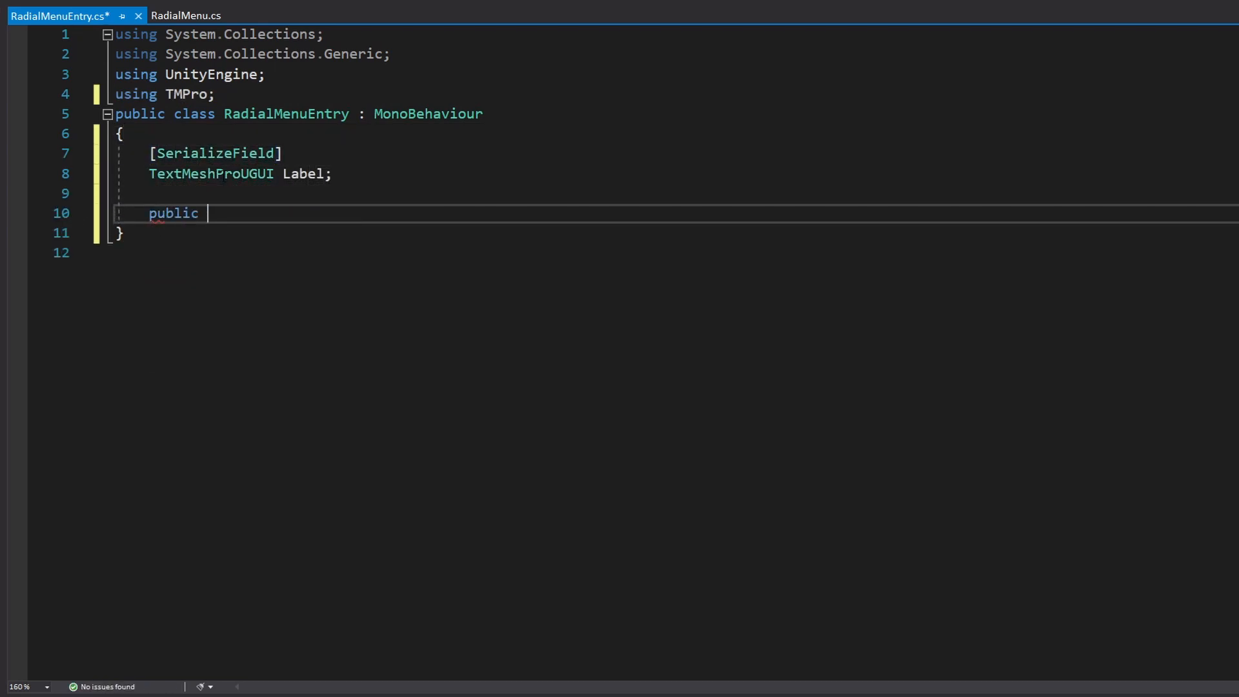
type("void SetLabel(string pText")
type("Label.te")
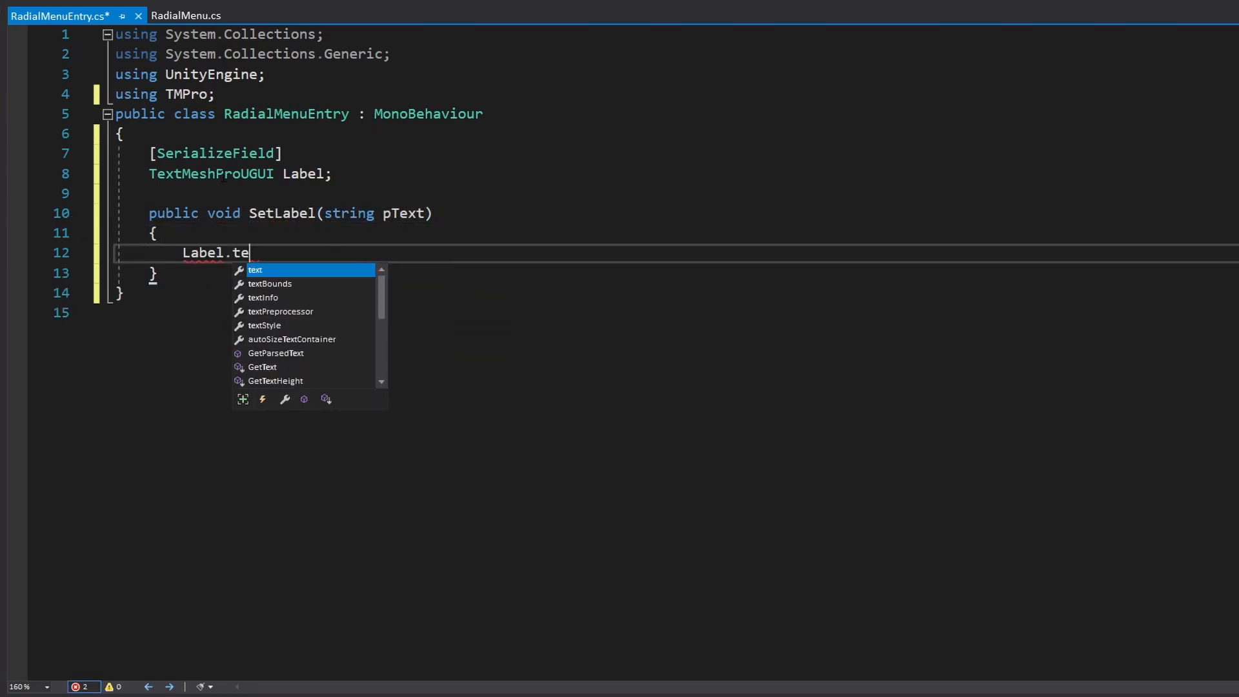
type("= pText;")
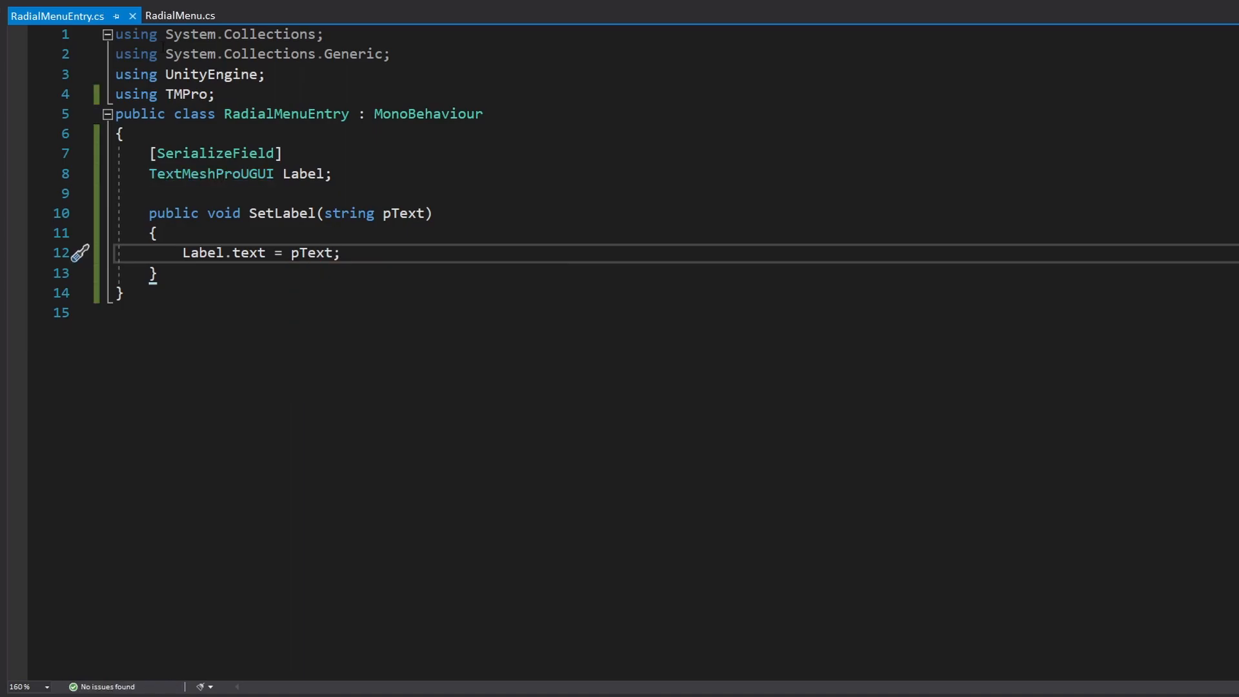
- In RadialMenu.cs declare a List<RadialMenuEntry> Entries and start AddEntry(string pLabel)
left_click(179, 15)
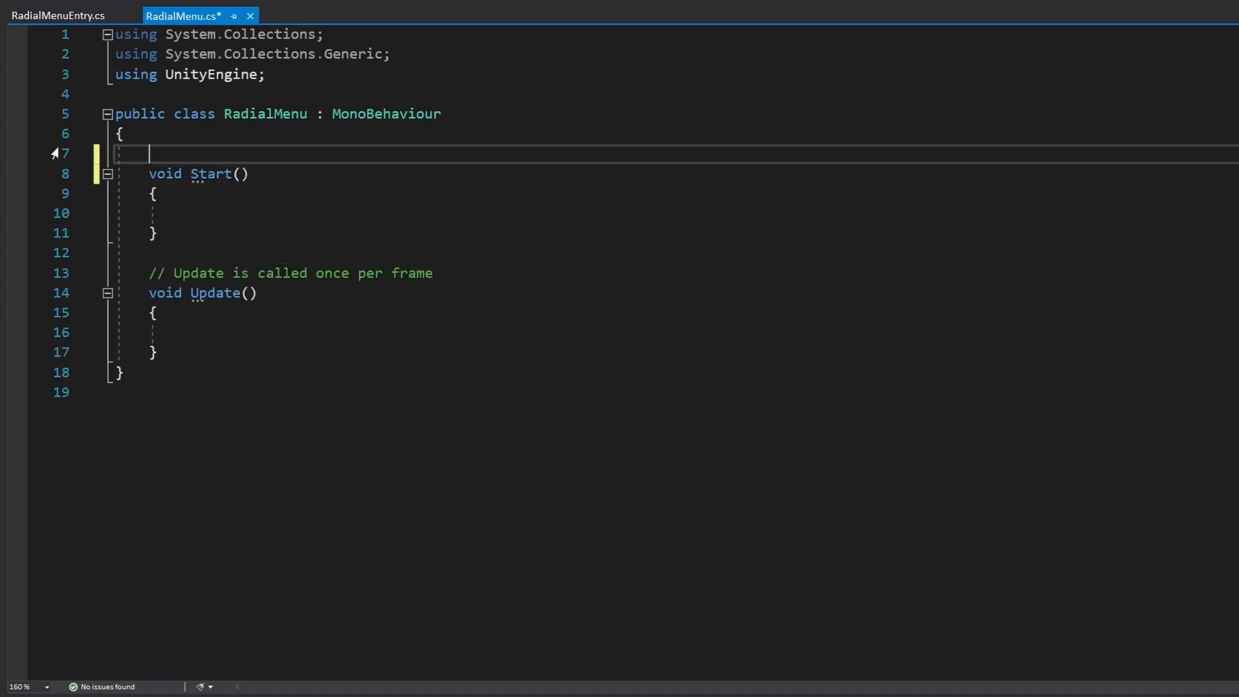
type("List<RadialMenuEntry> Entries;")
left_click(362, 213)
type("Entries = new List<RadialMenuEntry>();")
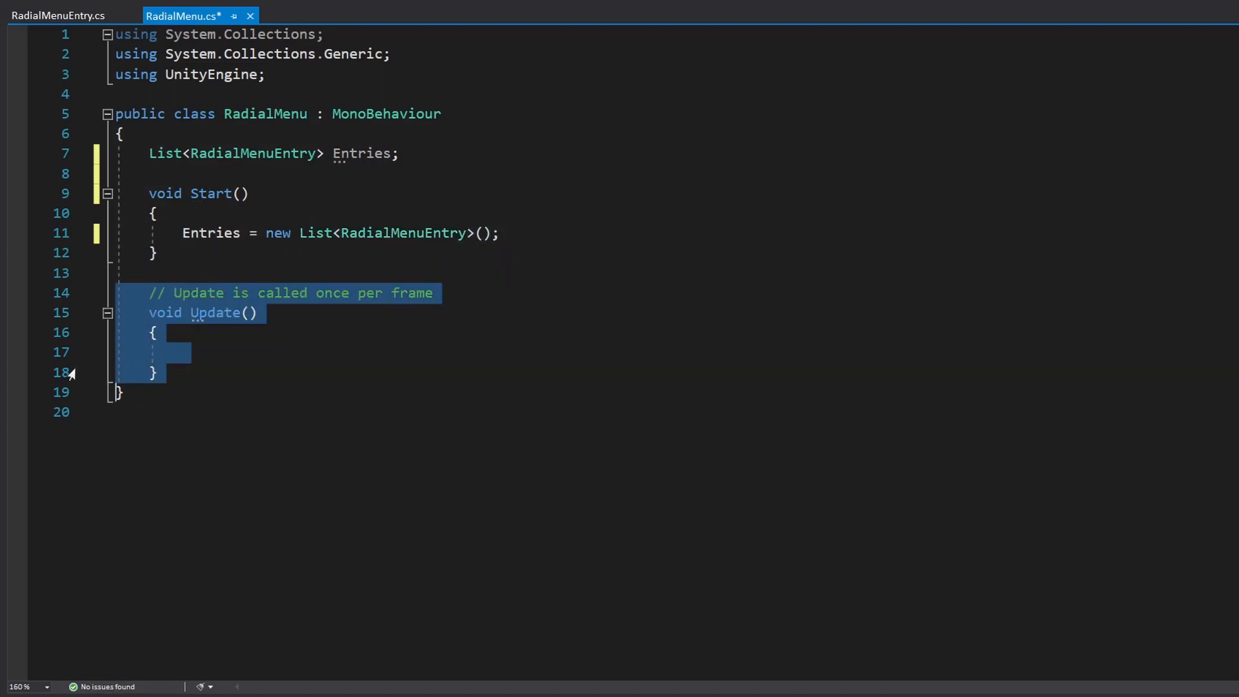
type("void AddEntry(")
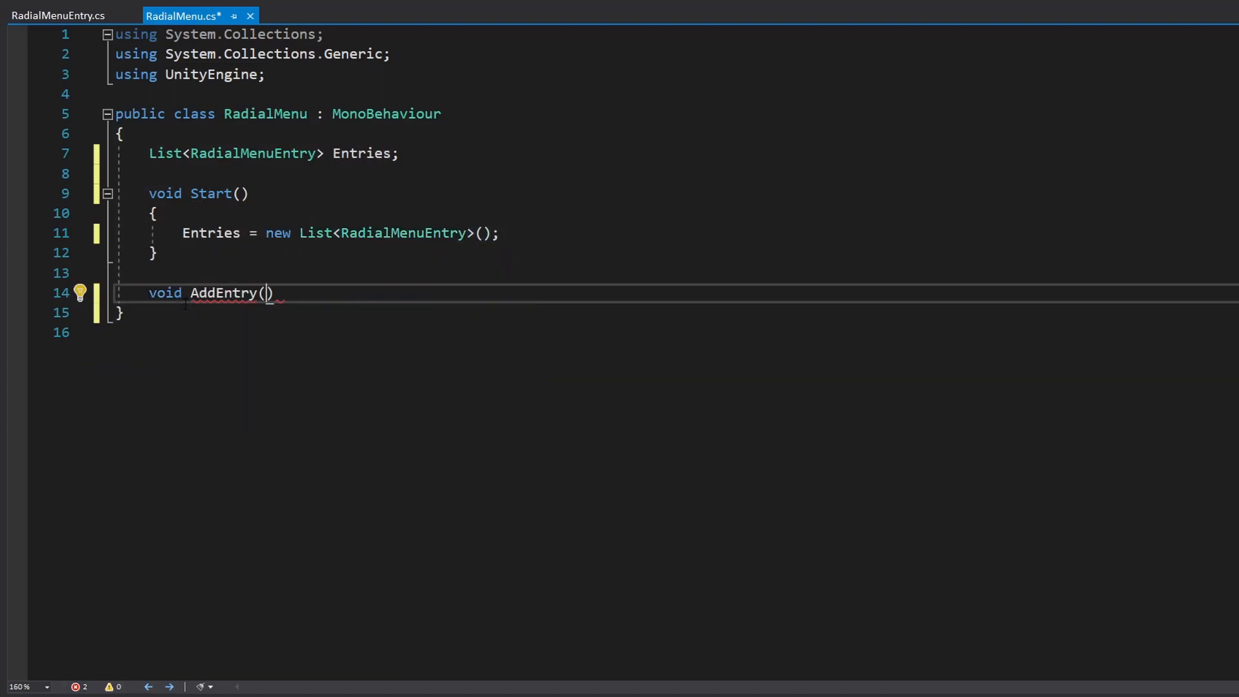
type("string pLabel")
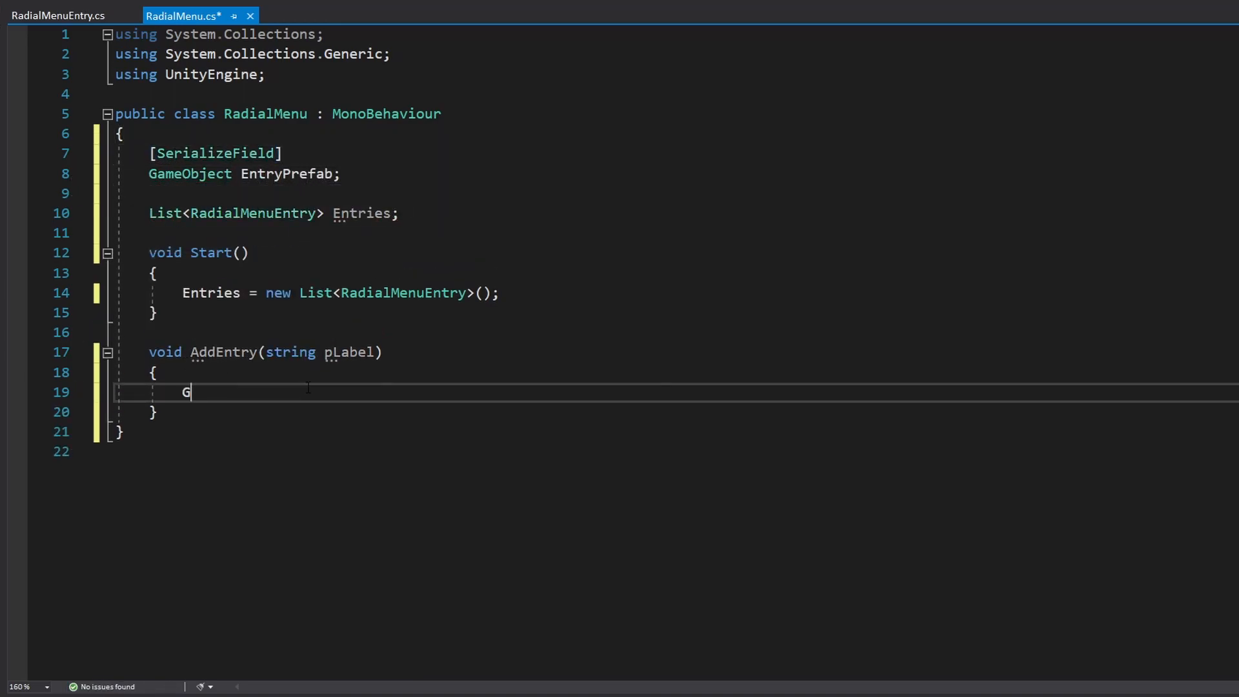
- Make AddEntry instantiate EntryPrefab under transform, call SetLabel(pLabel), and begin a public Open method
type("ameObject entry = Instantiate(ent")
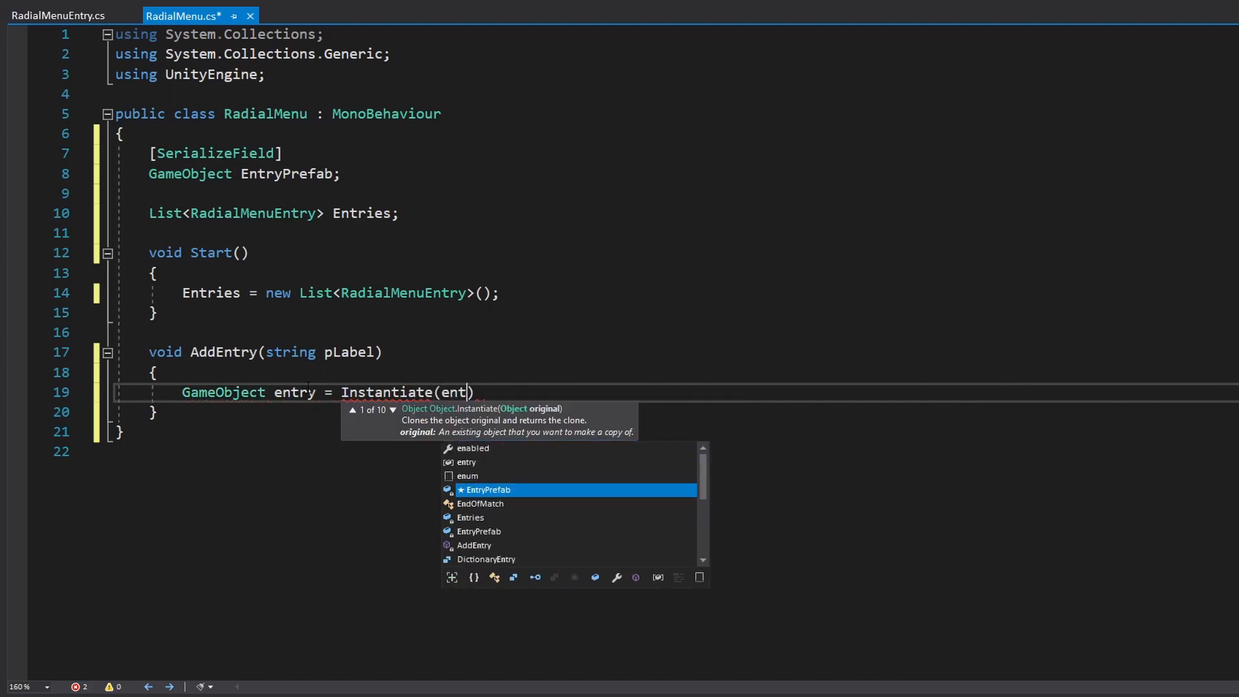
type("EntryPrefab, transform);")
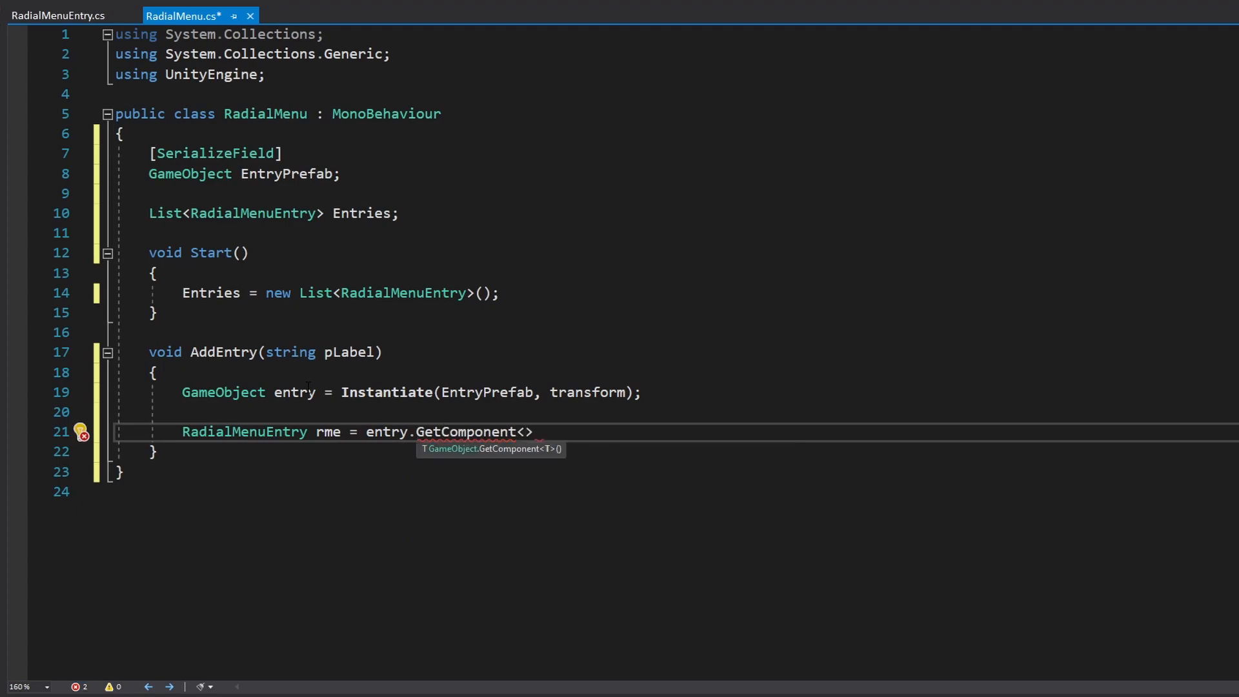
type("RadialMenuEntry>();")
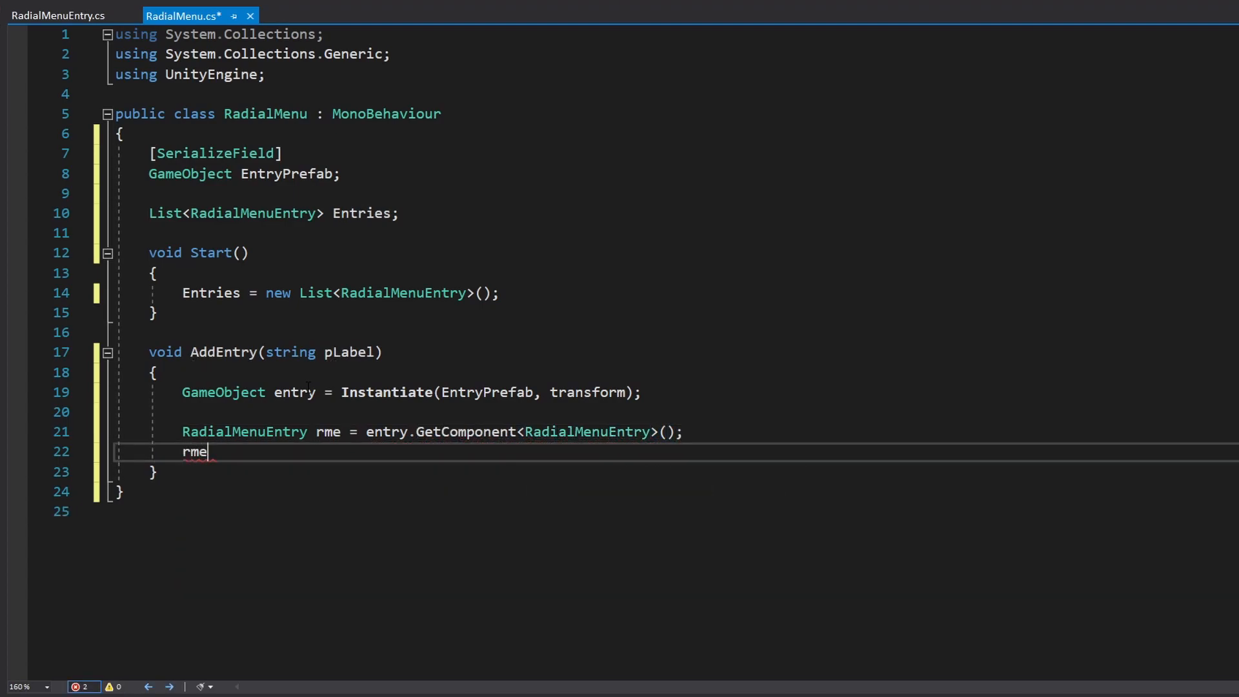
type(".SetLabel(pLabel);")
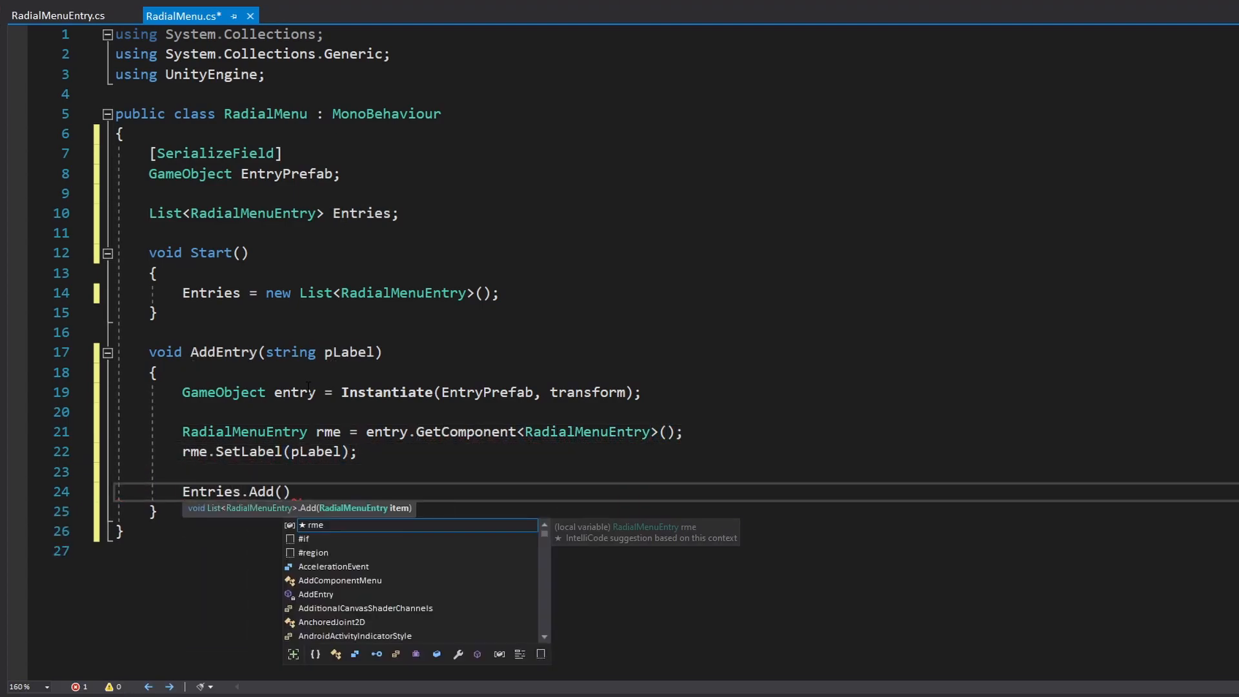
type("public void Open")
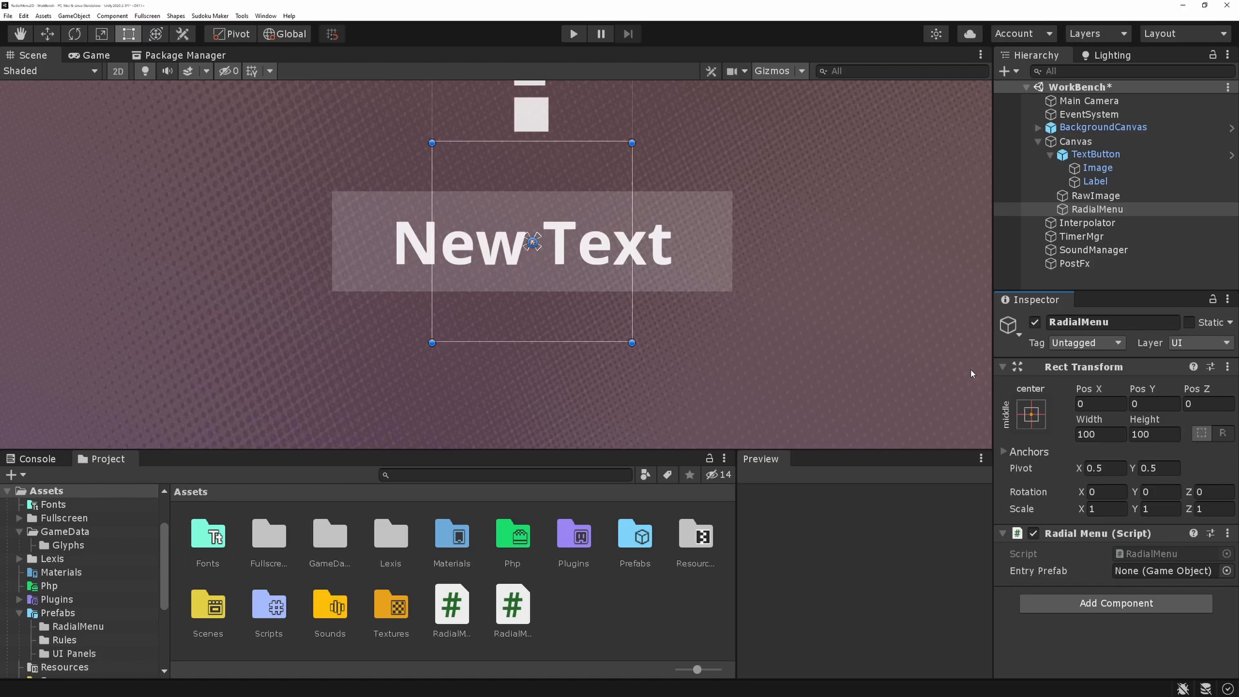
mouse_move(771, 440)
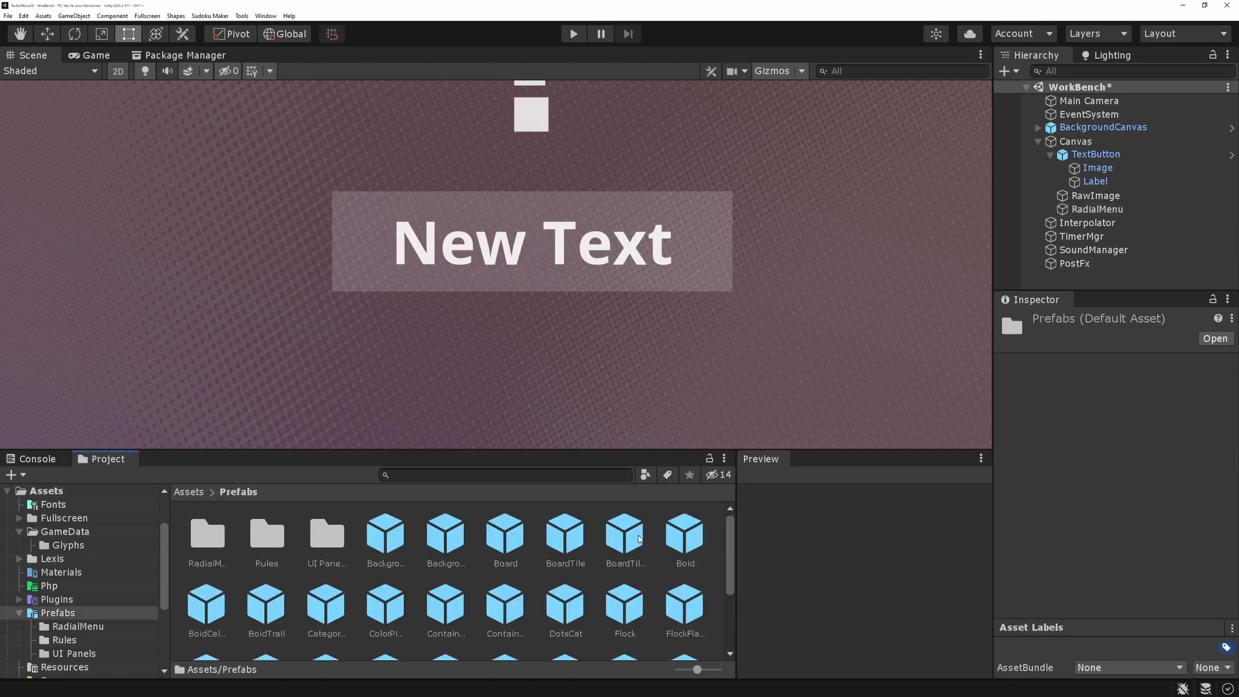
- Inspect the RadialMenuEntry prefab's root object, then return to the scene
double_click(207, 532)
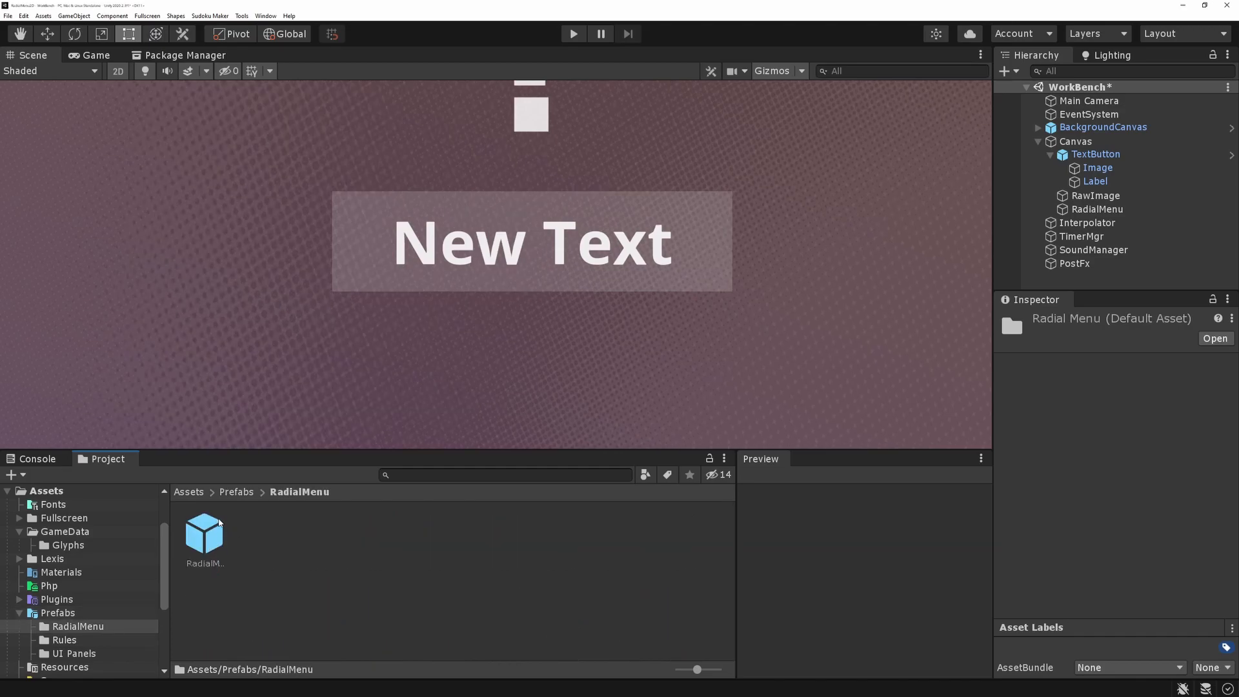
double_click(204, 529)
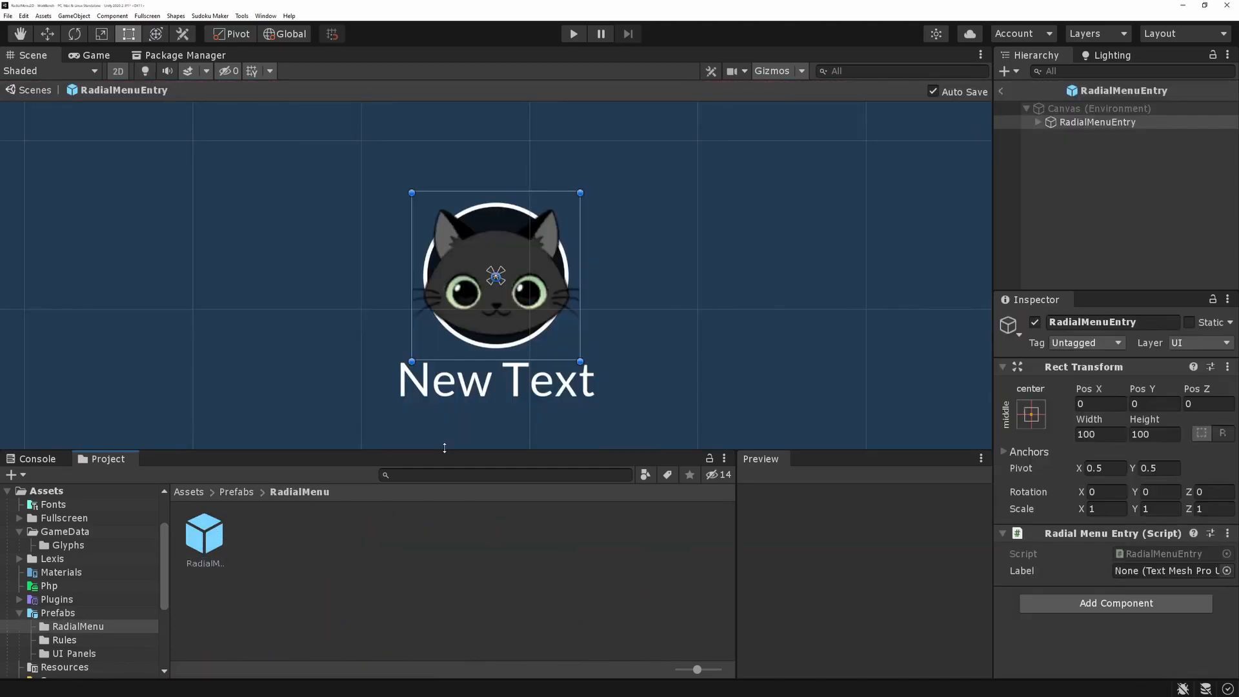
left_click(1097, 122)
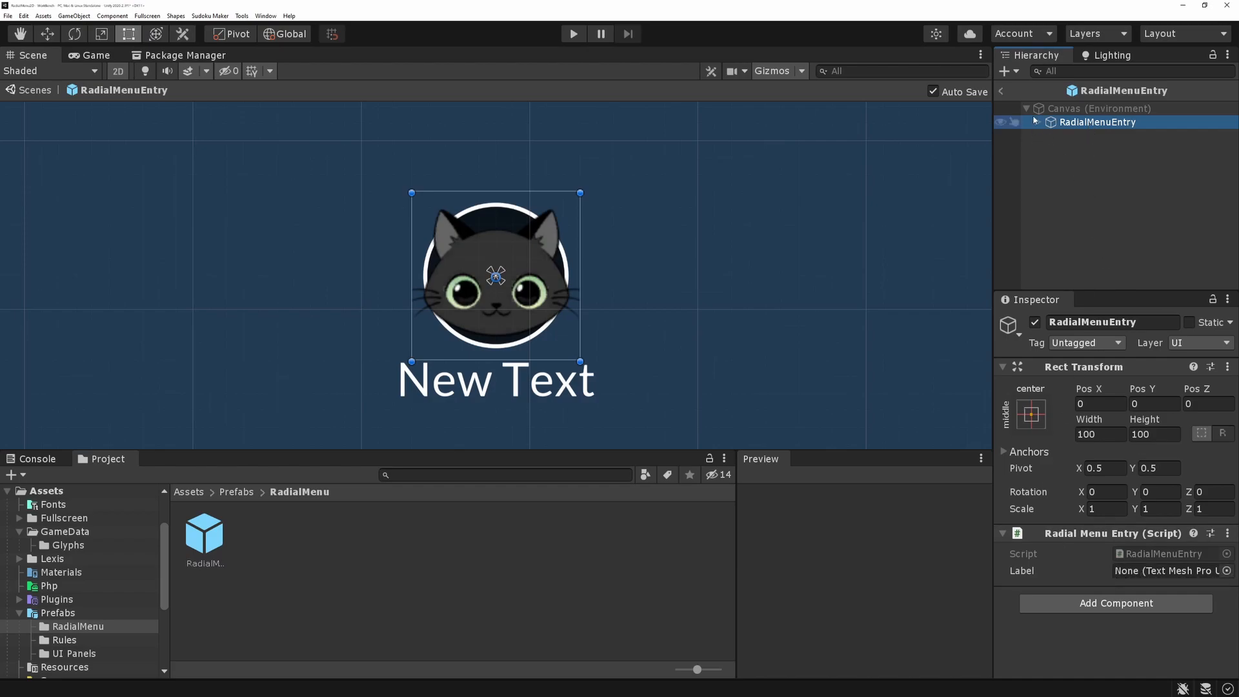
left_click(1030, 122)
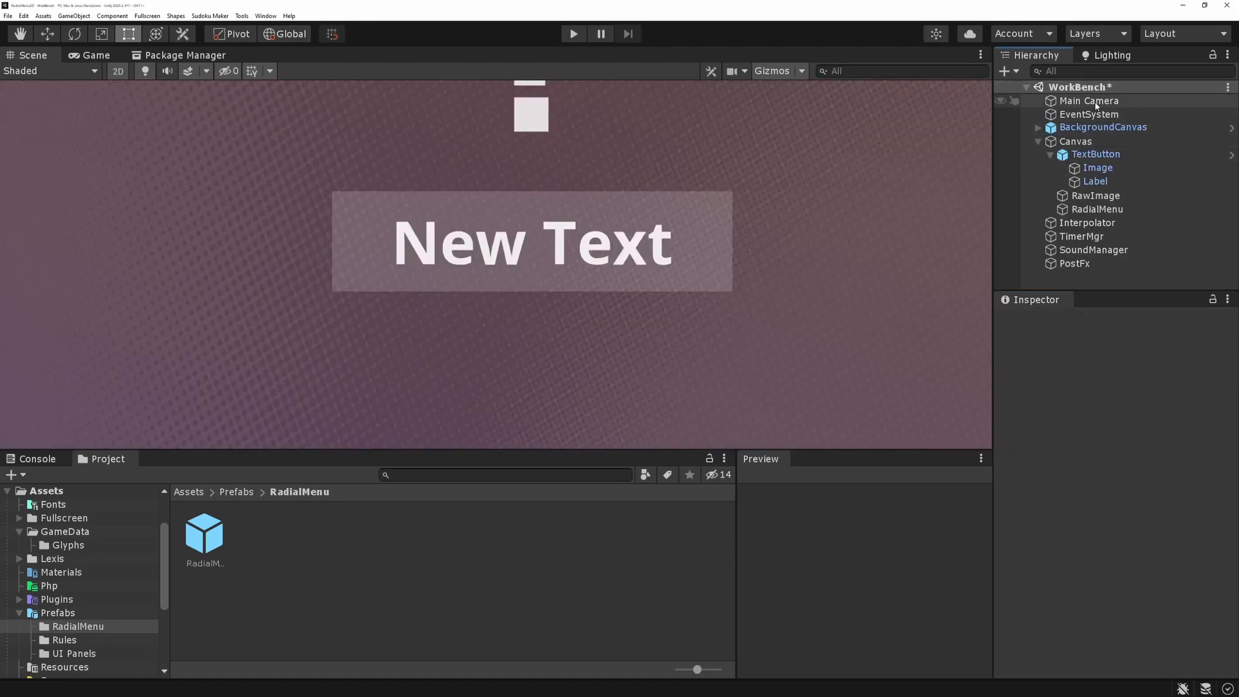
- Assign the RadialMenuEntry prefab to RadialMenu's Entry Prefab field
left_click(1096, 209)
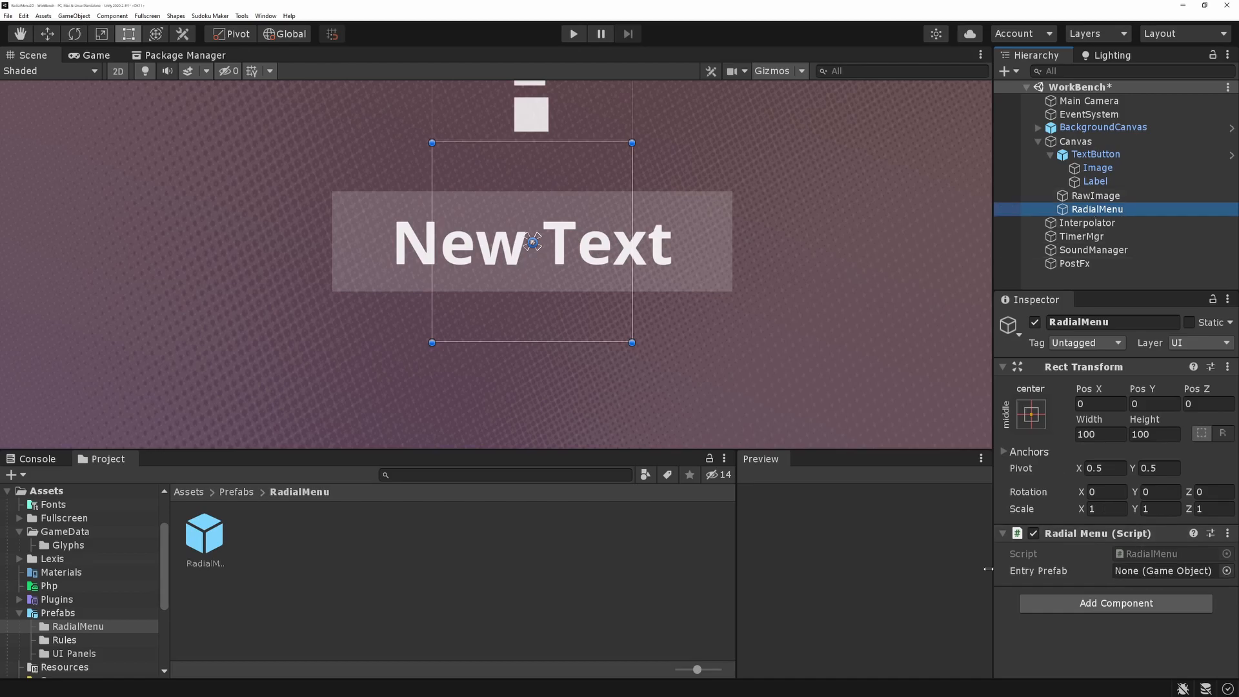
left_click(1166, 571)
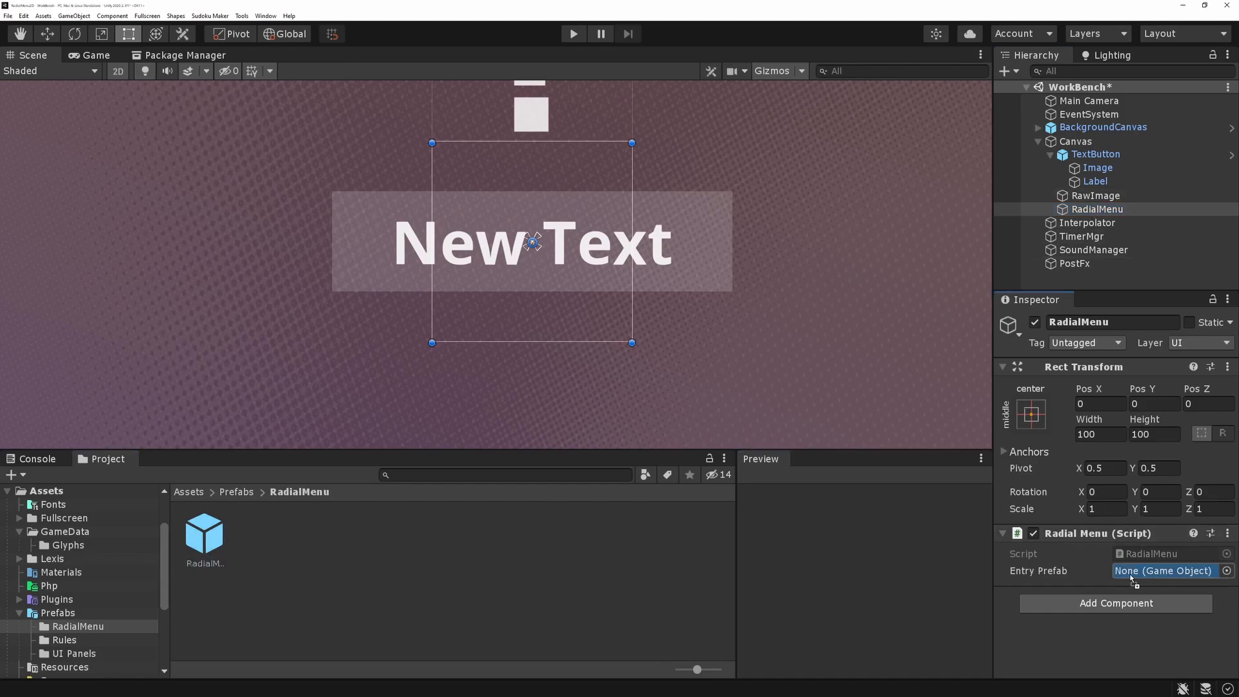
left_click(1162, 571)
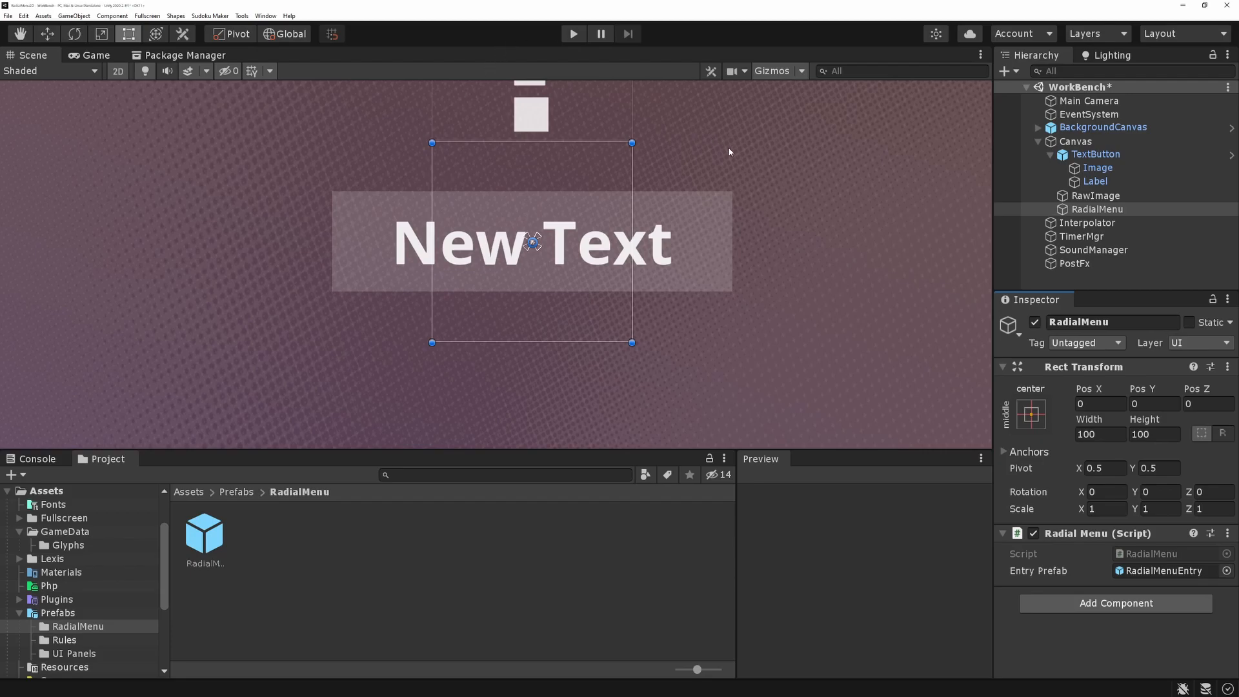
mouse_move(1096, 154)
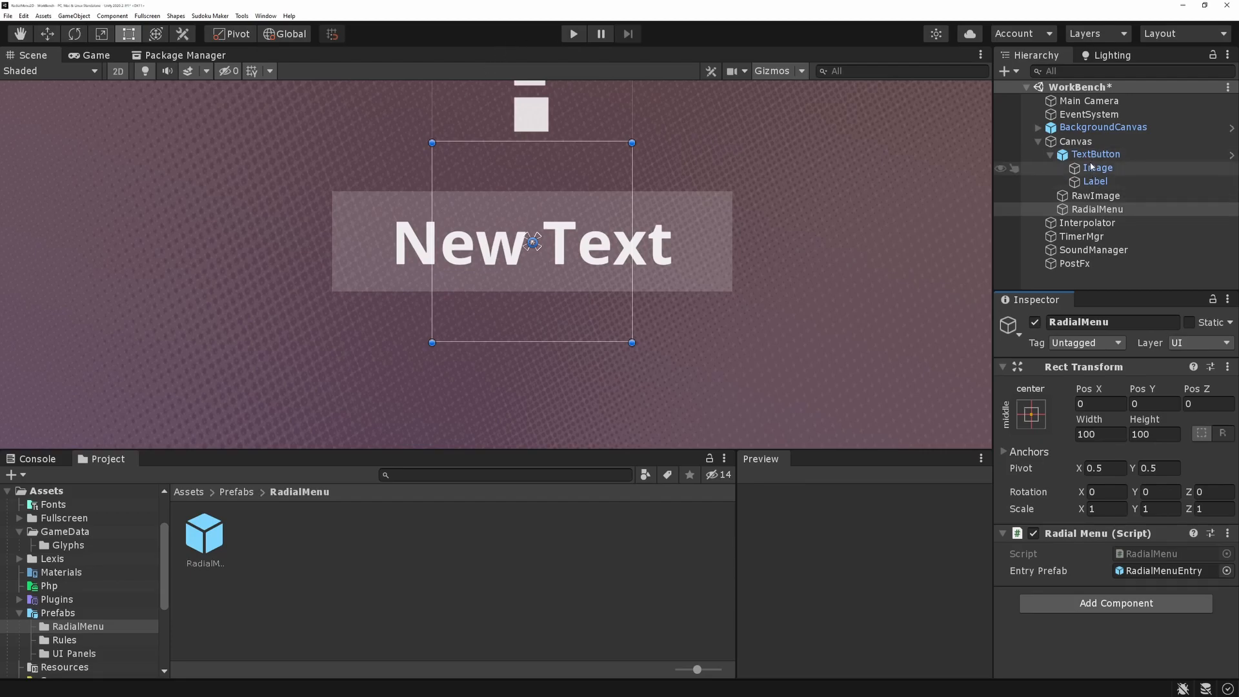
- Add an On Pointer Down event to the TextButton Image targeting RadialMenu and list its functions
left_click(1097, 167)
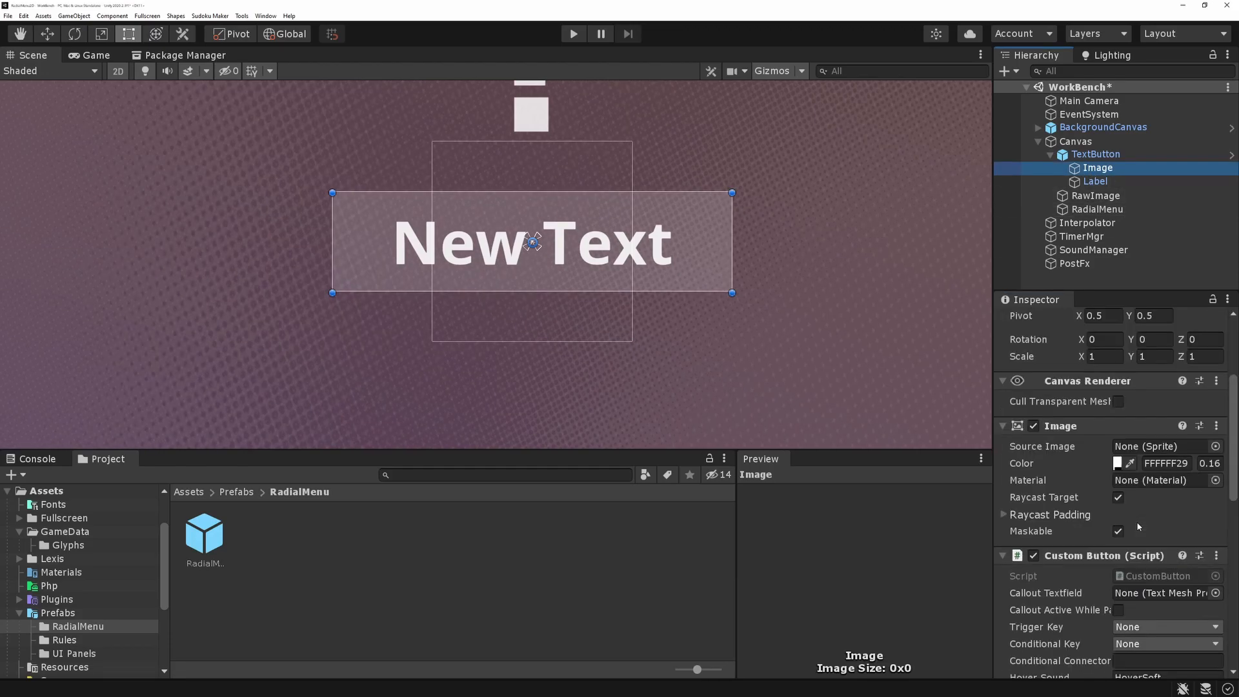
scroll("down", 3)
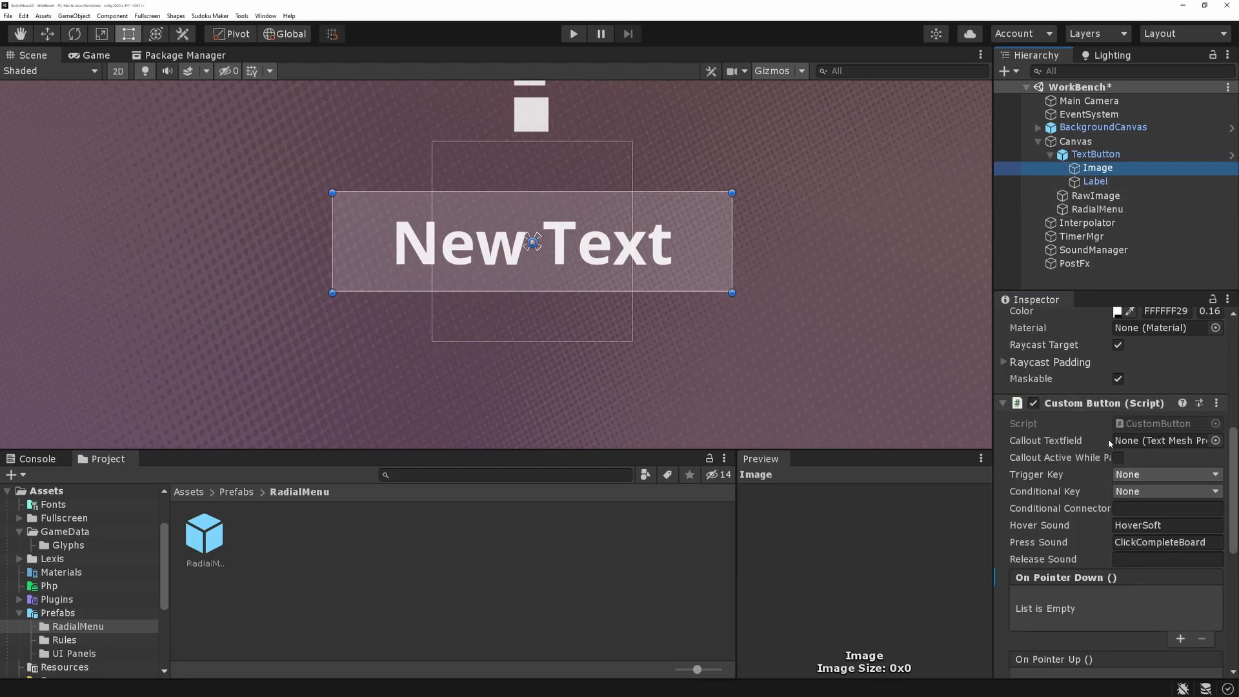
scroll("down", 3)
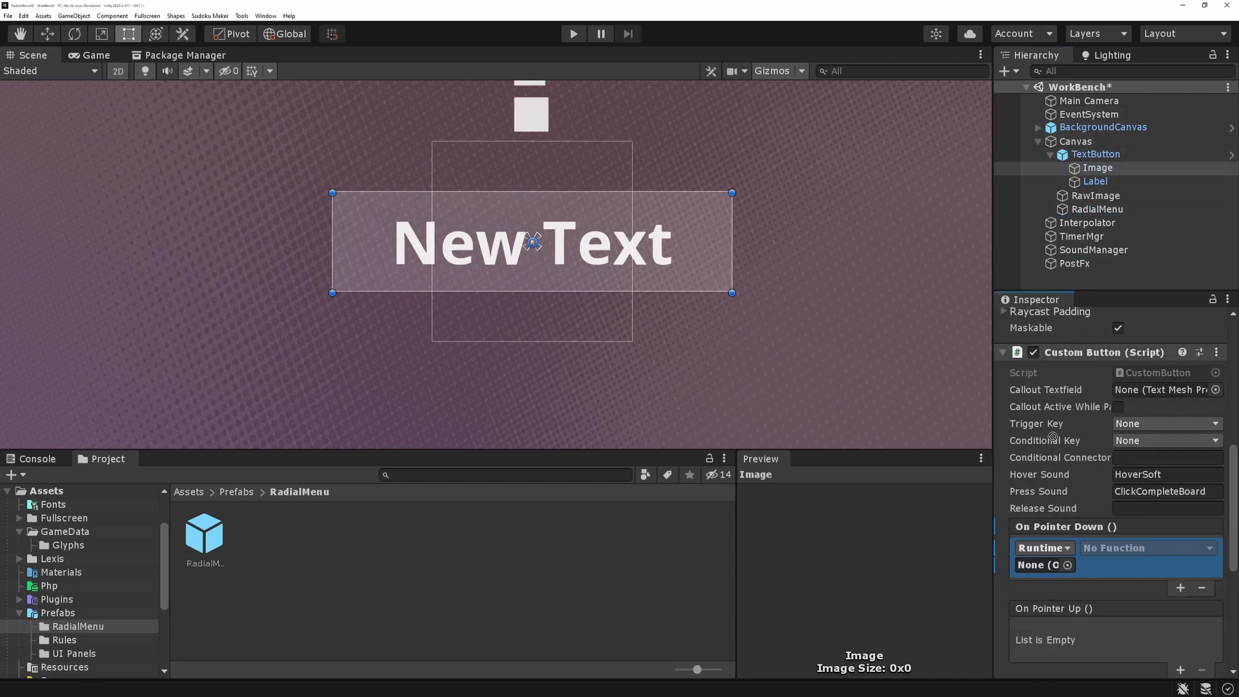
left_click(1146, 548)
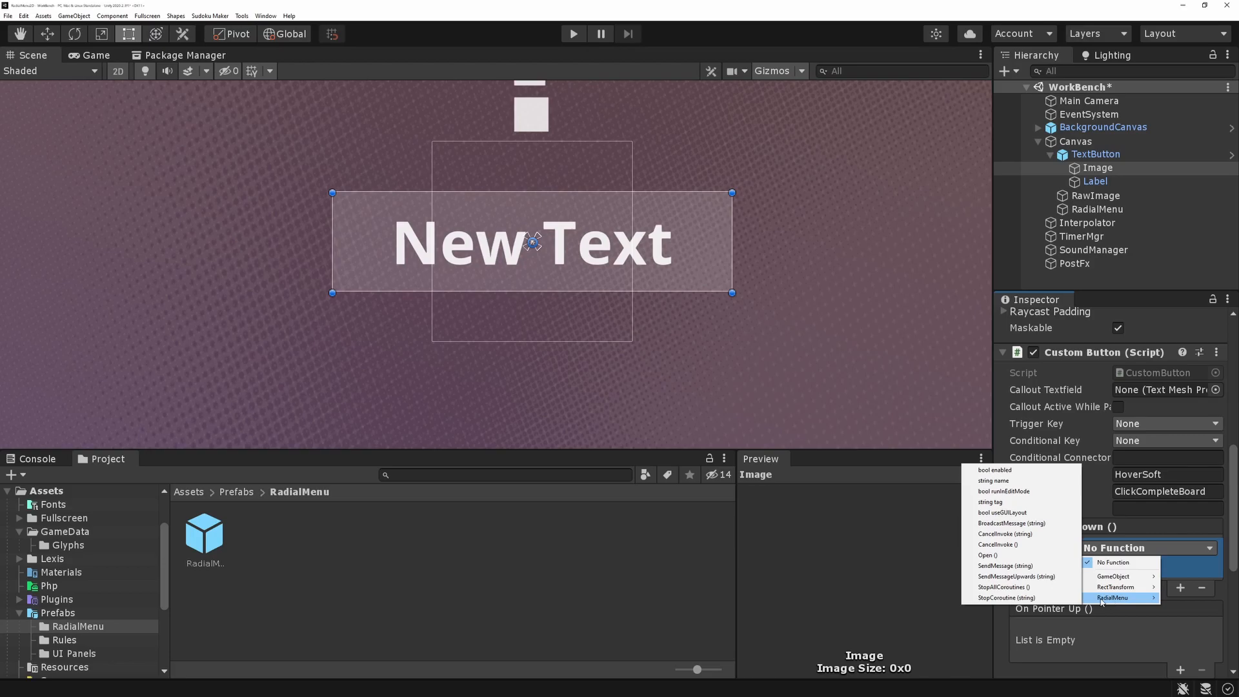
left_click(1112, 598)
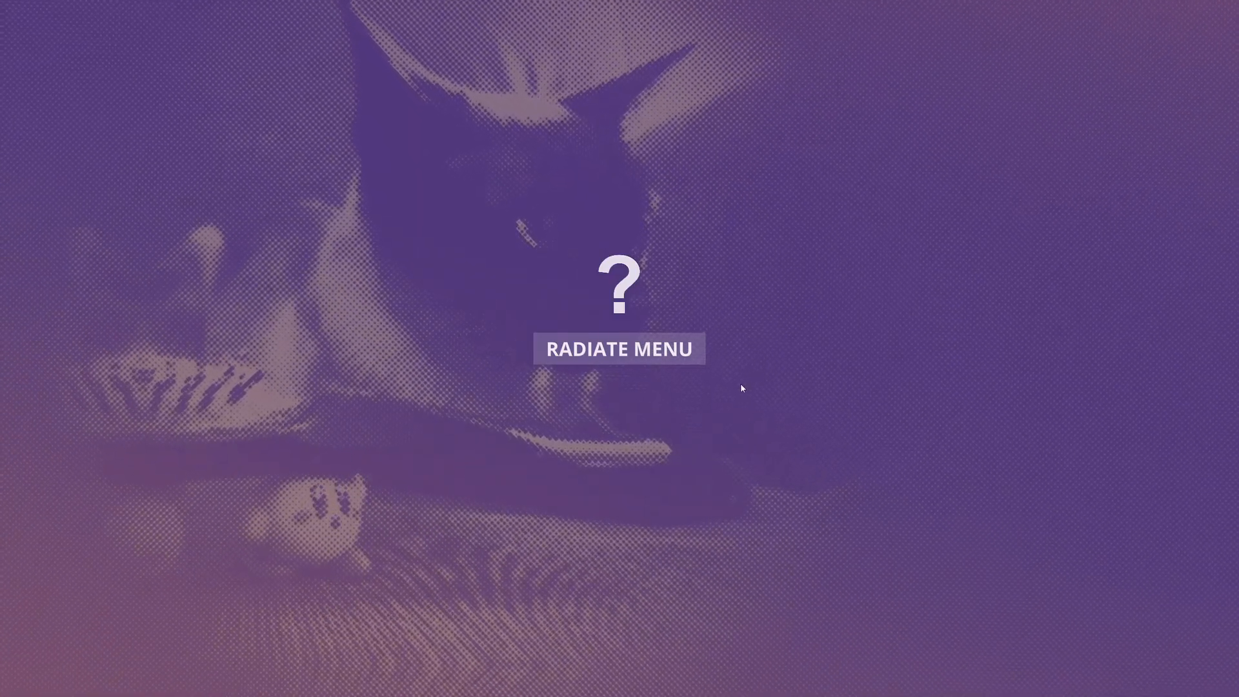
- Press the RADIATE MENU button in the running game to test the menu
left_click(618, 348)
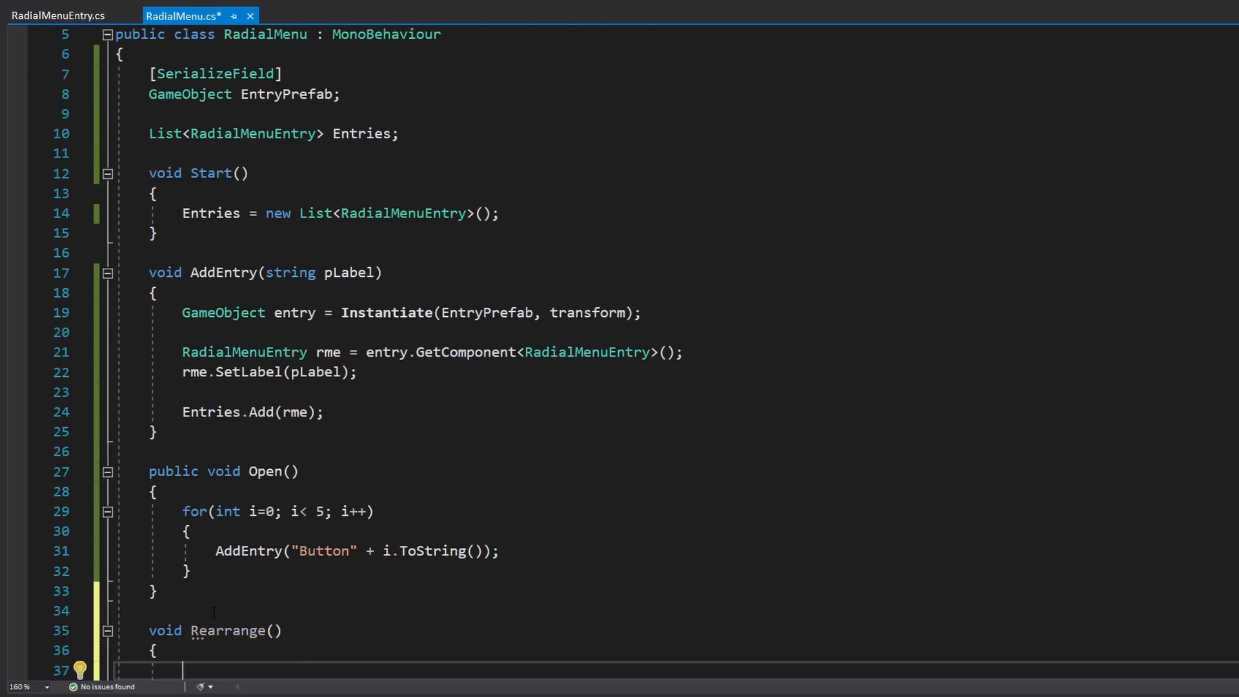
- Compute radiansOfSeparation in Rearrange as (Mathf.PI * 2) divided by the entry count
scroll("down", 3)
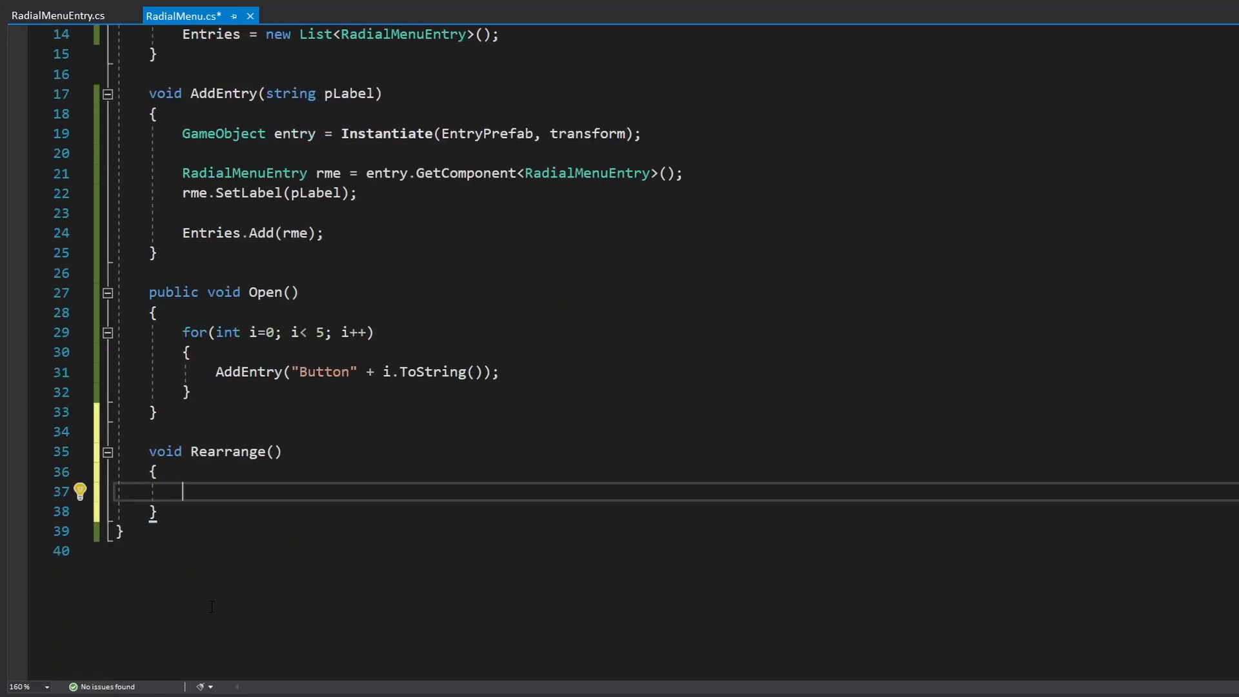
type("float")
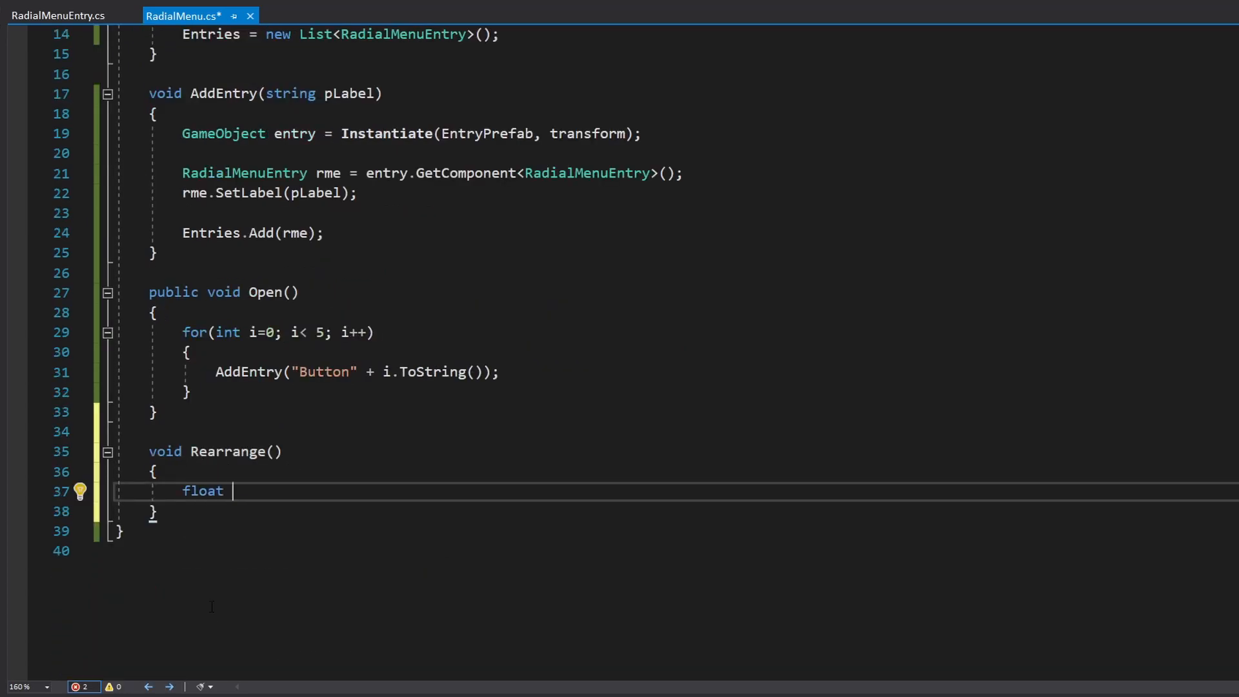
type("radiansO")
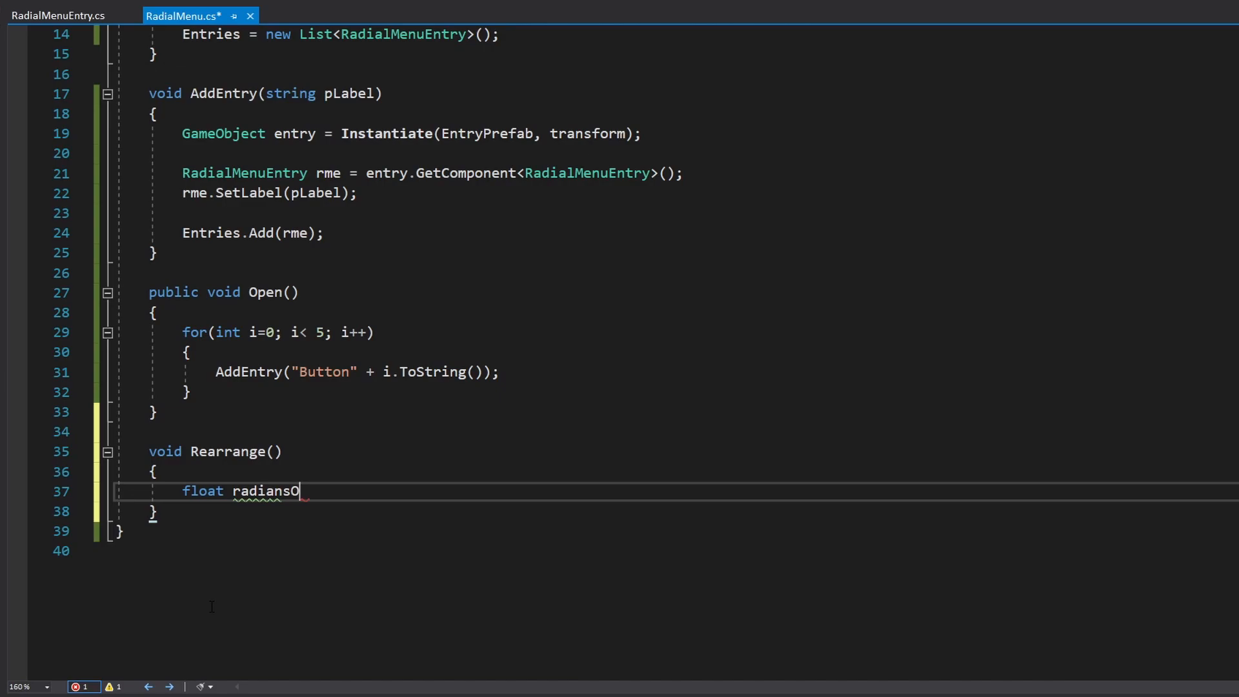
type("fSeparation =")
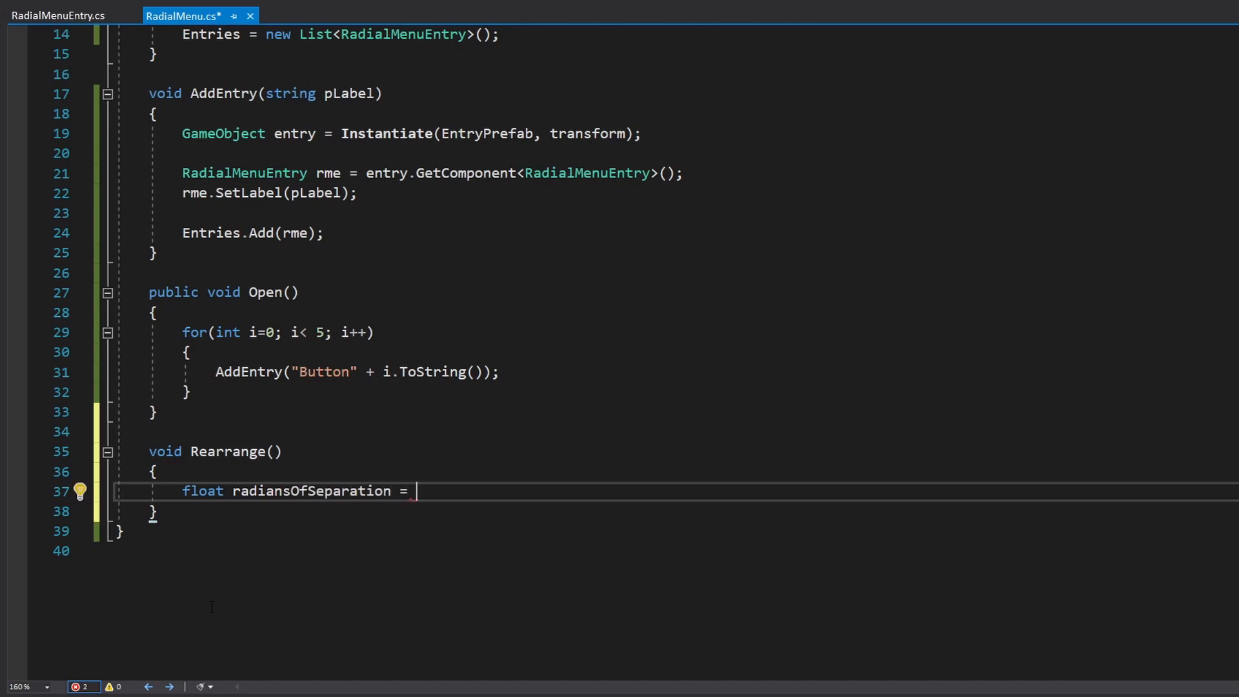
type("(mathf")
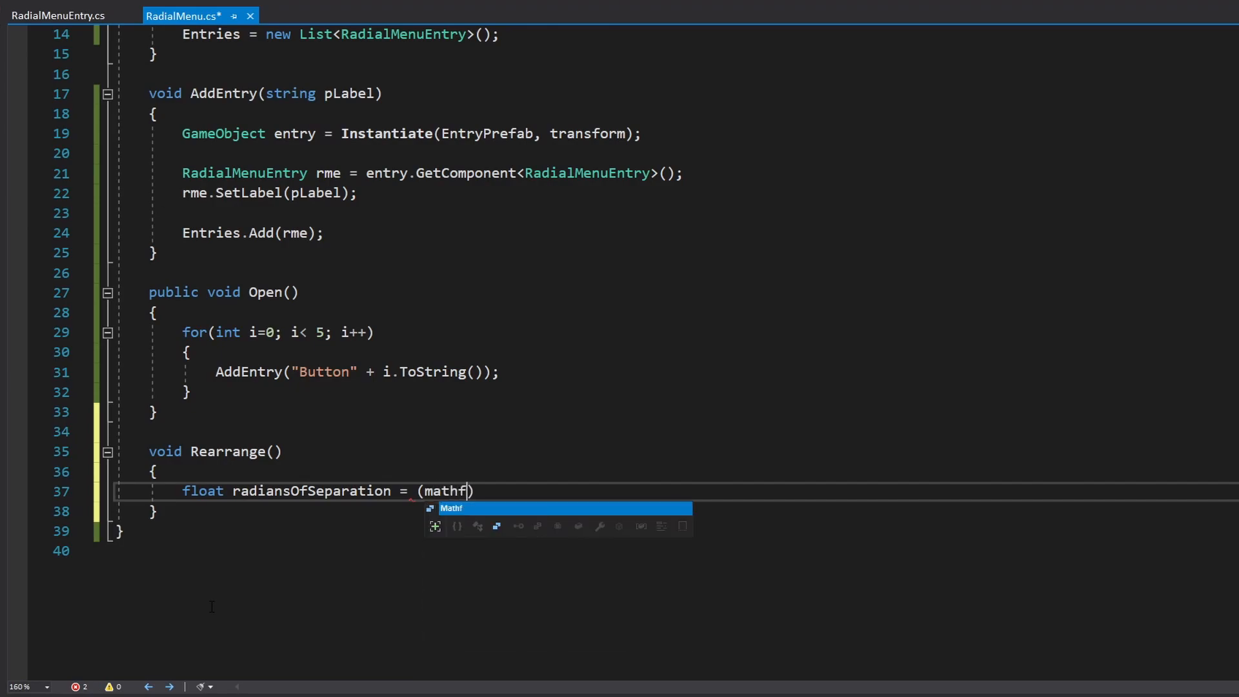
type(".pi")
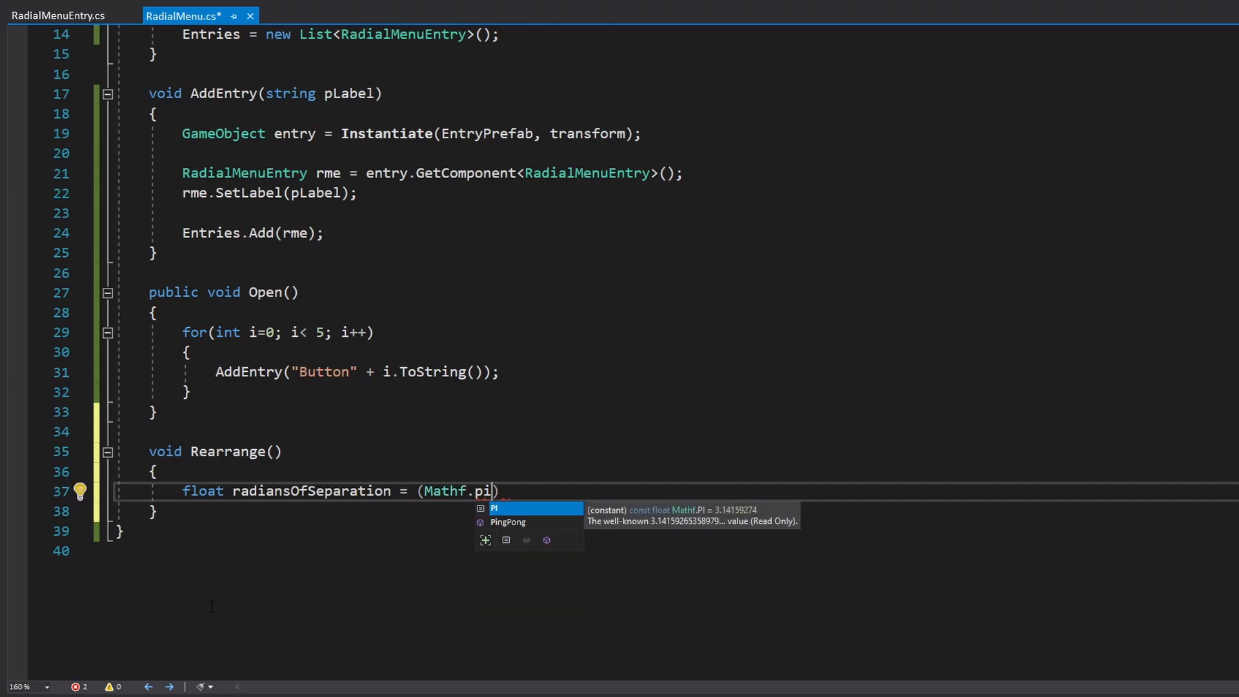
type("* )")
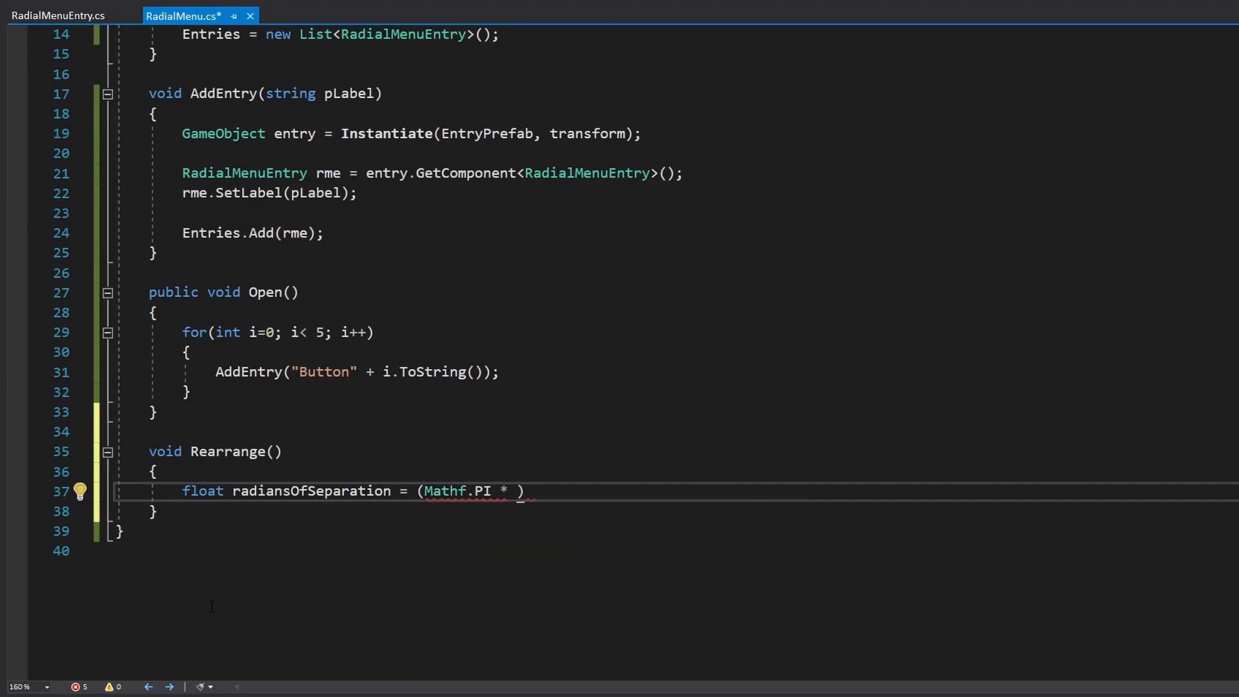
type("2) /")
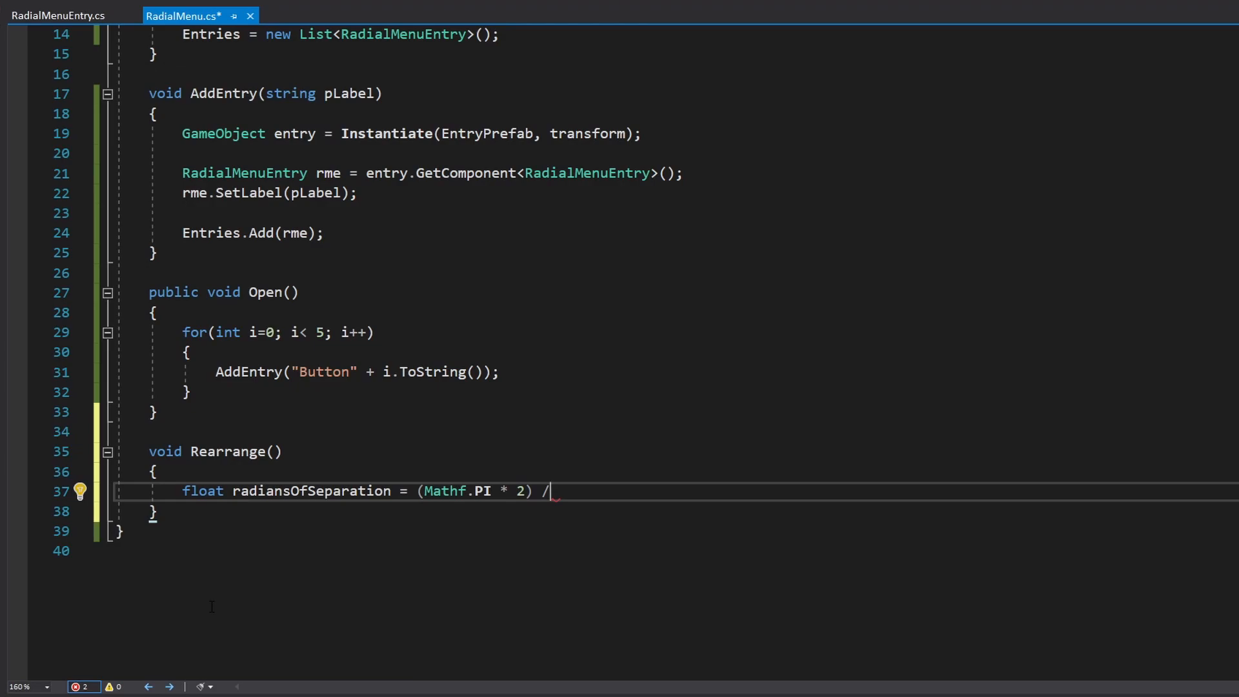
type("entries.Count;")
type("for(int ")
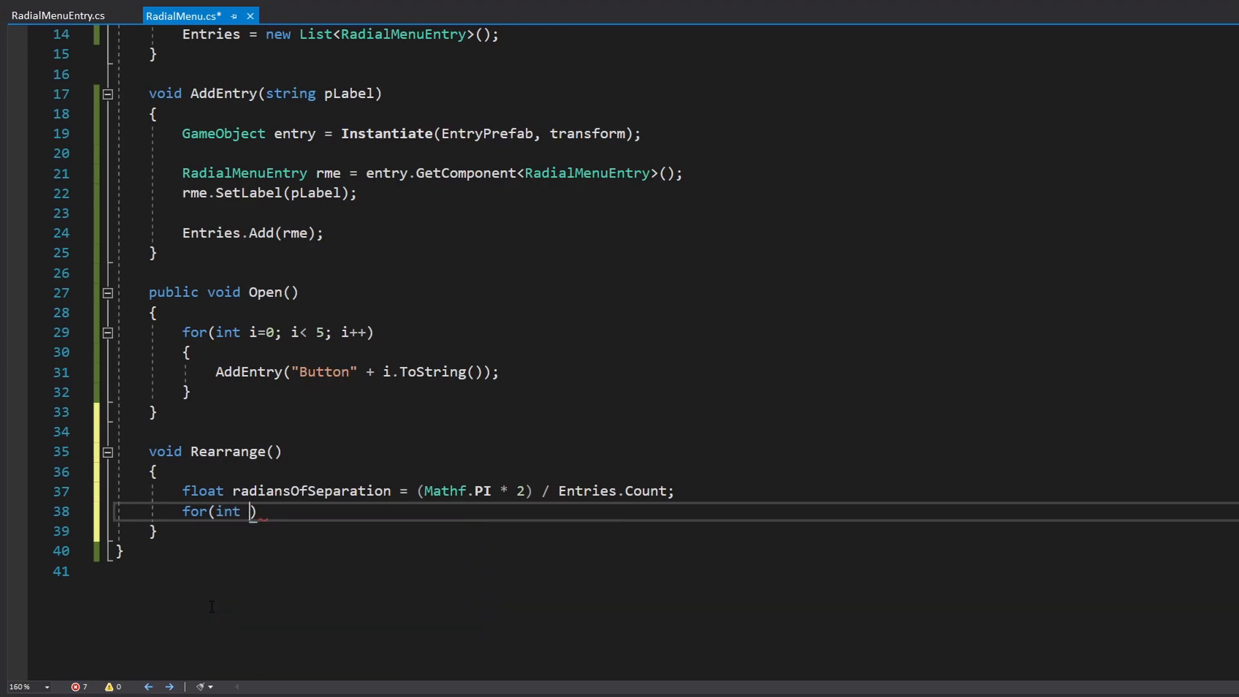
- Loop over entries computing x and y from Sin/Cos of radiansOfSeparation * i times a serialized Radius
type("i = 0; i < Entries.Count; i++")
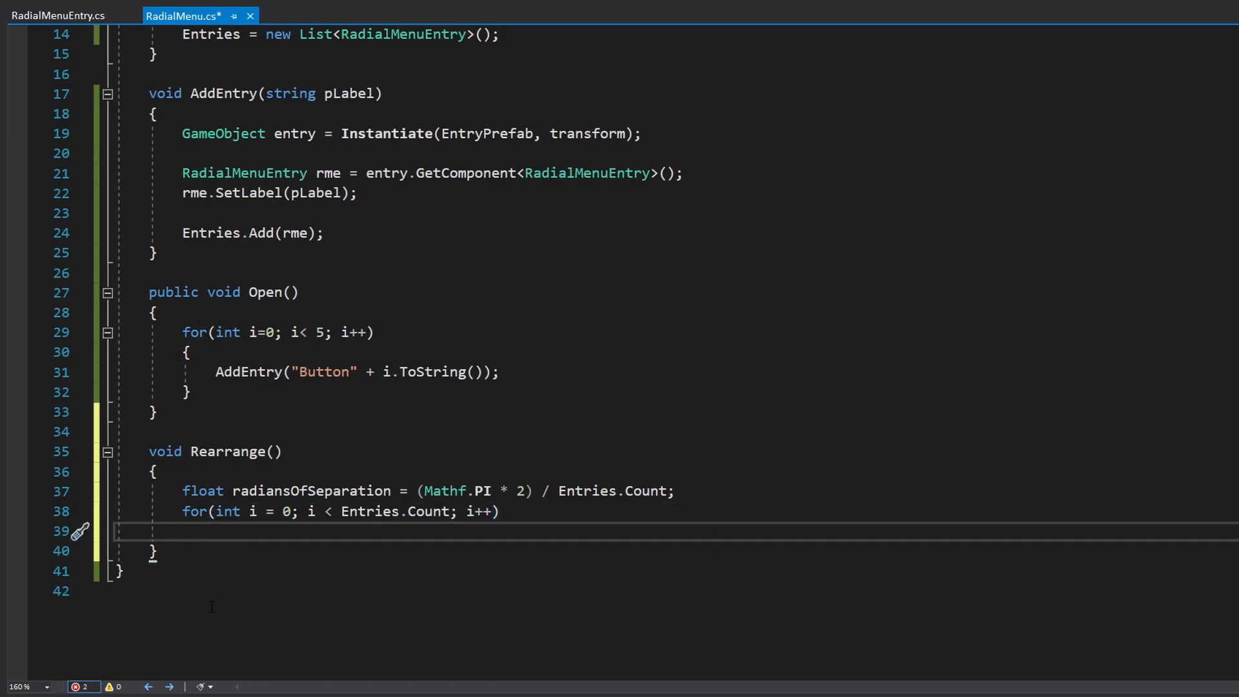
type("float")
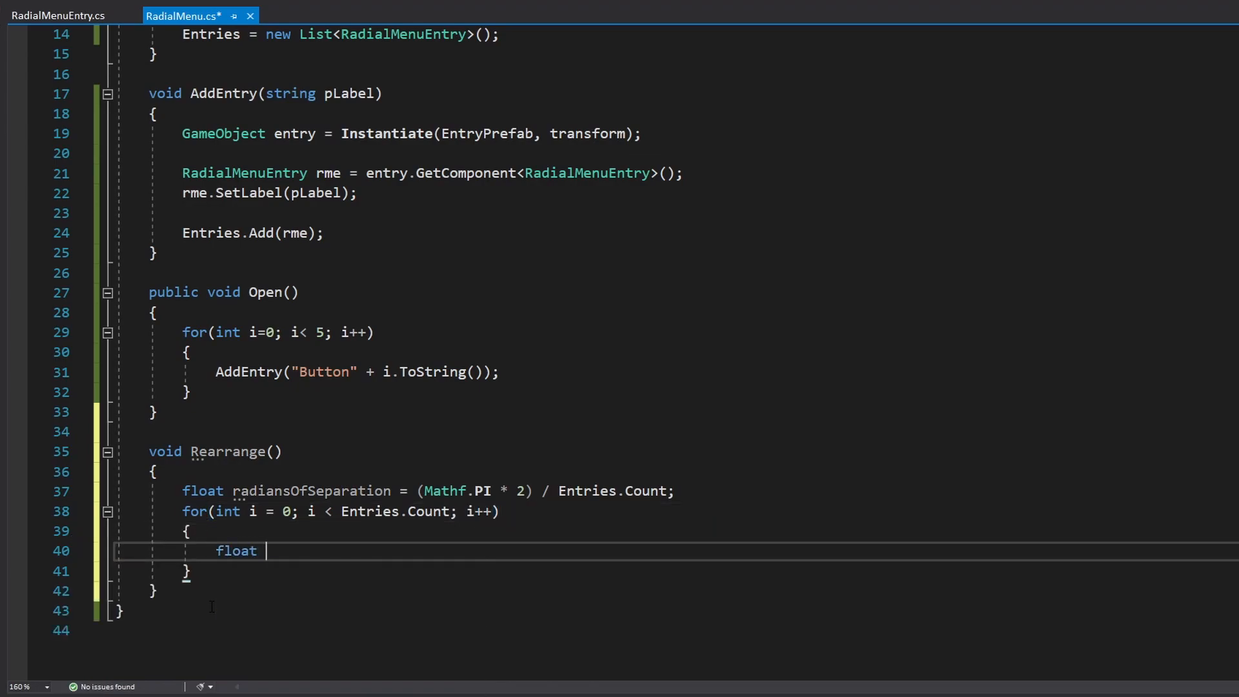
type("x = Mathf.Sin()")
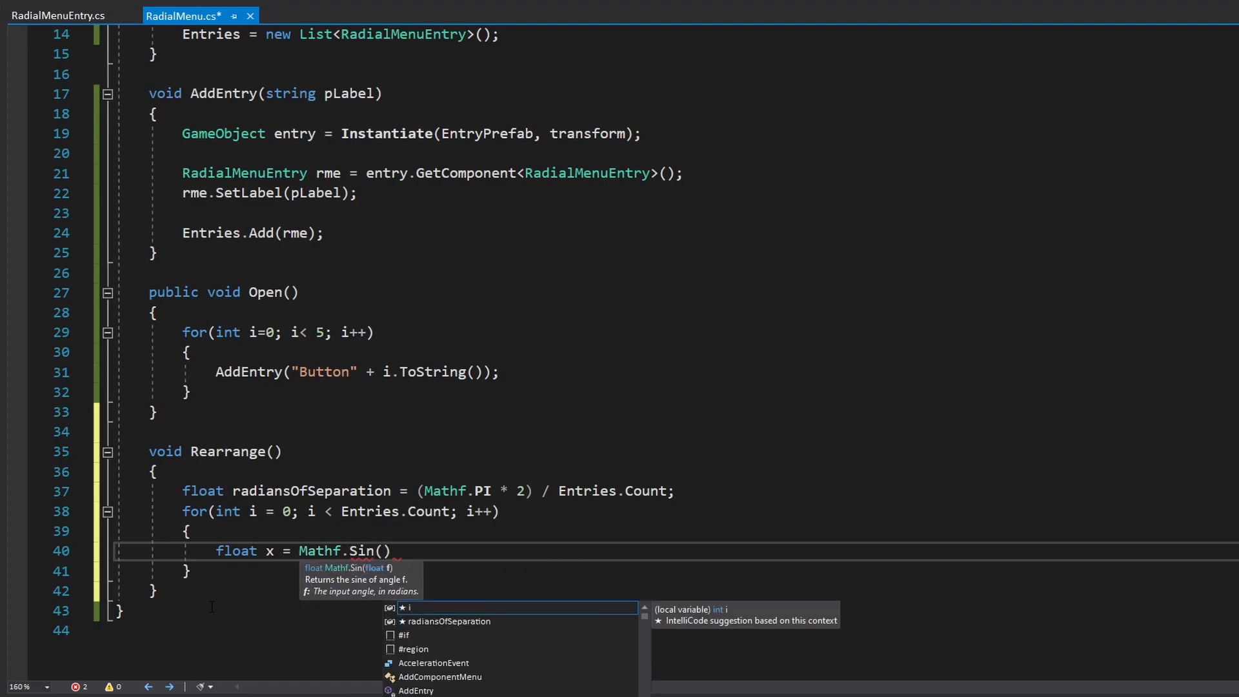
type("radiansOfSeparation * i")
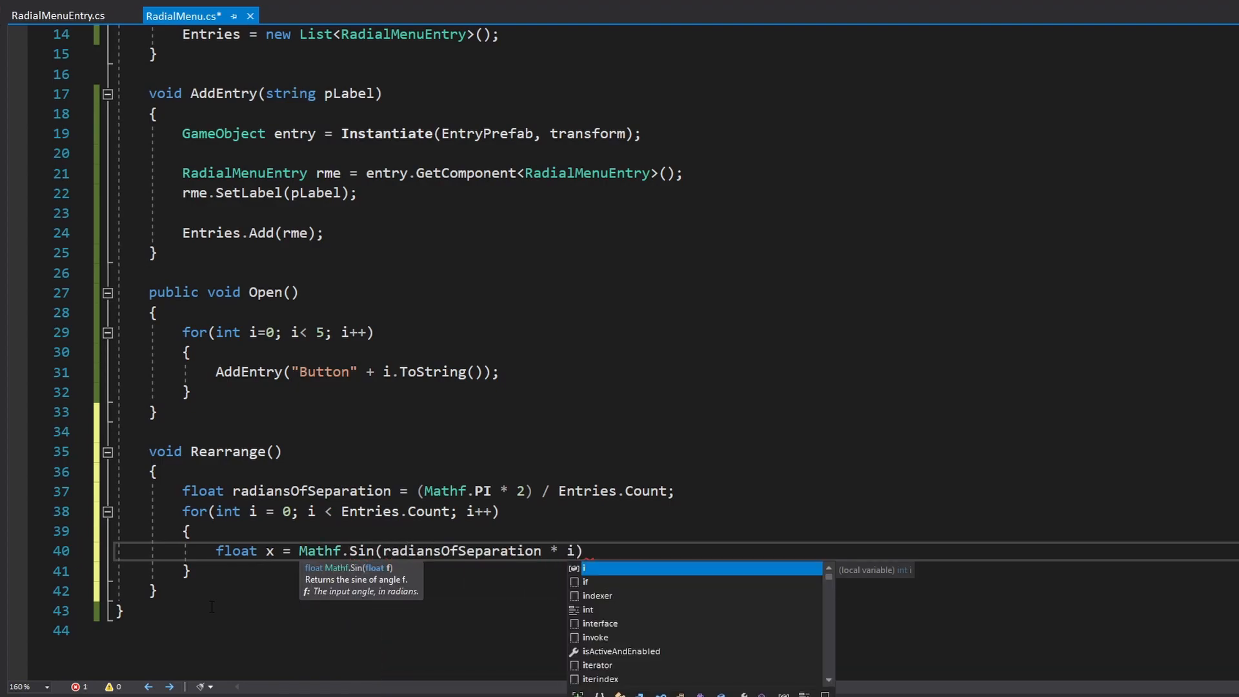
type("* Radia")
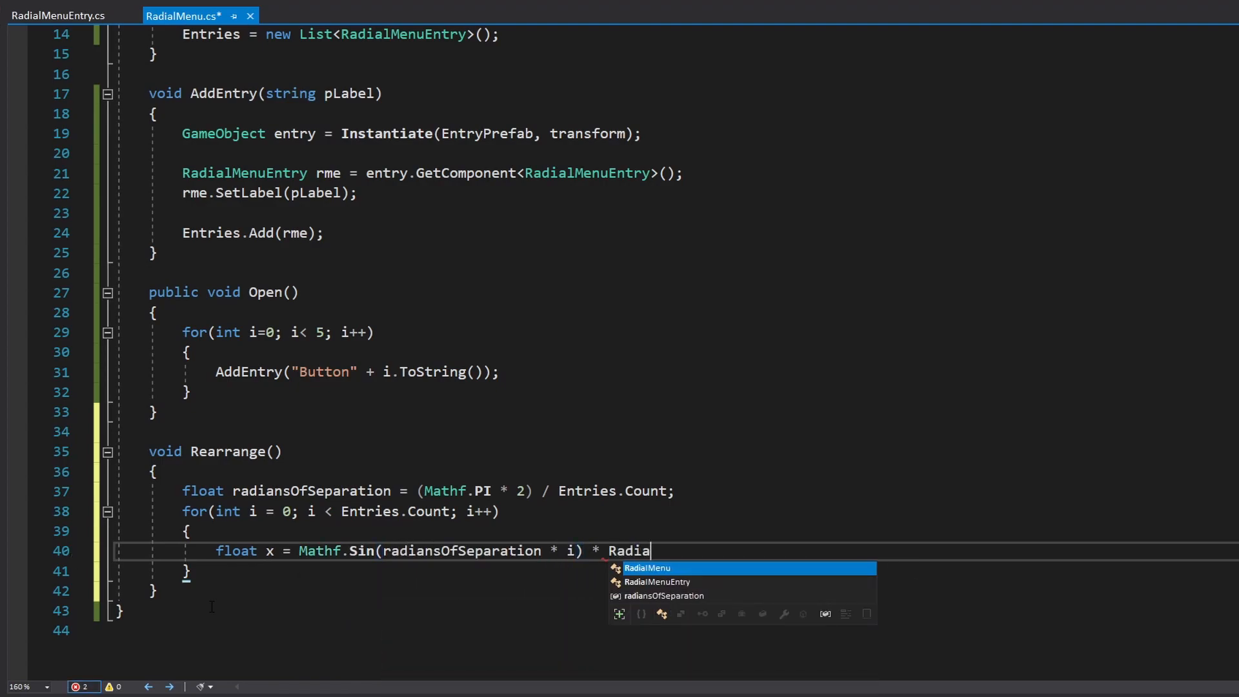
type("us;")
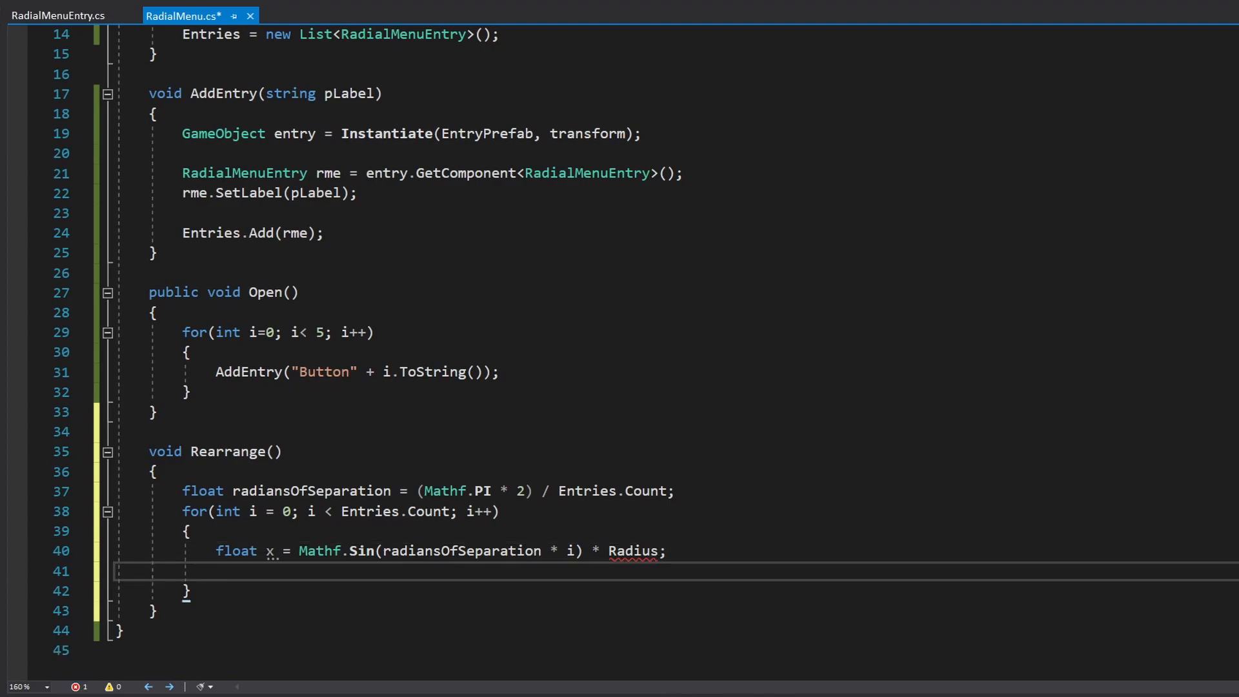
type("float y = Mathf.Sin(radiansOfSeparation * i) * Radius;")
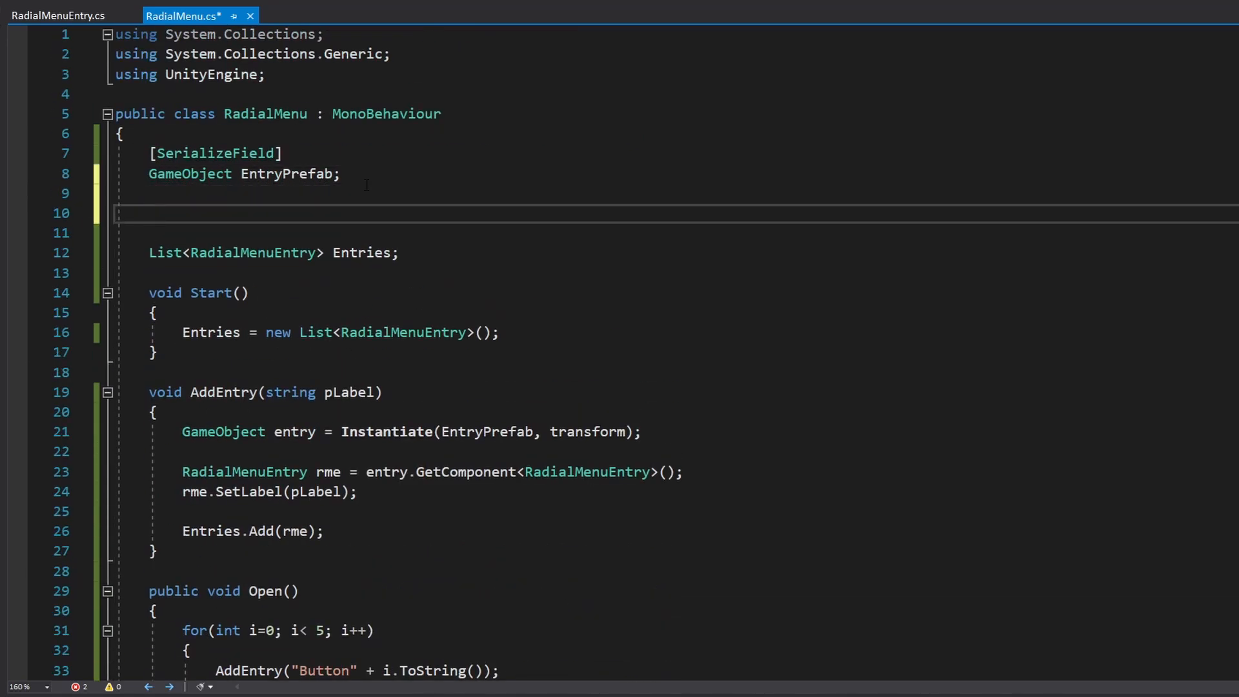
type("[SerializeField]")
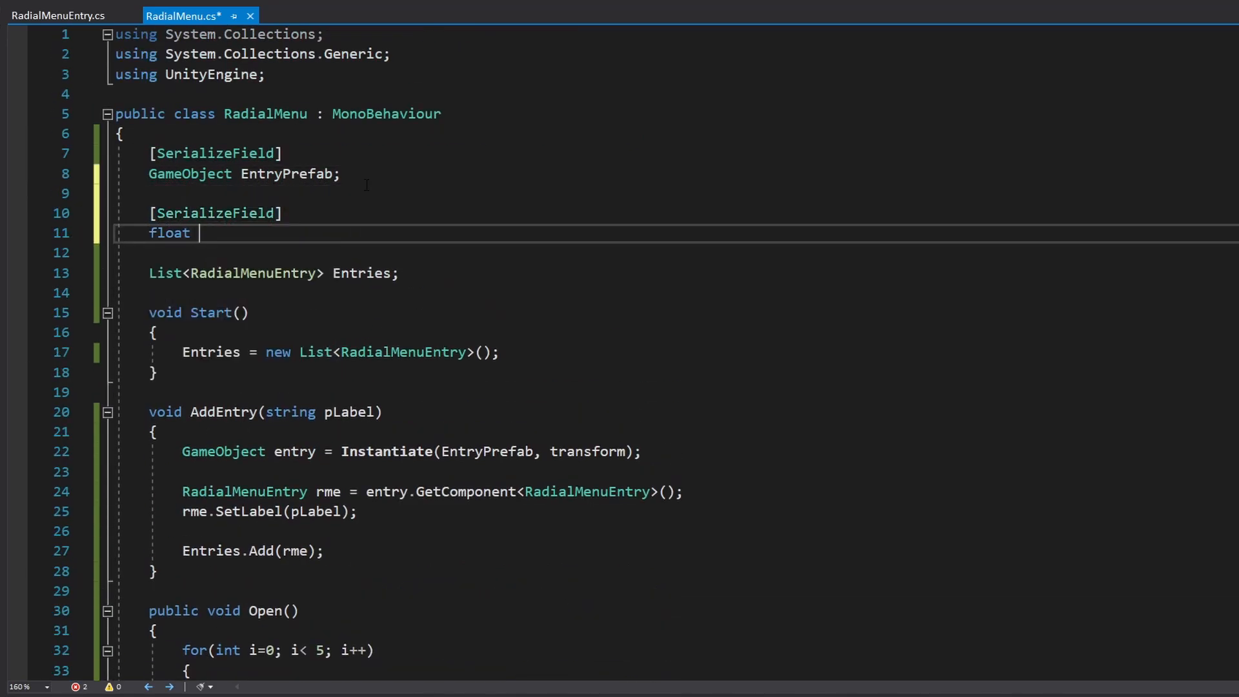
type("Radius = 3--")
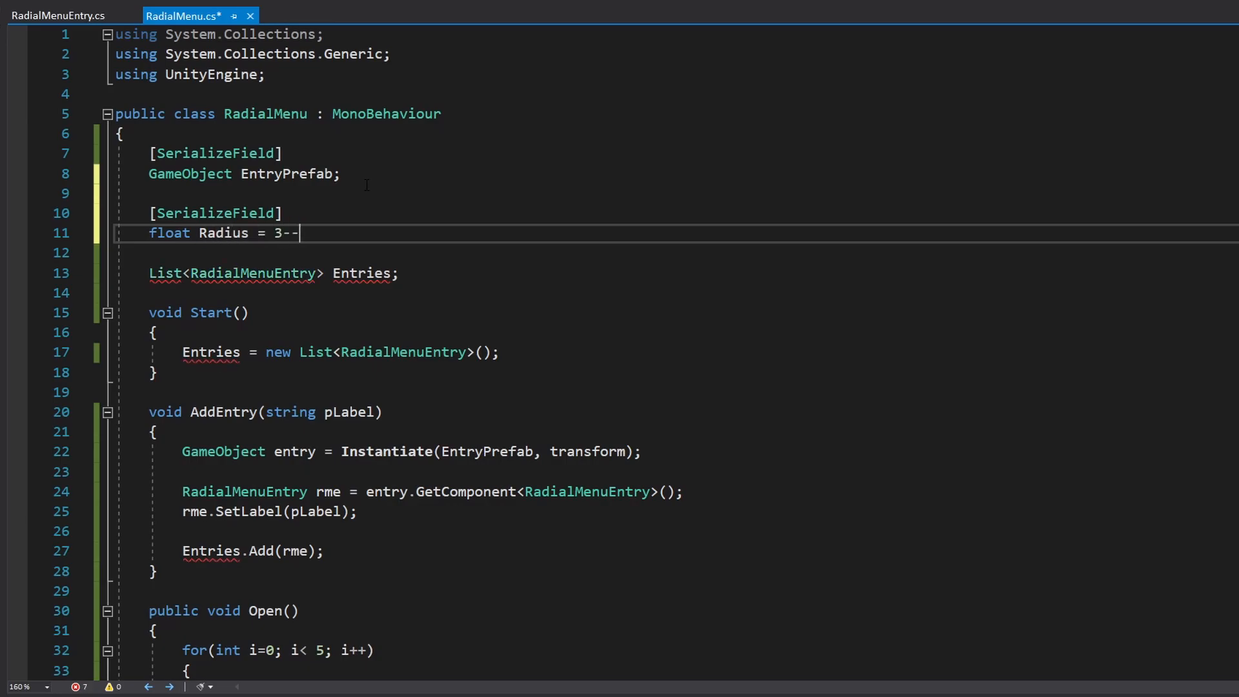
- Set each entry's RectTransform anchoredPosition to the new vector, call Rearrange from Open, and save
scroll("down", 3)
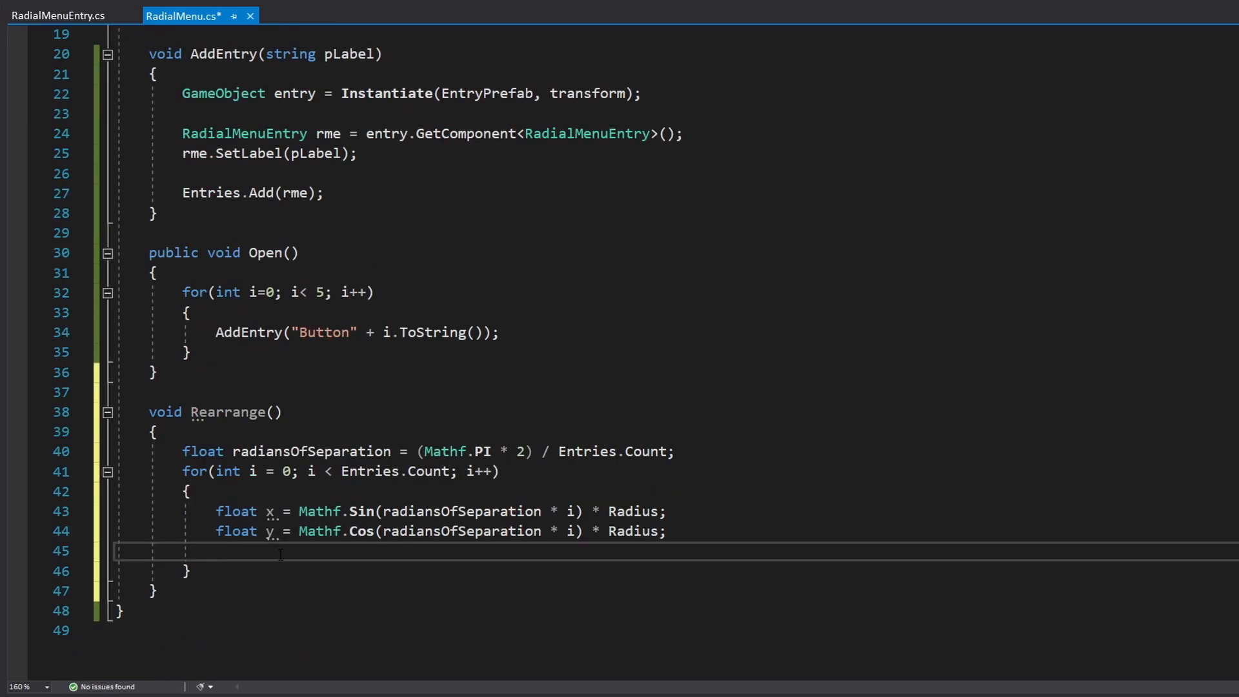
type("Entries[]")
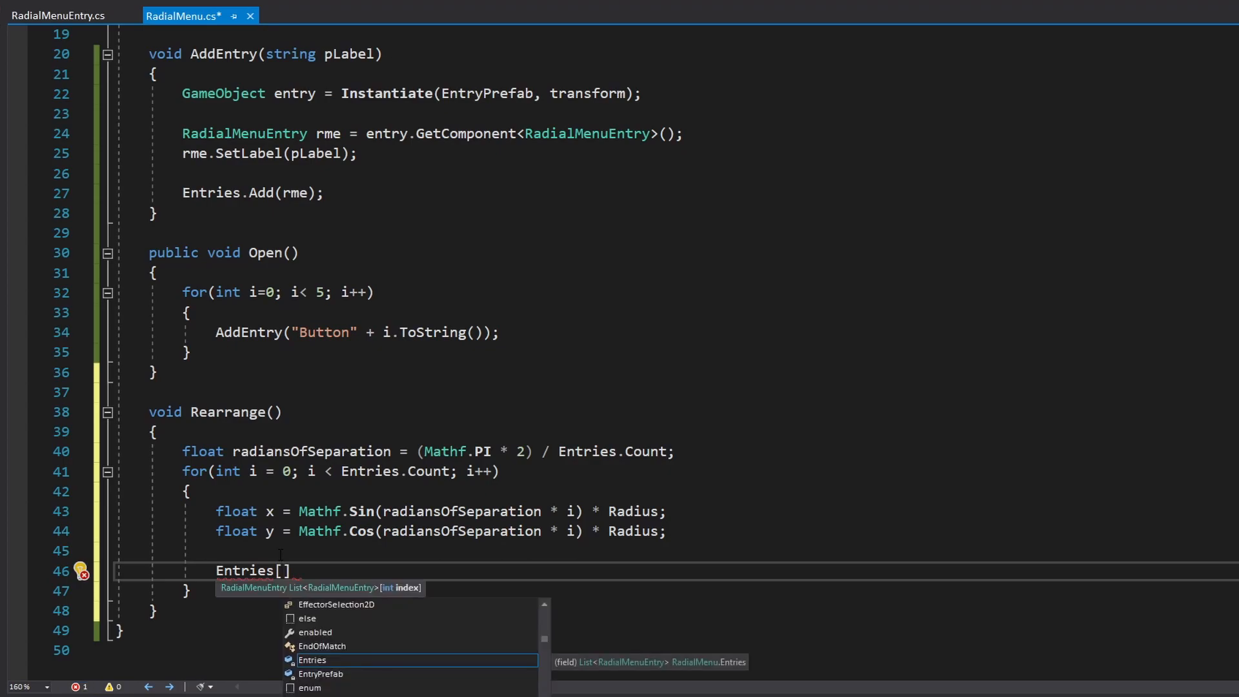
type("i].getco")
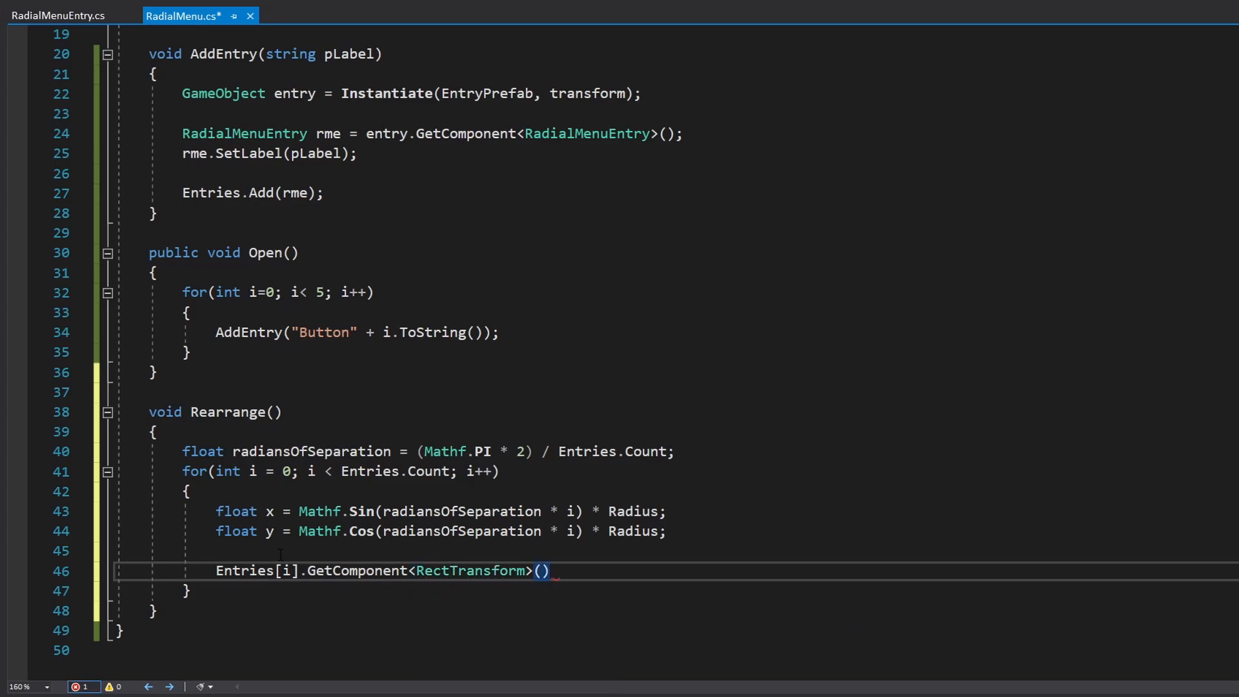
type(".anchoredPosition =")
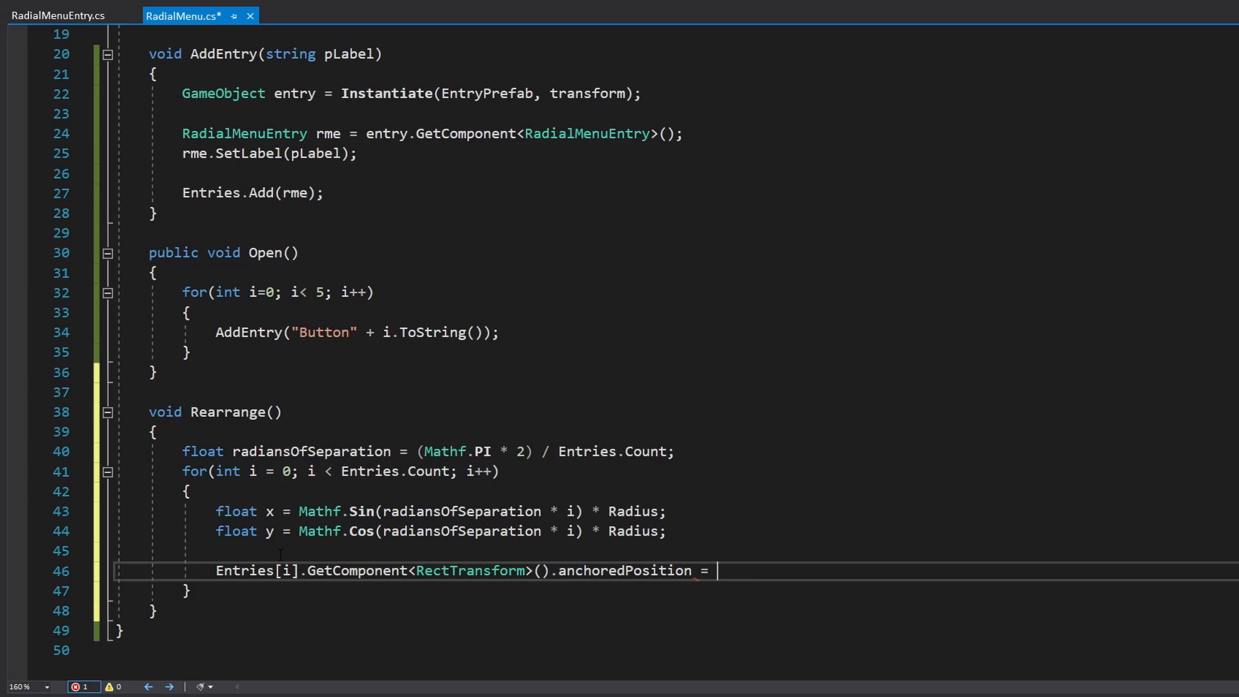
type("new vector3(")
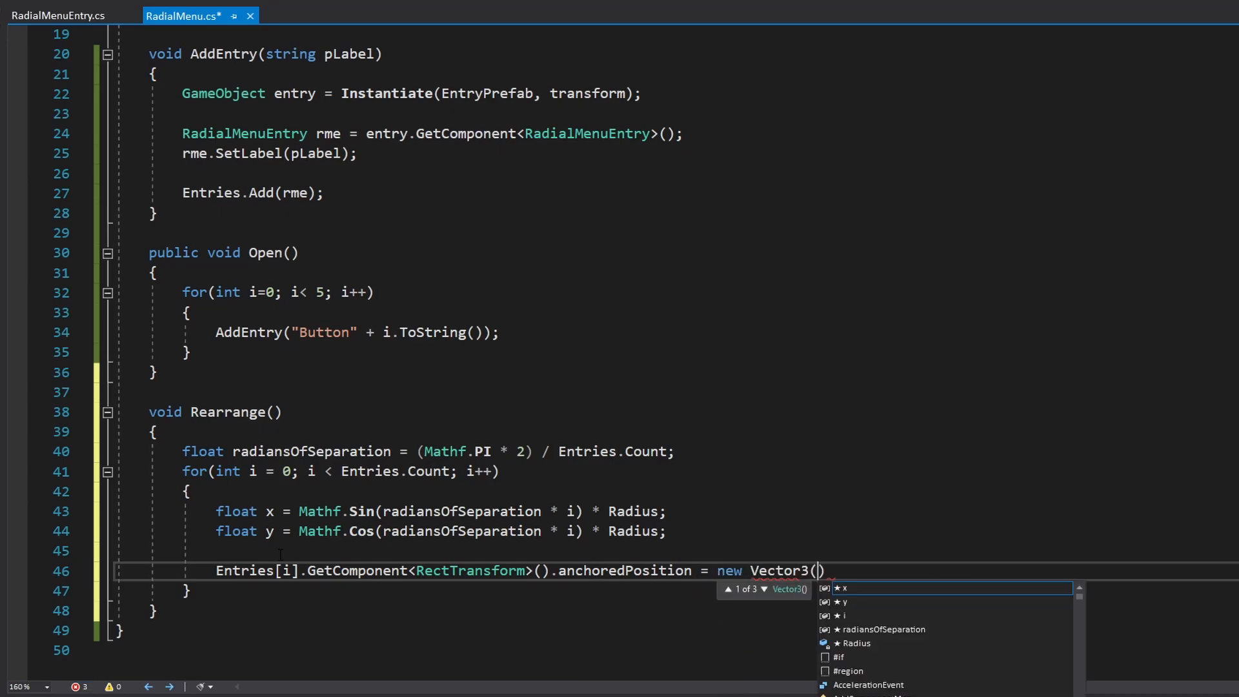
type("x, y, 0")
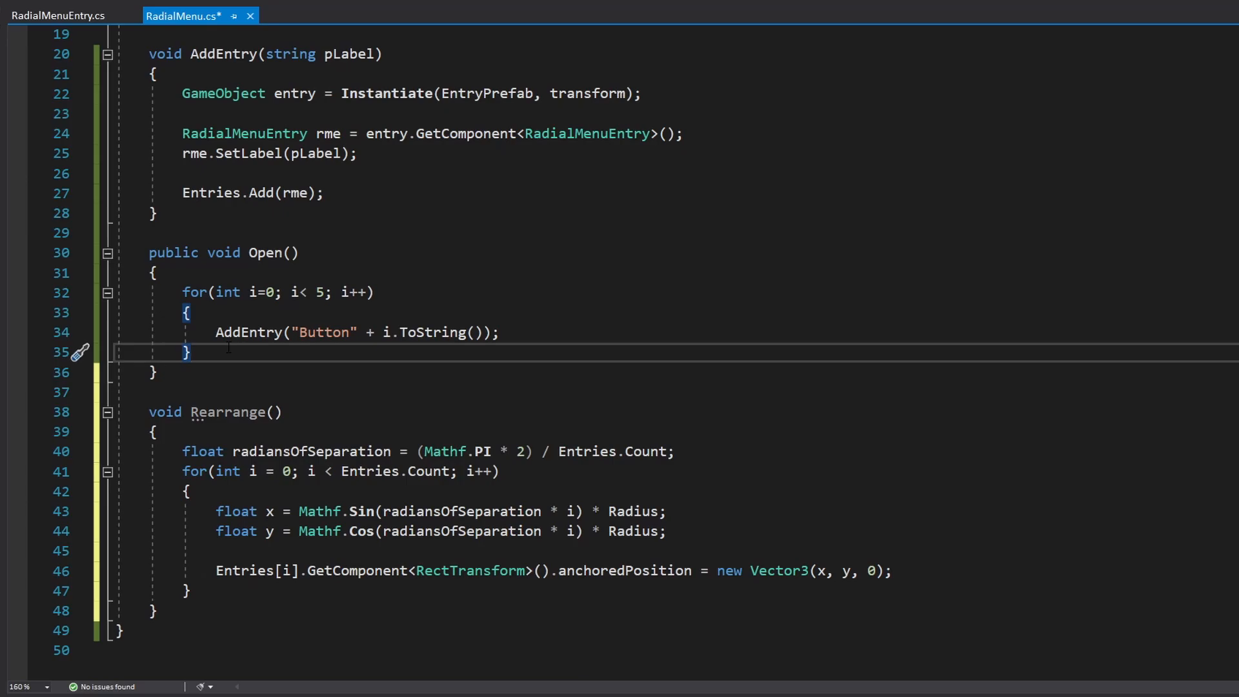
type("Rearrange();")
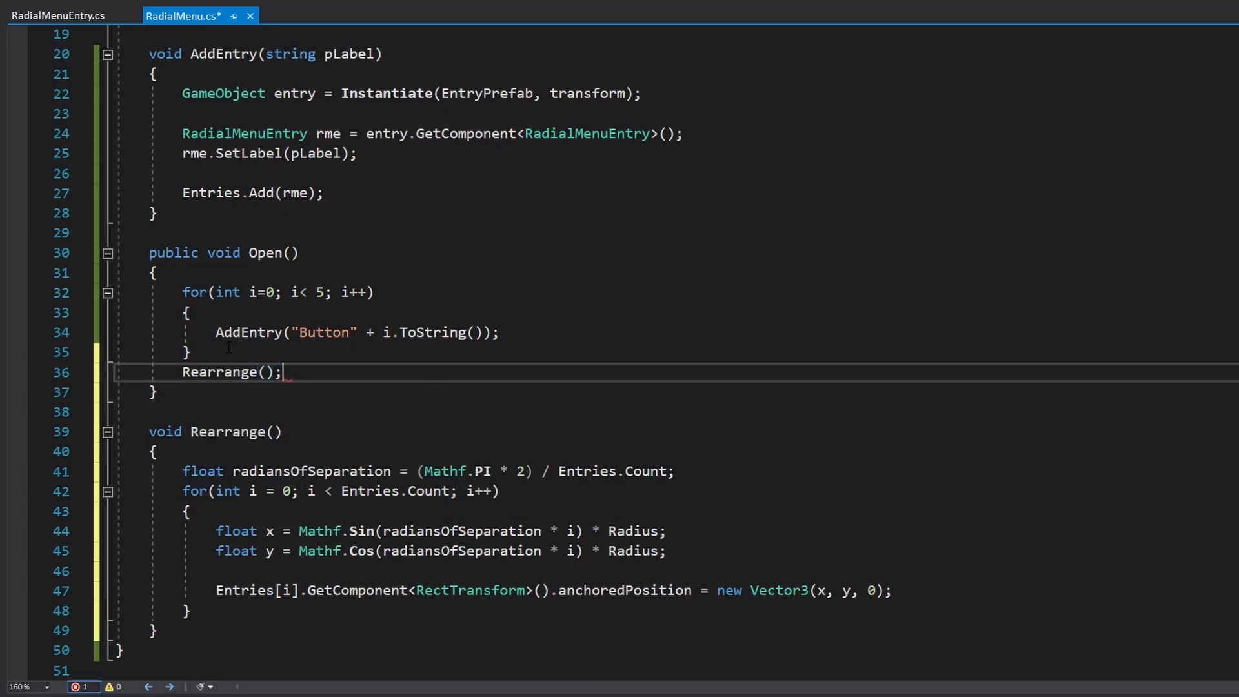
key("ctrl+s")
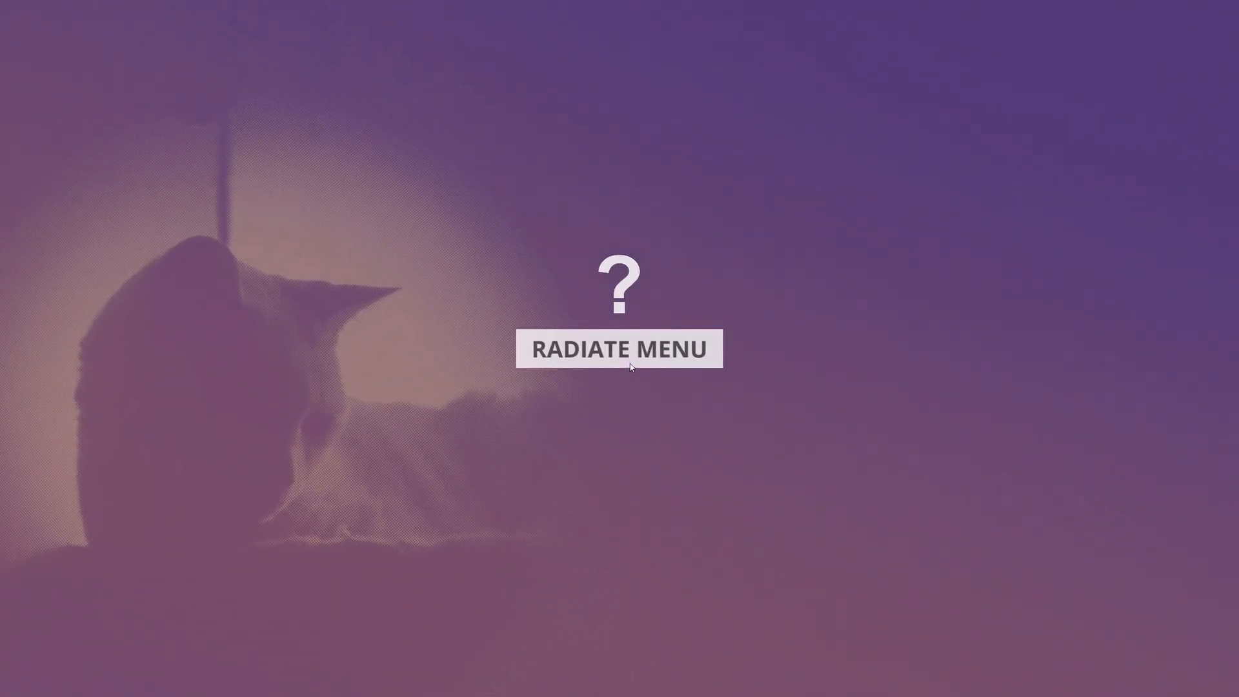
- Open the radial menu in the running game, spreading Button0 to Button4 around the centre
left_click(619, 349)
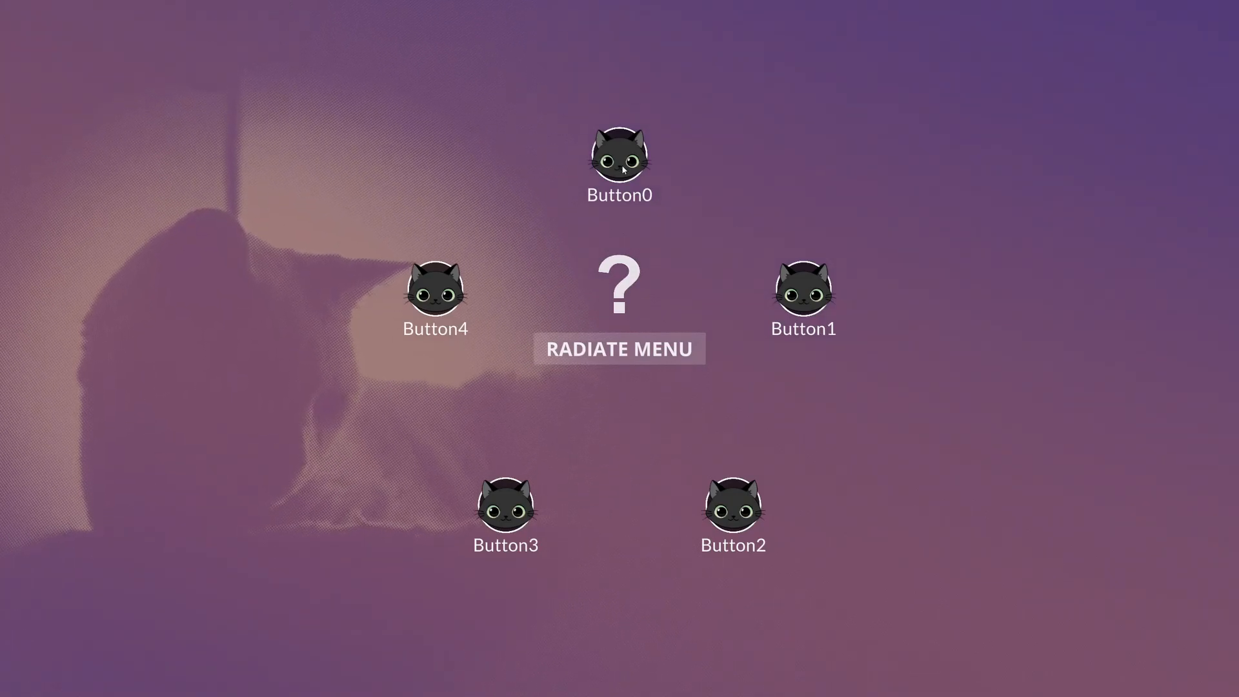
mouse_move(794, 480)
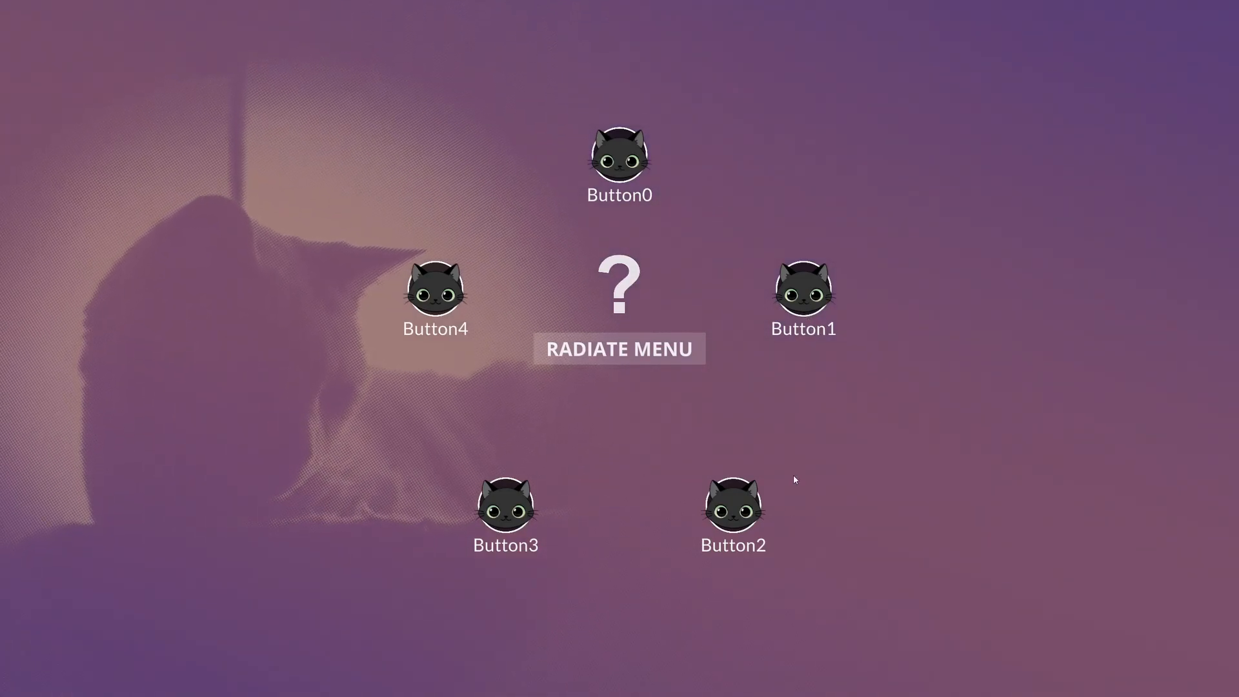
mouse_move(845, 450)
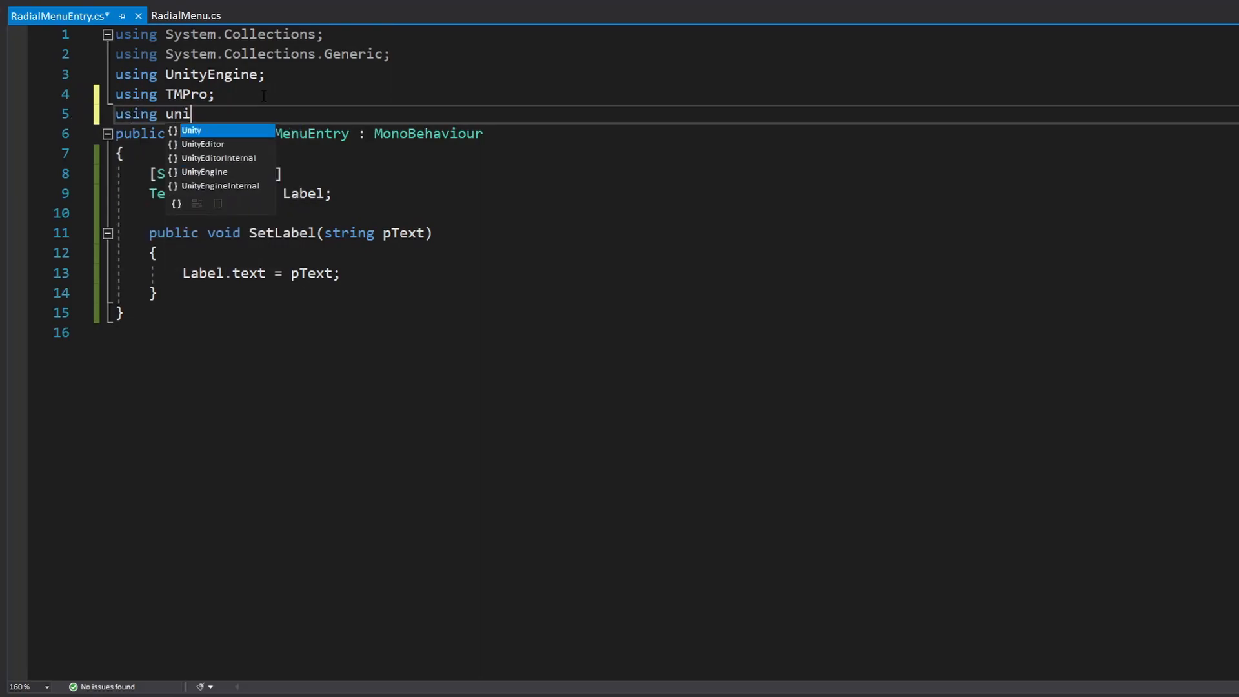
- Import UnityEngine.UI, declare a serialized RawImage Icon field and a SetIcon(Texture pIcon) method
type("UnityEngine.UI")
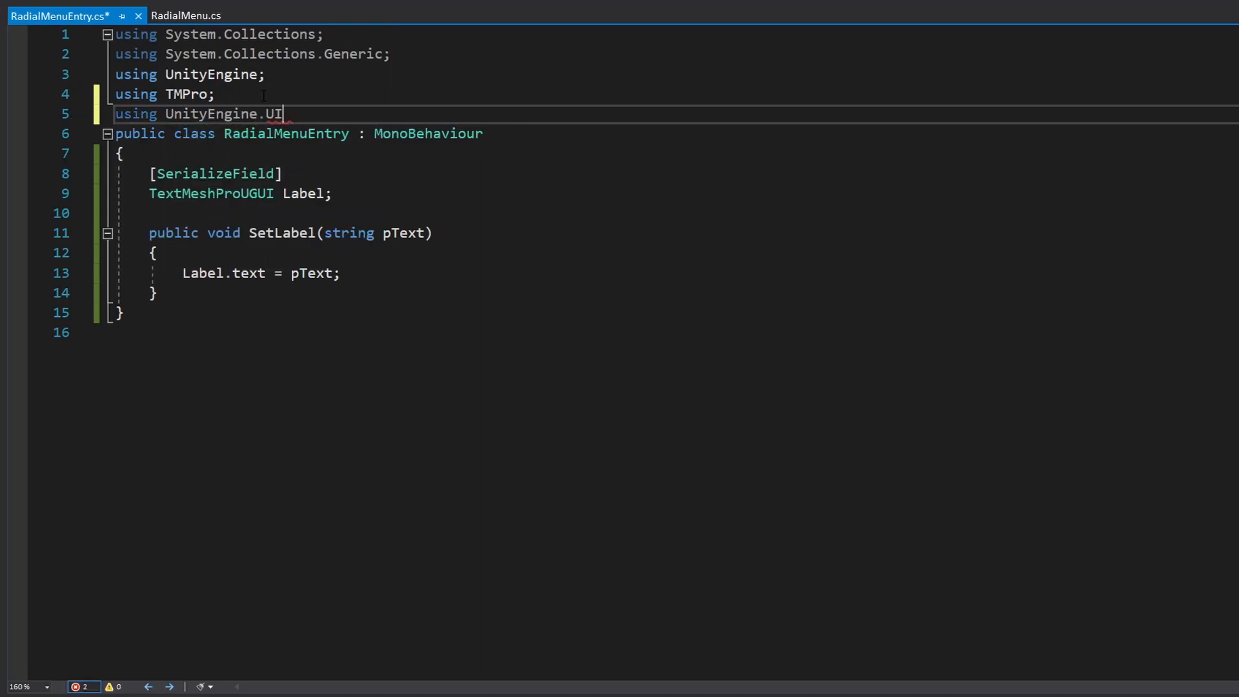
type("[s")
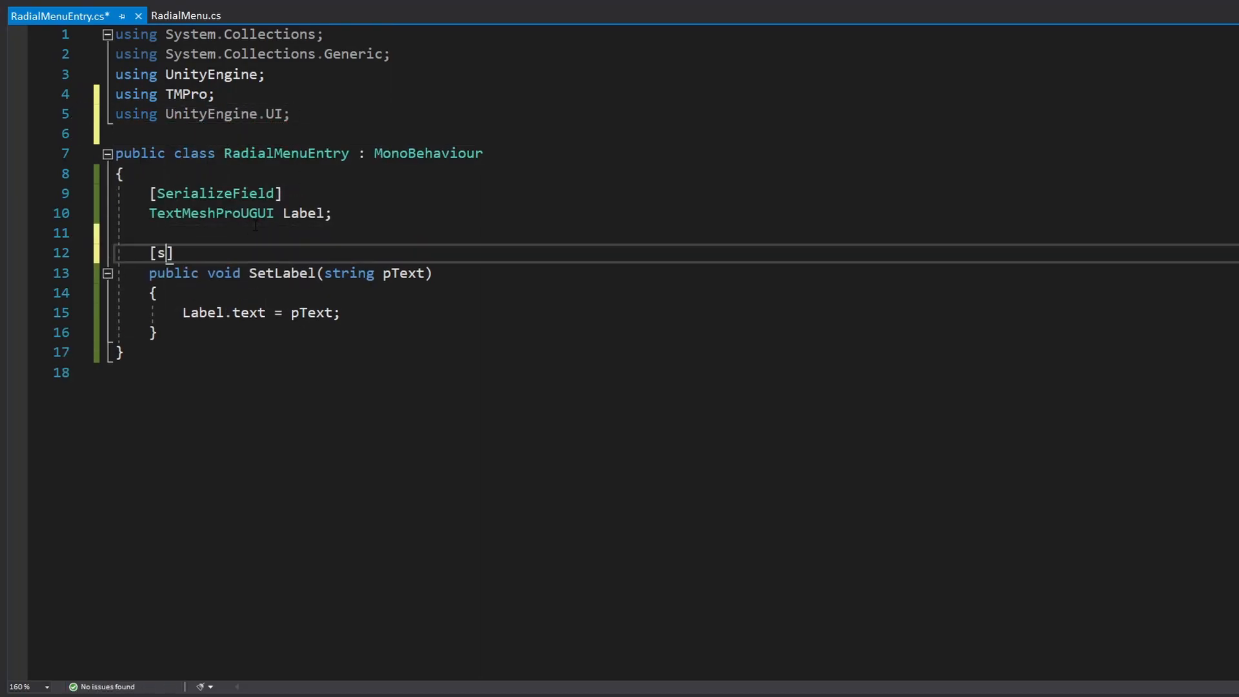
type("erializeField]")
type("public")
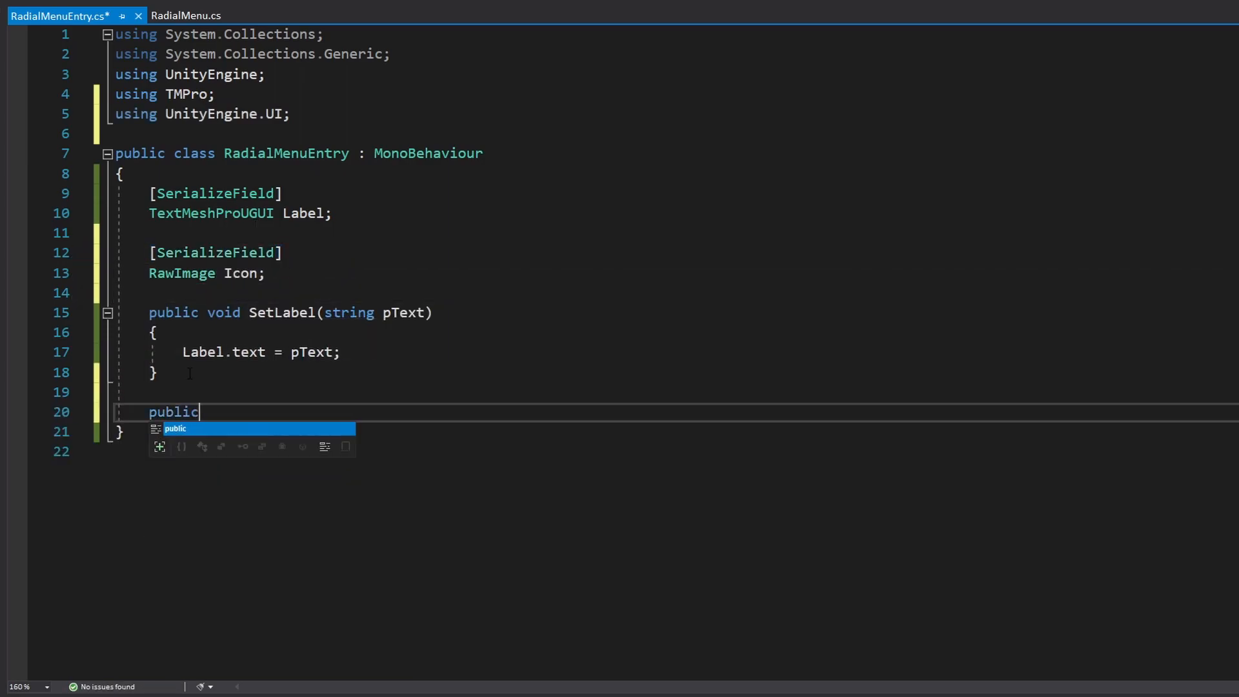
type("void SetIcon(Texture pIc")
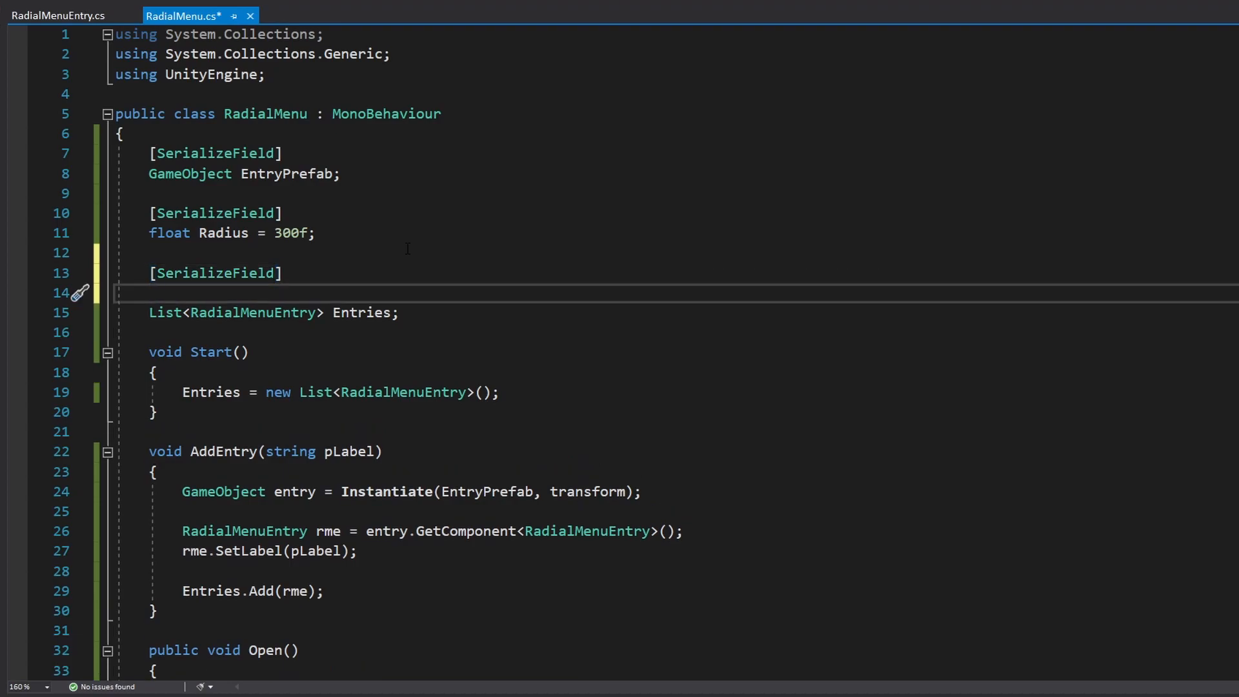
- Add a serialized List<Texture> Icons and make AddEntry take an icon and call rme.SetIcon with it
type("text")
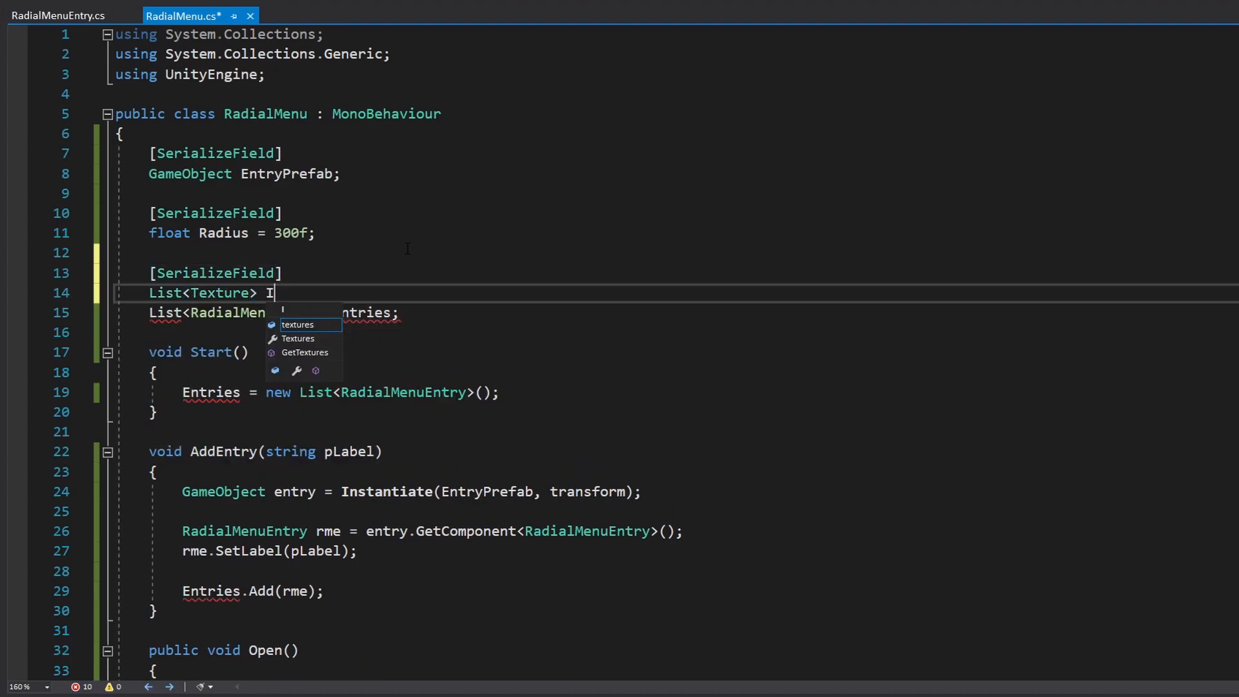
type("cons;")
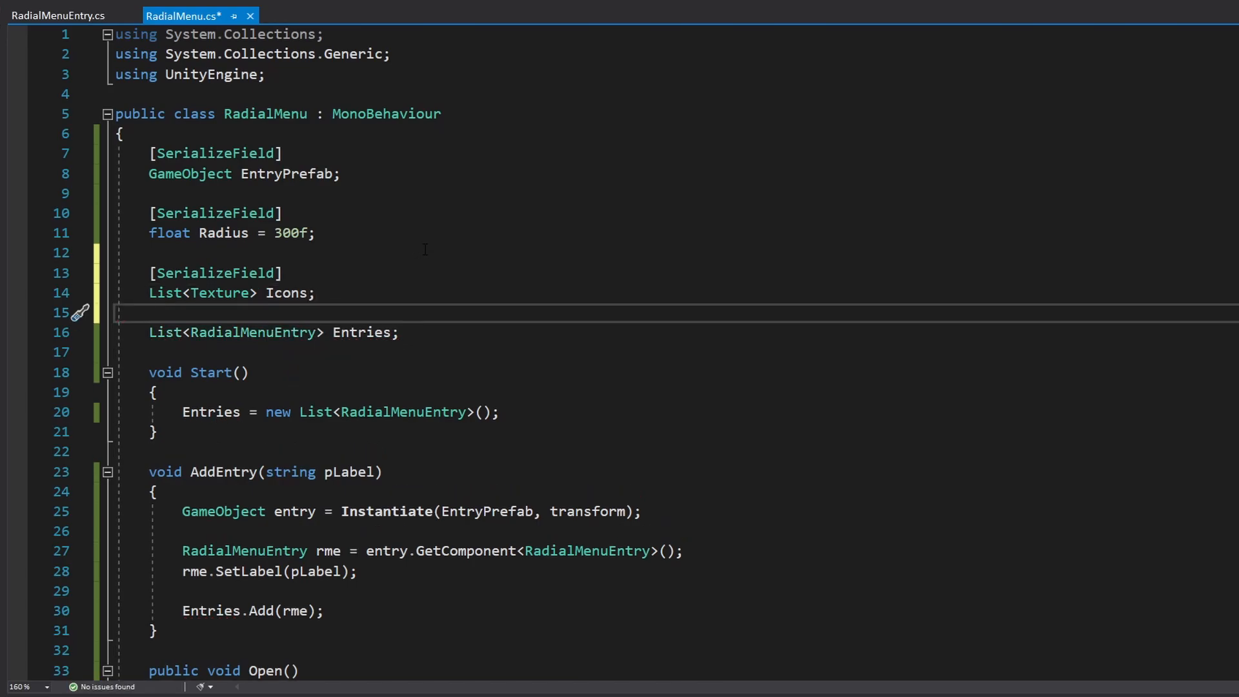
scroll("down", 3)
type(", Textu")
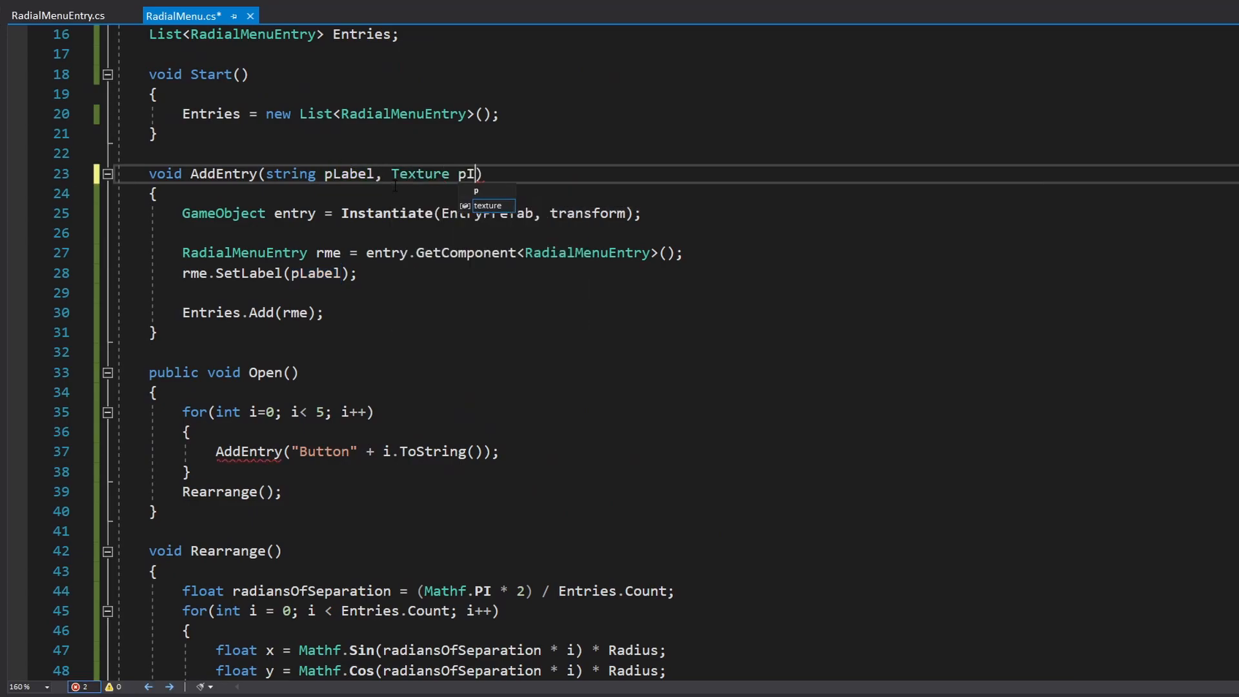
type("re")
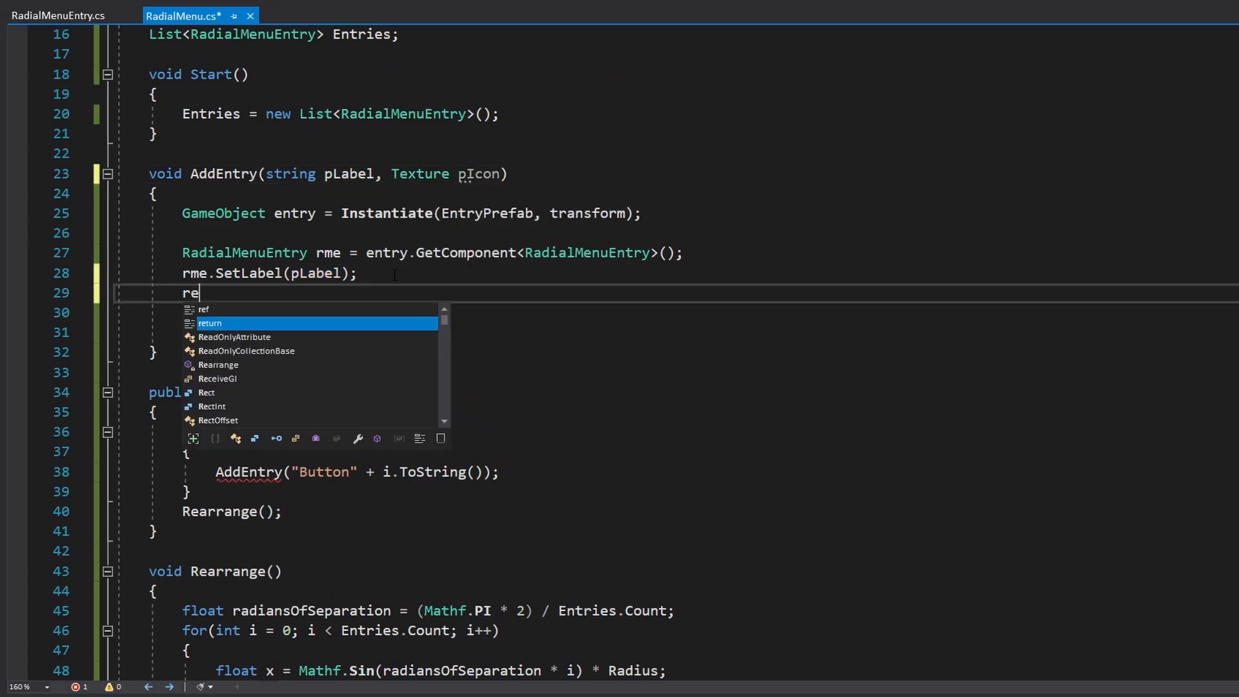
type("me.SetIcon(pIcon);")
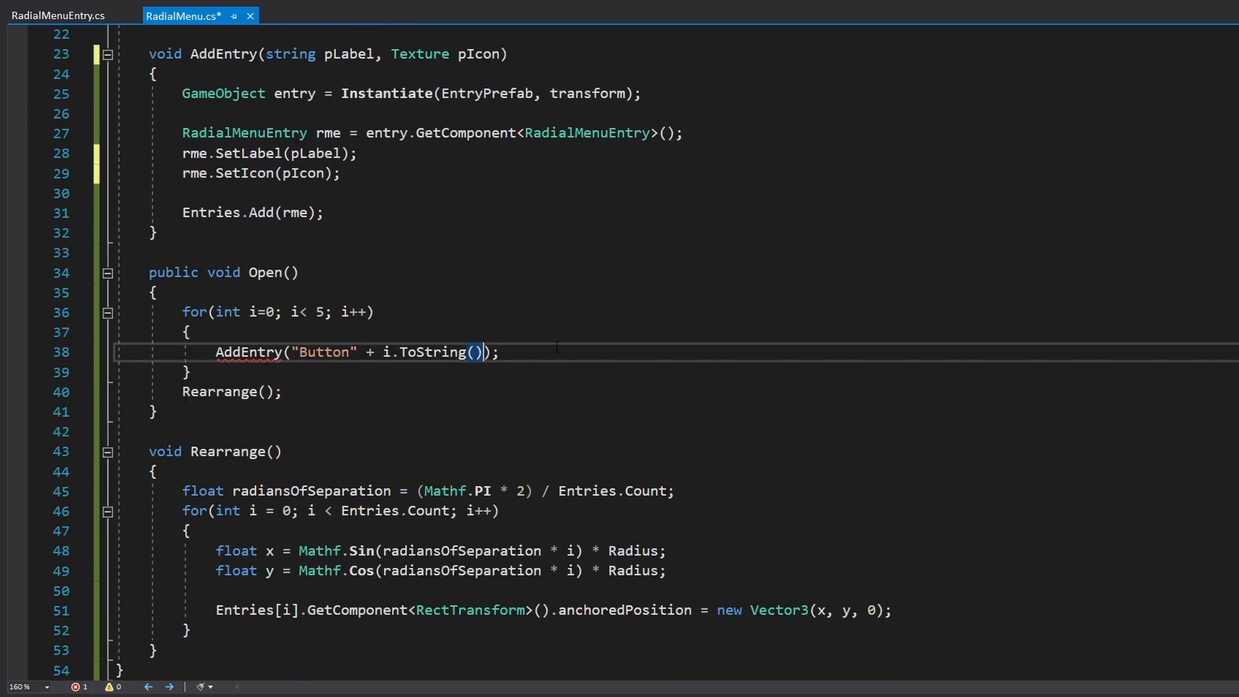
type(", icon")
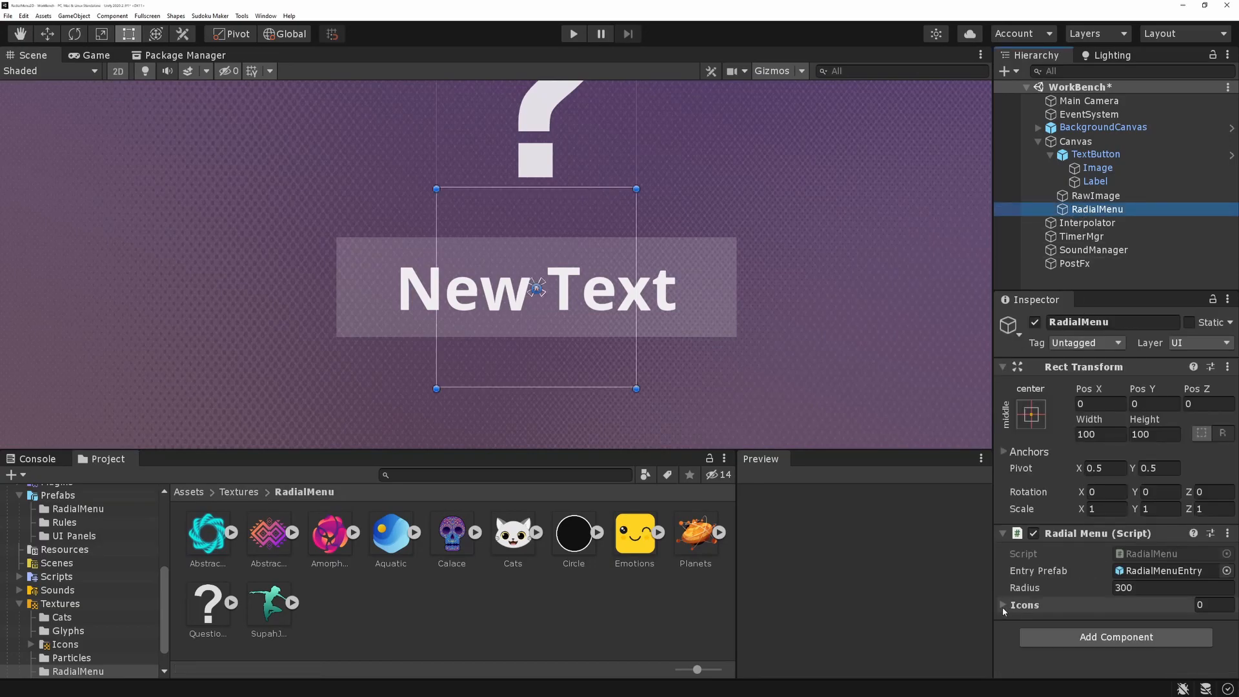
- Size the RadialMenu Icons list to 7, drag the RadialMenu textures into its slots, and add an eighth slot
left_click(1004, 605)
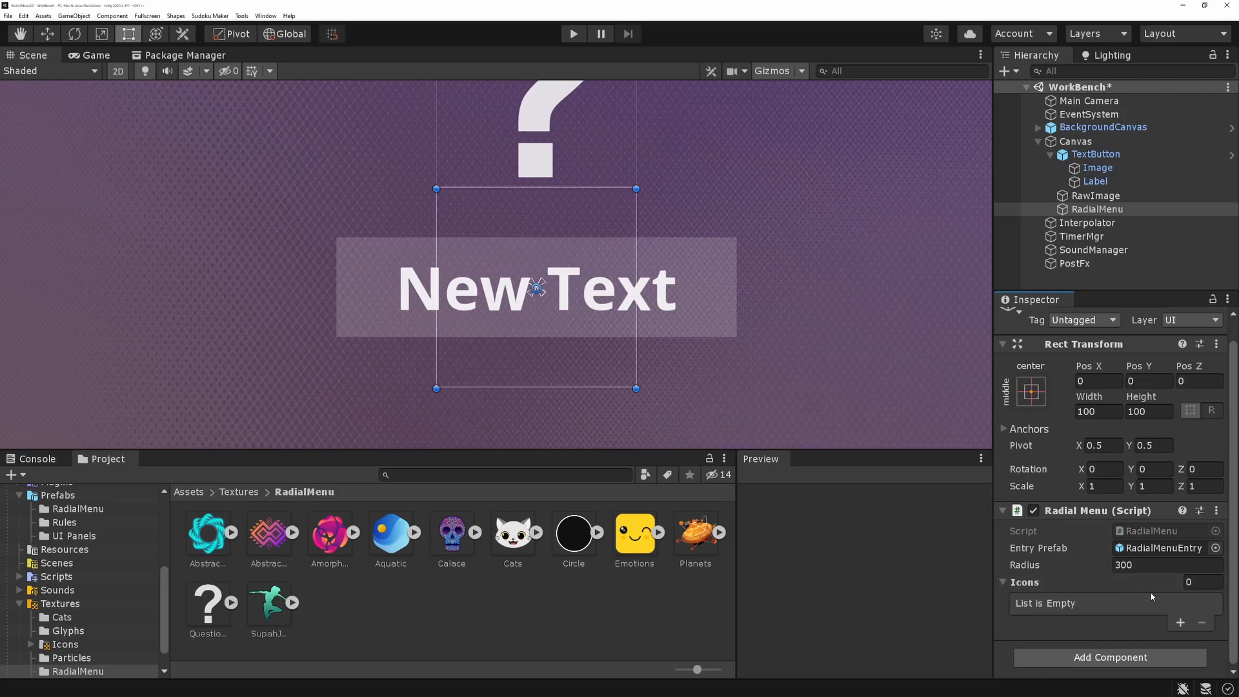
left_click(1194, 582)
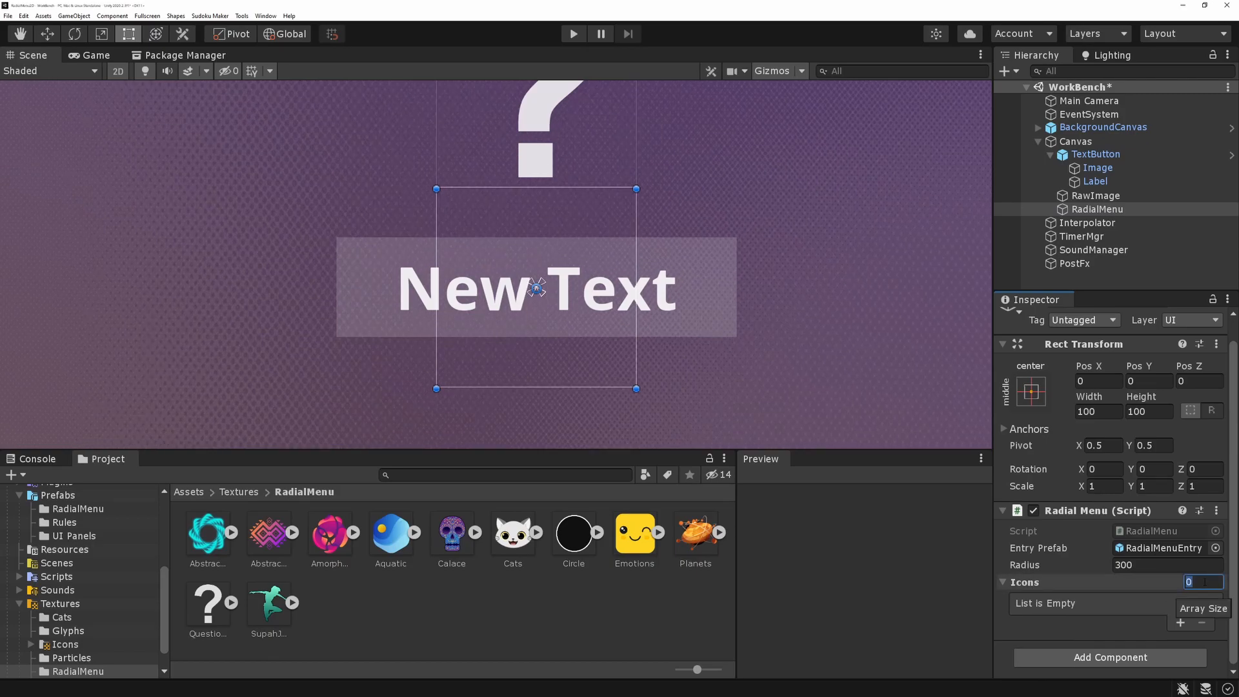
type("7")
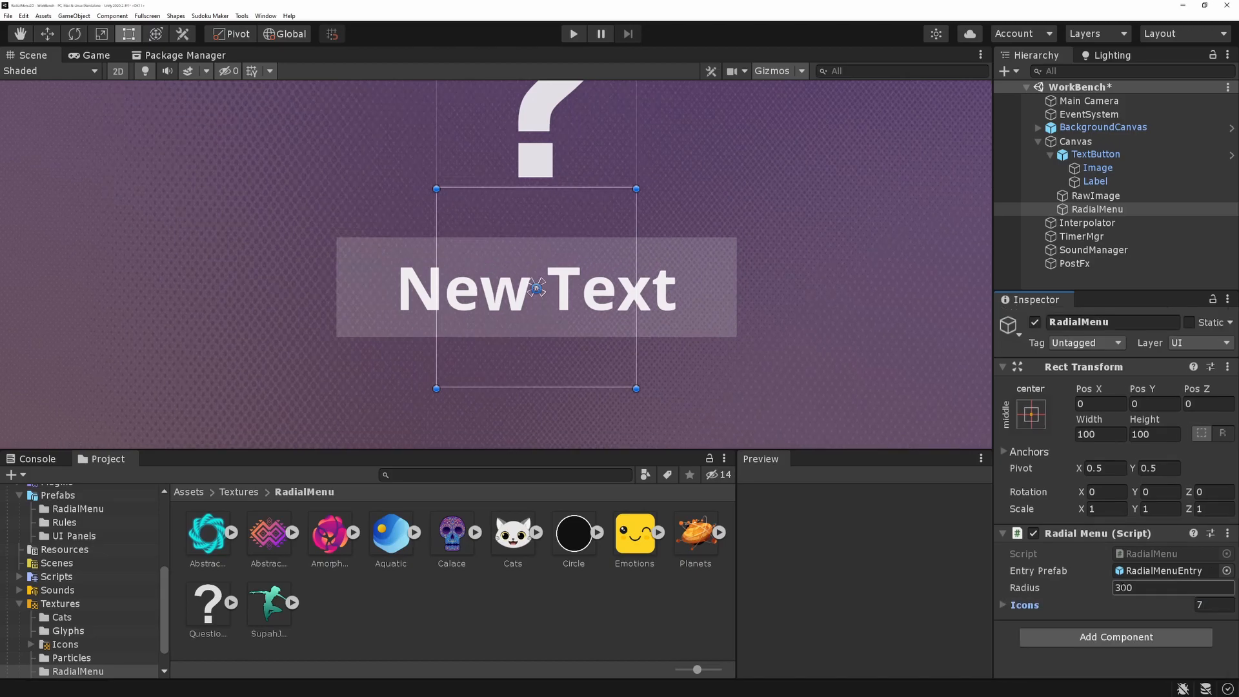
left_click(1022, 605)
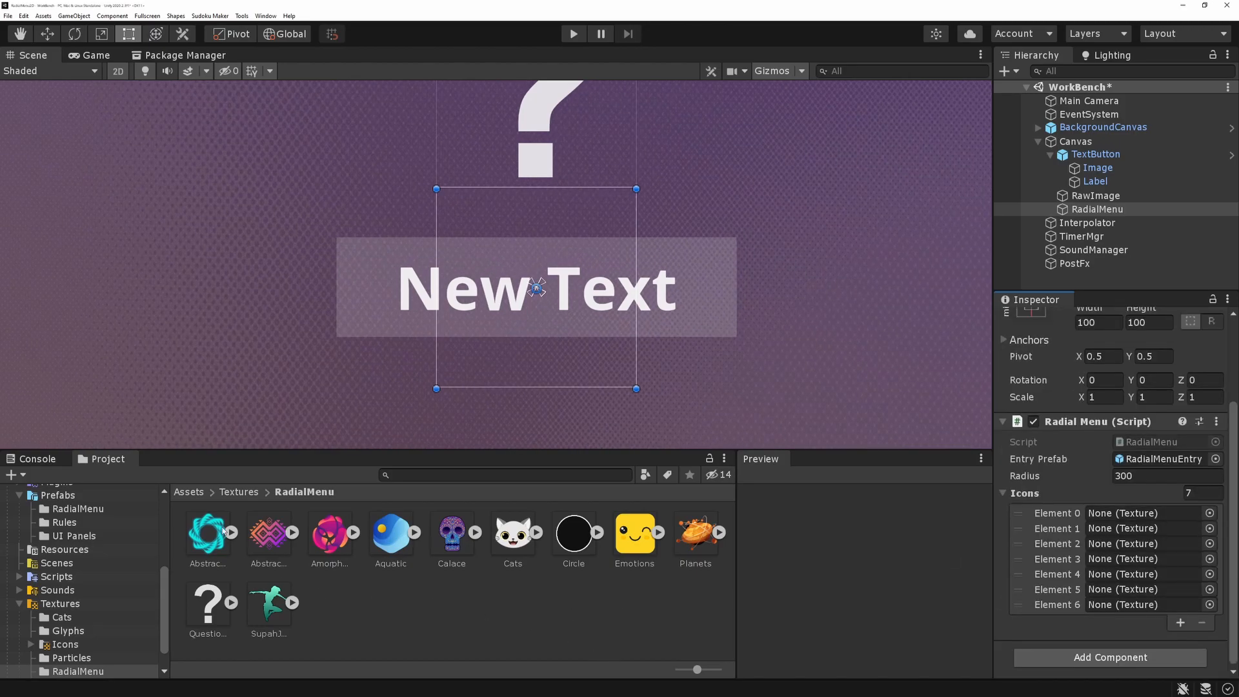
left_click_drag(206, 532, 1130, 512)
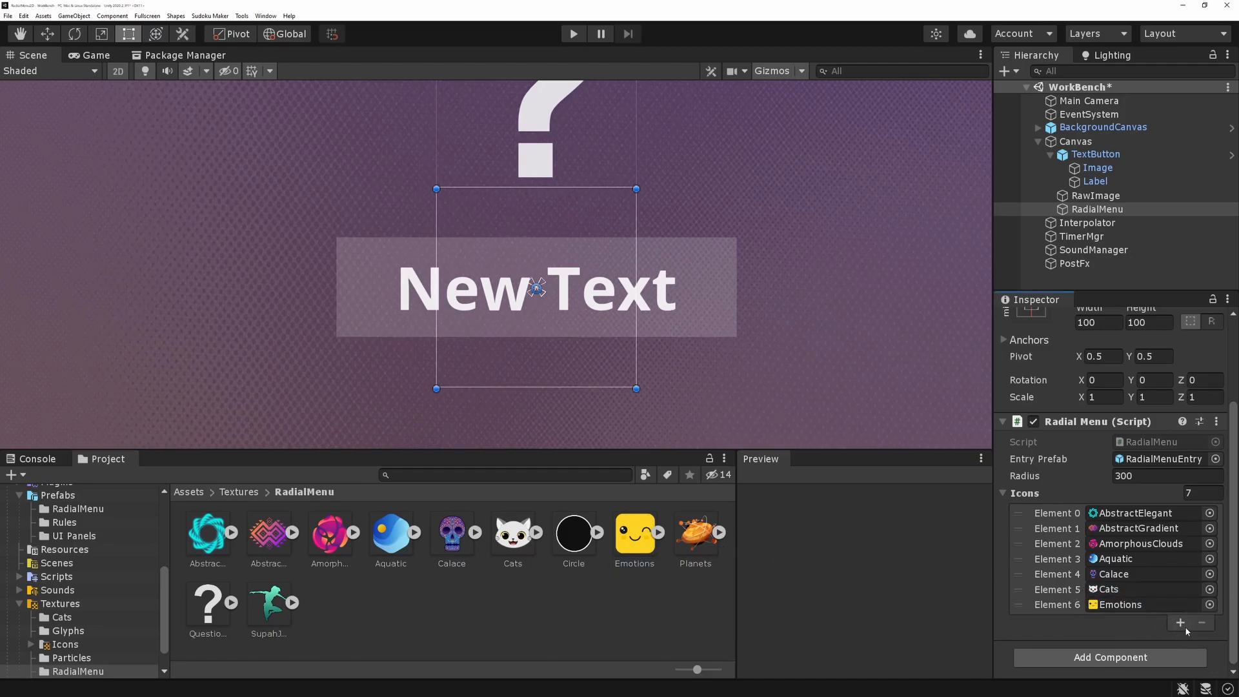
left_click(1181, 623)
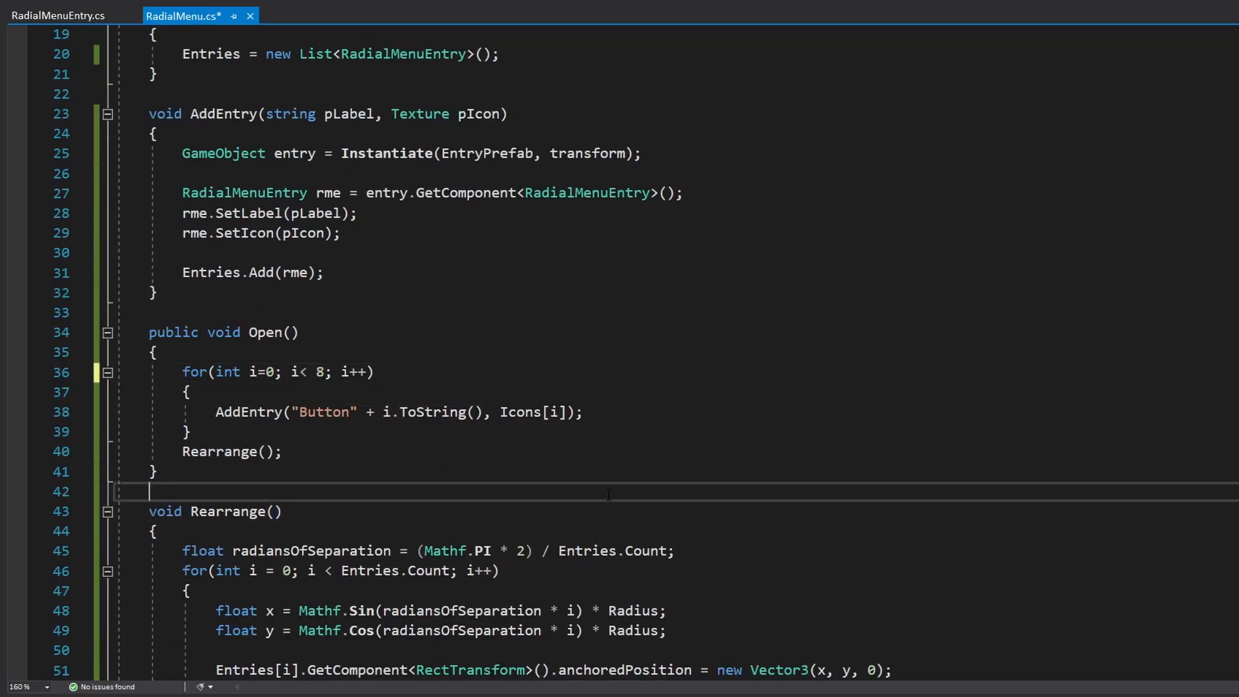
- Save the script, then assign the RadialMenuEntry prefab's Icon child to its Icon field and exit the prefab
key("ctrl+s")
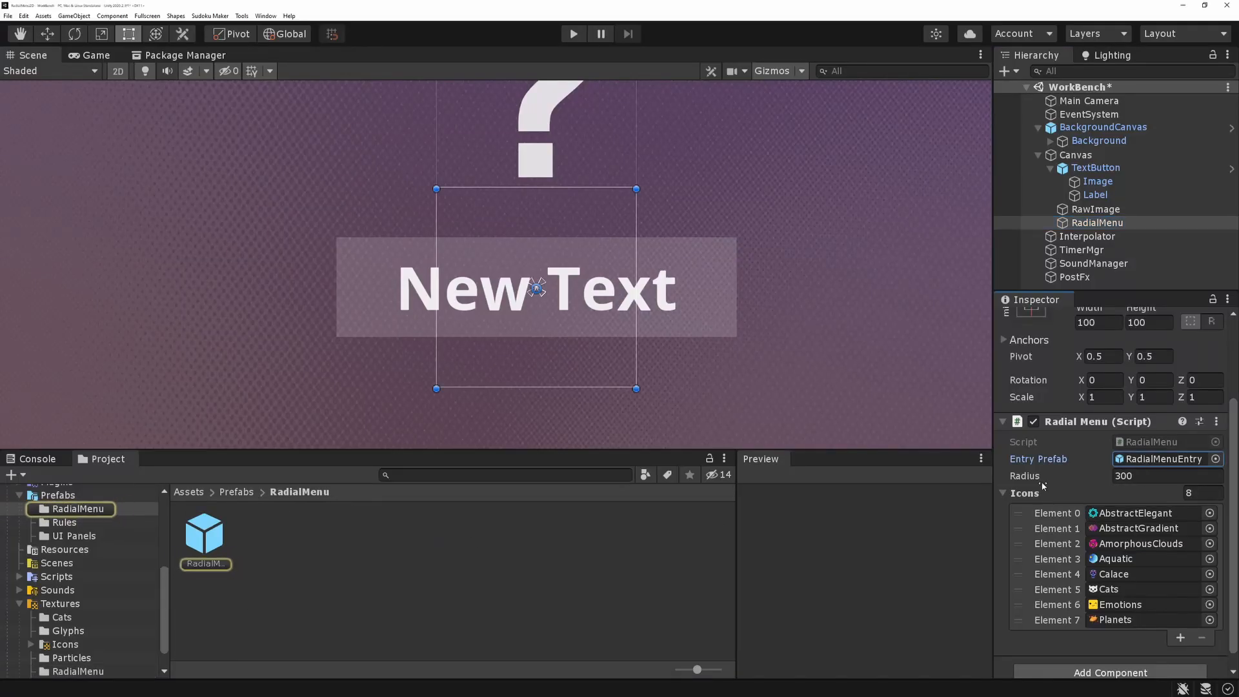
double_click(204, 529)
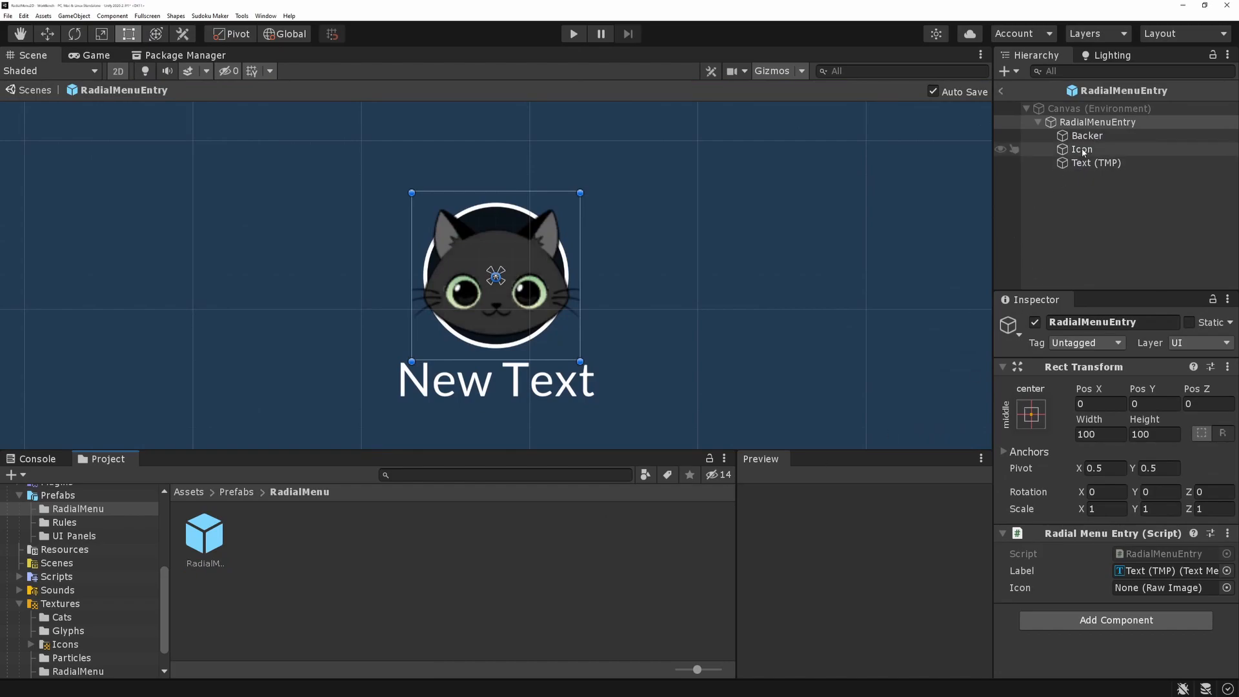
left_click(1098, 122)
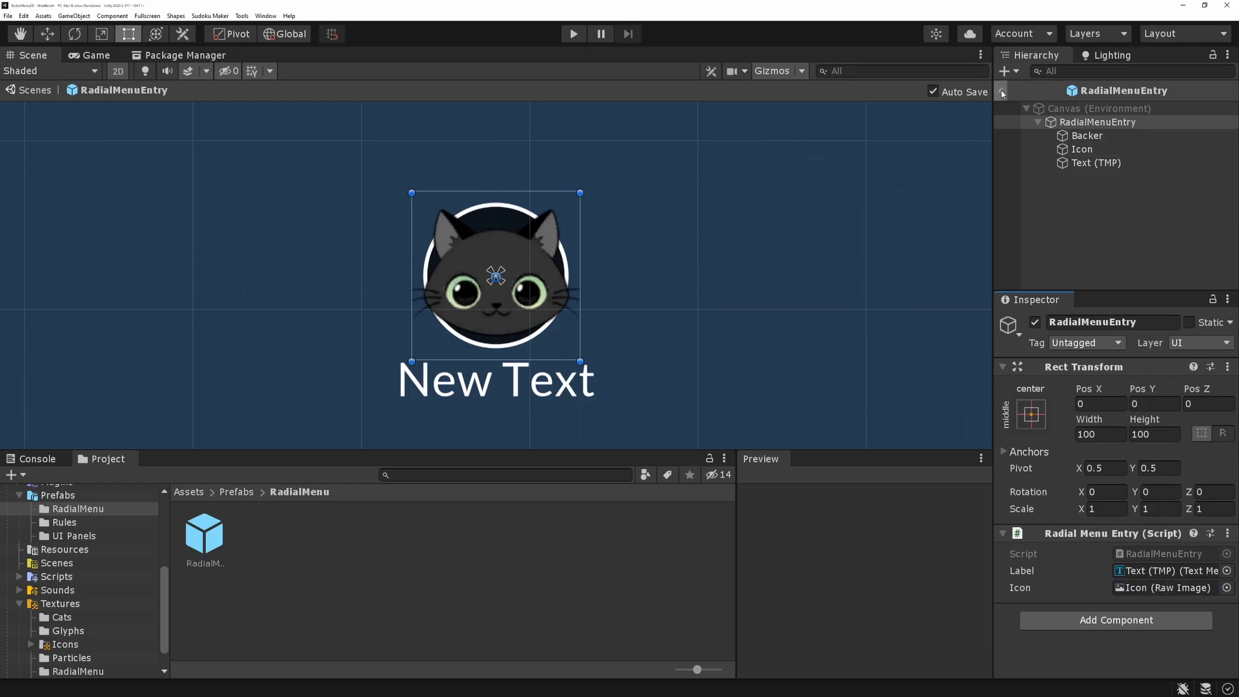
left_click(572, 34)
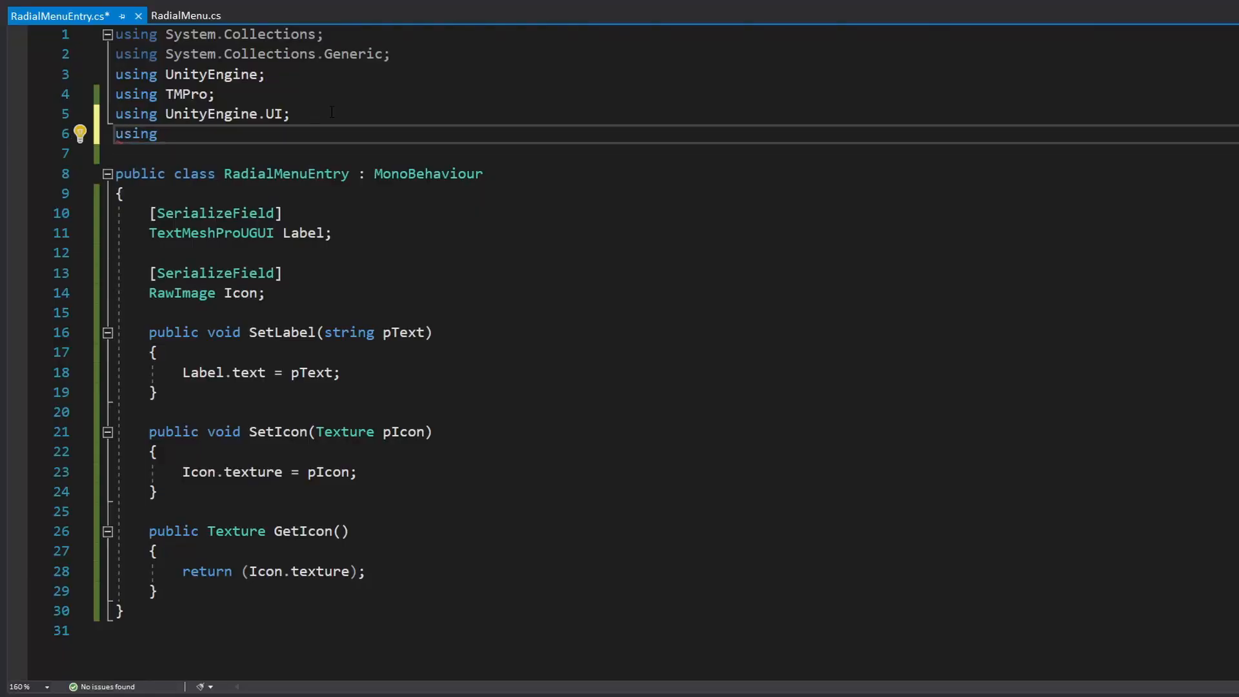
- Import UnityEngine.EventSystems and add IPointerClickHandler, IPointerEnterHandler, IPointerExitHandler to the class
type("UnityEngine")
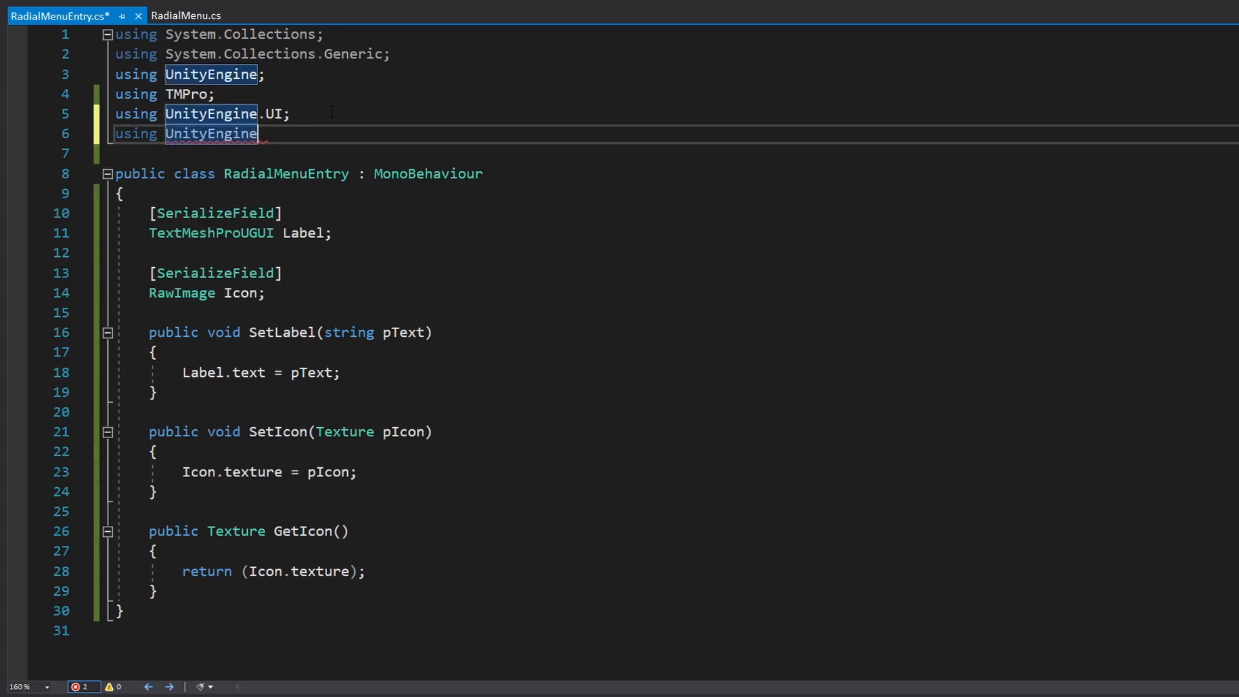
type(".EventSystems;")
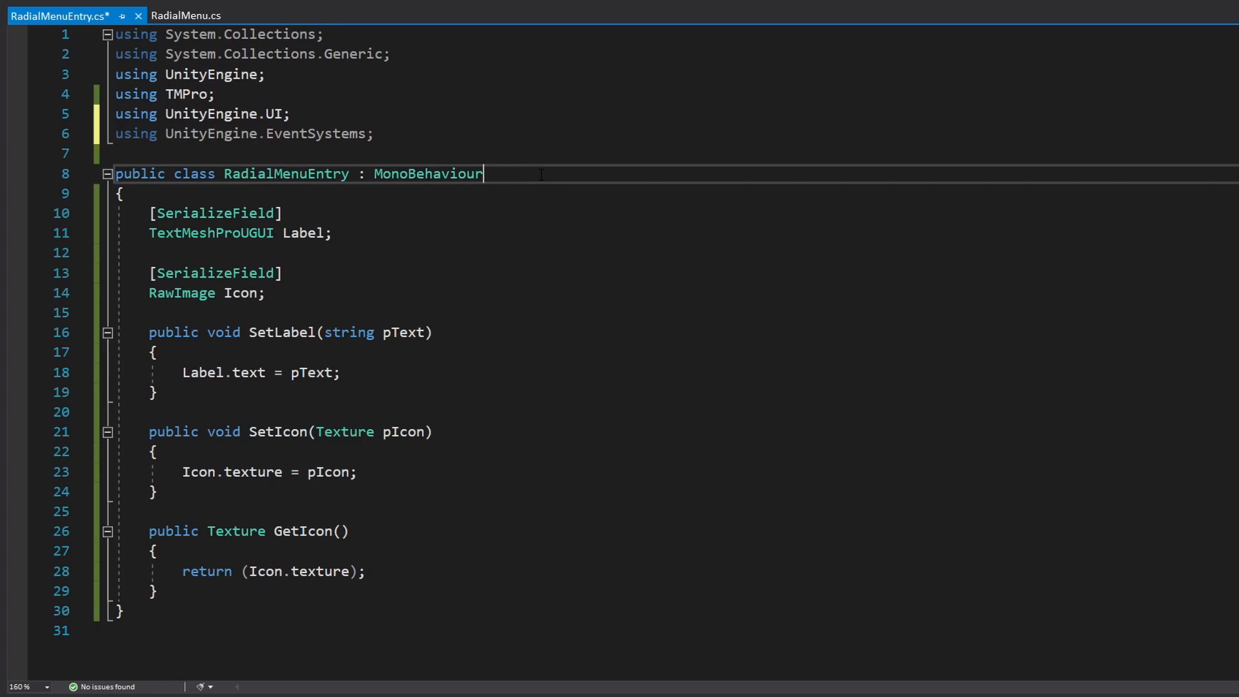
type(",")
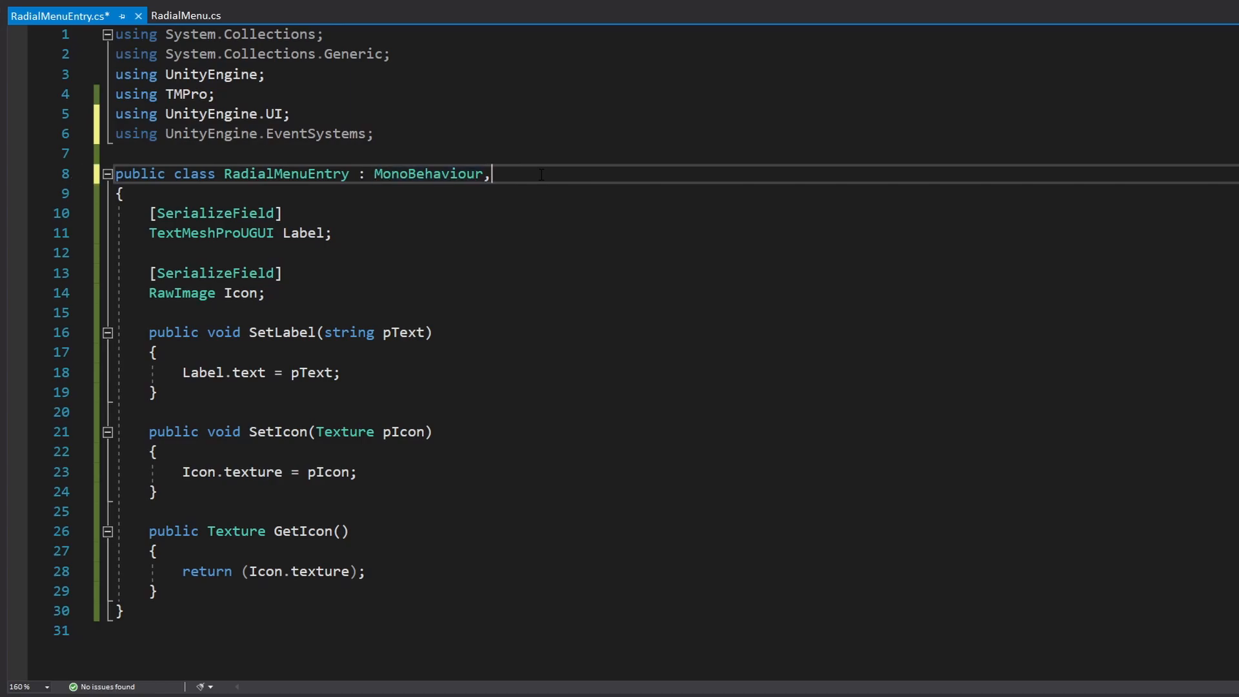
type("IPointerClickHandler,")
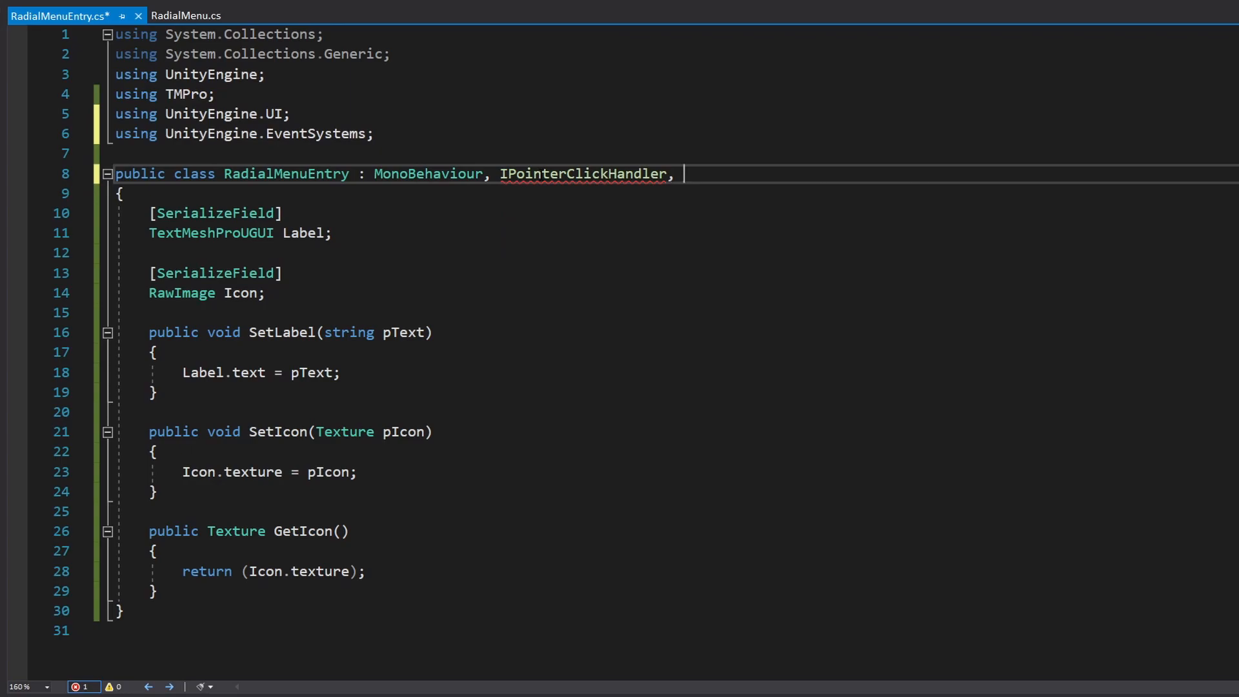
type("IPointerEnterHandler")
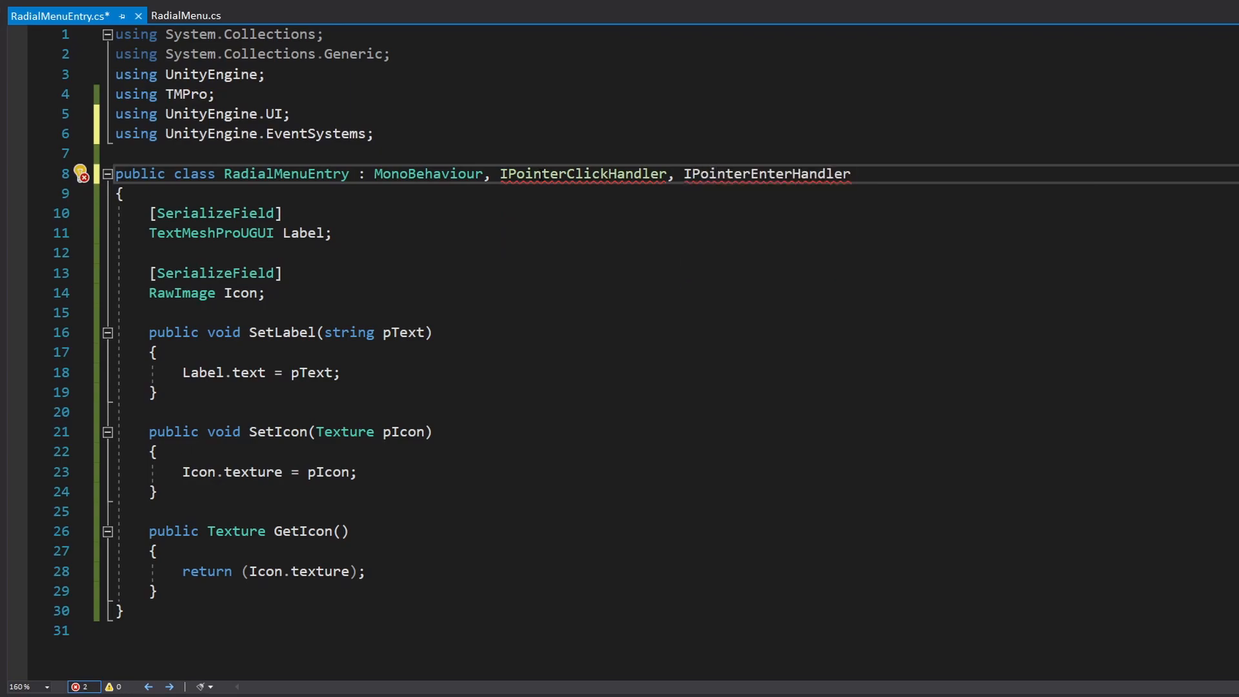
type(", IPointerExitHandler")
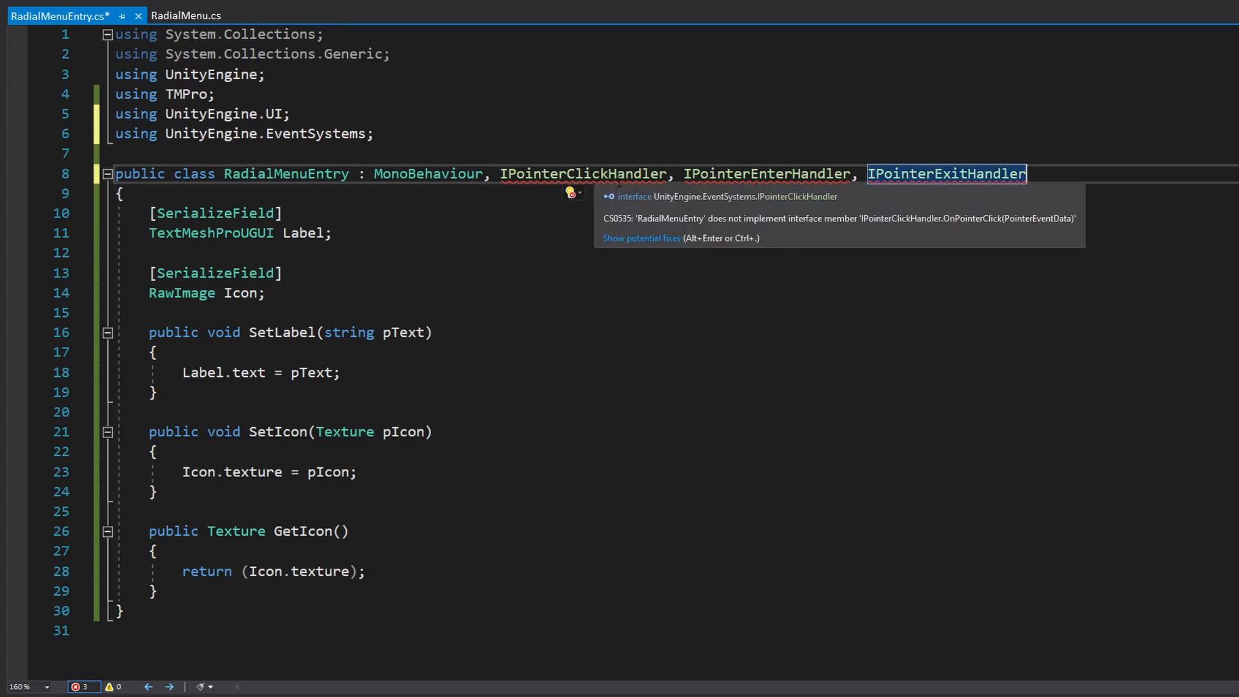
- Generate the interface method stubs via Quick Actions and select the placeholder exception line for removal
left_click(543, 192)
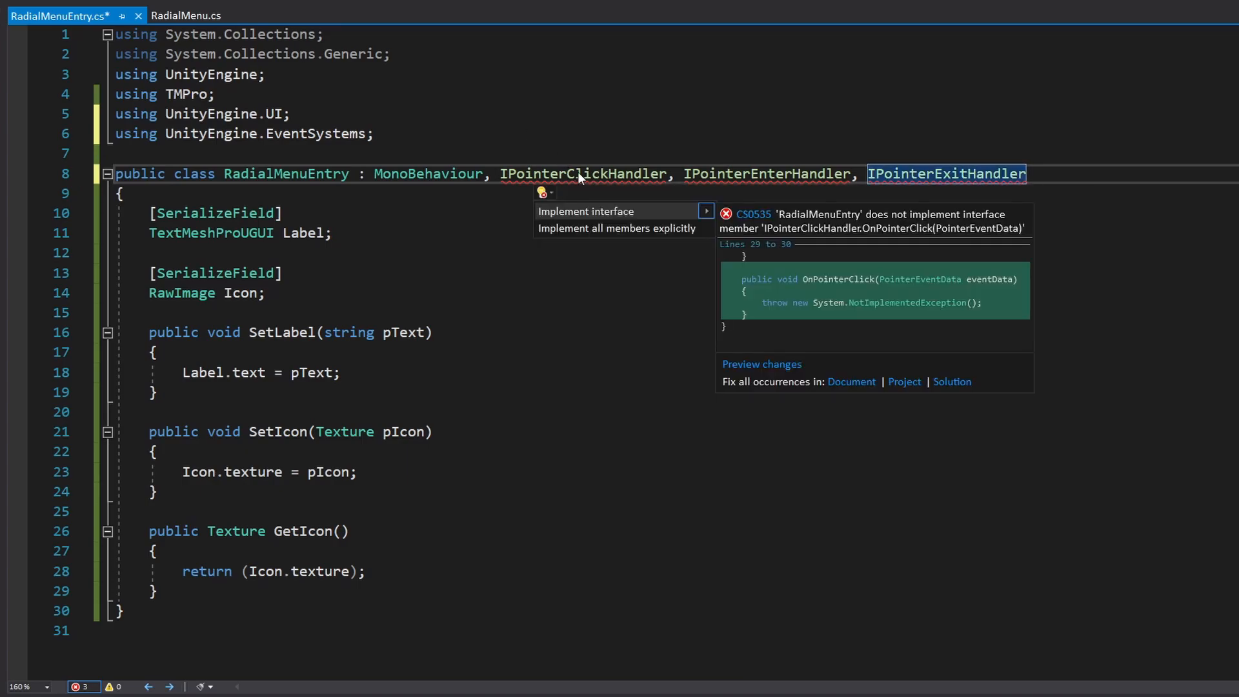
left_click(586, 210)
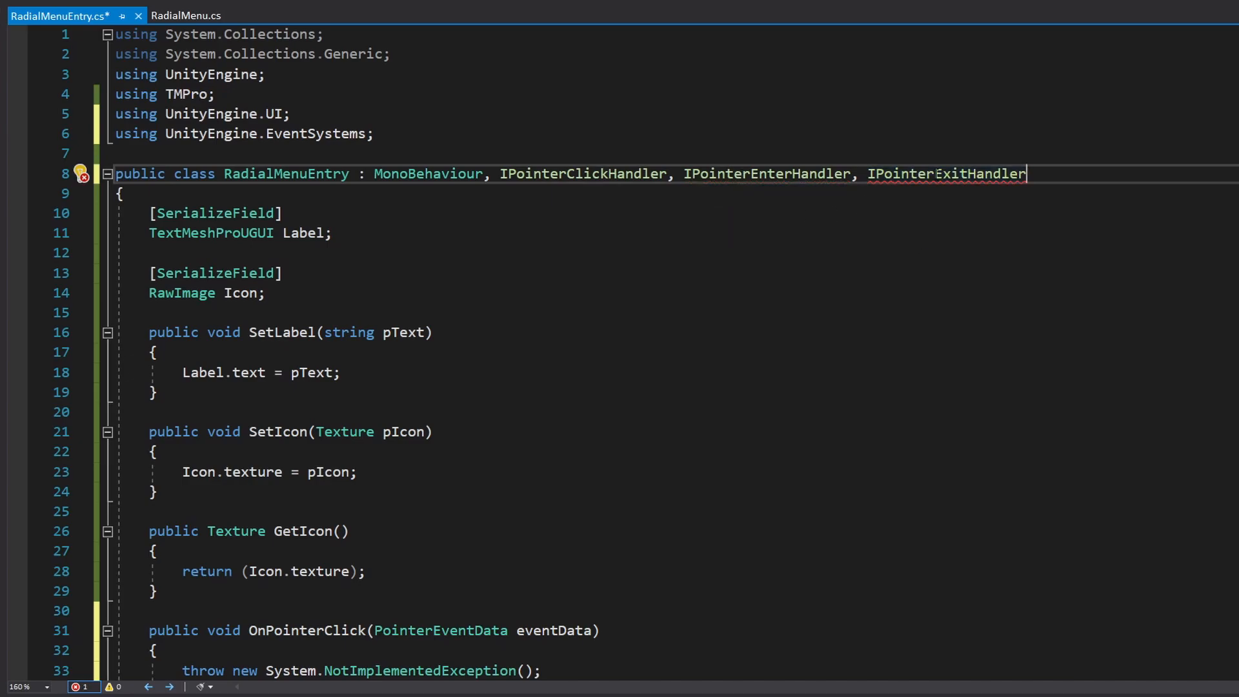
double_click(946, 174)
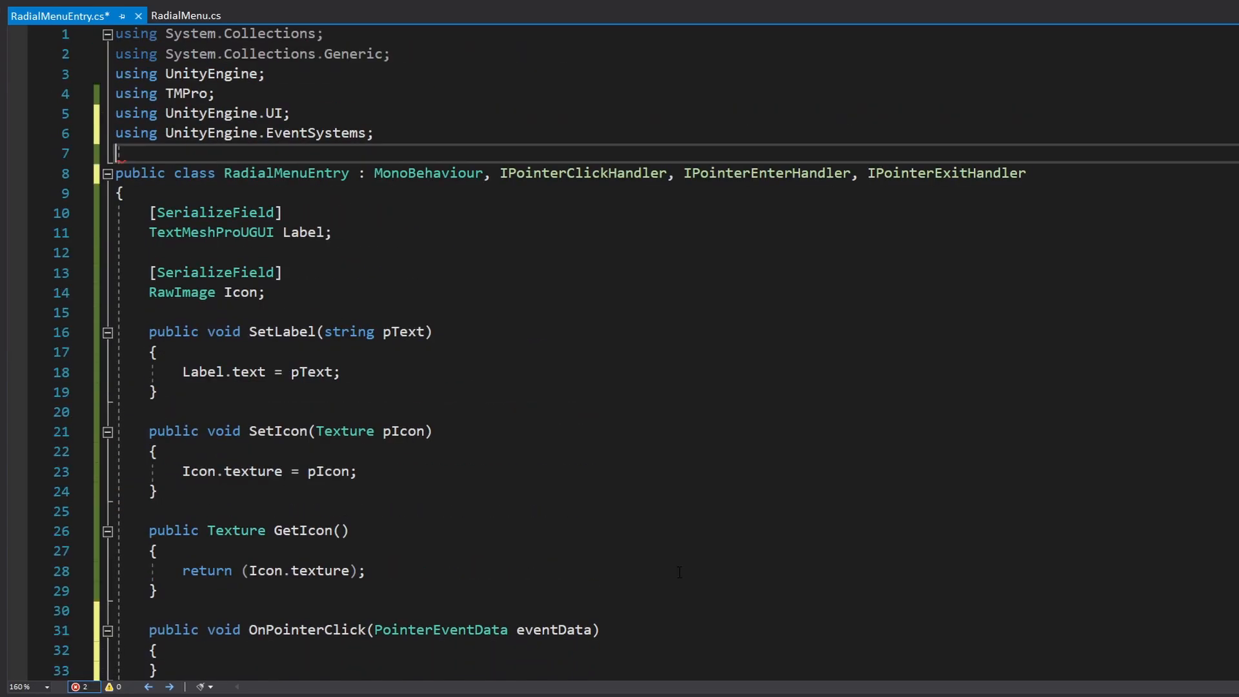
- Import DG.Tweening and cache the entry's RectTransform in a Rect field assigned in Start
type("using DG.Tweening;")
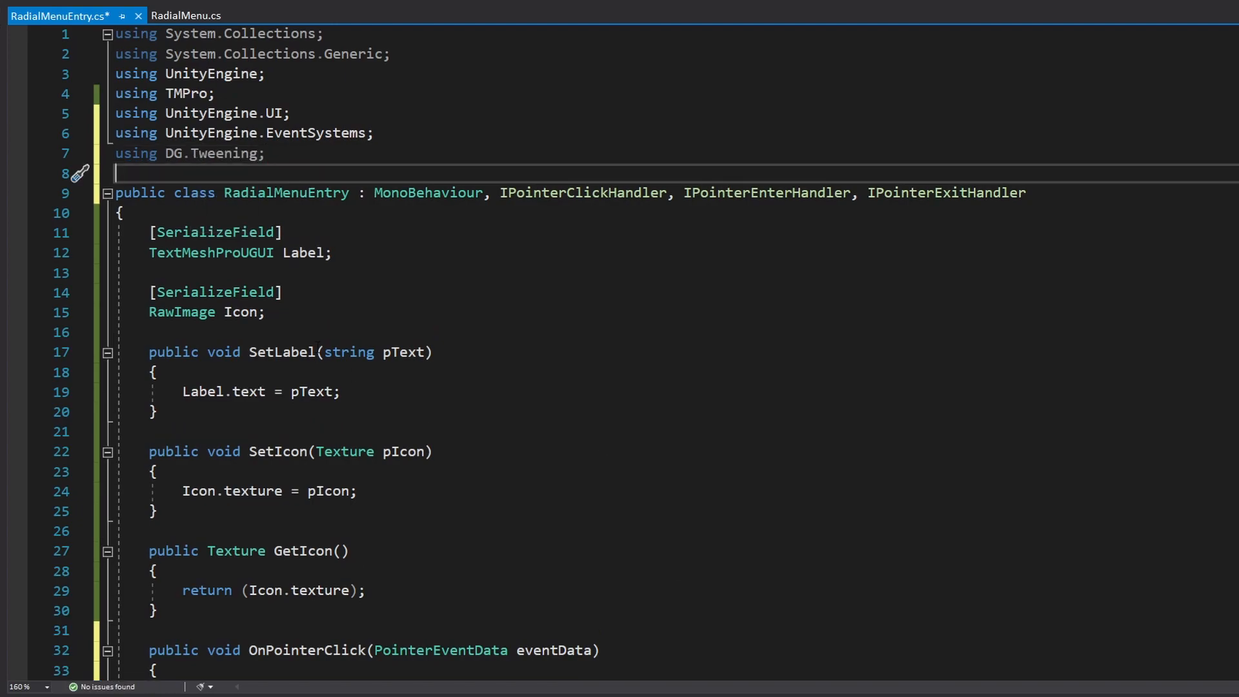
type("RectTransform")
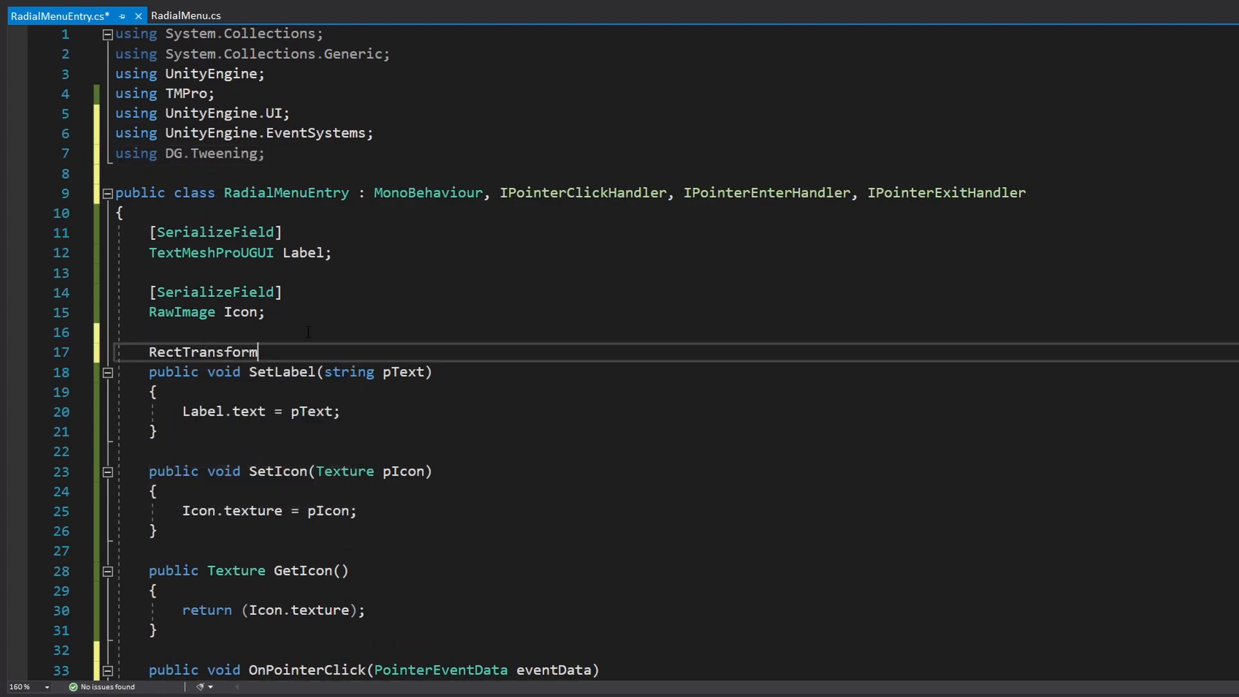
type("Rect;")
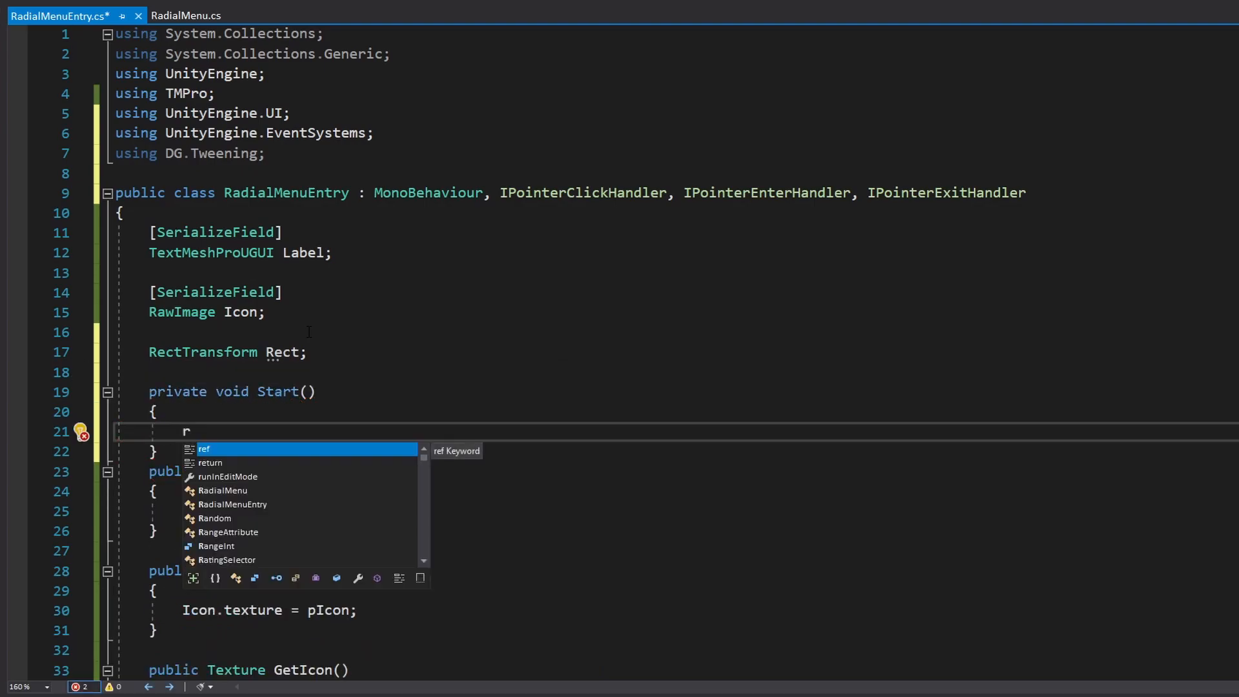
type("Rect = getcomponent<RectTransform>")
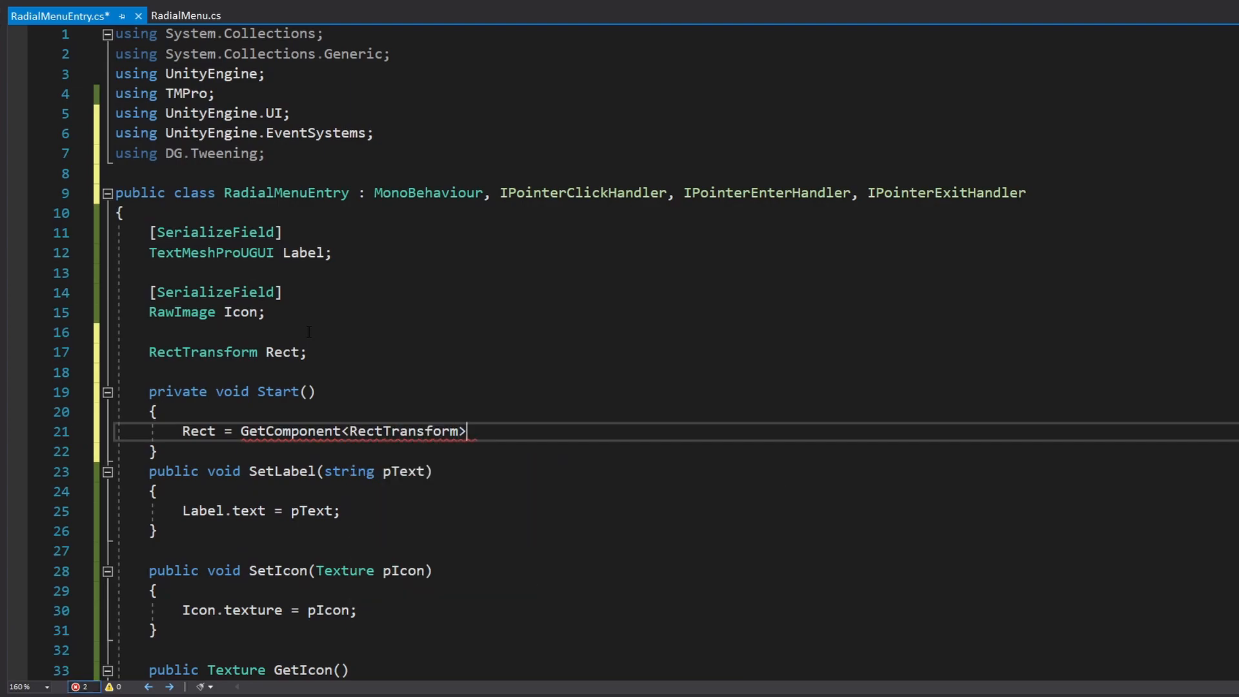
type("();")
type("Rect.DOScale(Vector3.one * 1.5f, .3f).SetEase(Ease")
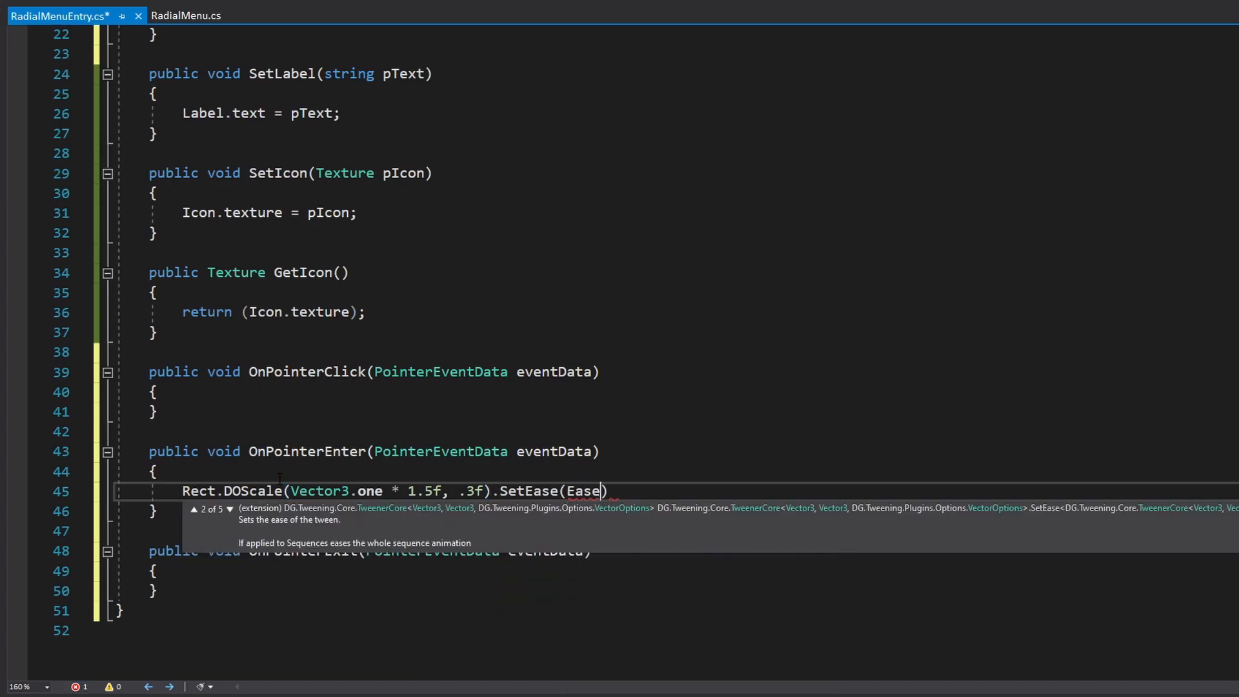
- Tween the entry scale to 1.5 over 0.3 seconds with Ease.OutQuad in OnPointerEnter, adding an OnComplete call
type(".opu")
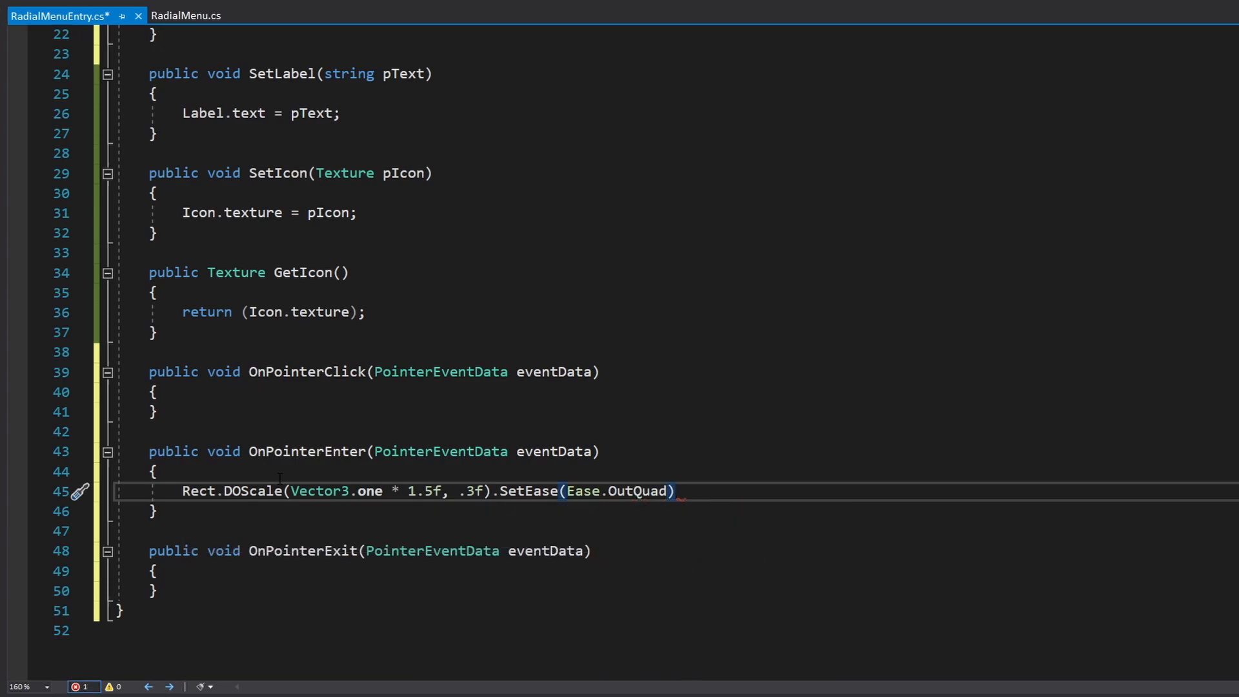
type(";")
type("Rect.d")
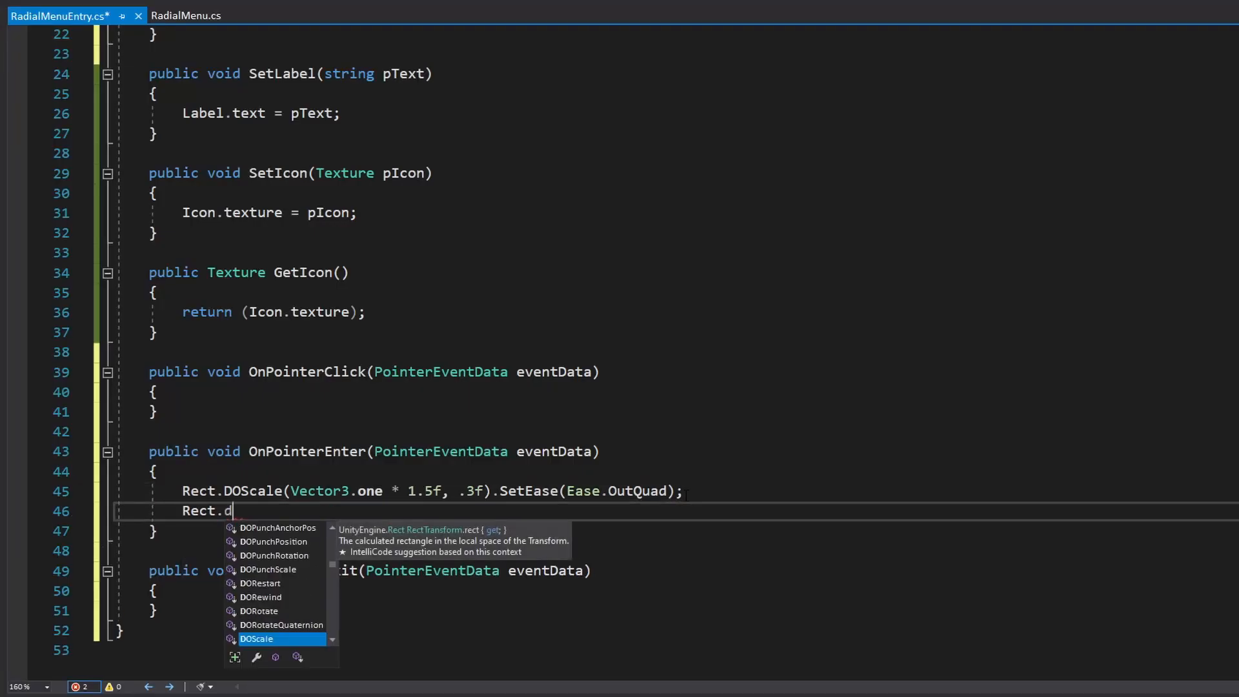
type("OComplete();")
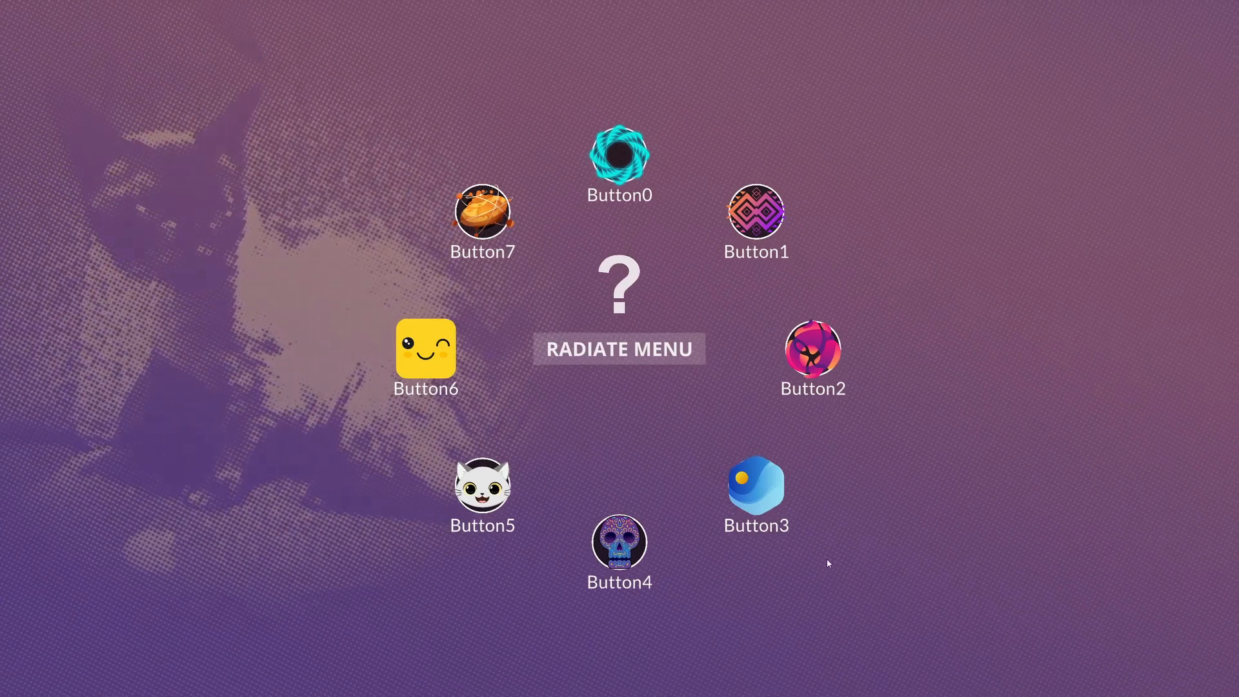
mouse_move(755, 213)
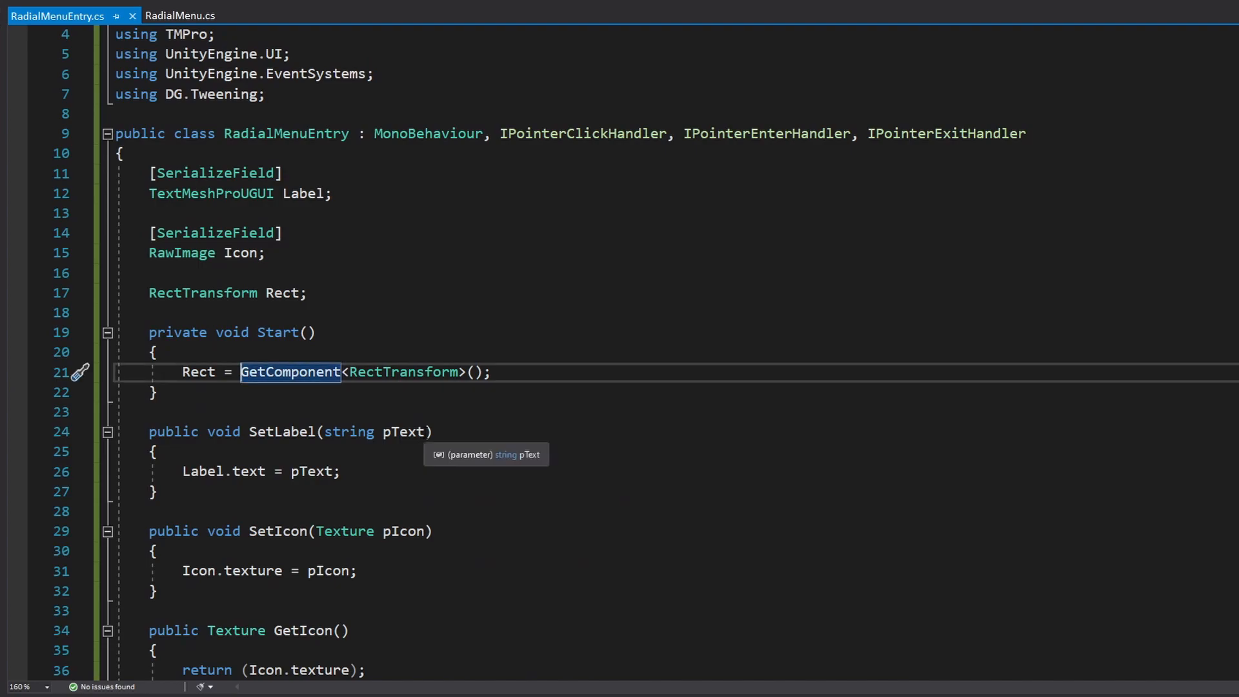
- Type 'Icon.' in the RadialMenuEntry script while checking it in Visual Studio
type("Icon.")
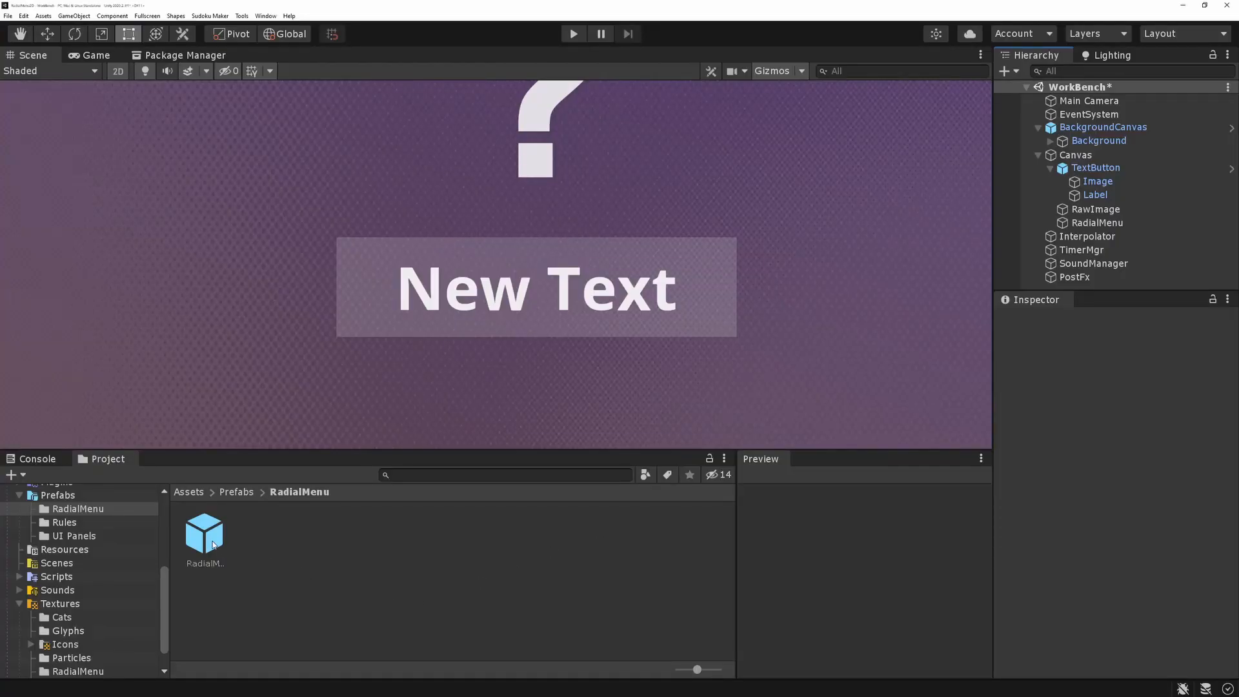
- Resize the RadialMenuEntry prefab's Backer circle to 130 by 130
double_click(204, 530)
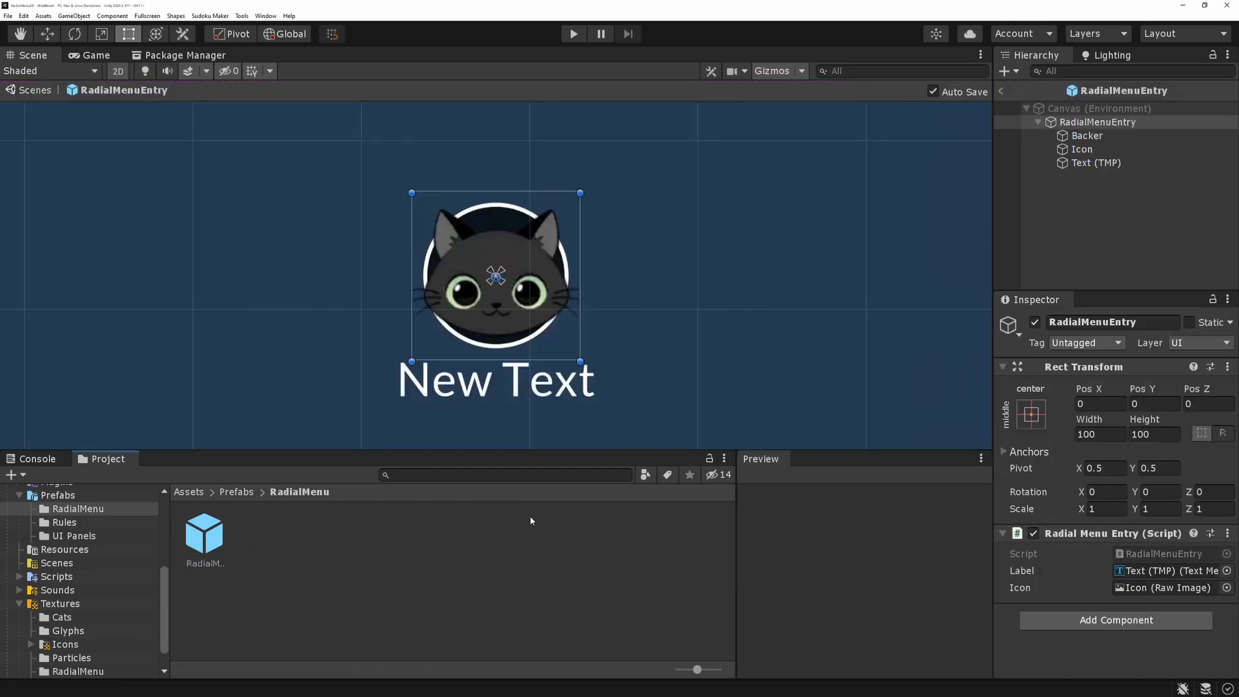
left_click(1097, 122)
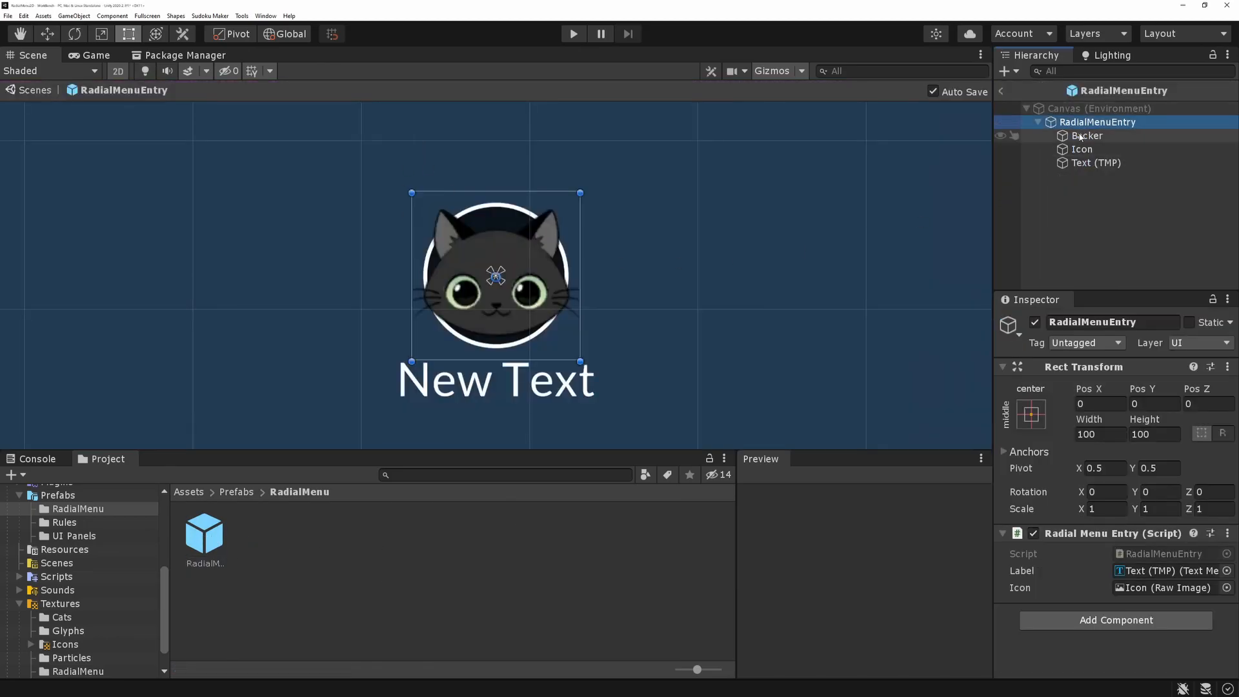
left_click(1086, 135)
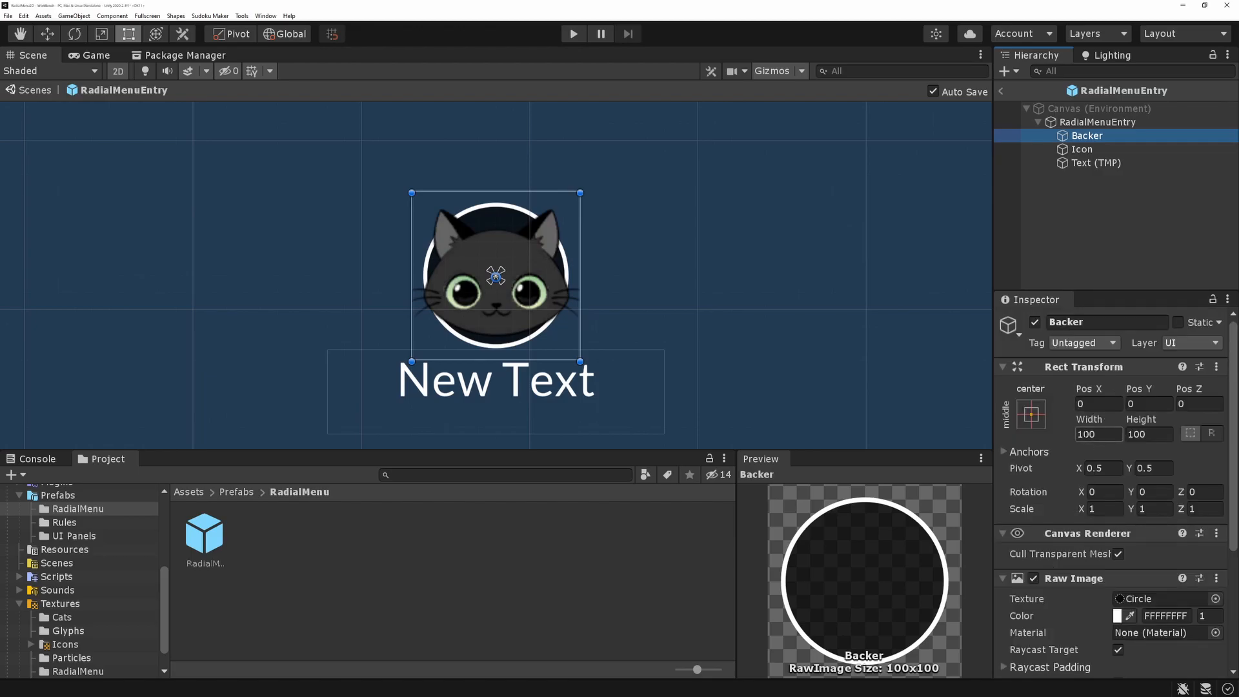
type("130")
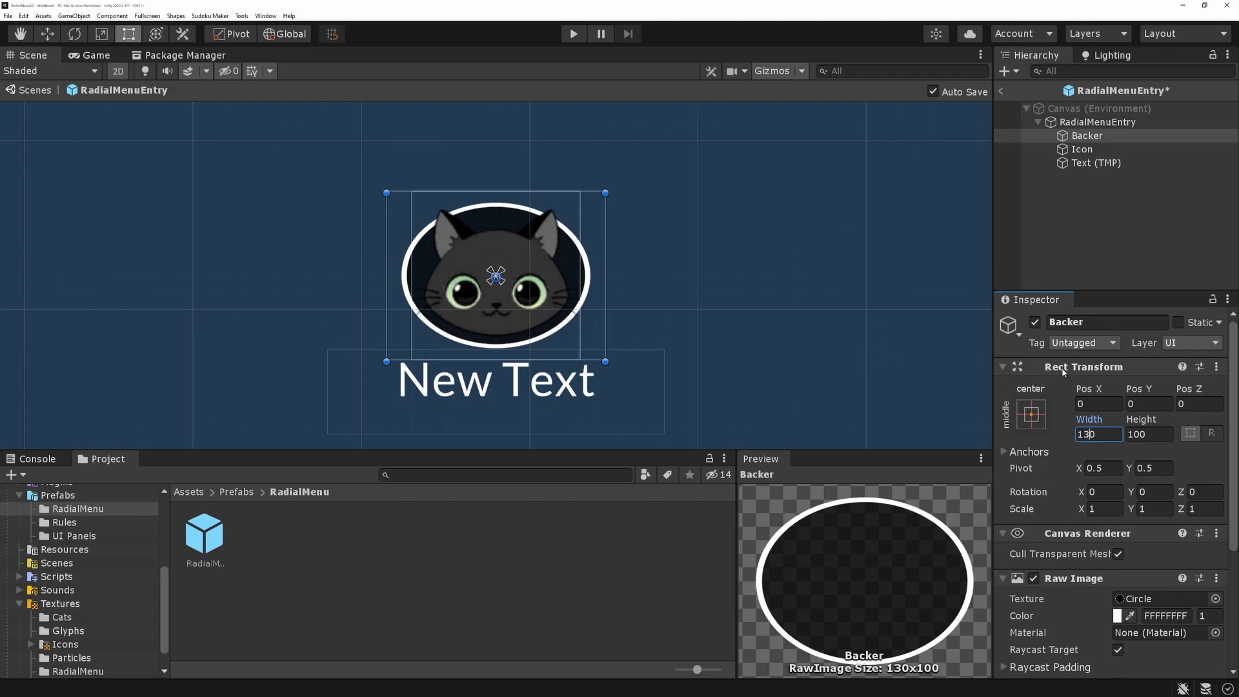
type("130")
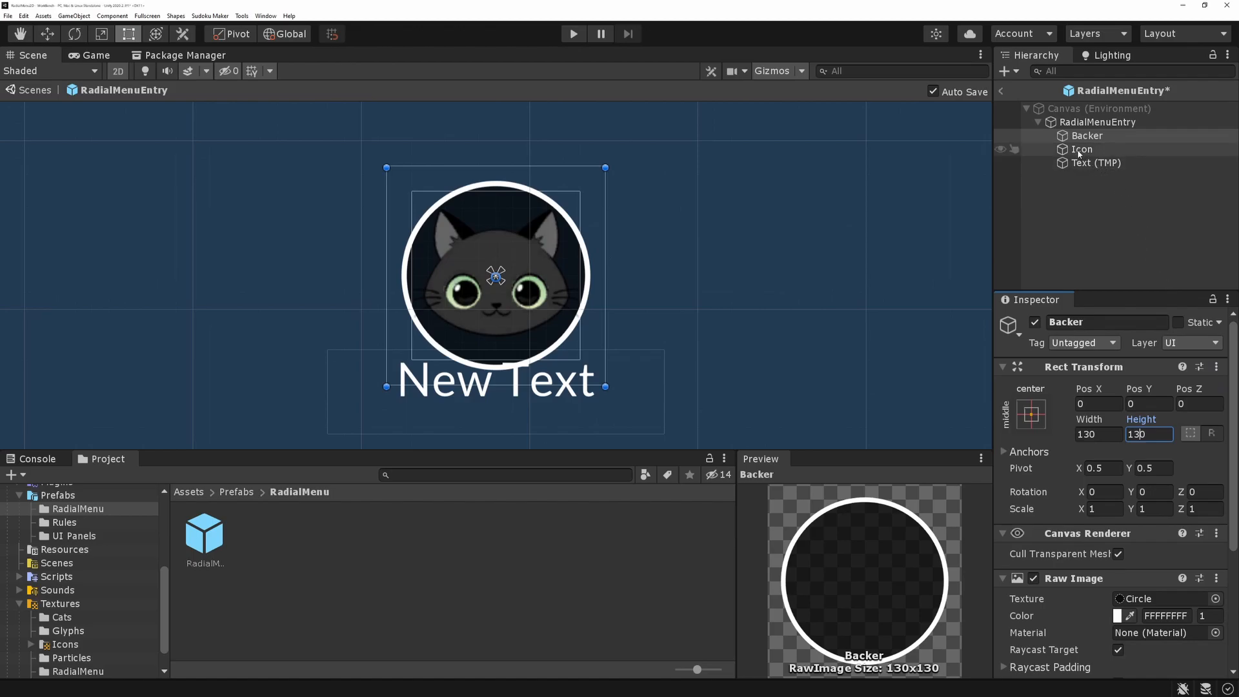
- Disable Raycast Target on the Icon image and the Text (TMP) label, then leave the prefab
left_click(1083, 149)
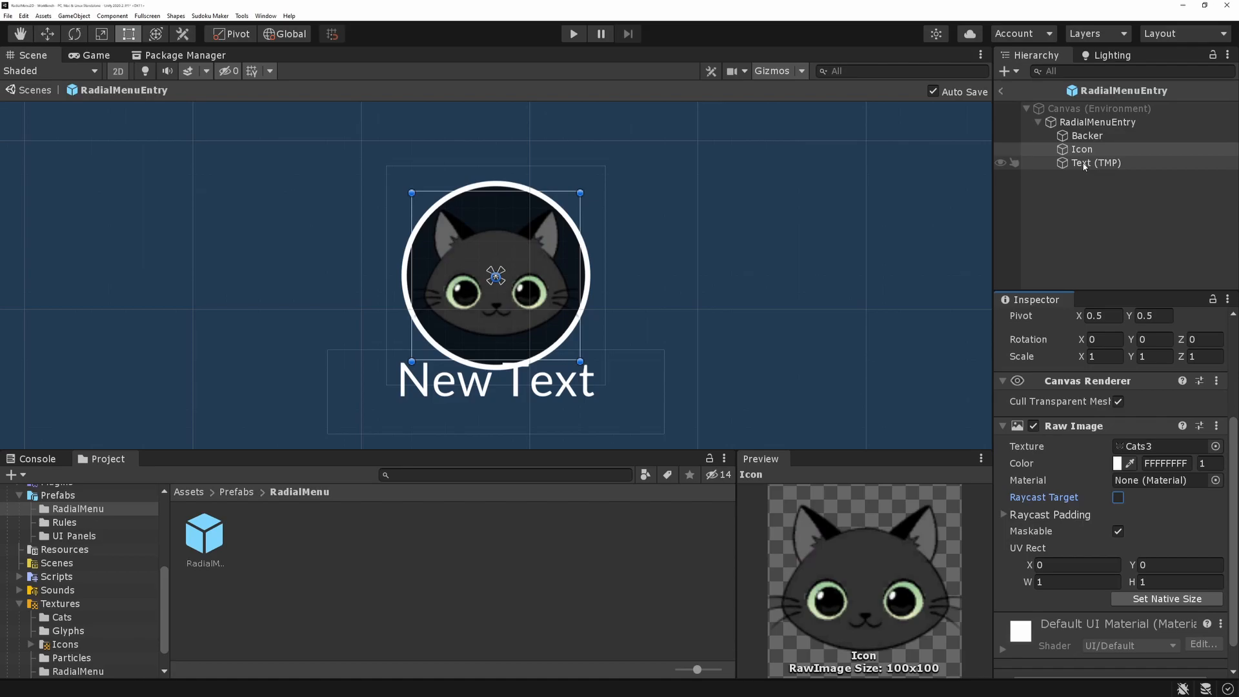
left_click(1096, 163)
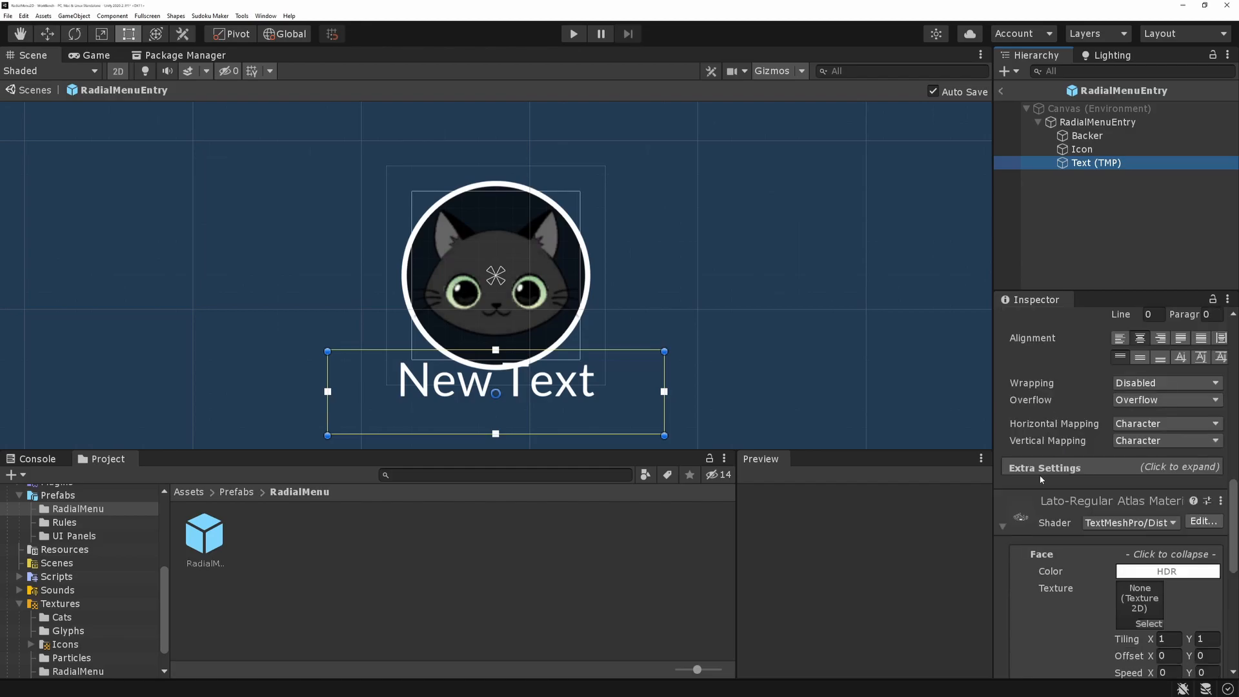
left_click(1044, 467)
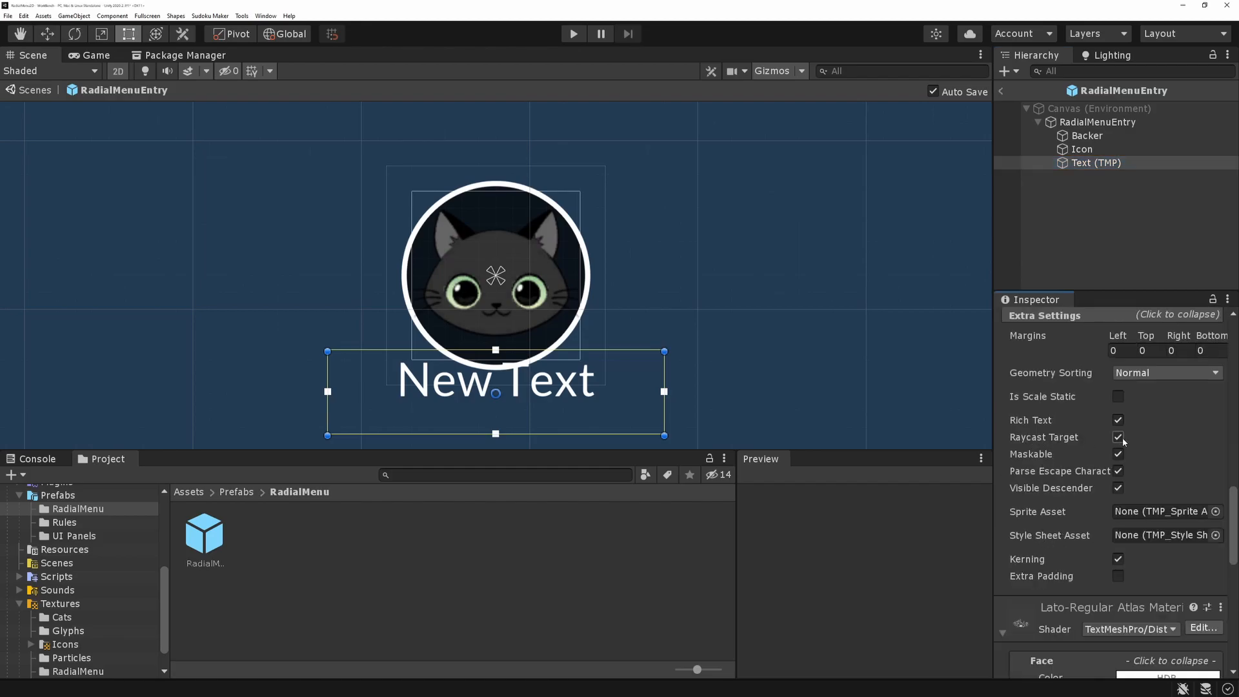
left_click(1118, 438)
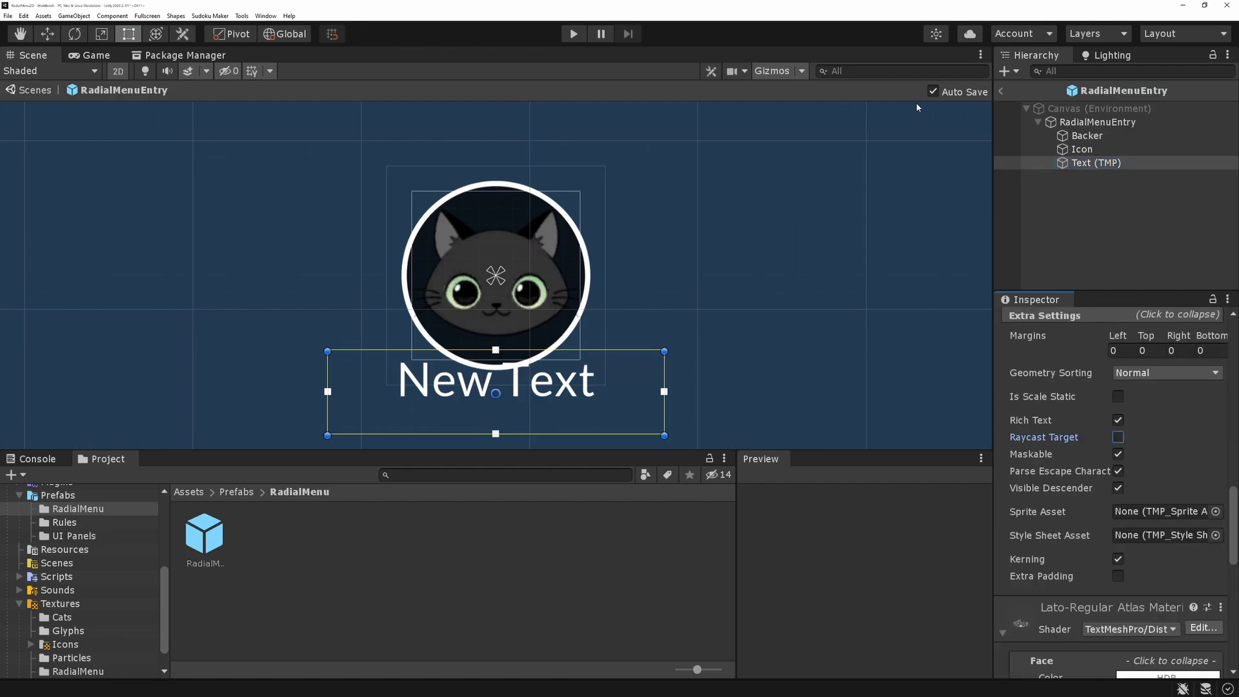
left_click(572, 34)
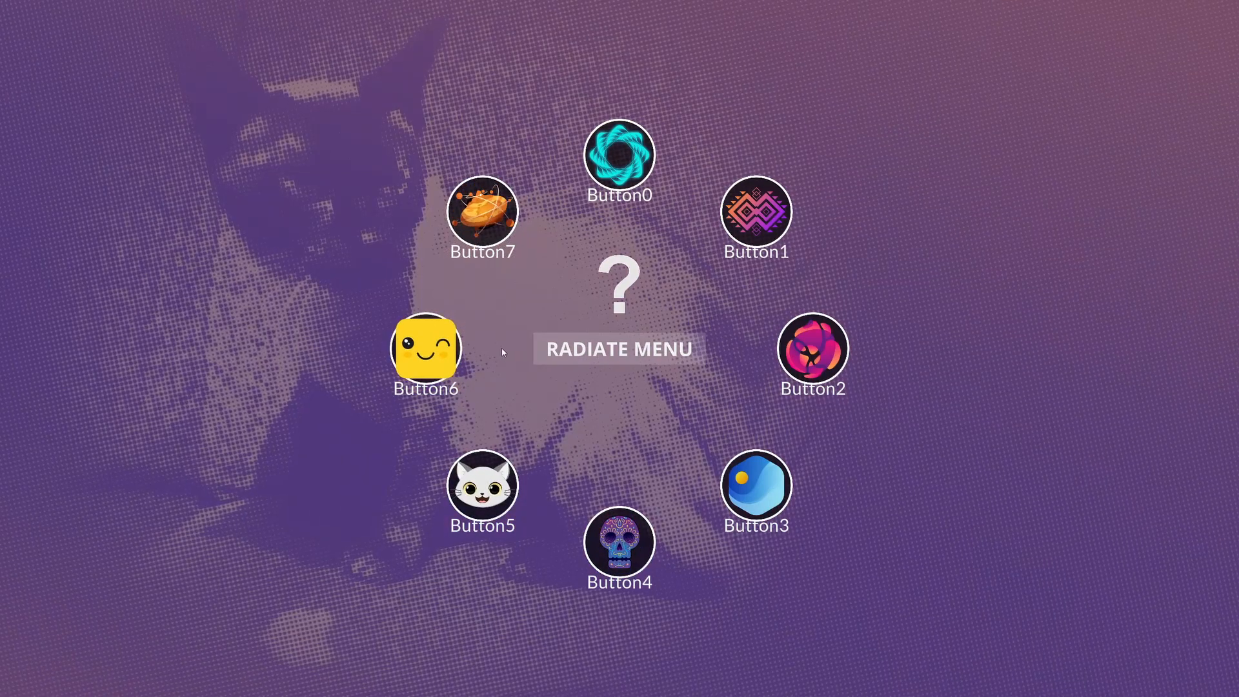
mouse_move(481, 213)
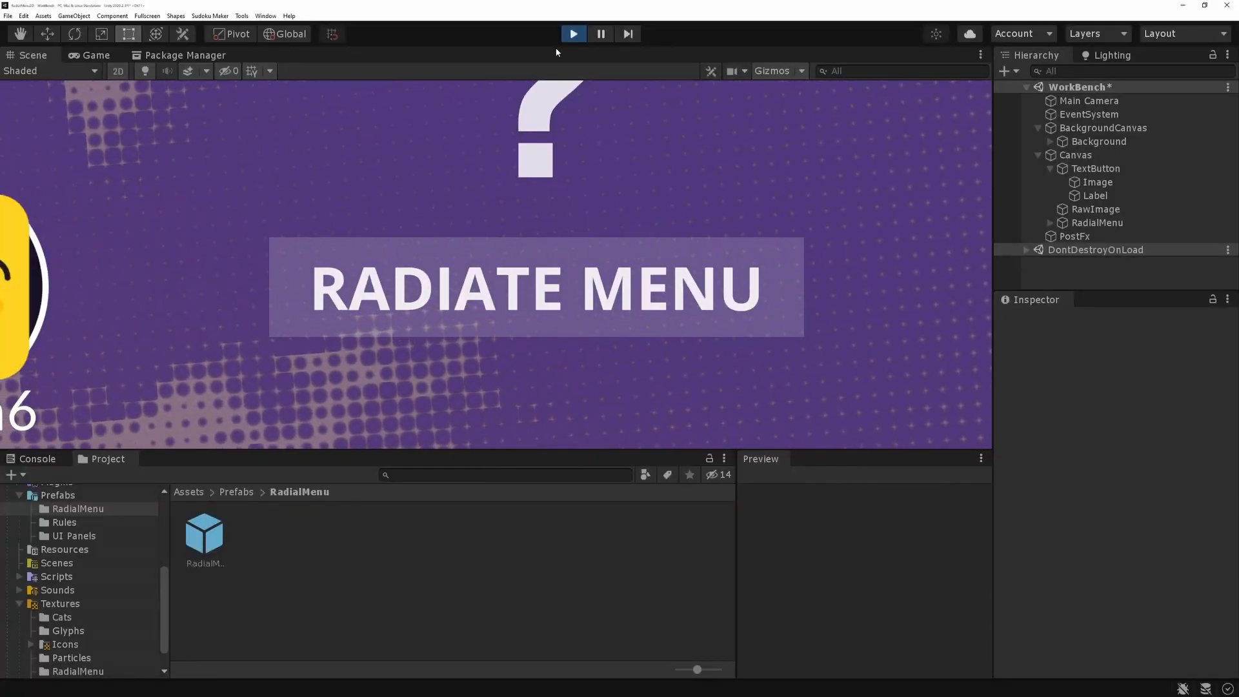
- Reopen the RadialMenuEntry prefab and inspect its Text (TMP) label settings
double_click(204, 529)
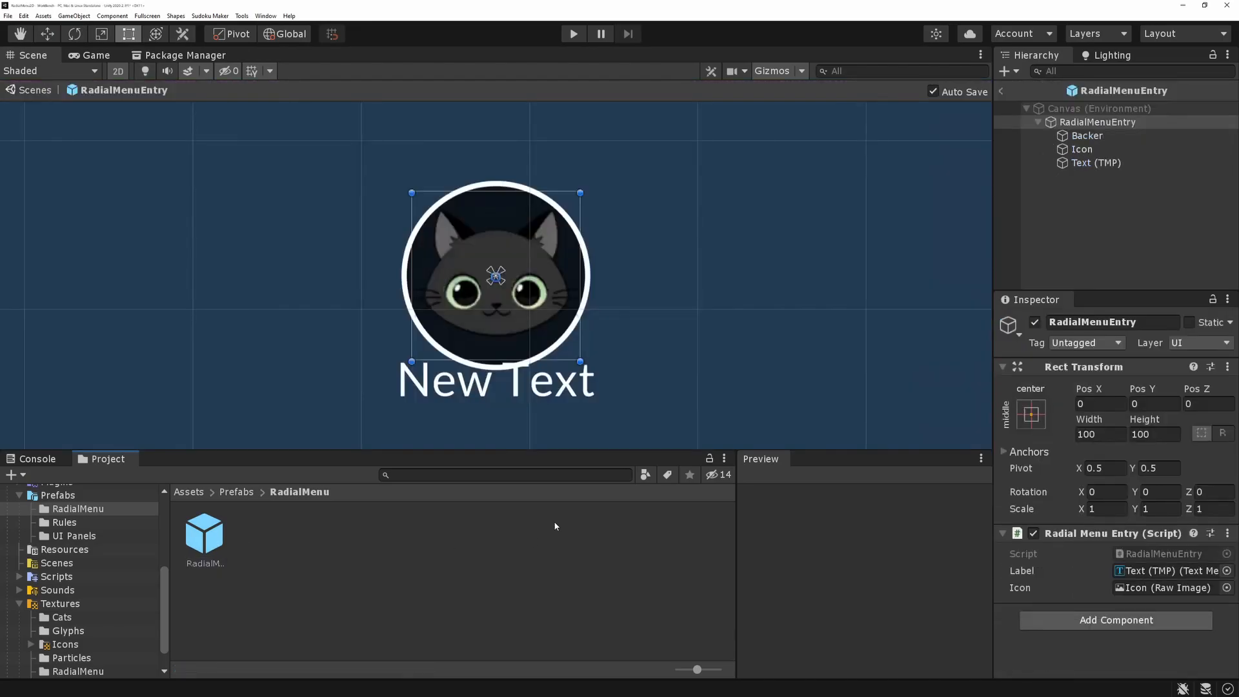
left_click(1097, 162)
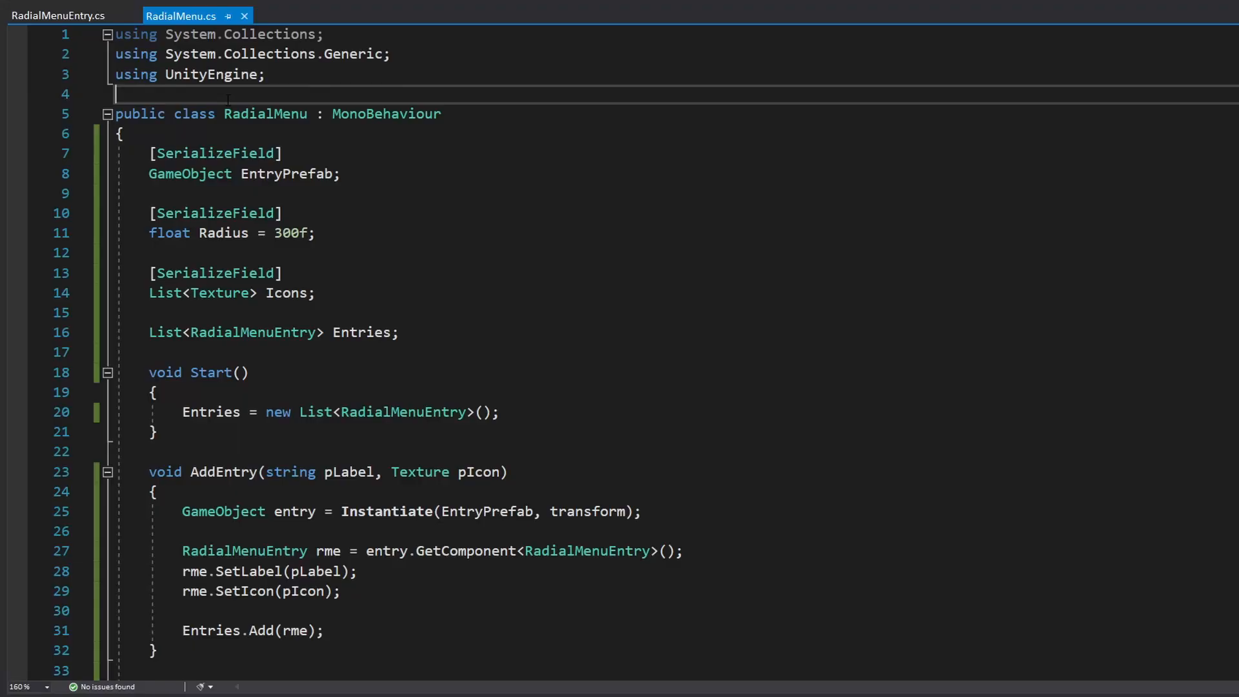
- Import DG.Tweening and tween each entry with DOAnchorPos over .3f, Ease.OutQuad and SetDelay(.05f * i)
type("using DG.")
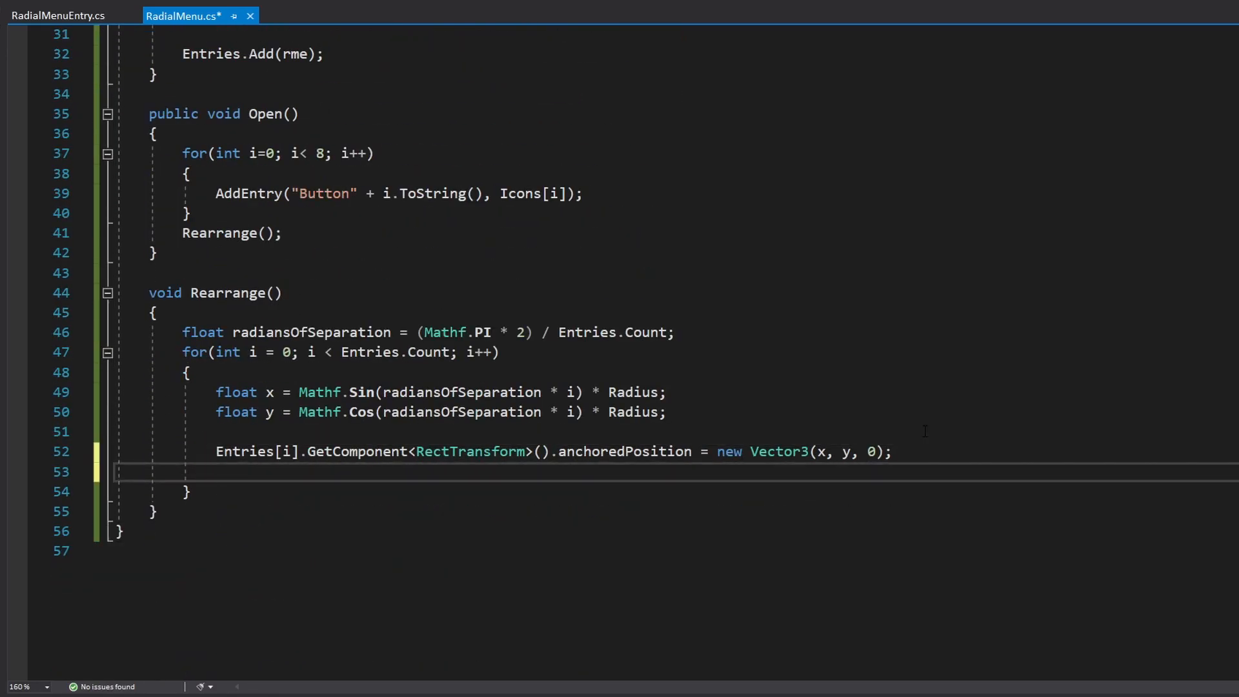
left_click(217, 473)
type("Entries[i].GetComponent<RectTransform>().DOAnchorPos(new Vector3(x, y, 0), .;")
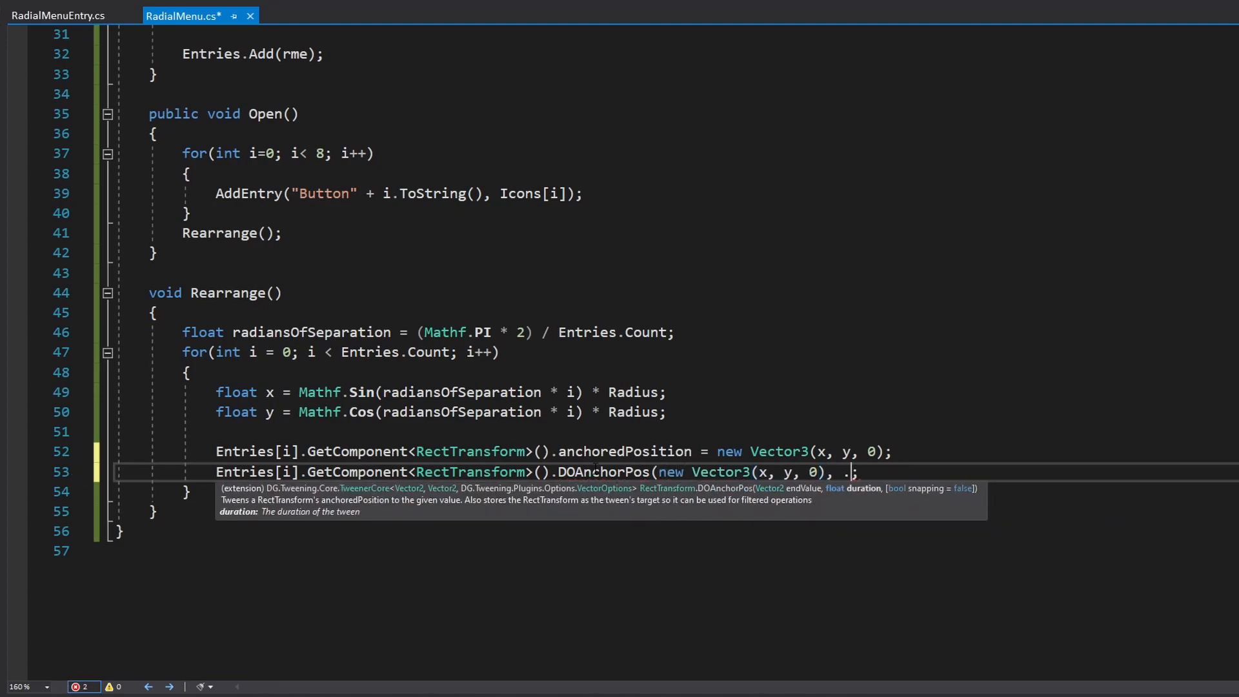
type("3f).setea")
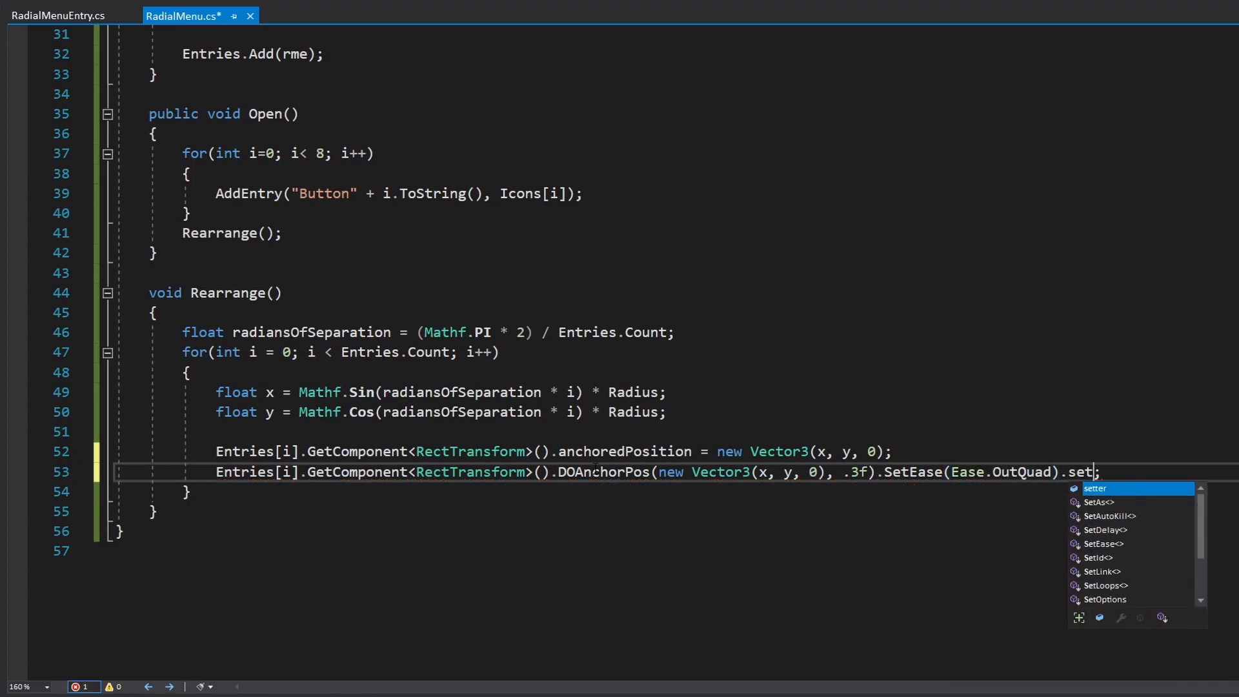
type("SetDelay(.05f * i)")
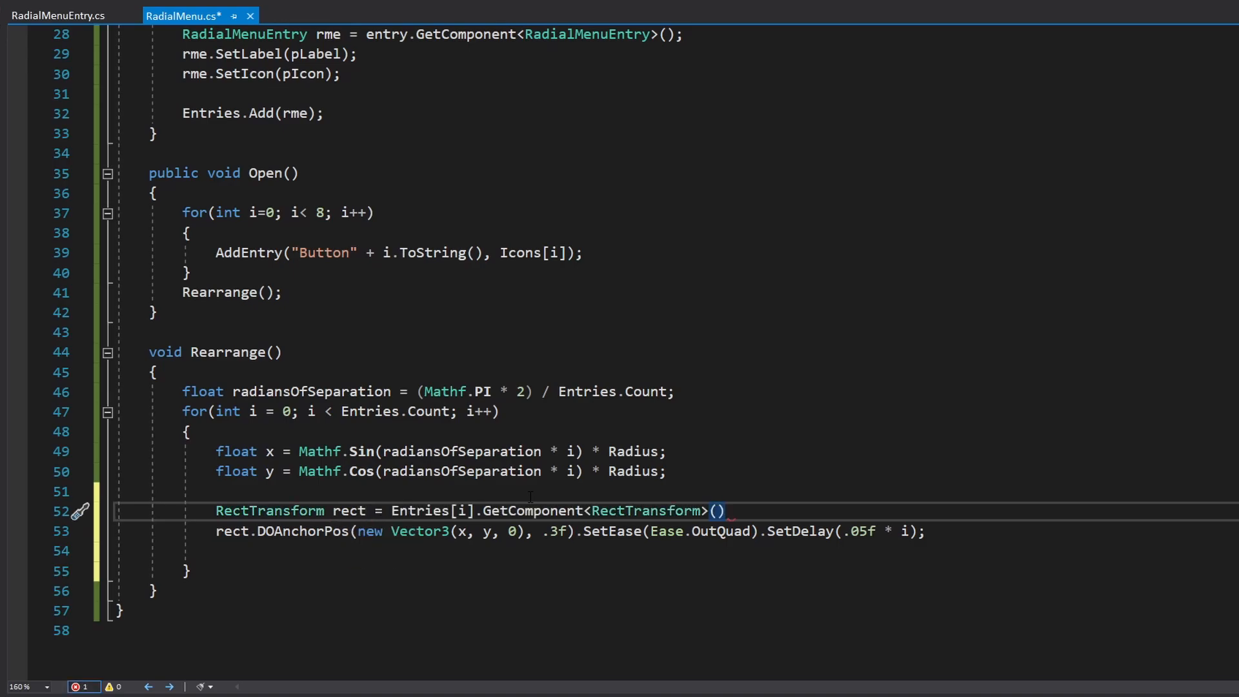
- Zero each entry's rect localScale and add rect.DOScale(Vector3.one, .3f) with the same ease and delay
type("rect")
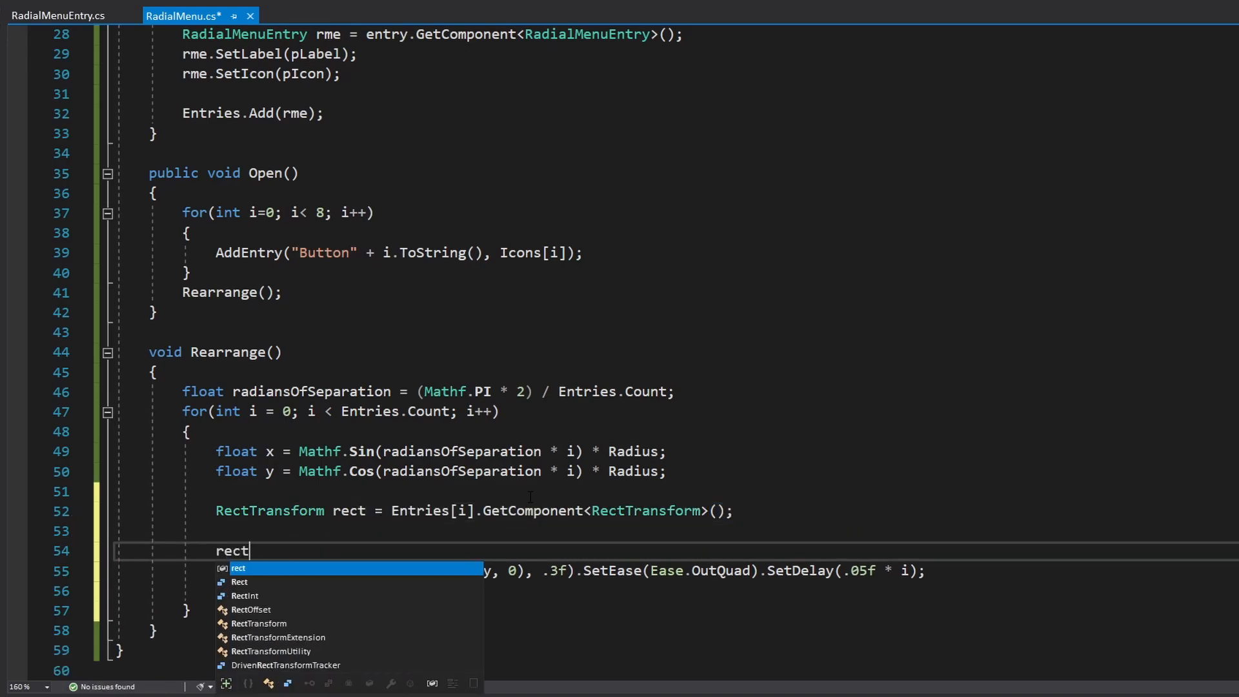
type(".scale")
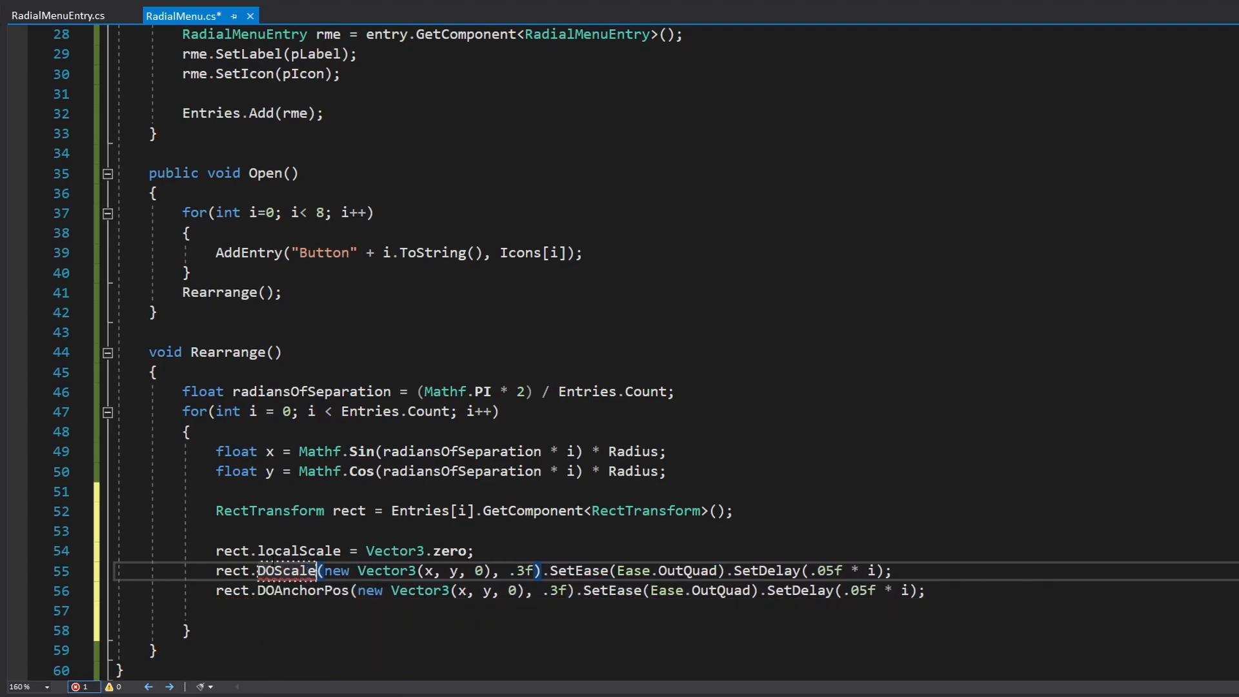
left_click_drag(320, 571, 490, 570)
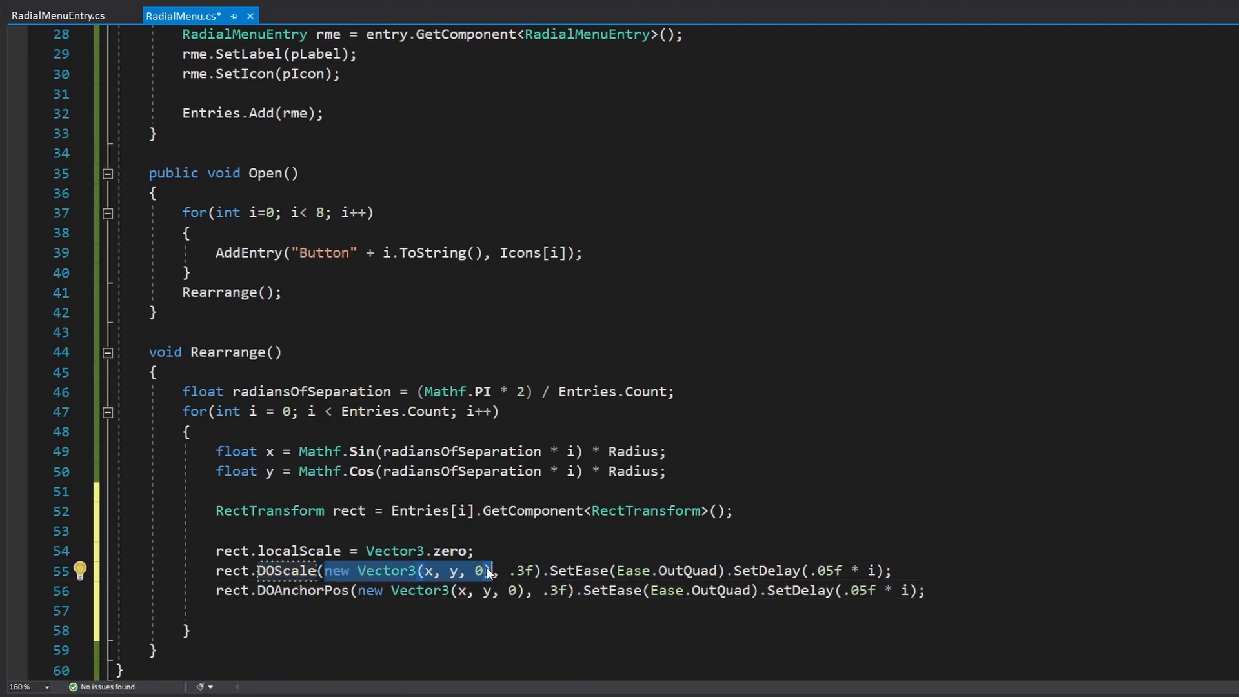
type("Vector3.one")
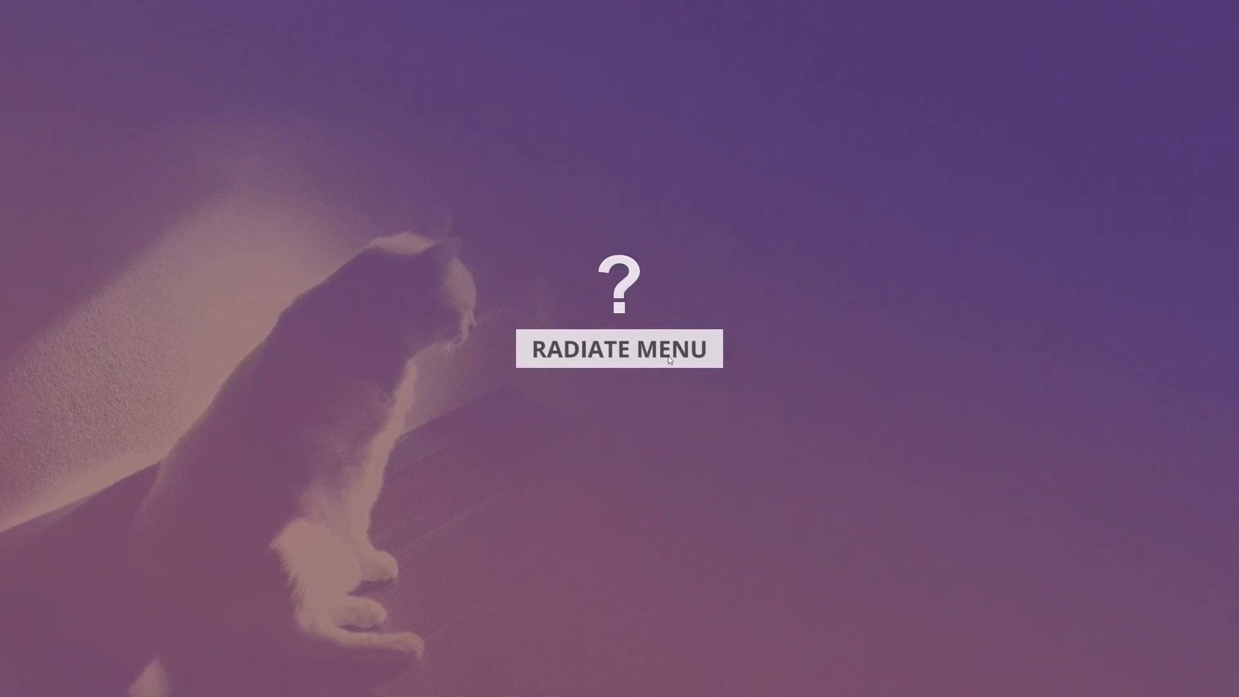
- Press RADIATE MENU in Play mode to watch the entries animate outward
left_click(618, 348)
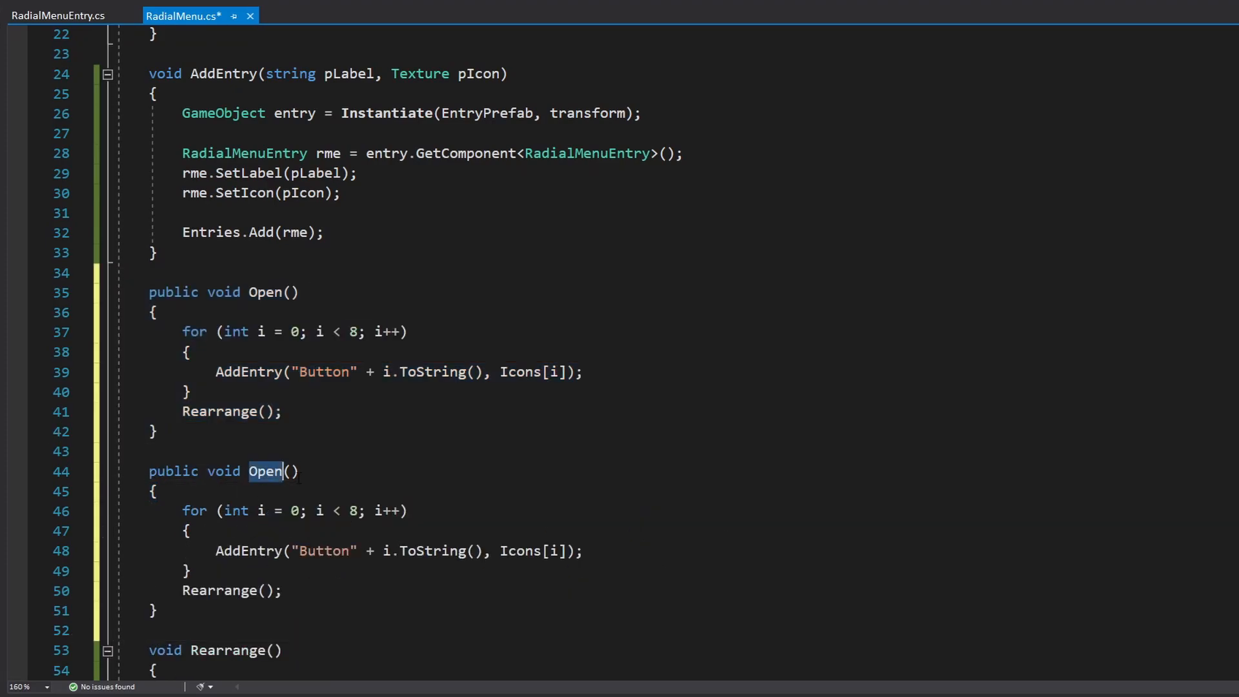
- Rename the copy to Close, tweening entries to Vector3.zero with an onComplete delegate that destroys the entry
type("Close")
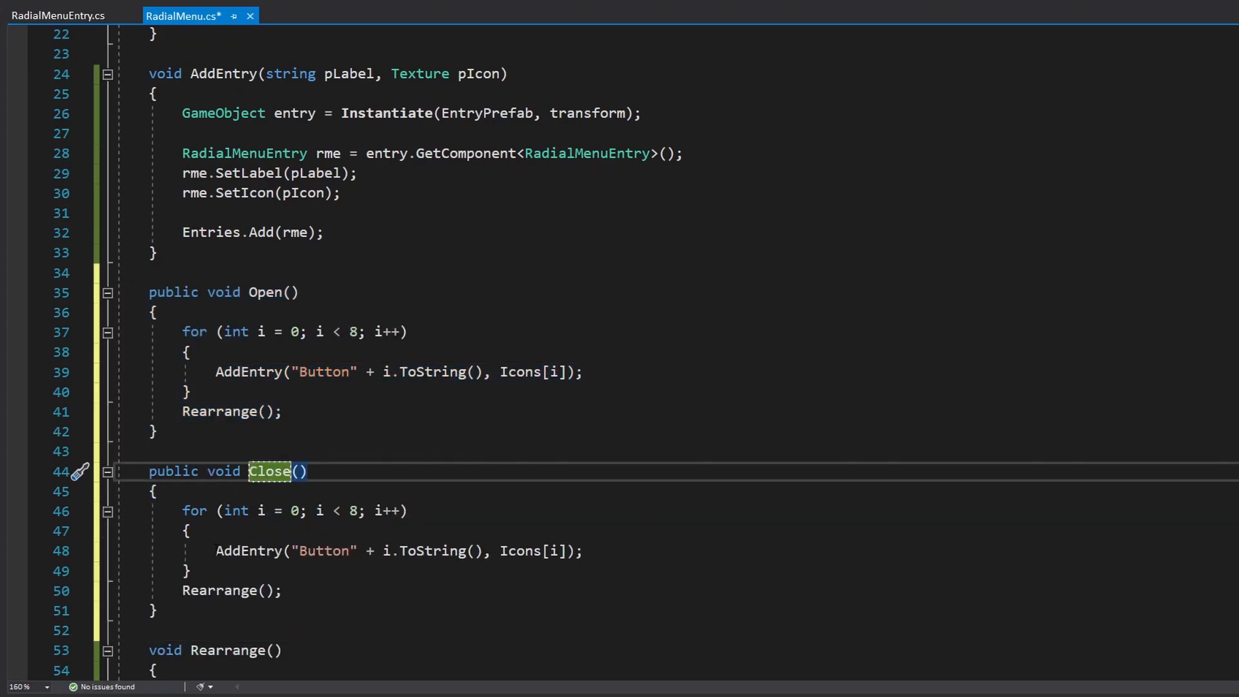
scroll("down", 3)
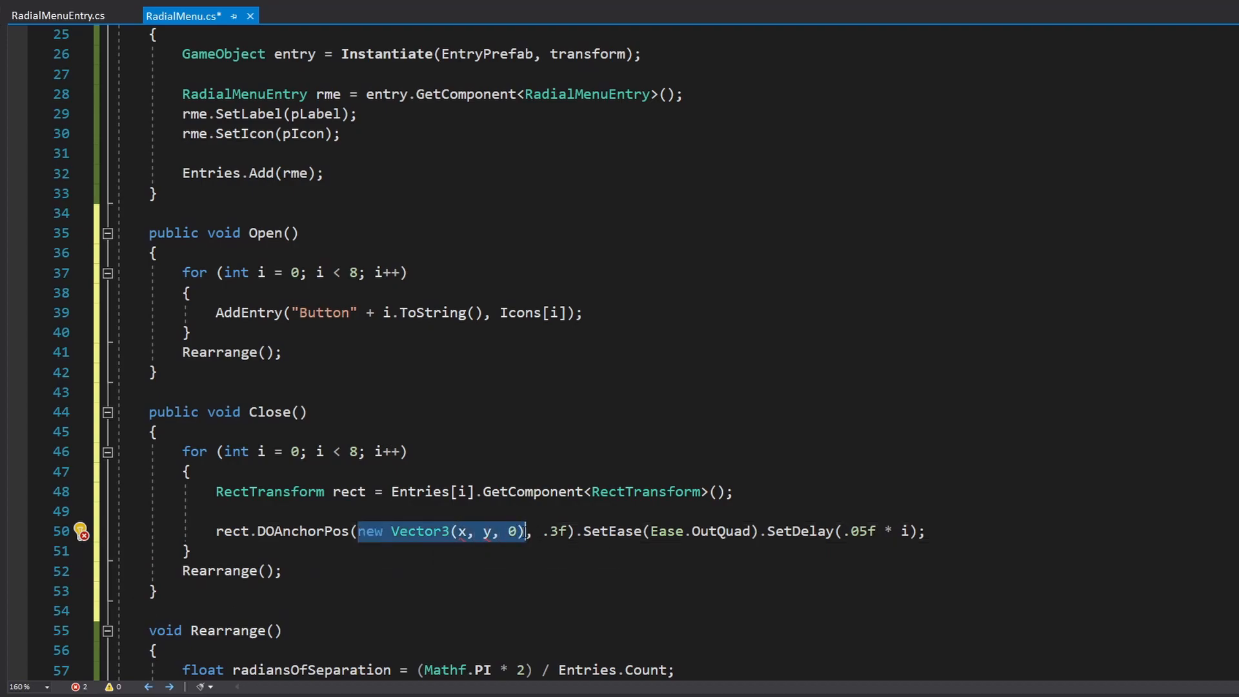
type("Vector3.zero")
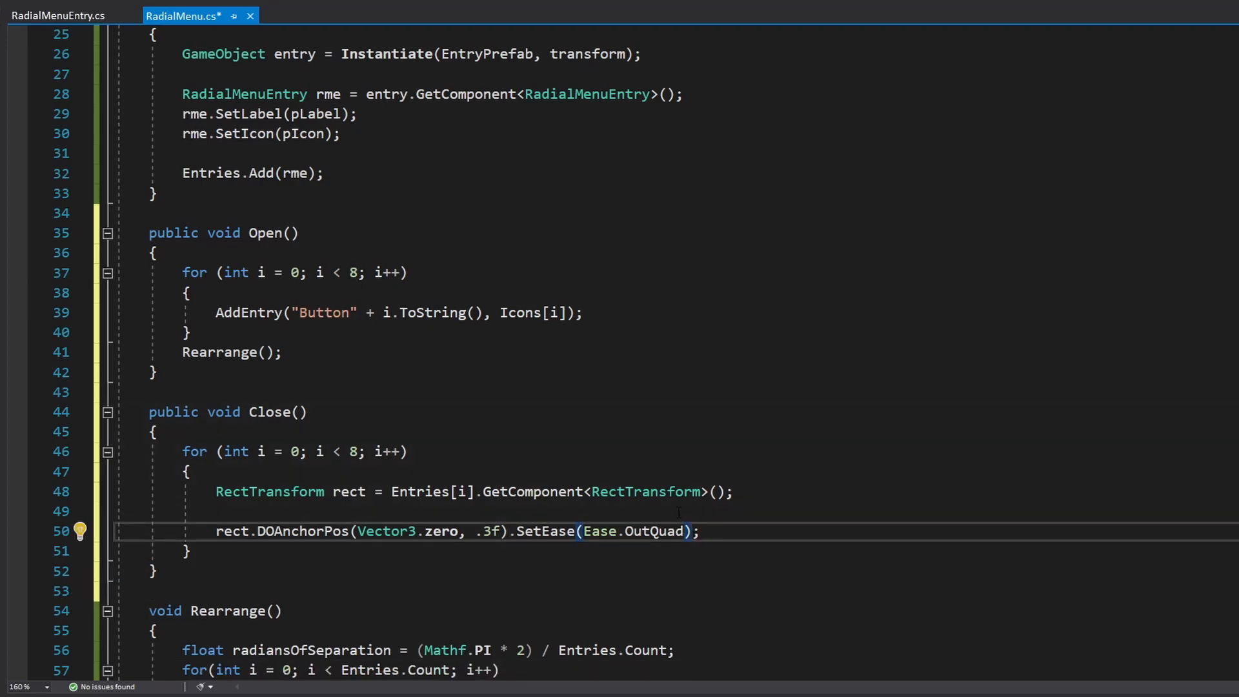
type(".onComplete =")
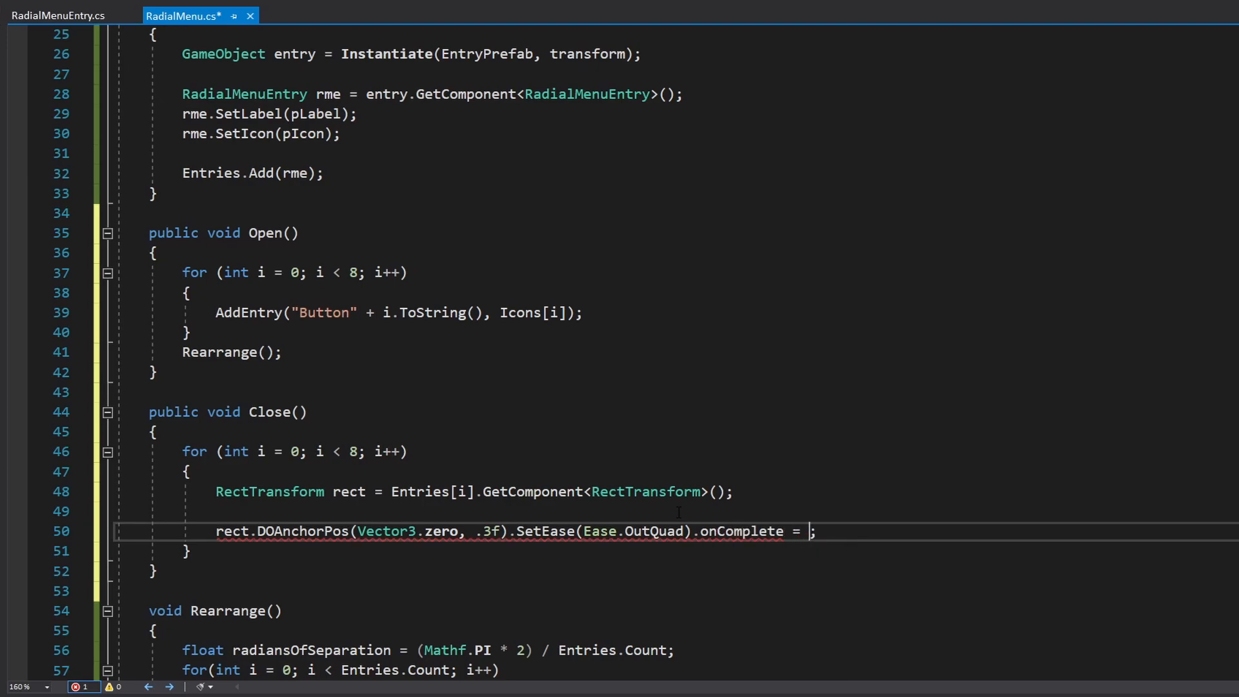
type("delegate()")
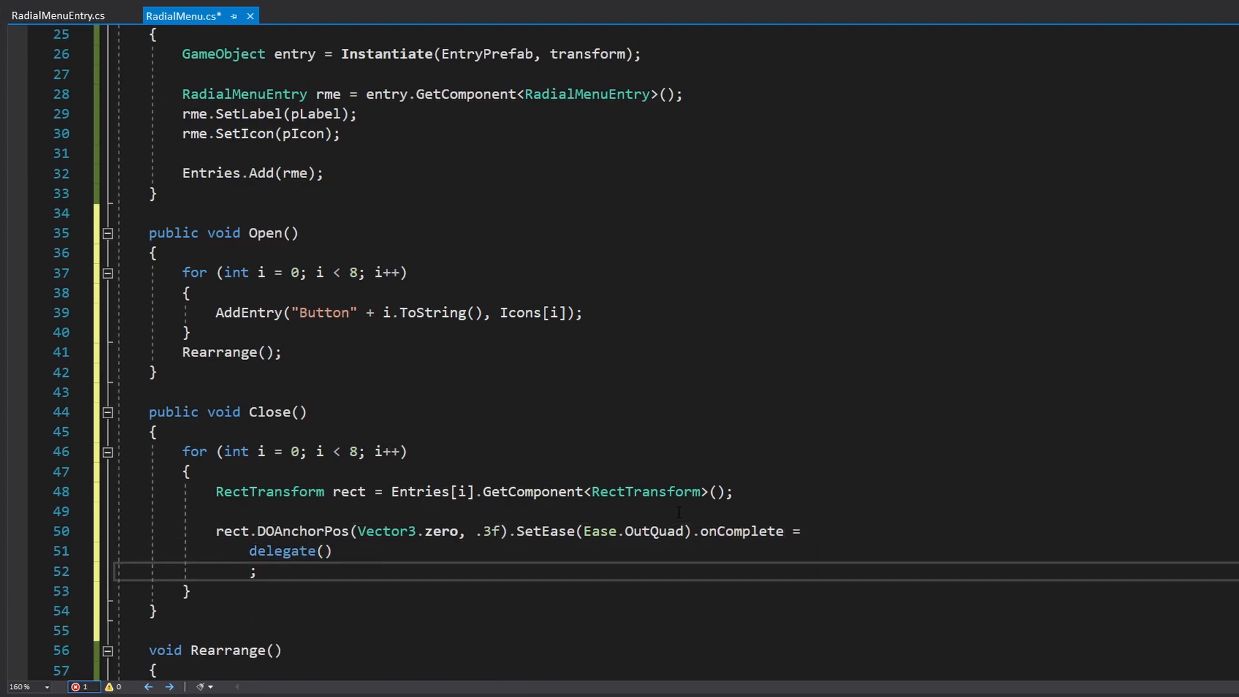
type("Des")
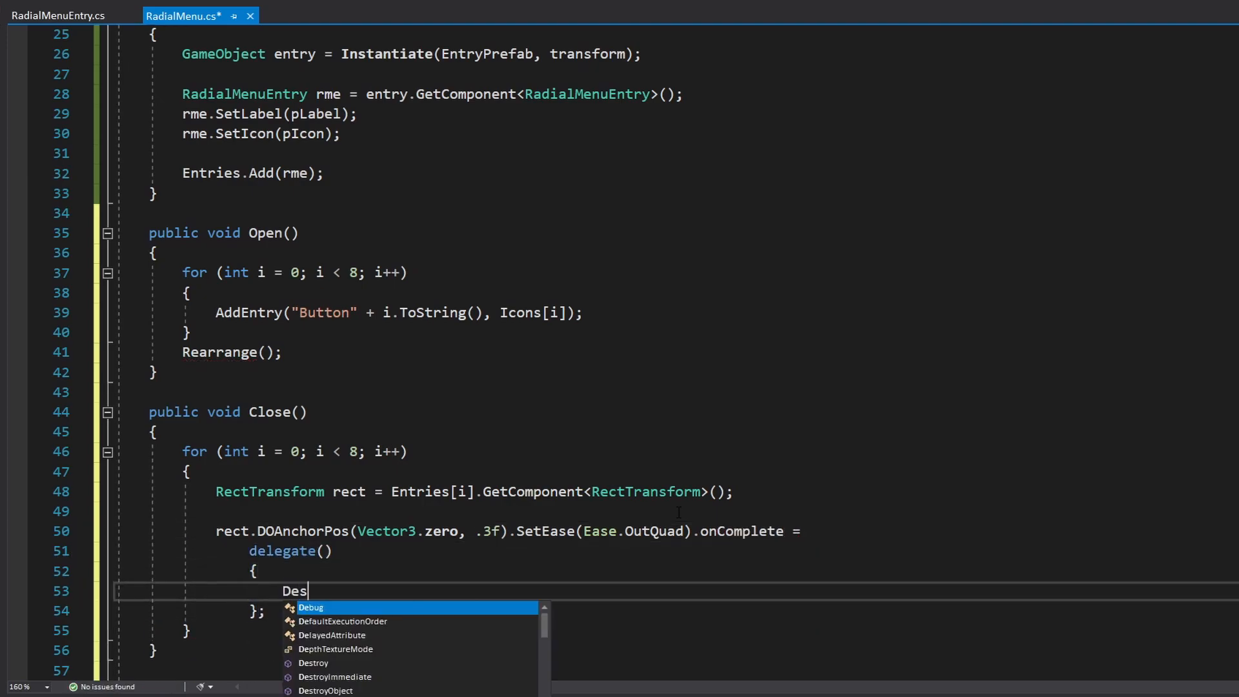
type("troy();")
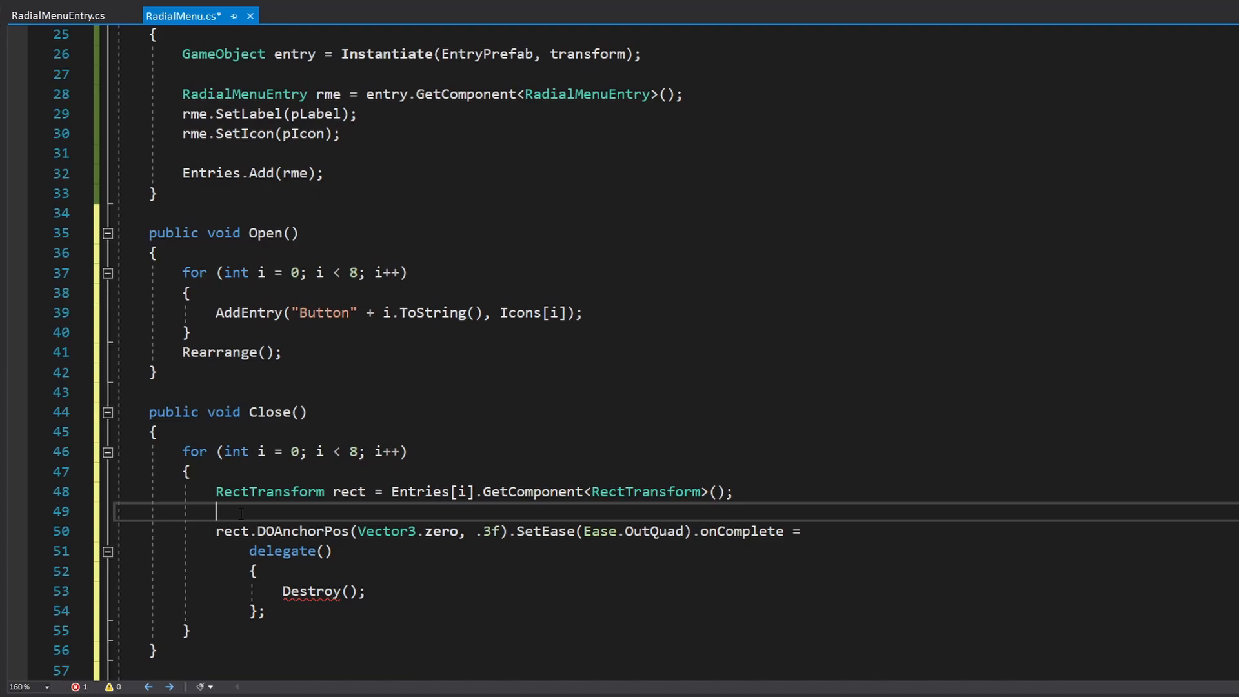
type("G")
type("public void Toggle(")
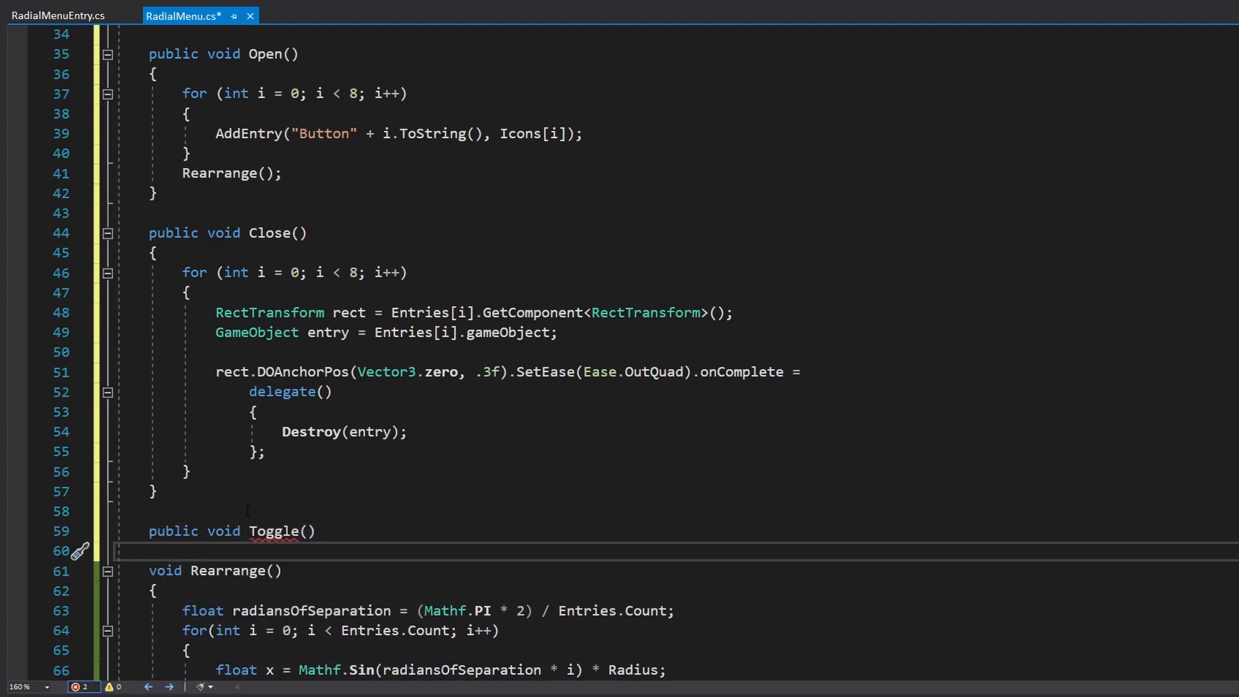
- Add Toggle choosing Open or Close by Entries.Count, and clear Entries in Close
type("if(Entries.count == 0")
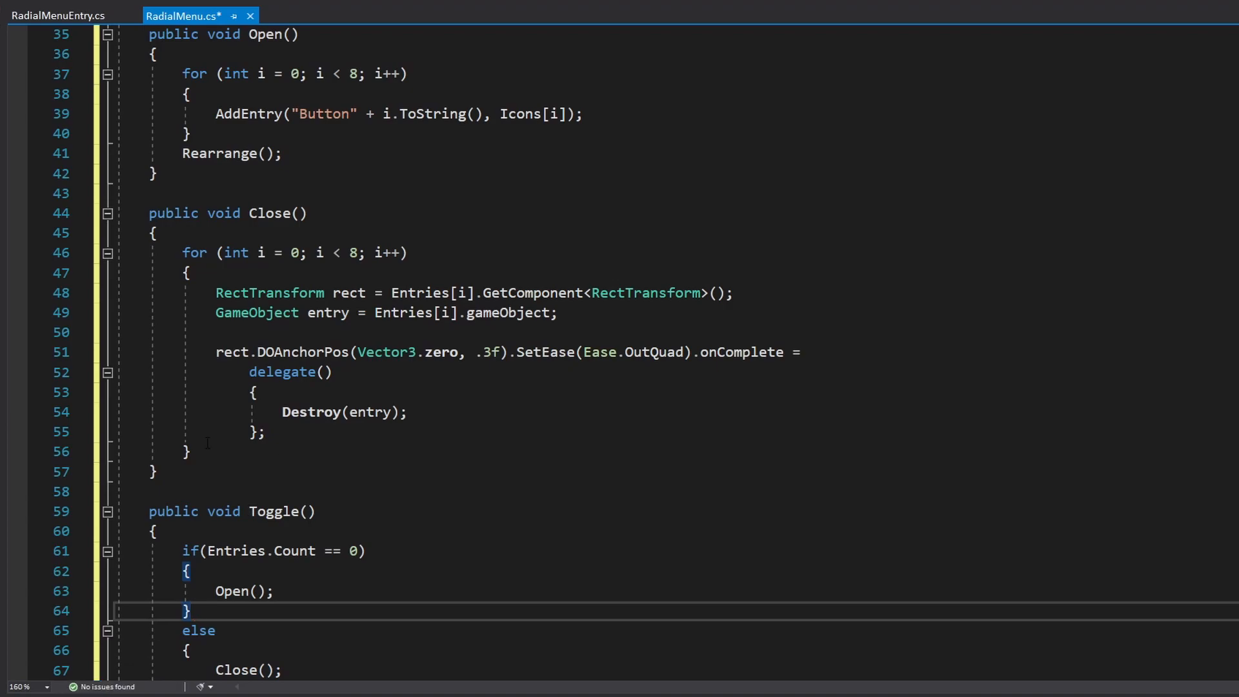
type("Entries.Clear()")
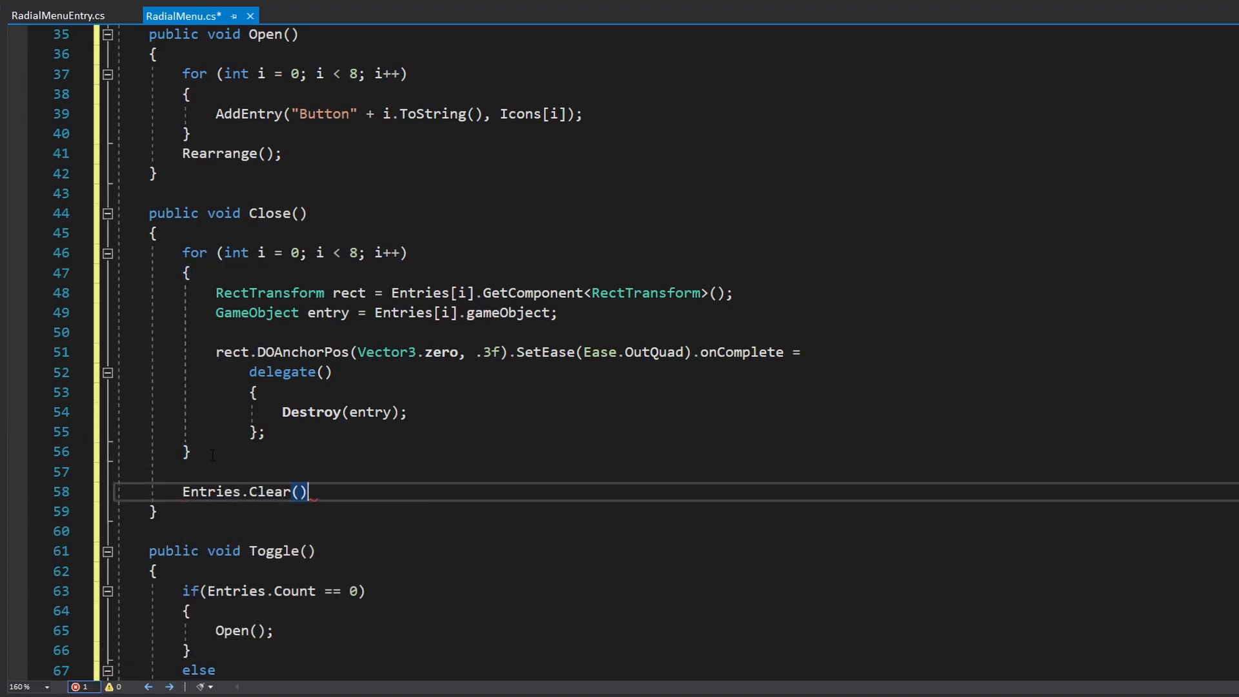
type(";")
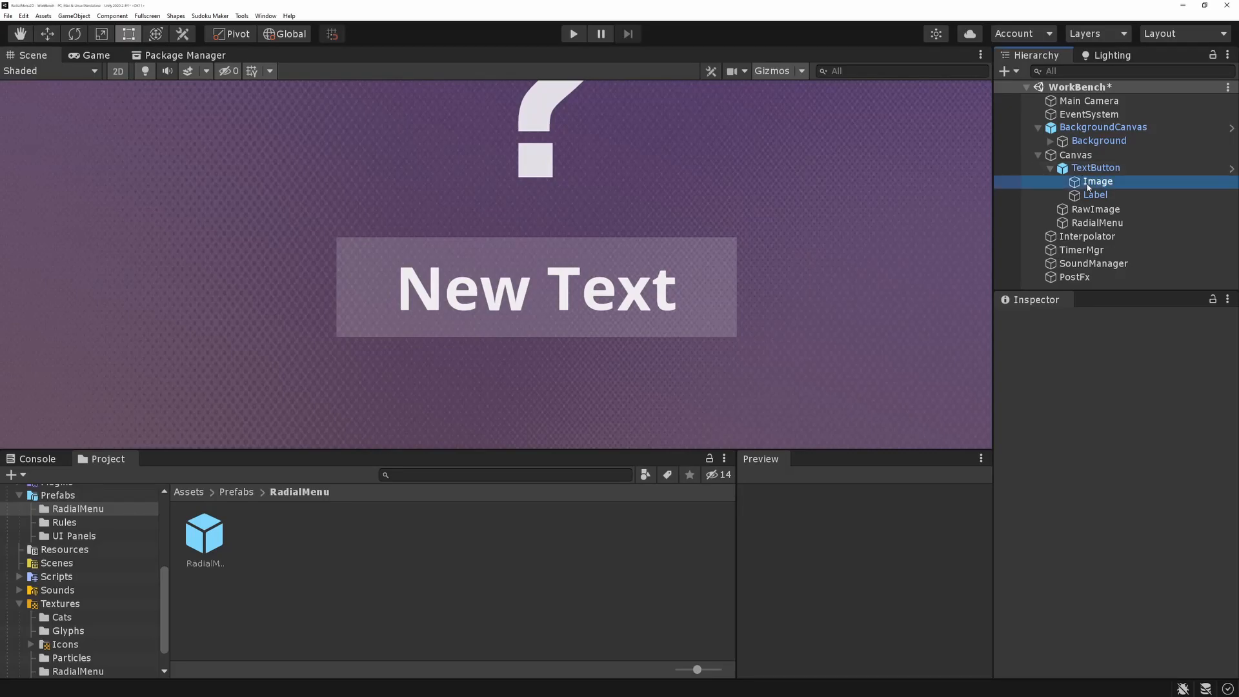
- Point the button image's On Pointer Down event at RadialMenu.Toggle and test RADIATE MENU in Play mode
left_click(1097, 181)
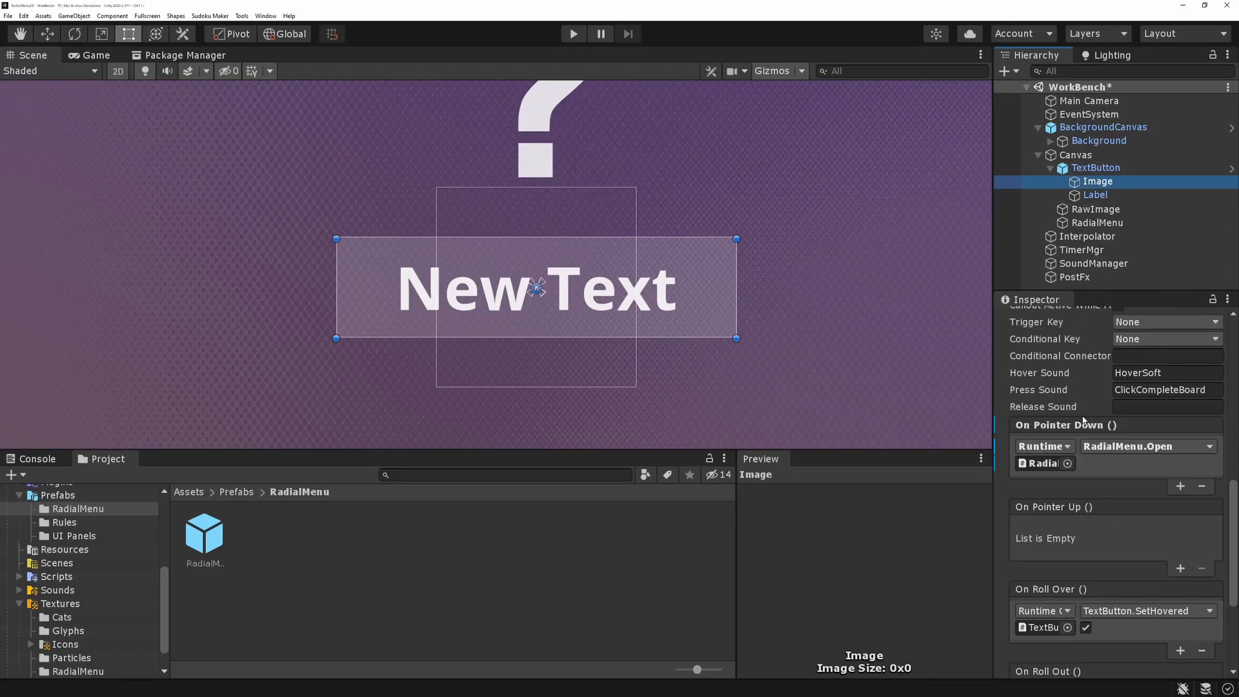
left_click(1148, 446)
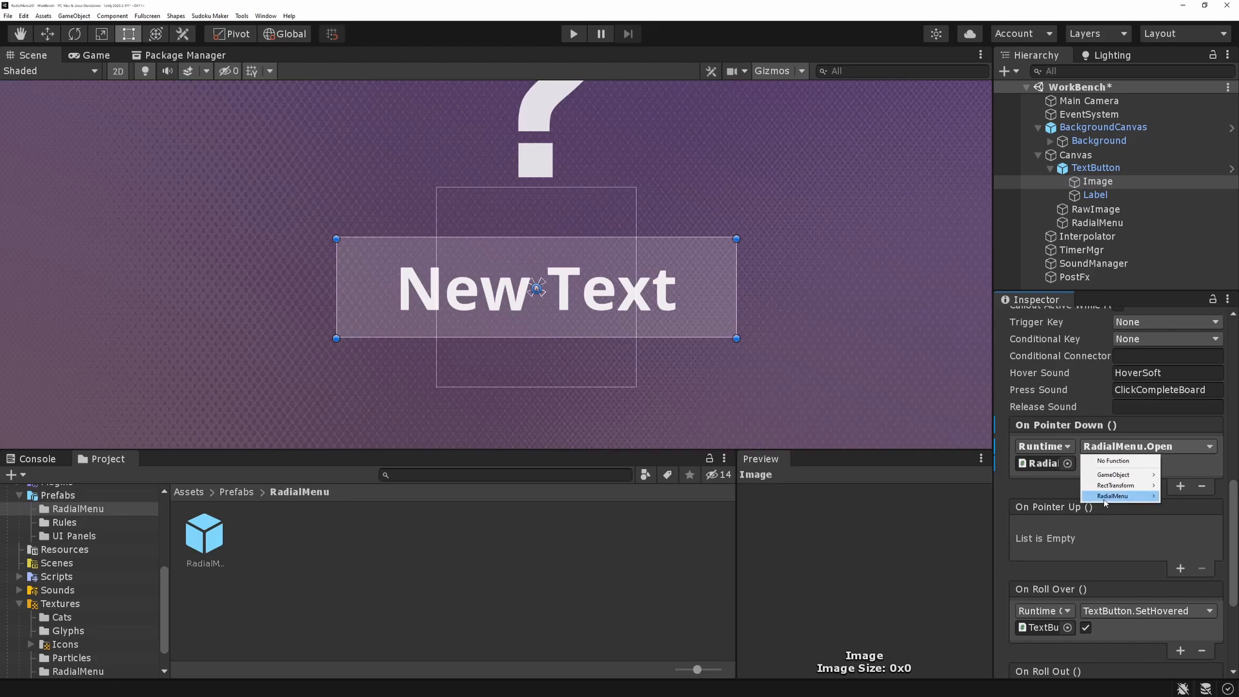
left_click(1114, 495)
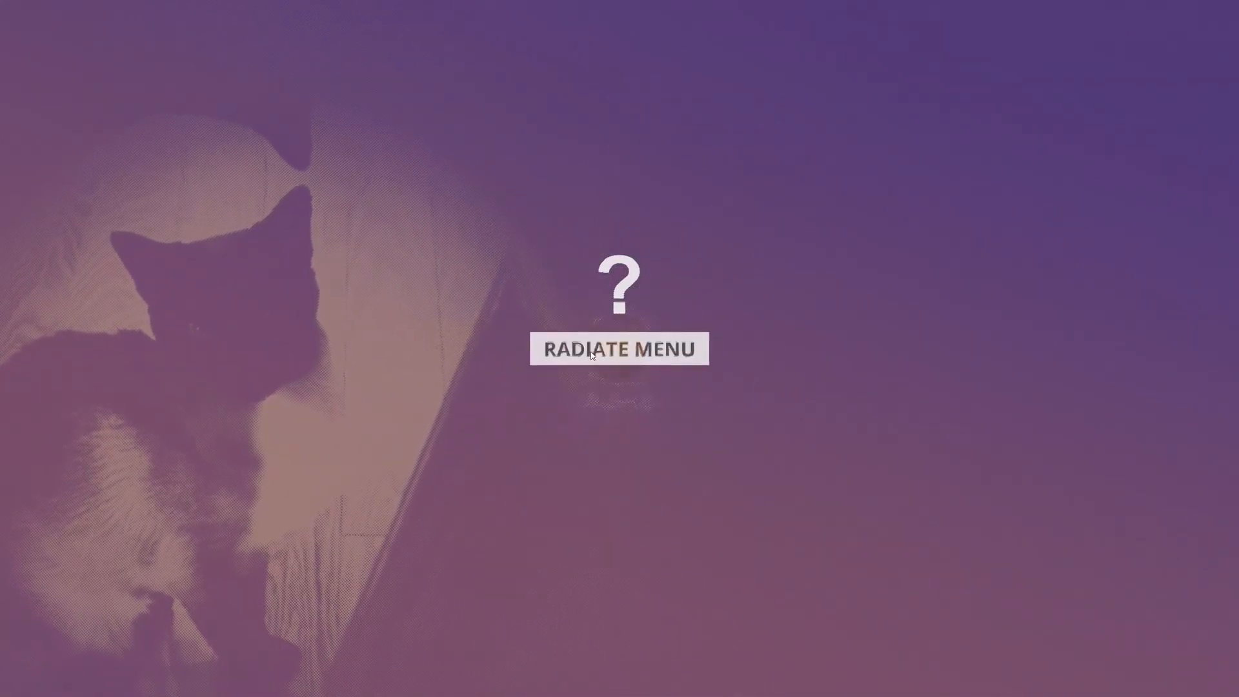
left_click(618, 348)
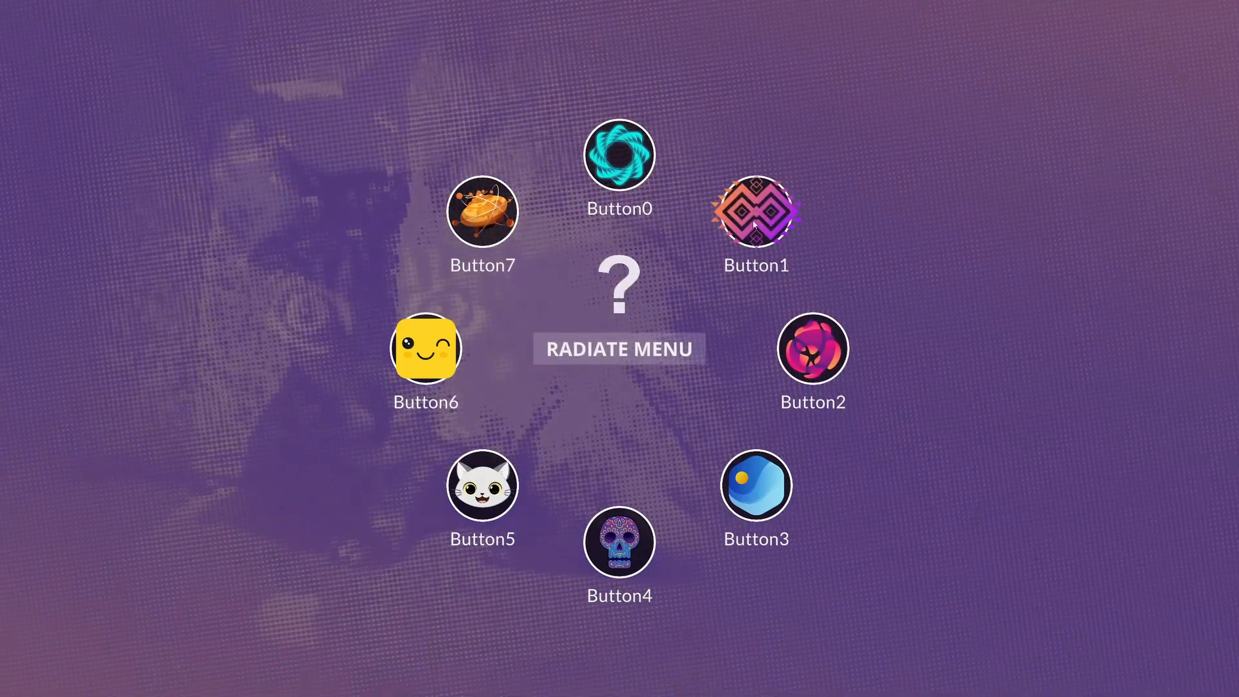
mouse_move(624, 283)
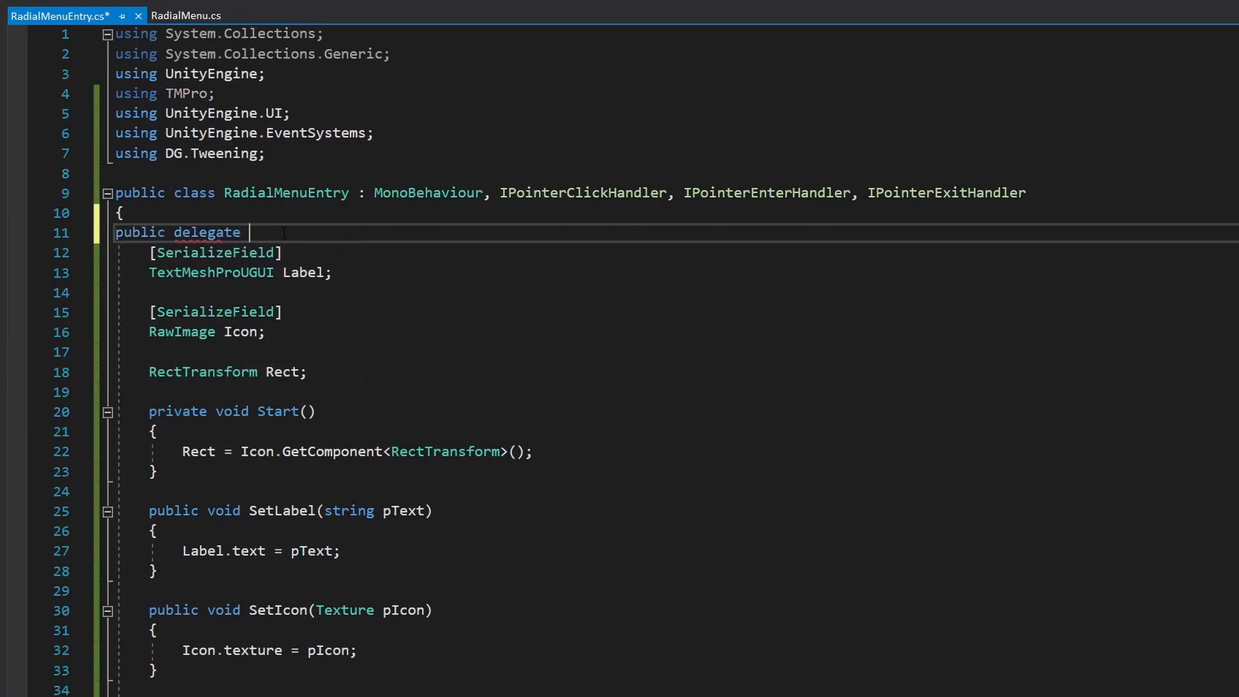
- Declare RadialMenuEntryDelegate(RadialMenuEntry pEntry) and a Callback field in RadialMenuEntry.cs
type("void RadialMenuEntry")
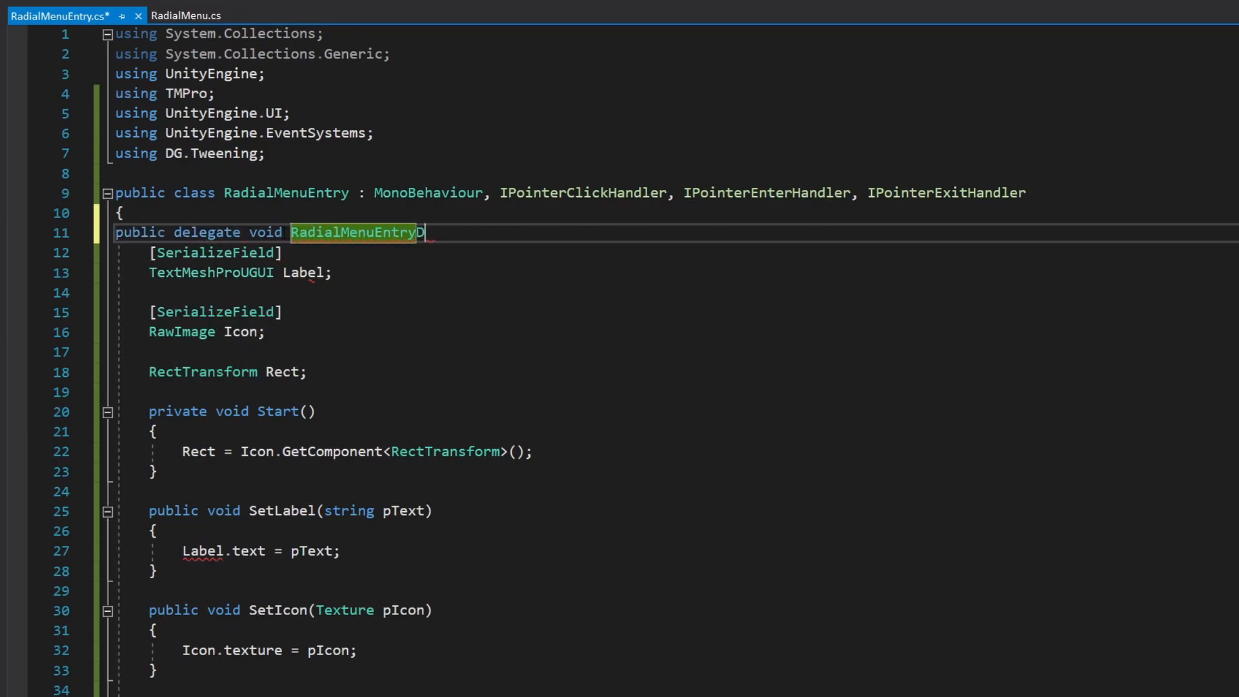
type("Delegate(Ra")
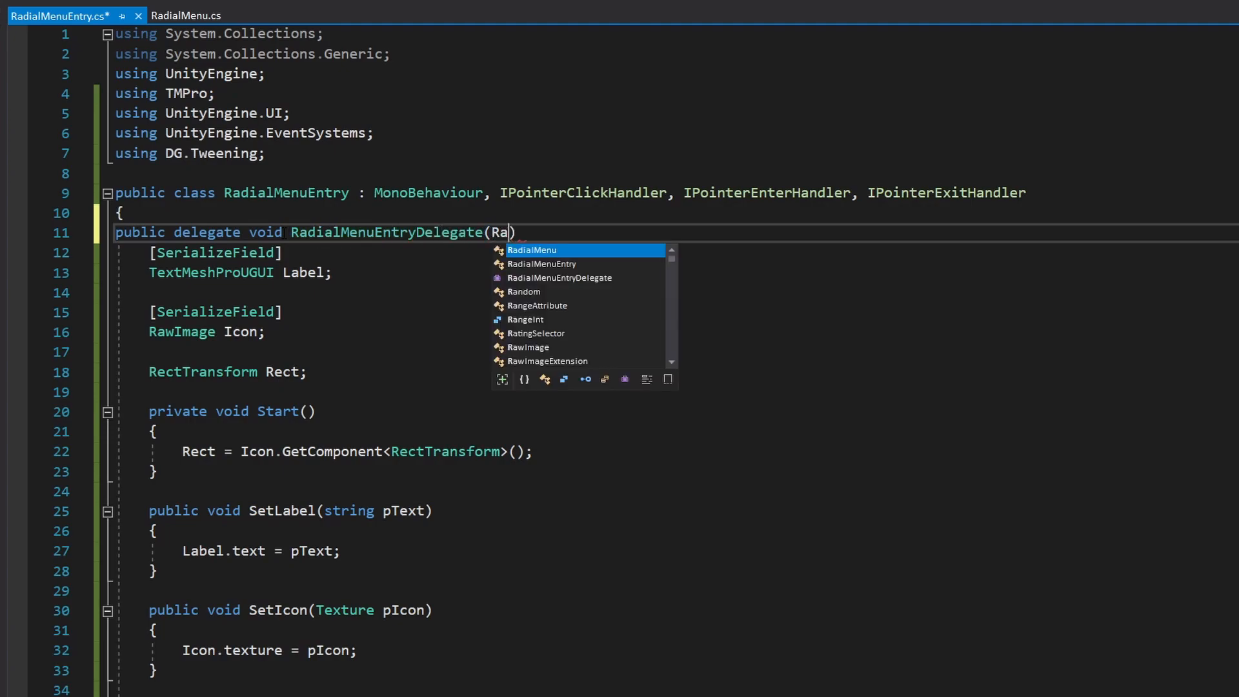
type("dialMenuEntry pEntry")
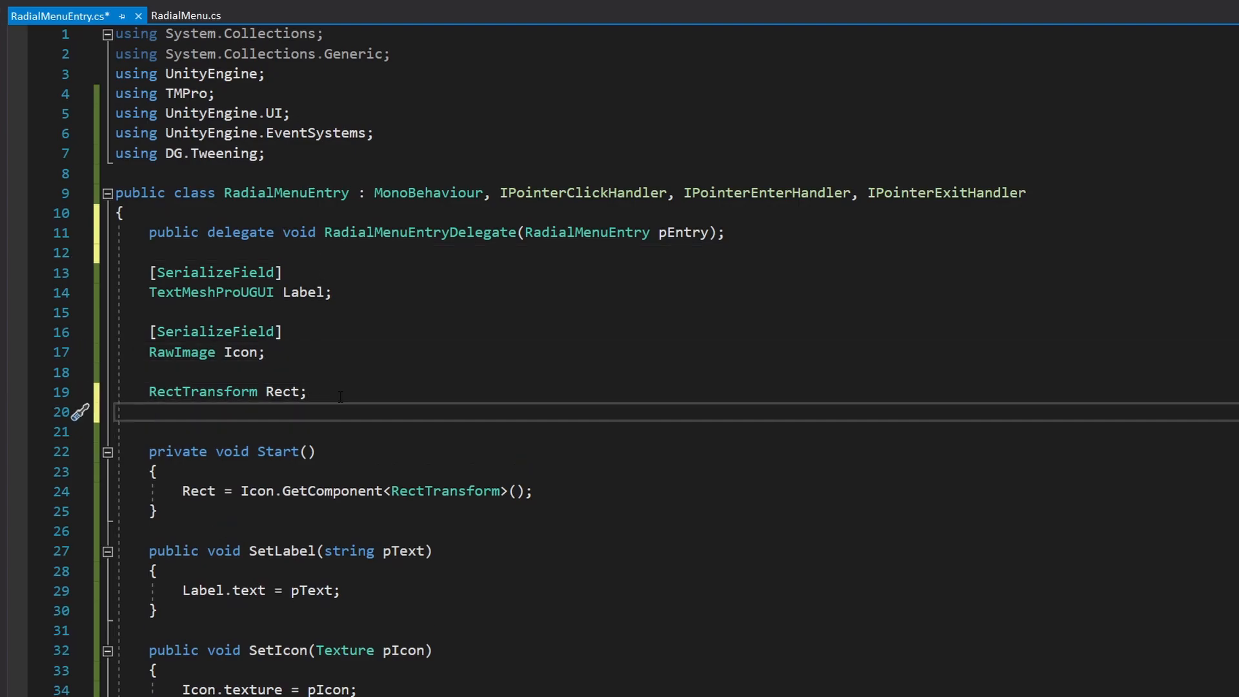
type("radialMenuEntryDelegate")
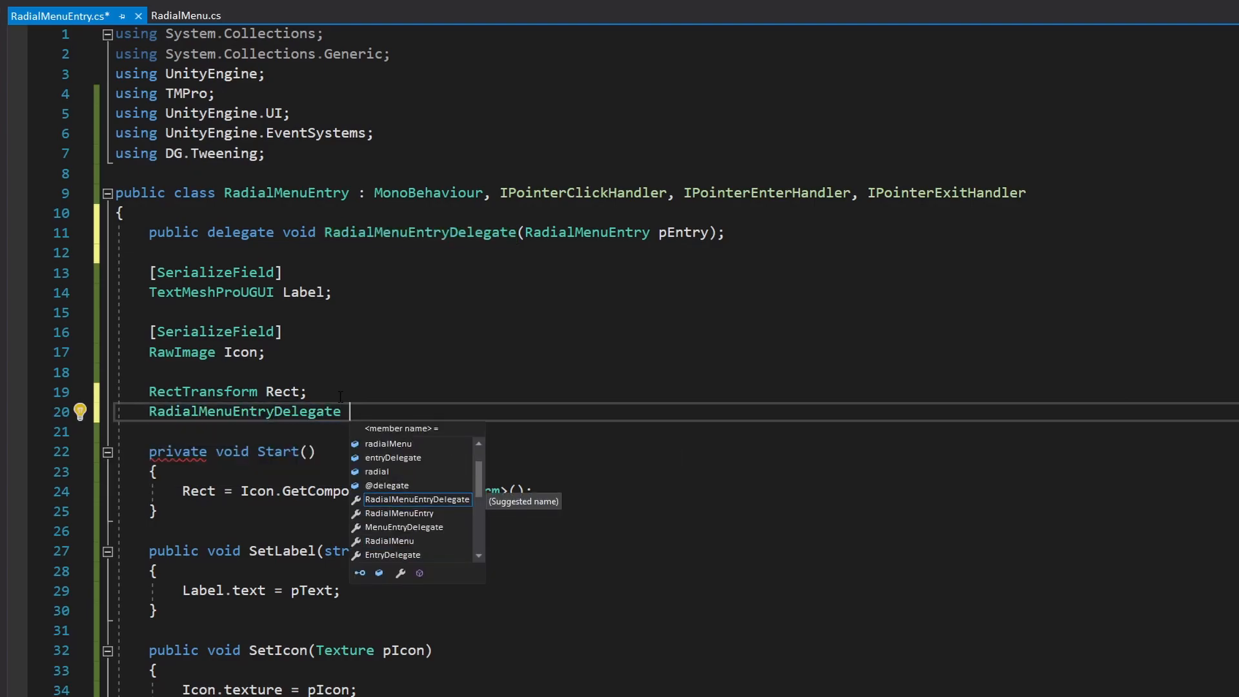
type("Callback;")
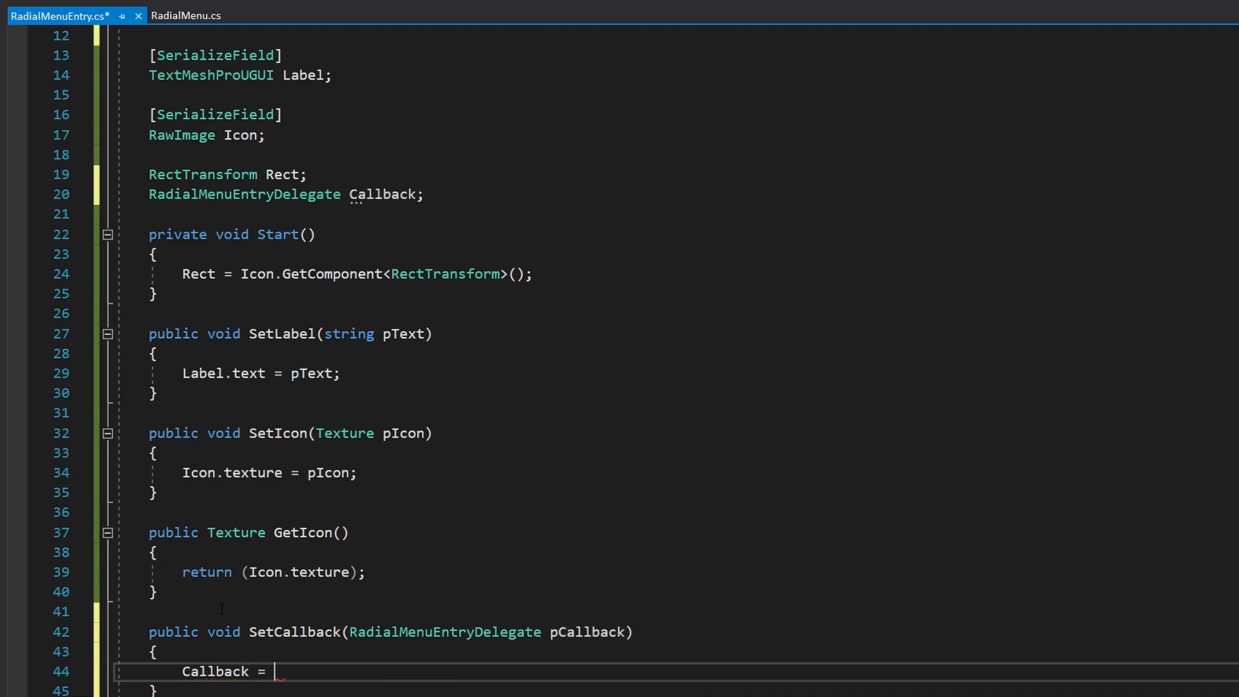
- Store pCallback in SetCallback and call Callback?.Invoke(this) in OnPointerClick
type("pCallback;")
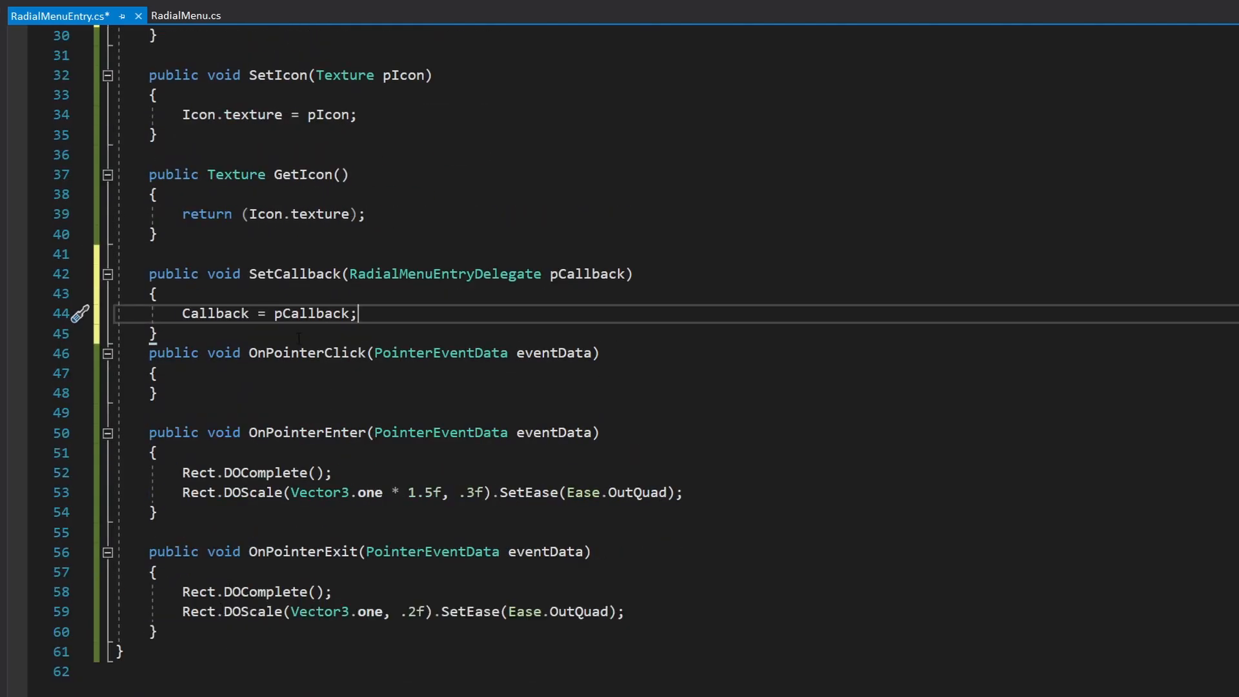
type("Callback?.invoke(this);")
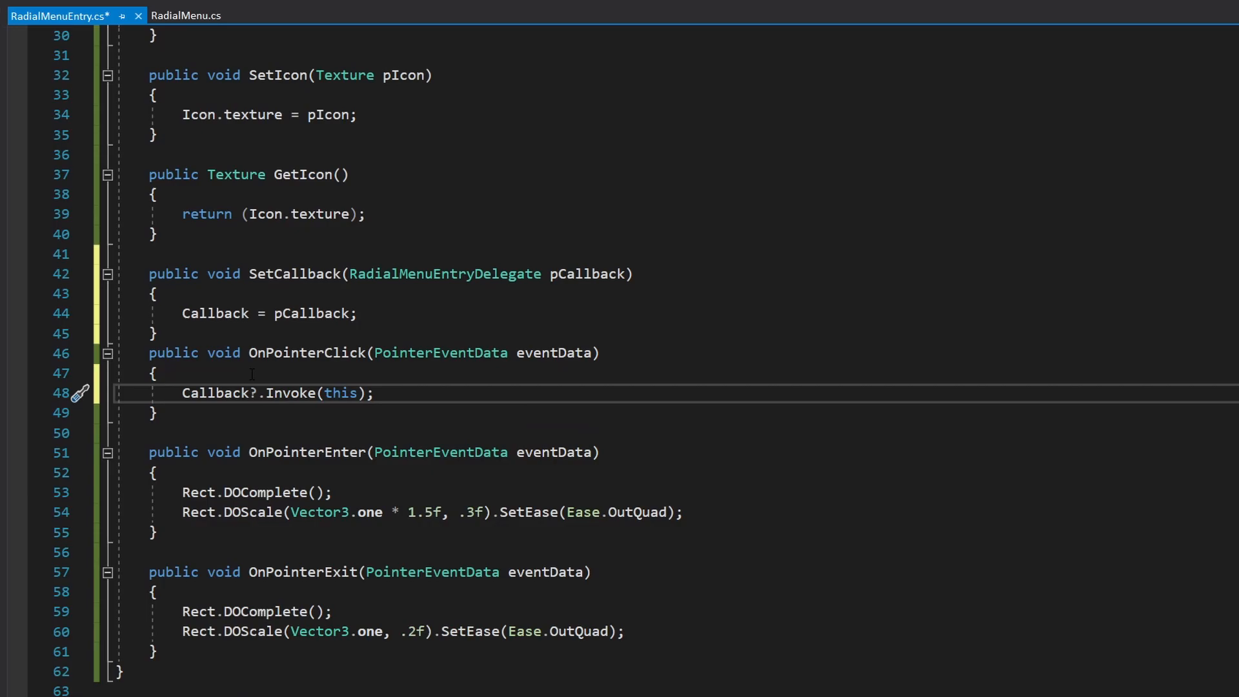
left_click(180, 16)
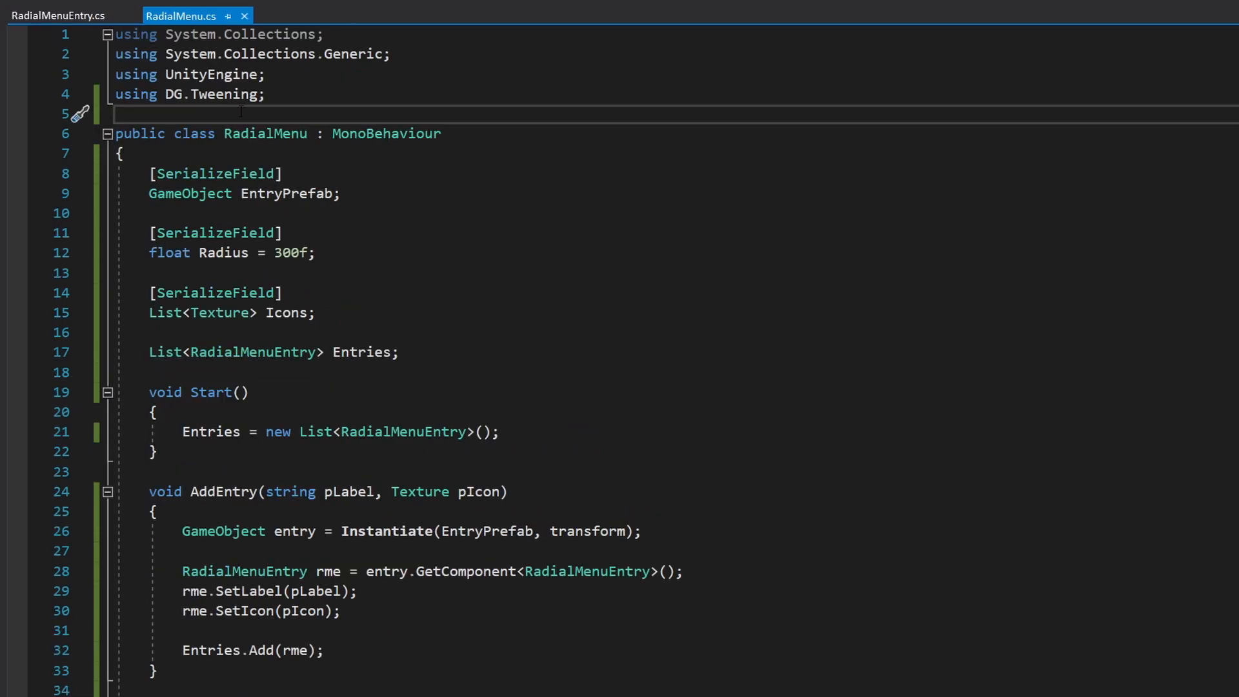
- Import UnityEngine.UI and add a serialized RawImage TargetIcon field to RadialMenu
type("using unityEngine.")
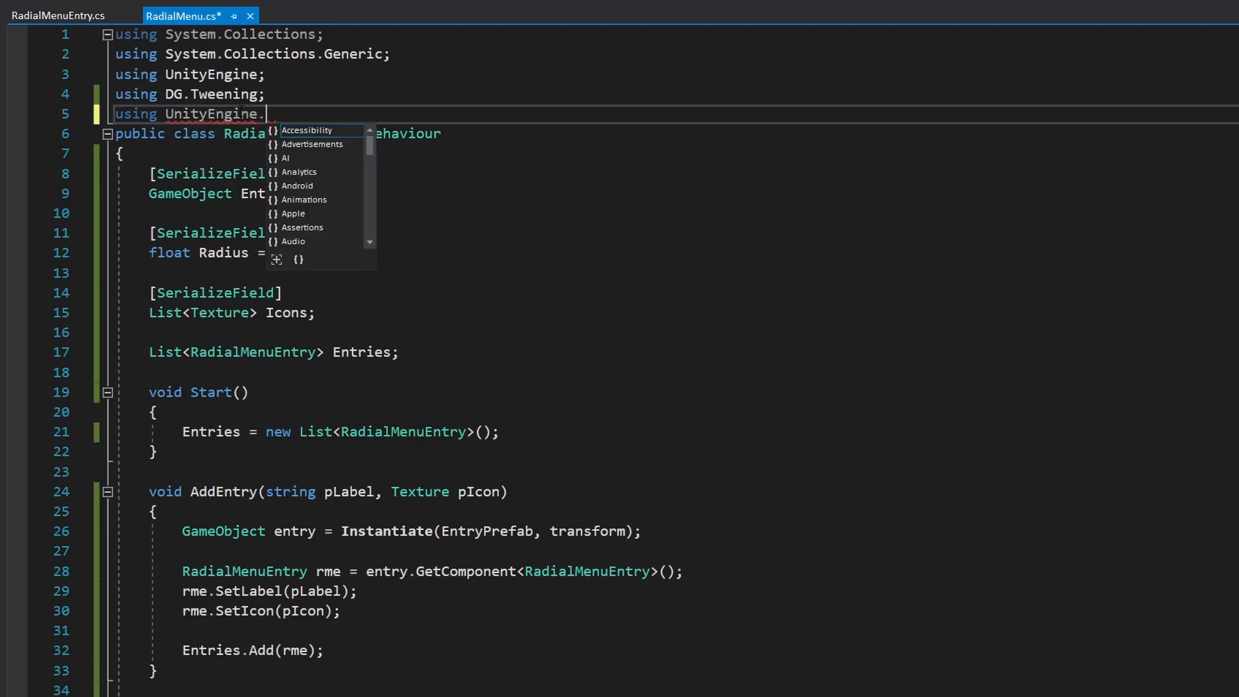
type("UI;")
left_click(667, 332)
type("[ser")
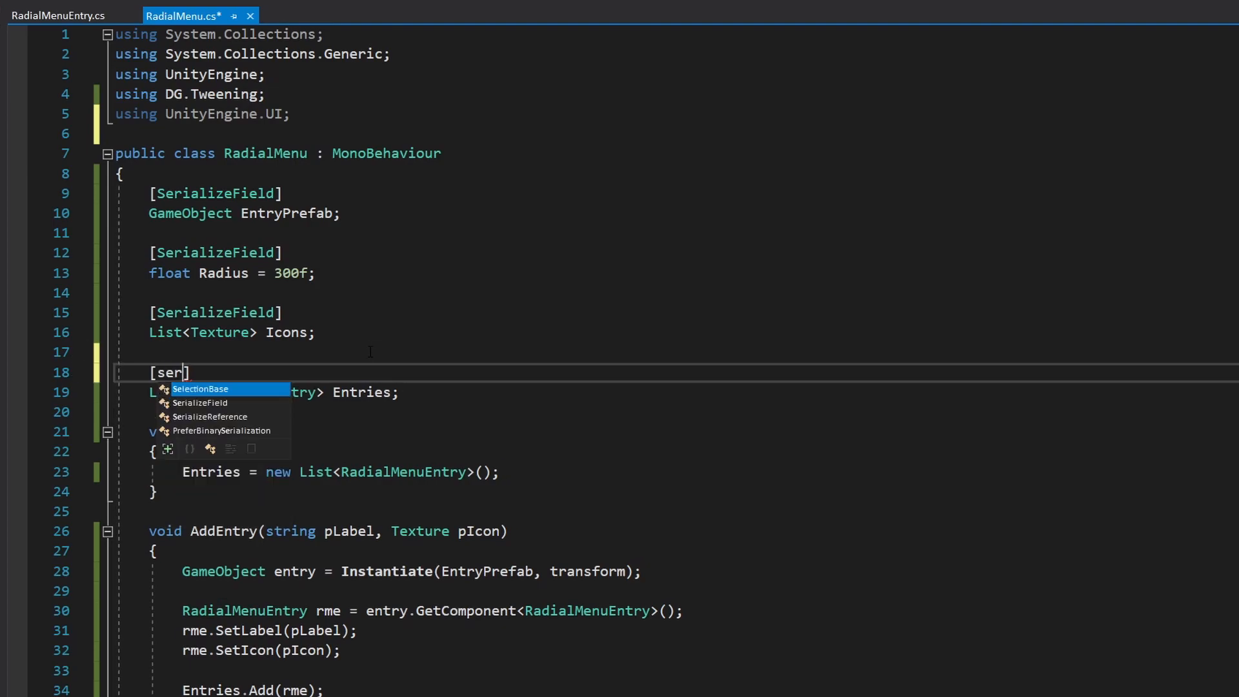
type("rawi")
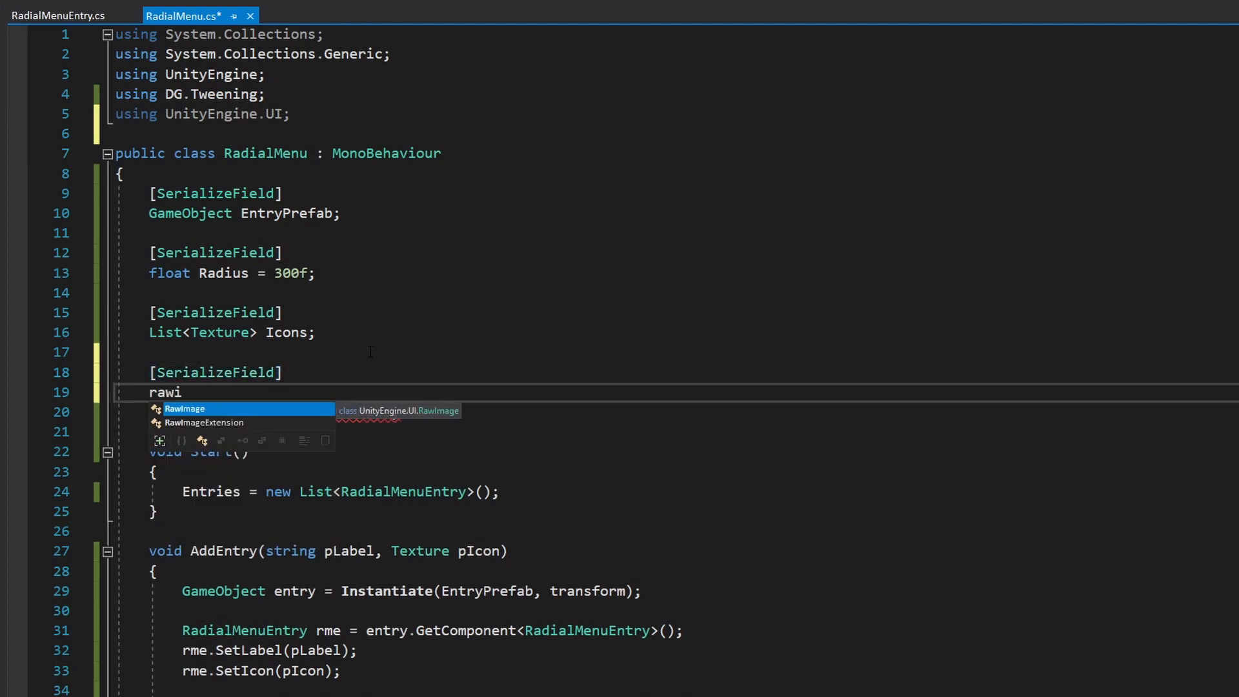
type("RawImage TargetIcon")
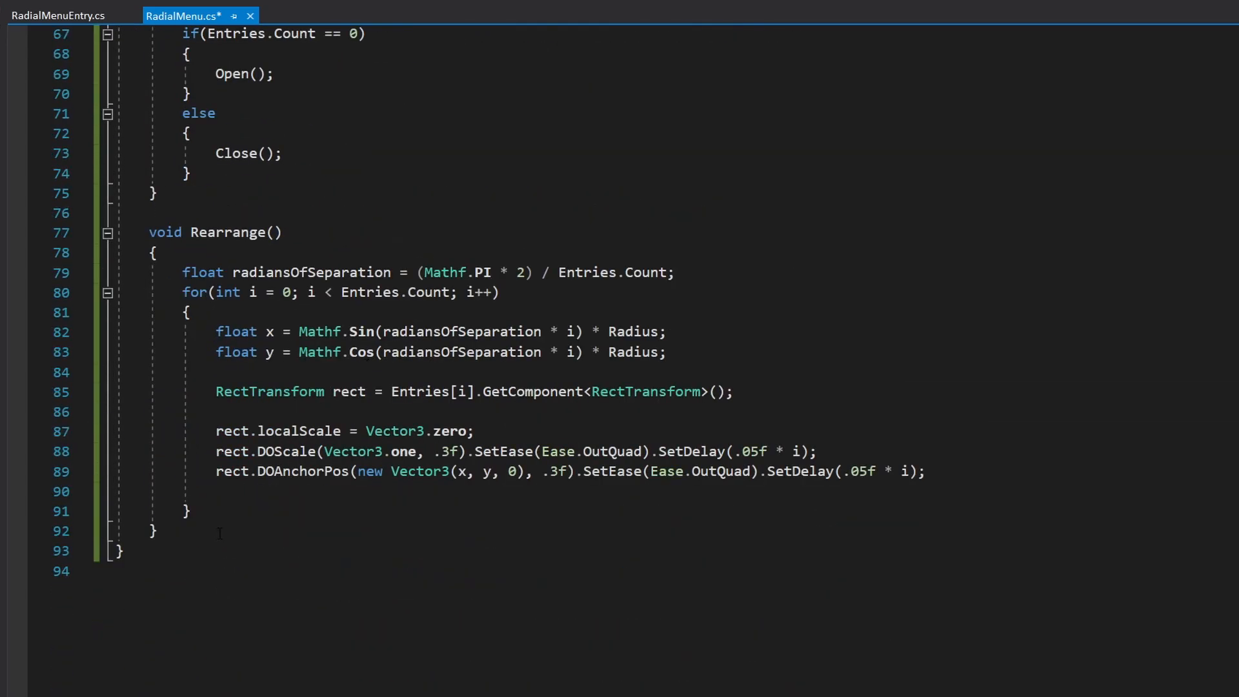
- Write SetTargetIcon(RadialMenuEntry pEntry) assigning the target texture from pEntry.GetIcon()
type("void")
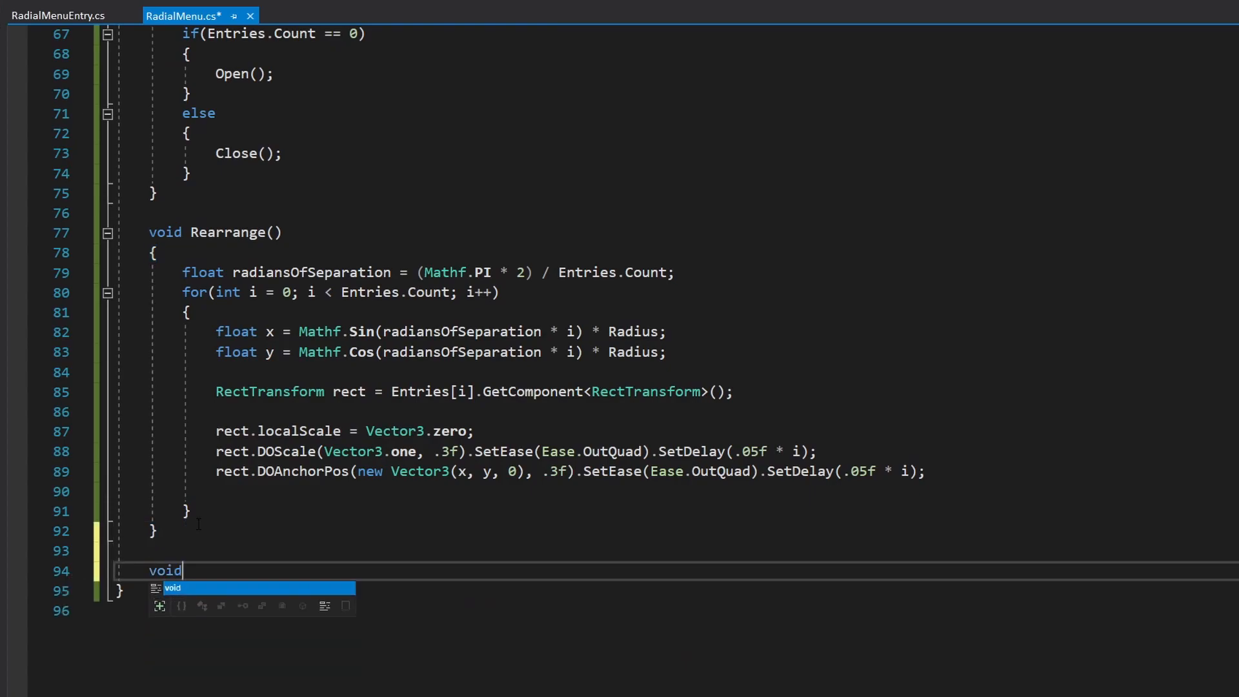
type("SetTar")
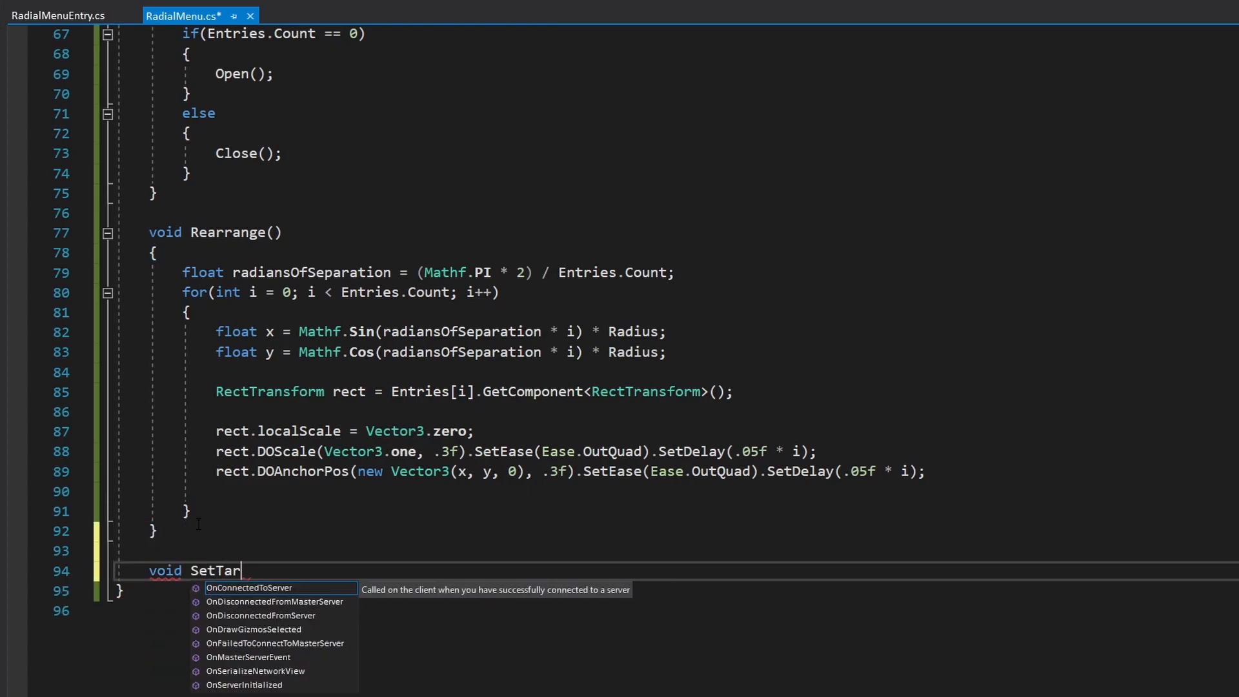
type("getIcon()")
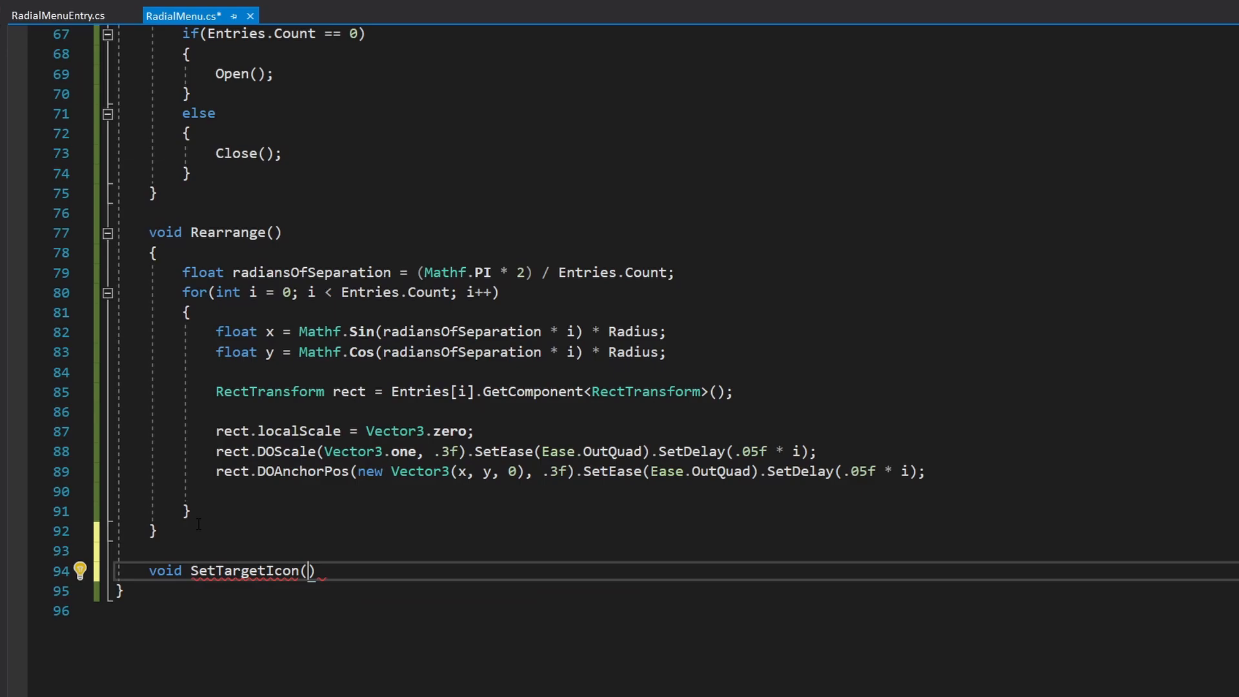
type("RadialMenuEntry pEntry")
type("TargetIcon.texture")
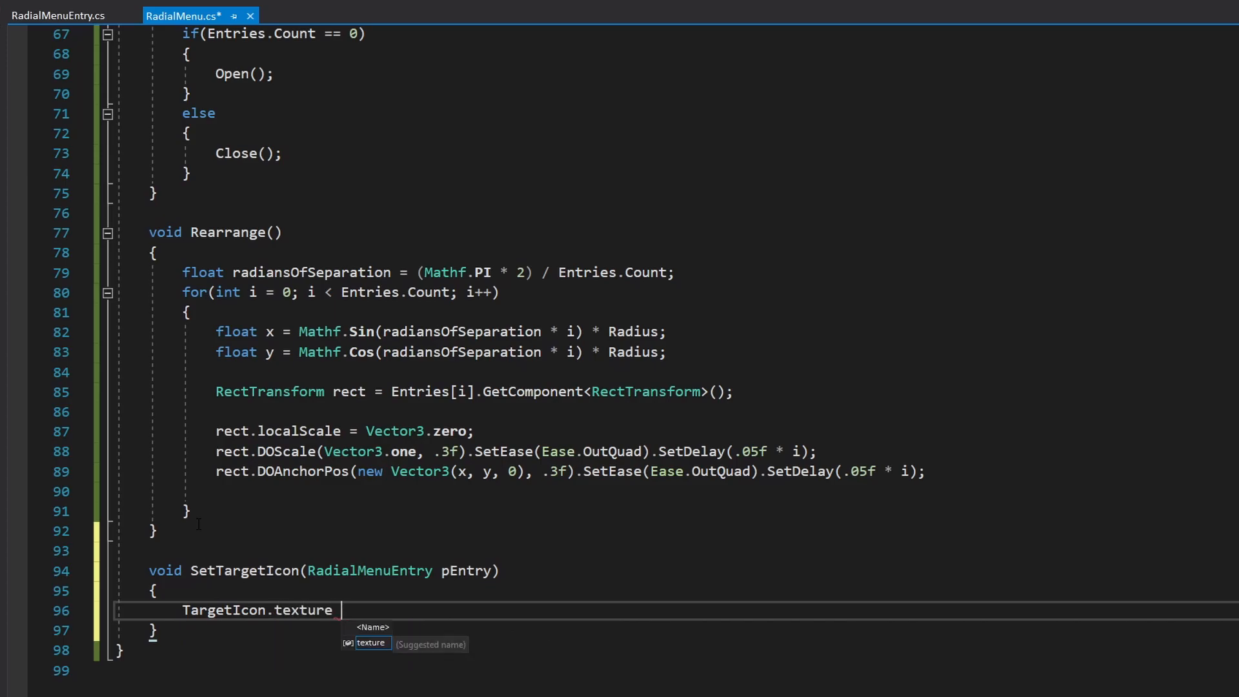
type("= pEntry.getic")
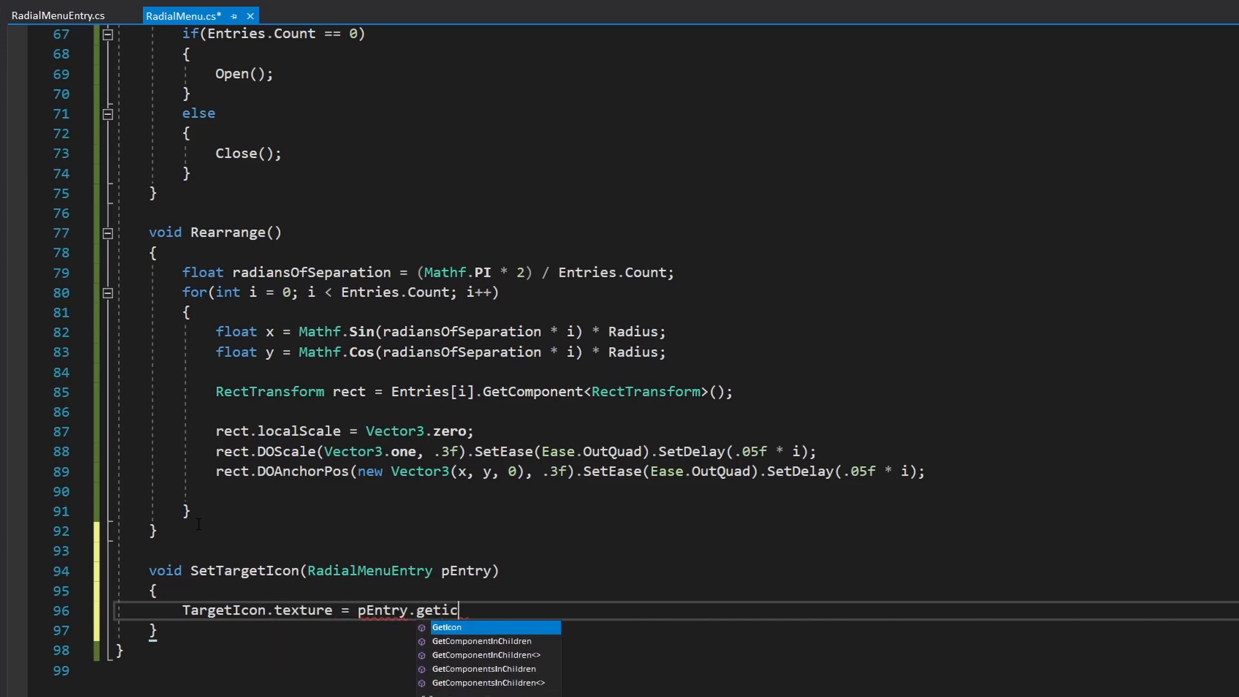
key("Tab")
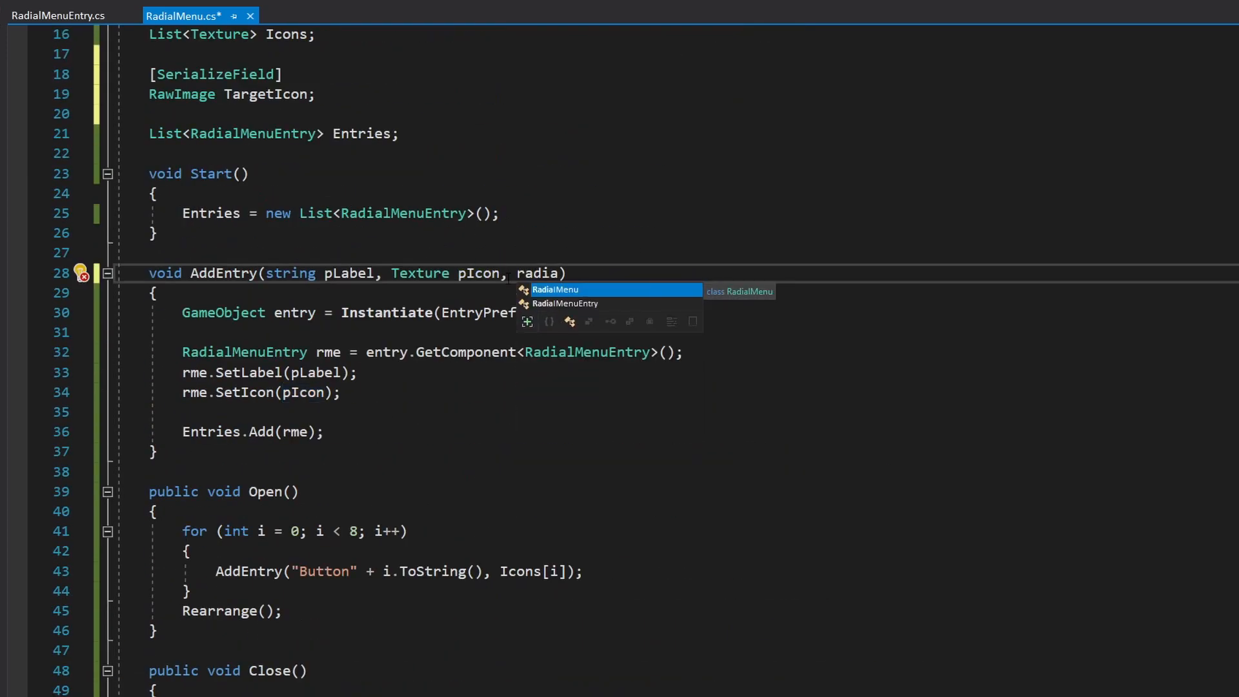
- Give AddEntry a pCallback parameter passed via rme.SetCallback, supply SetTargetIcon in Open, and save
type("menu")
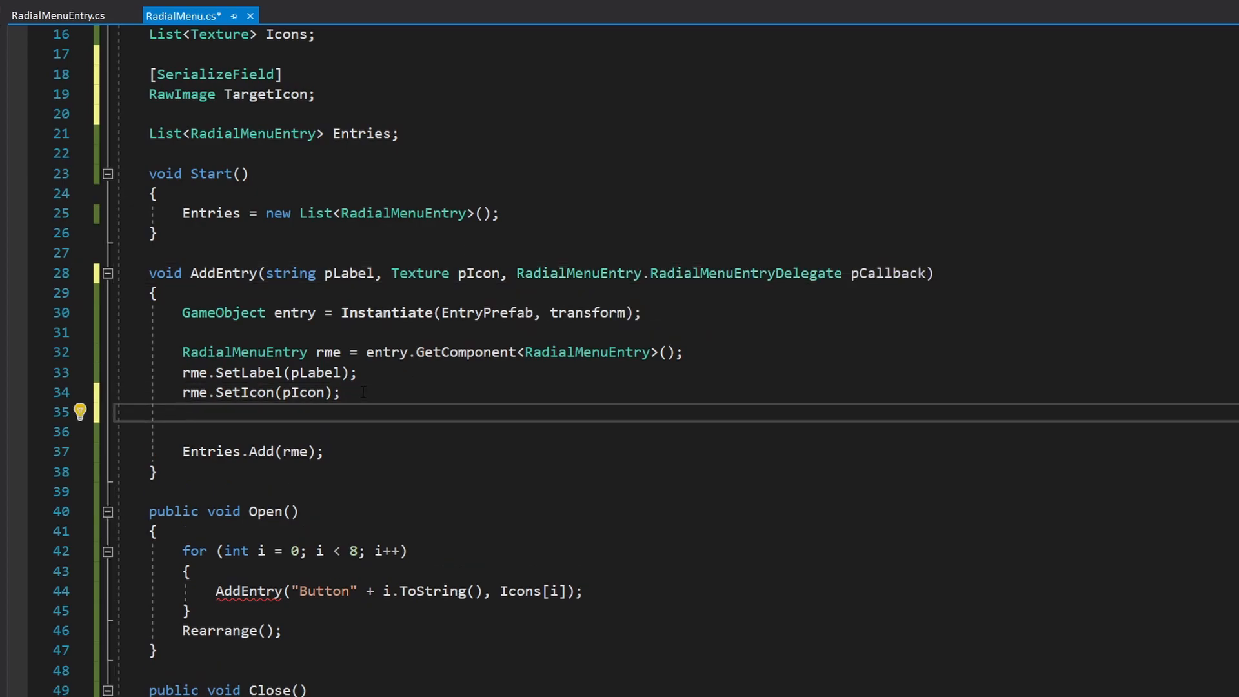
type("rme.SetCallback(pCallback);")
left_click(676, 590)
type(", settar")
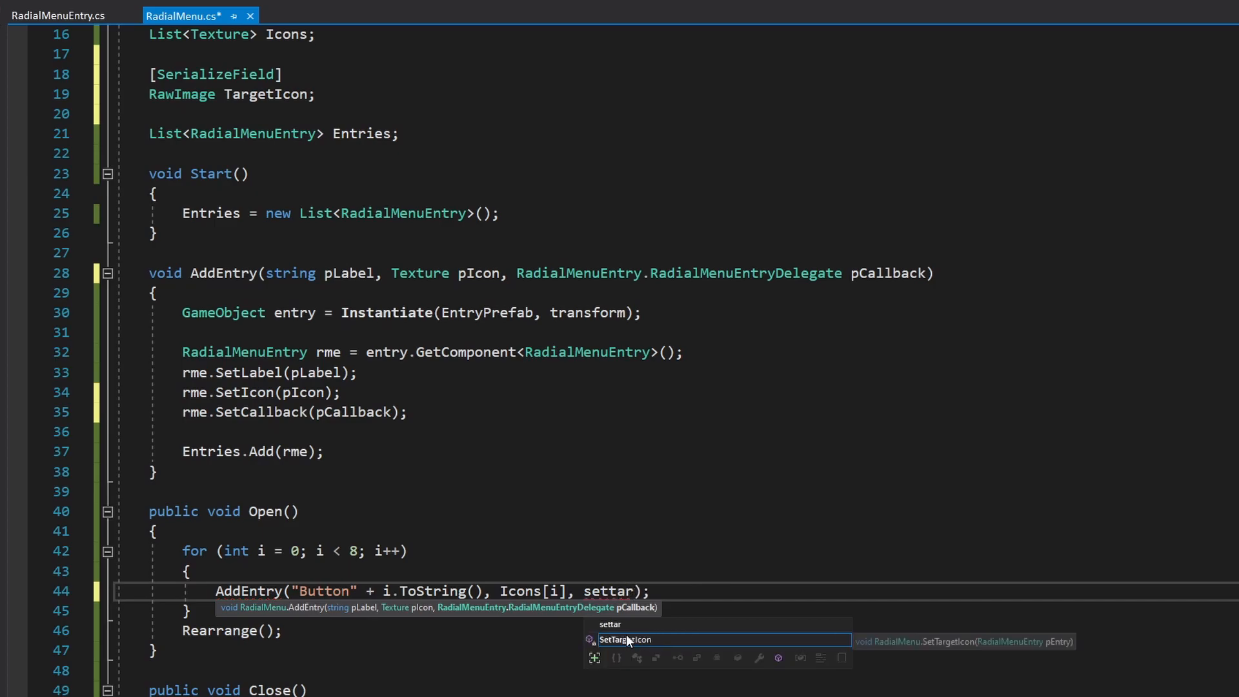
key("Tab")
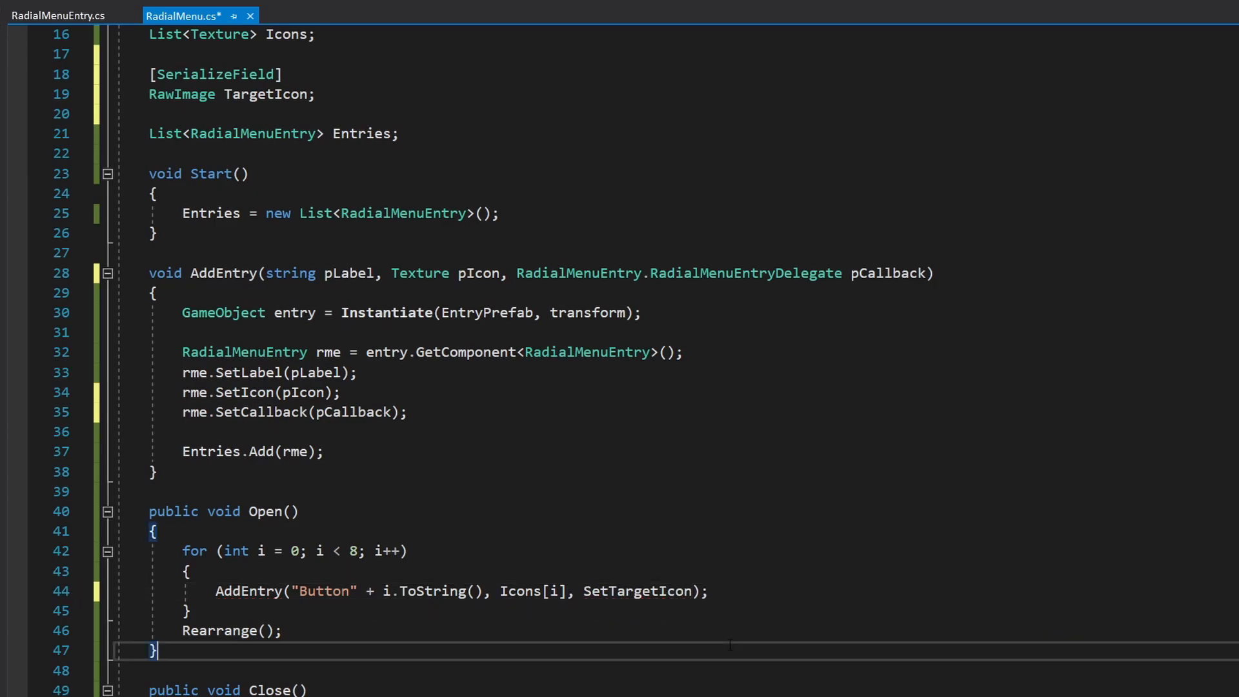
key("ctrl+s")
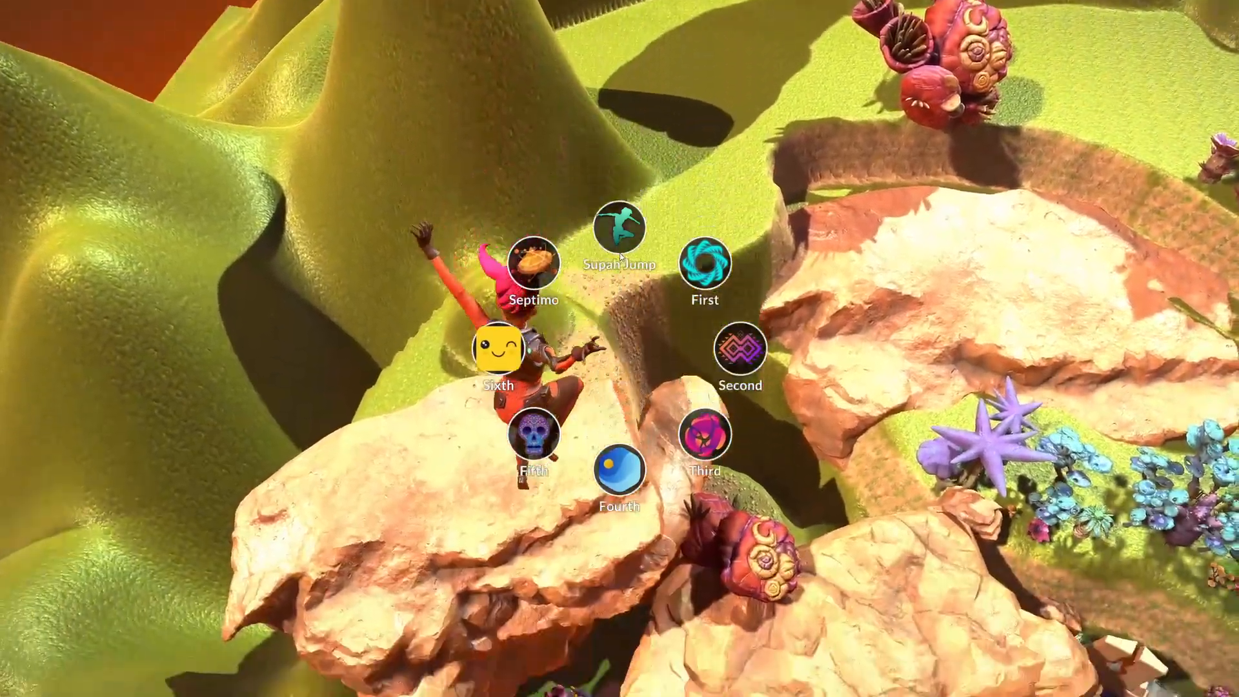
- Select a radial menu entry in Play mode to set the centre target icon
left_click(618, 237)
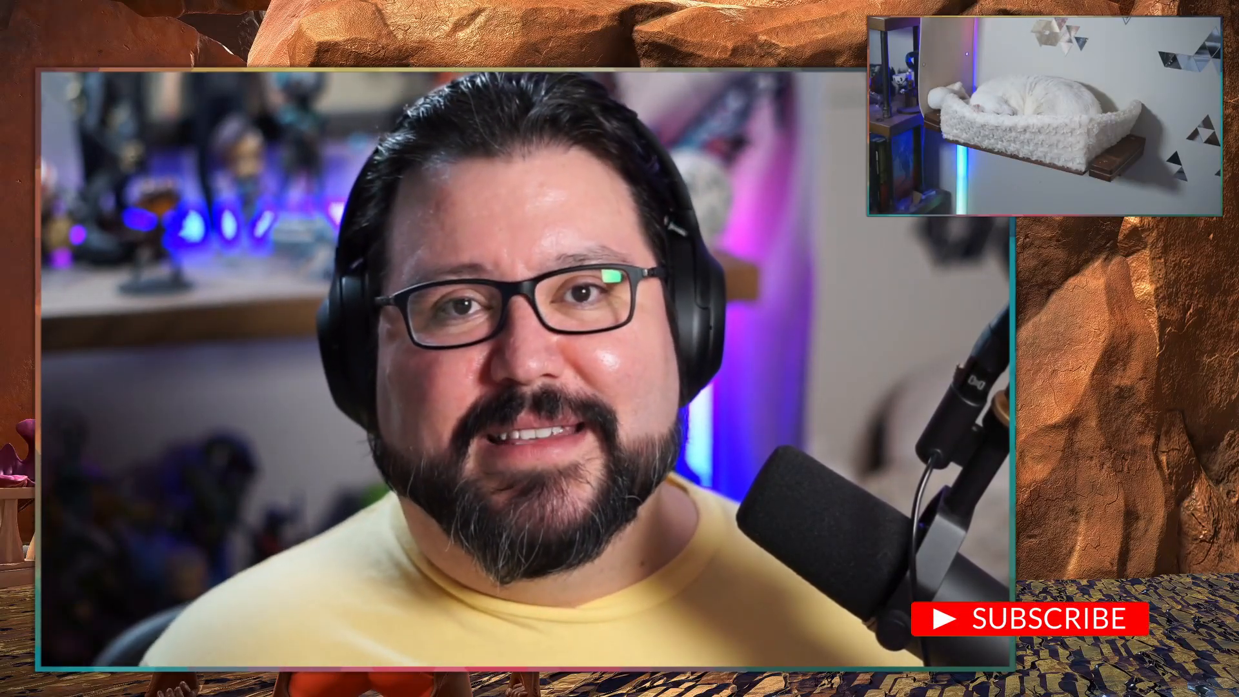
left_click(1036, 618)
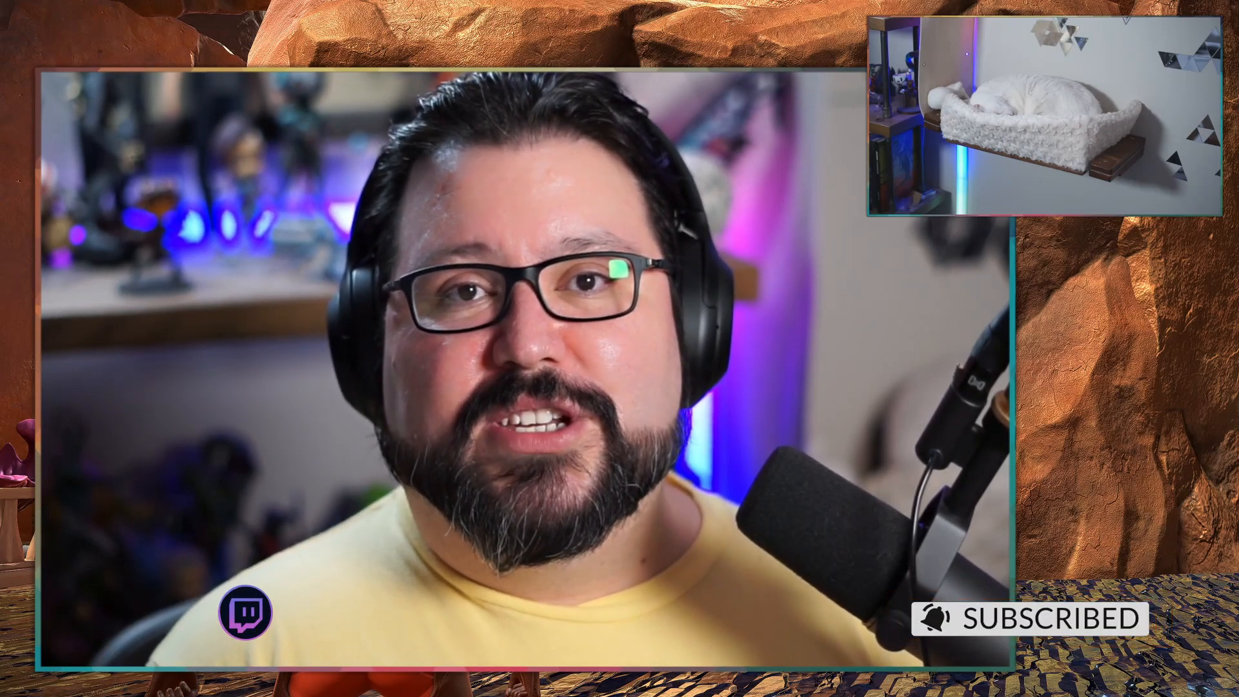